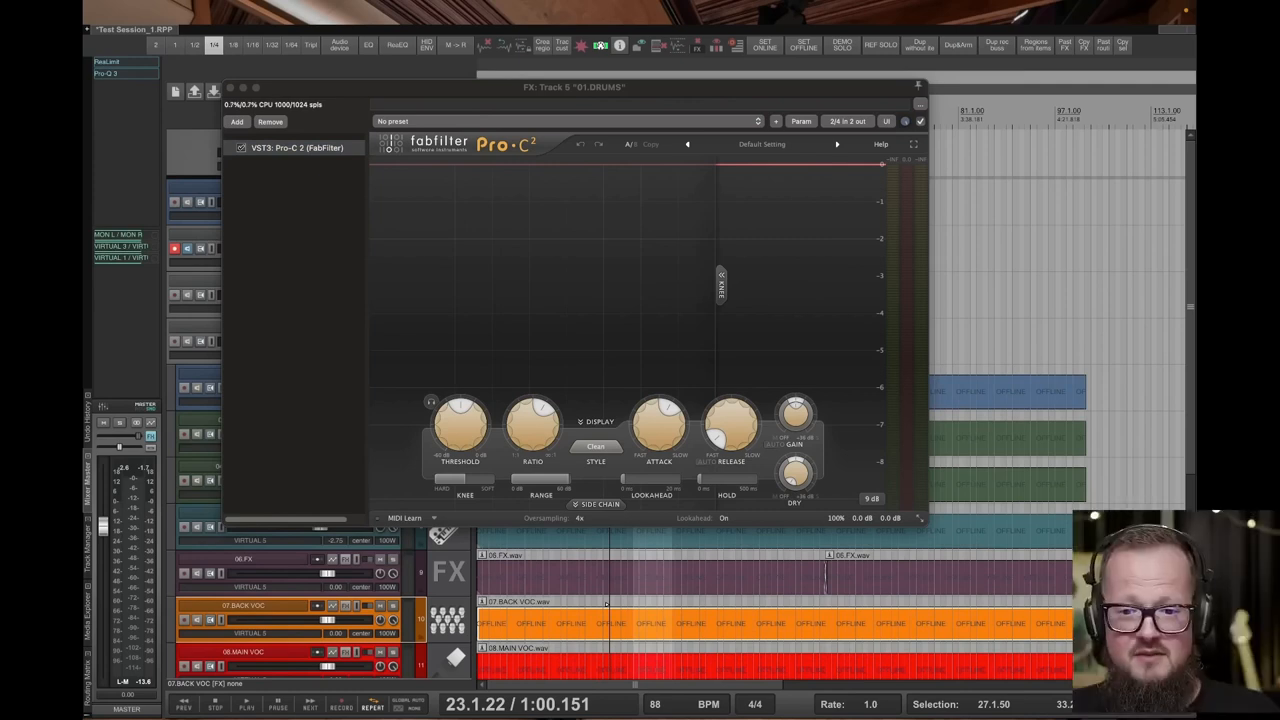
mouse_move(420, 94)
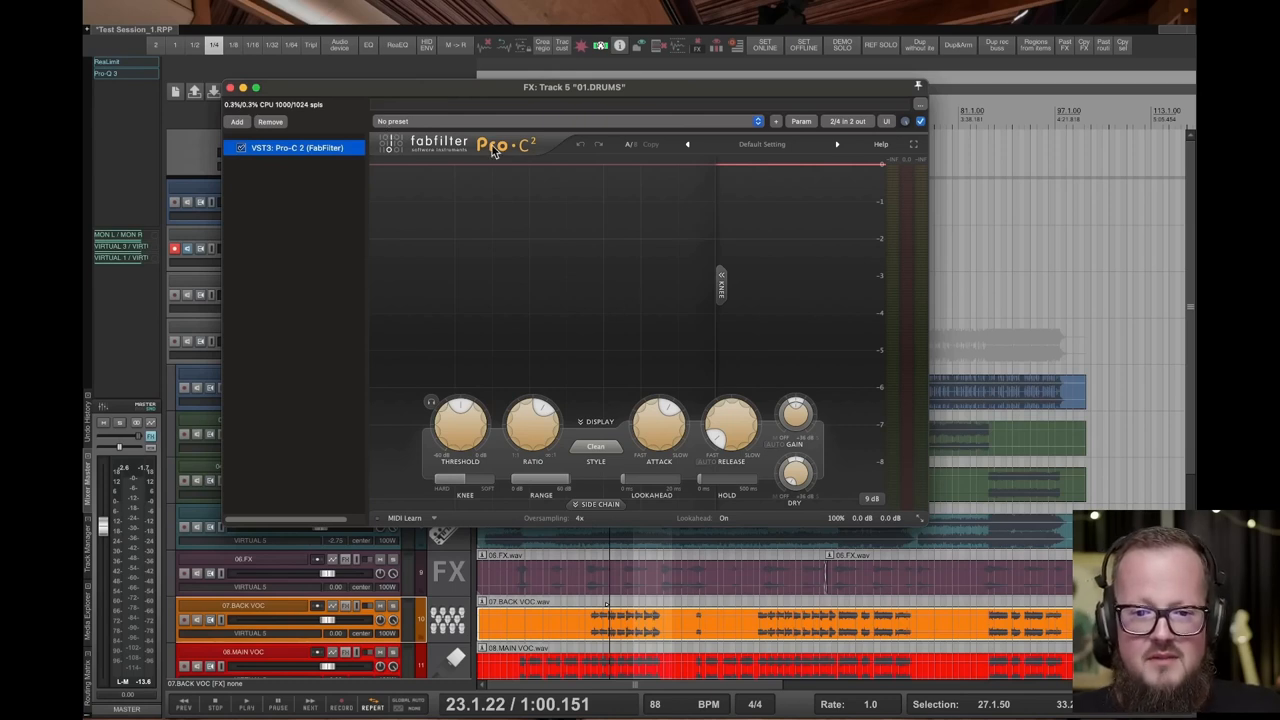
mouse_move(360, 348)
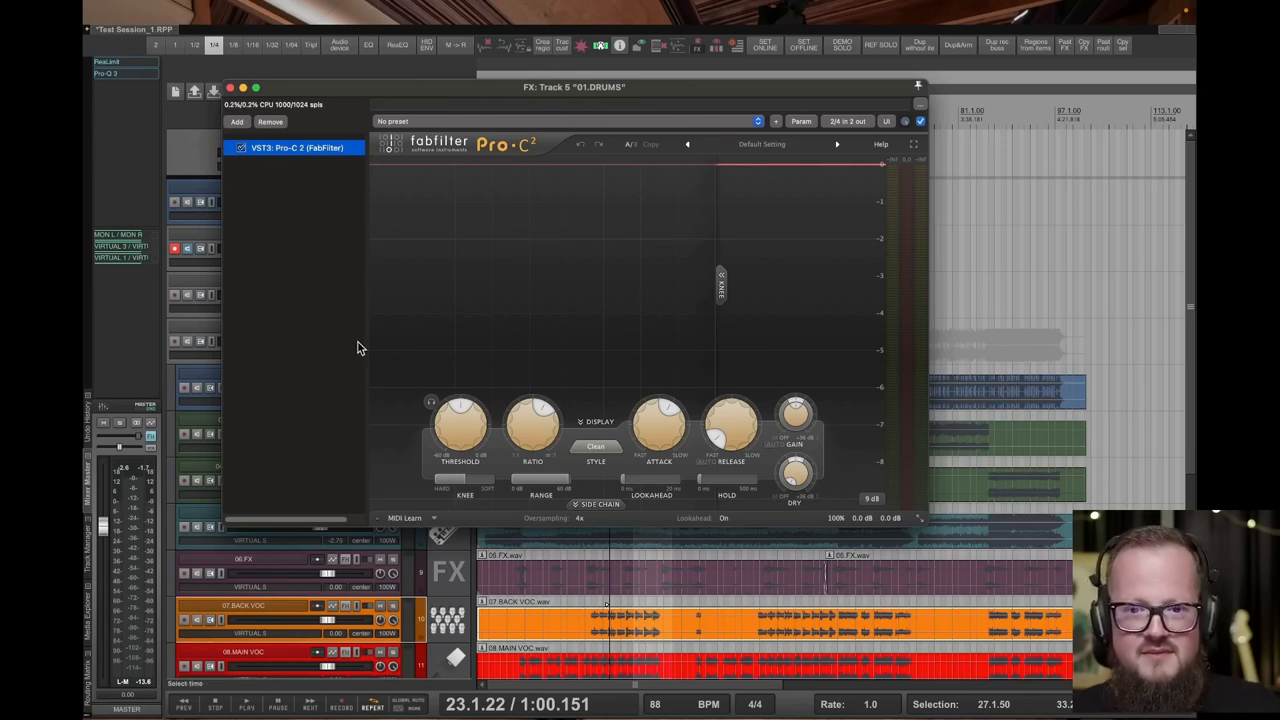
mouse_move(396, 286)
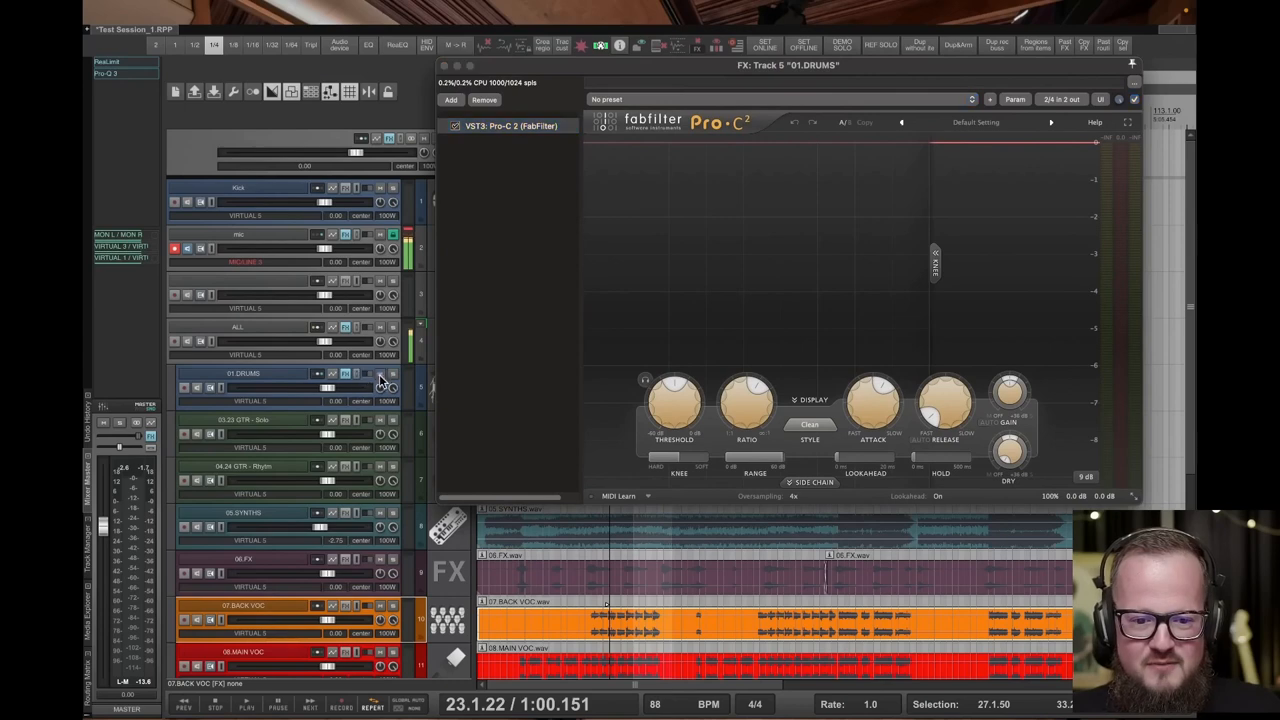
Pull the drum bus threshold down during playback so gain reduction starts to show
scroll("down", 3)
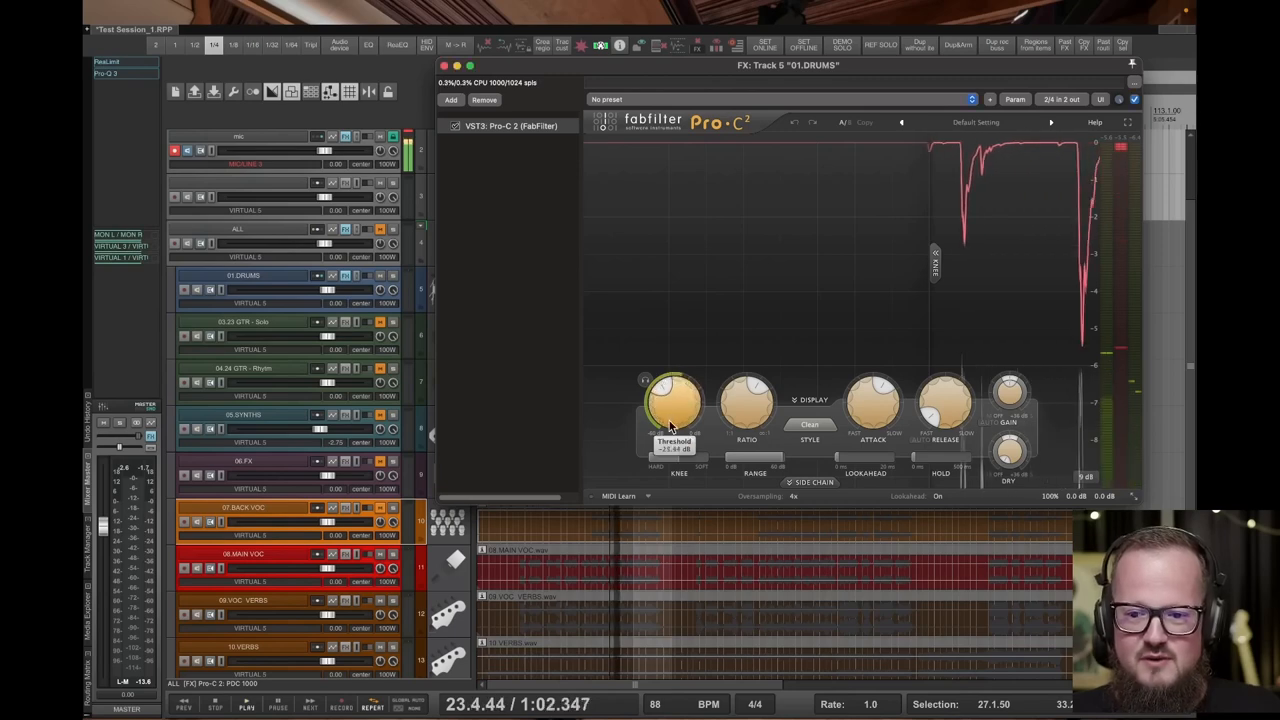
left_click_drag(788, 64, 664, 88)
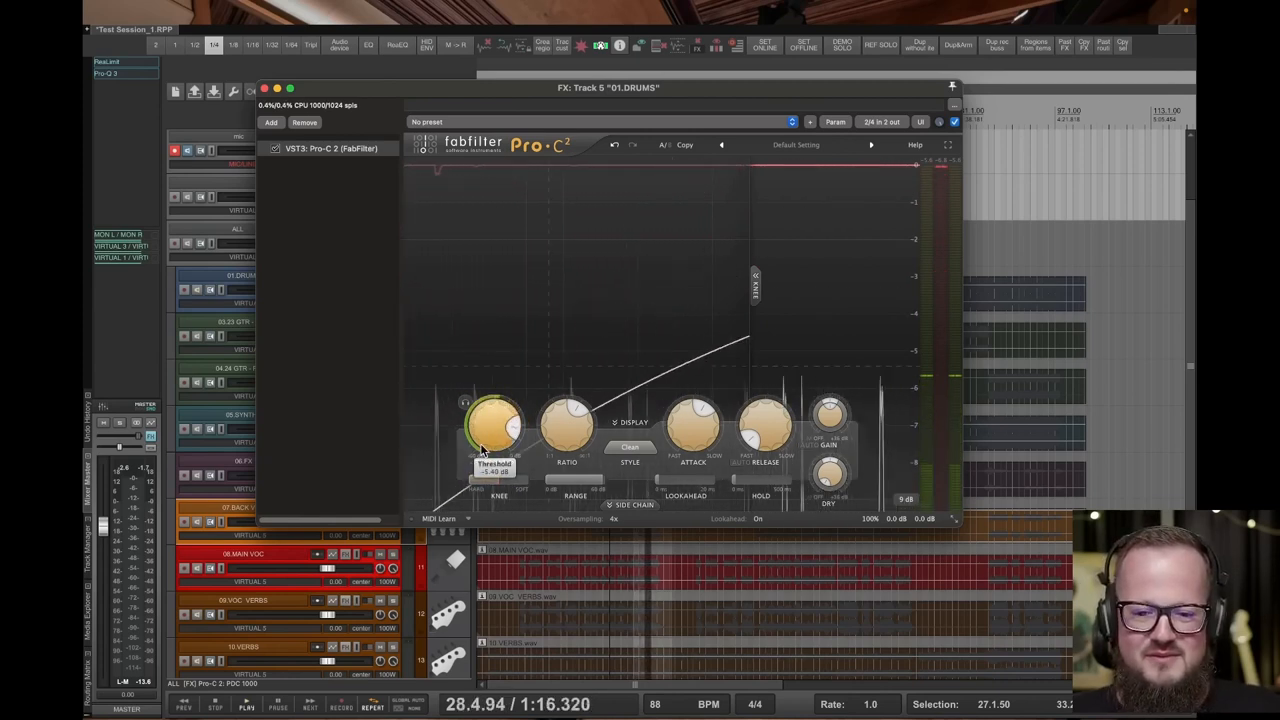
Lower the threshold in small moves until the transfer curve bends near the top
left_click_drag(492, 430, 496, 414)
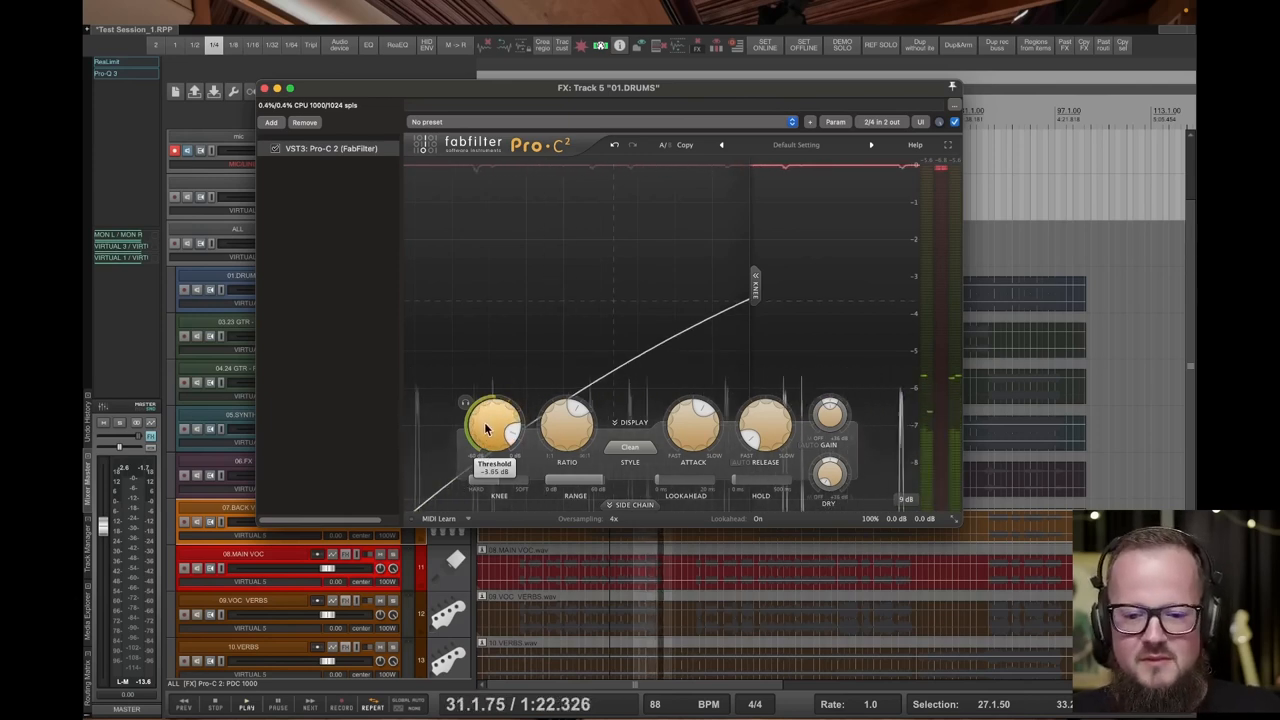
left_click_drag(490, 420, 480, 424)
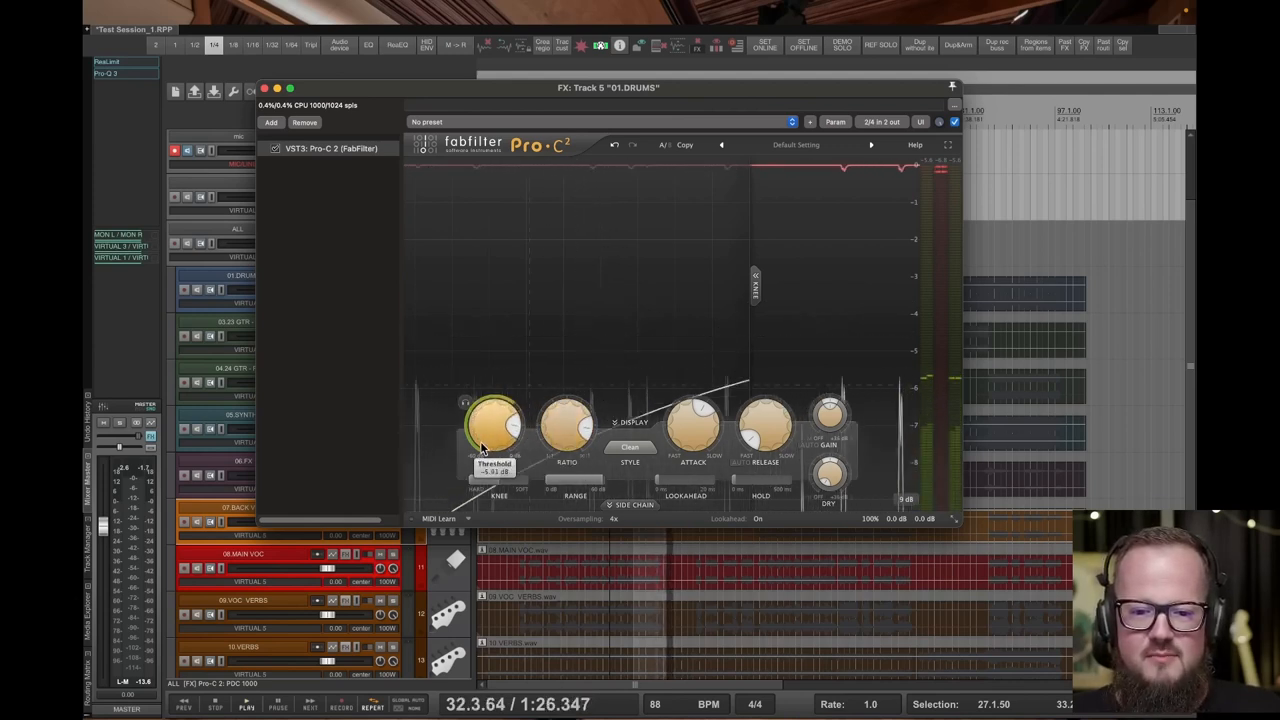
left_click_drag(490, 430, 490, 410)
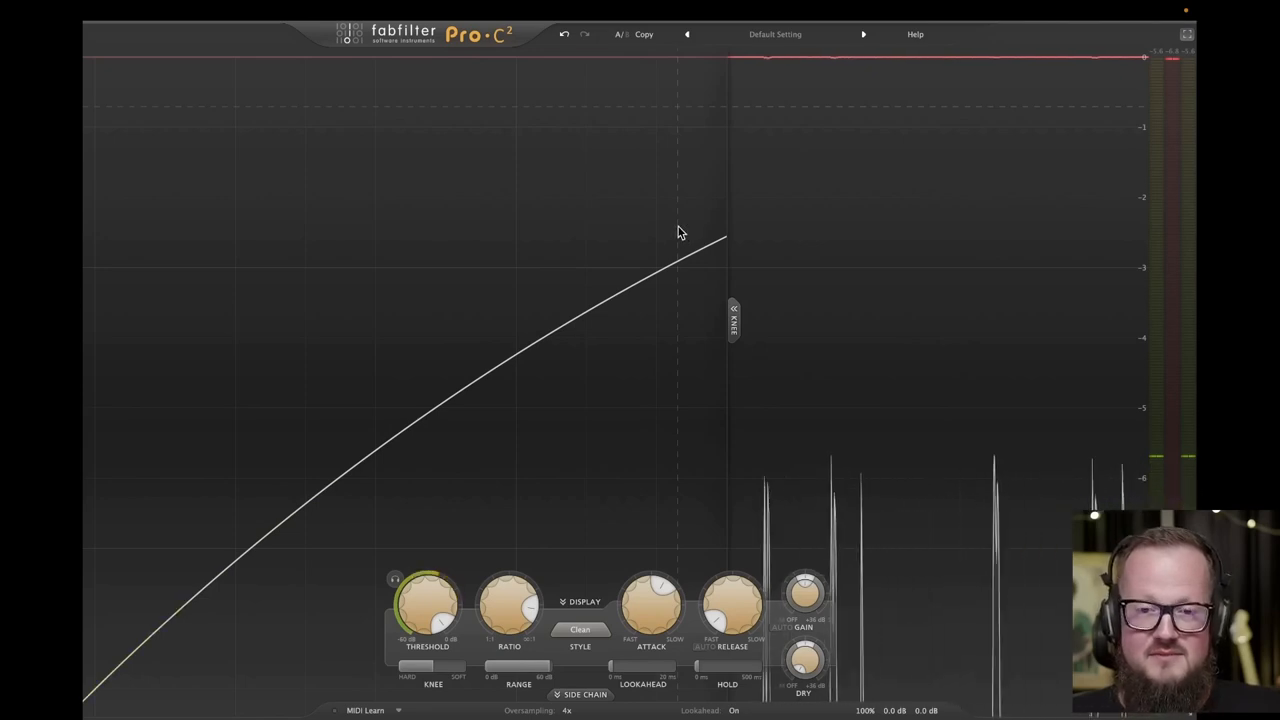
mouse_move(600, 260)
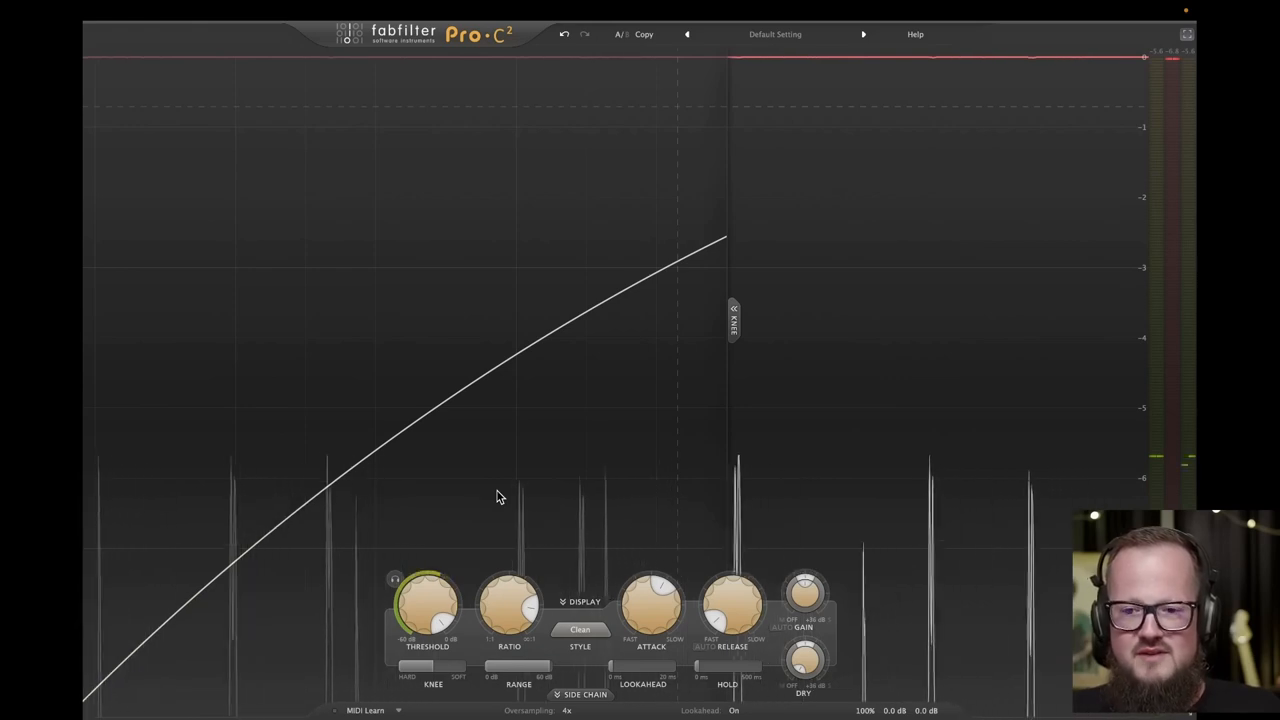
mouse_move(492, 424)
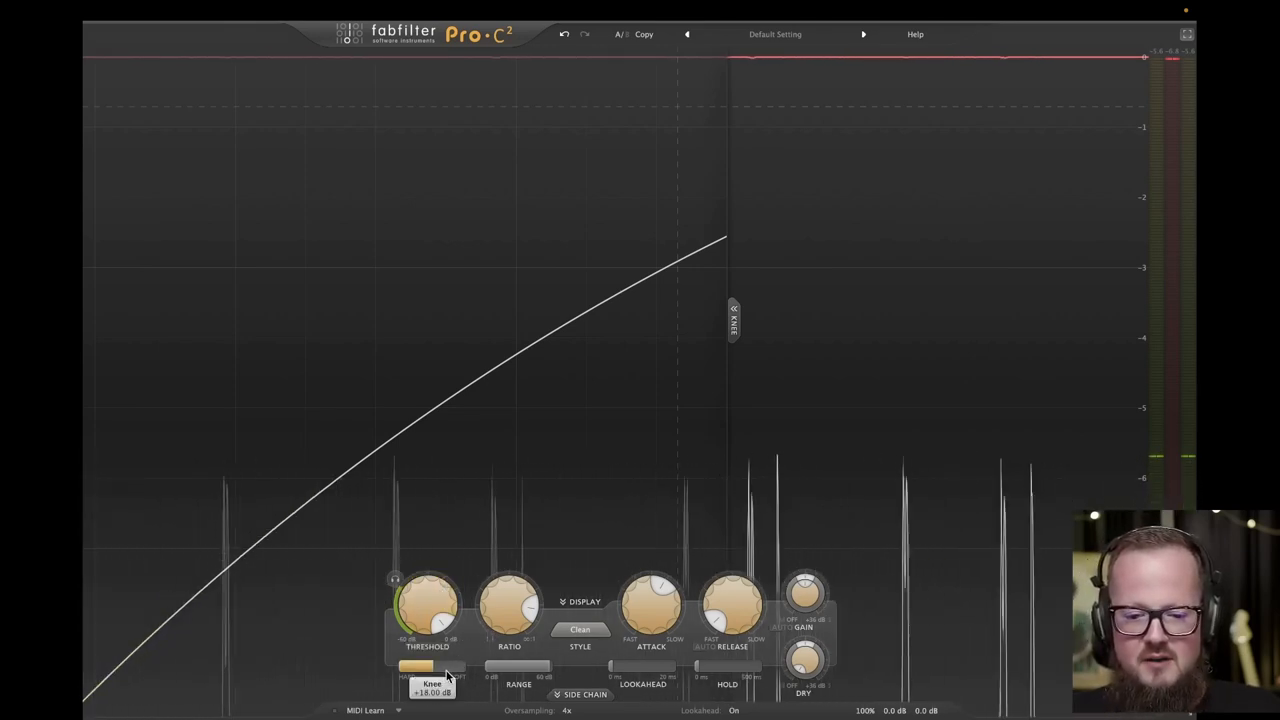
Set the knee fully hard so the curve gets a sharp corner instead of a rounded one
left_click_drag(424, 604, 424, 600)
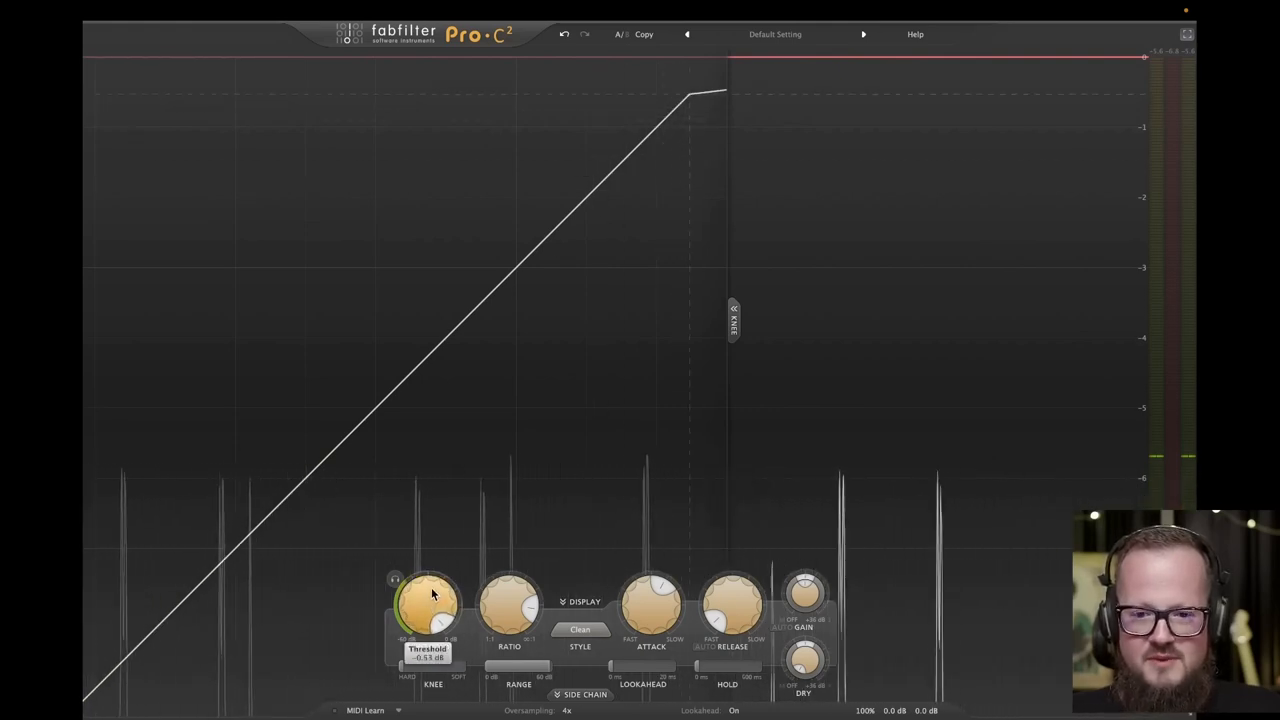
Pull the threshold far down in several moves so the knee corner sits low on the graph
left_click_drag(430, 596, 430, 620)
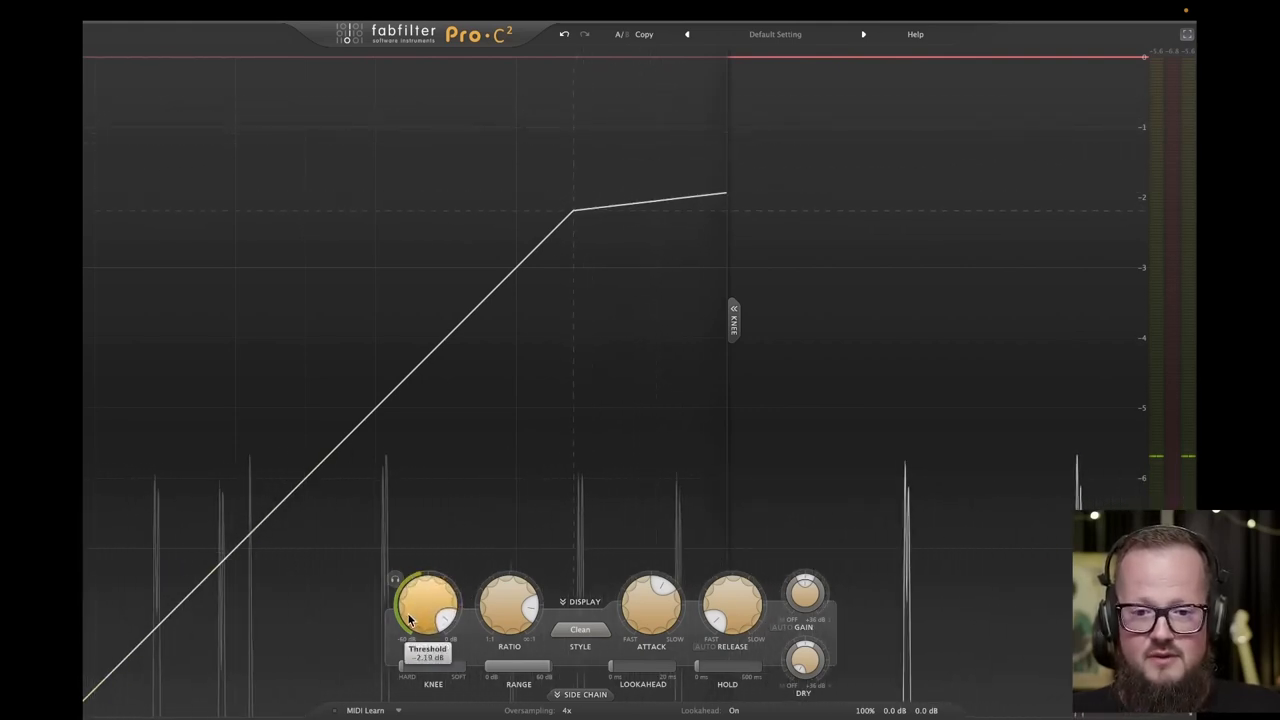
left_click_drag(428, 600, 428, 616)
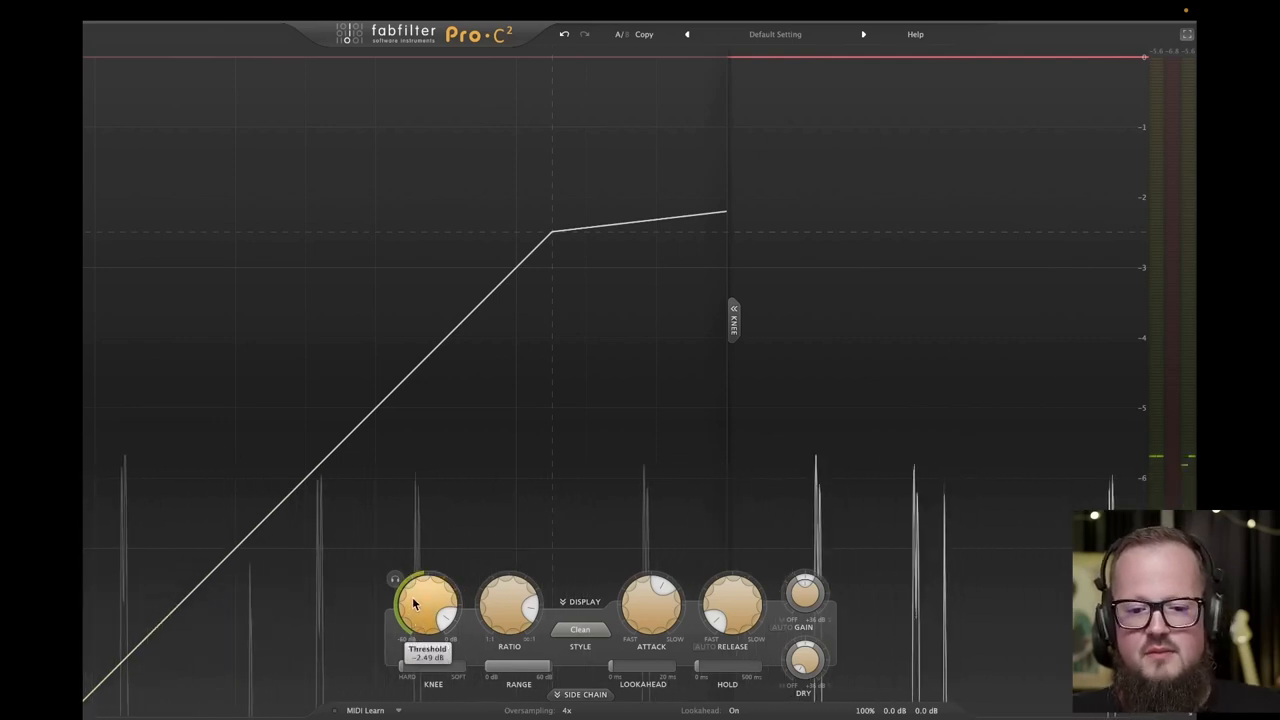
left_click_drag(428, 604, 428, 620)
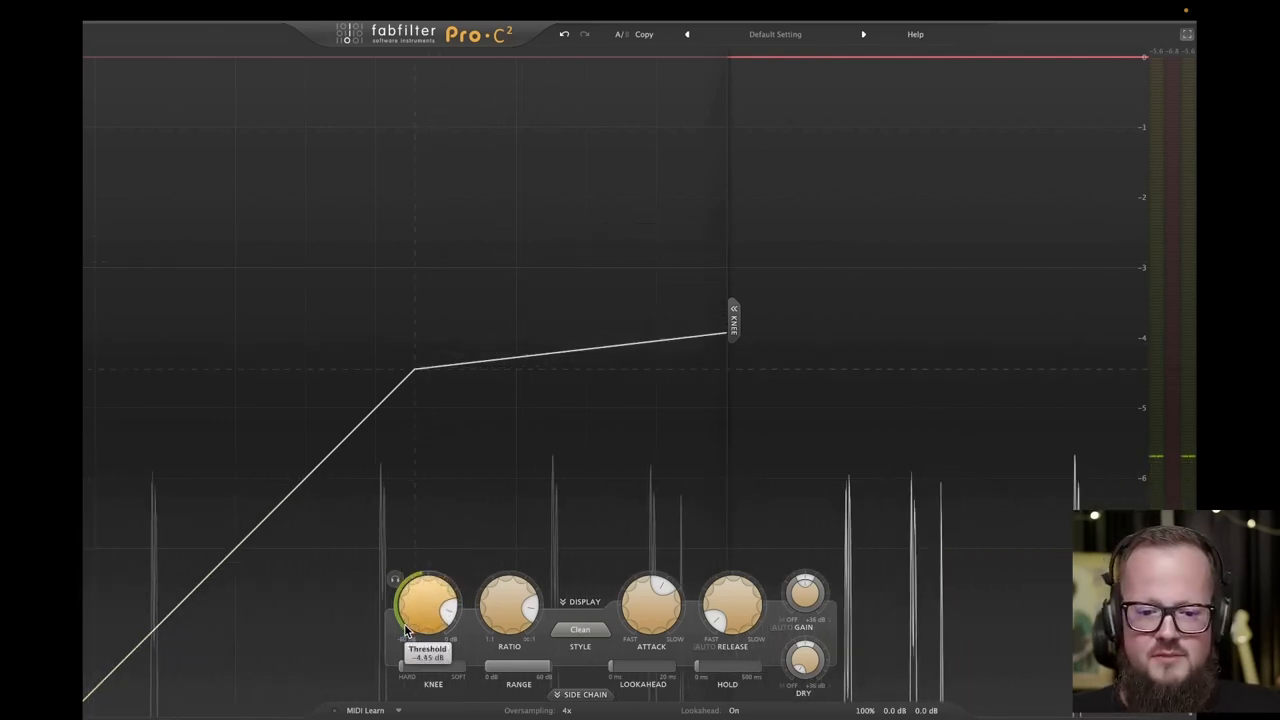
left_click_drag(428, 600, 428, 616)
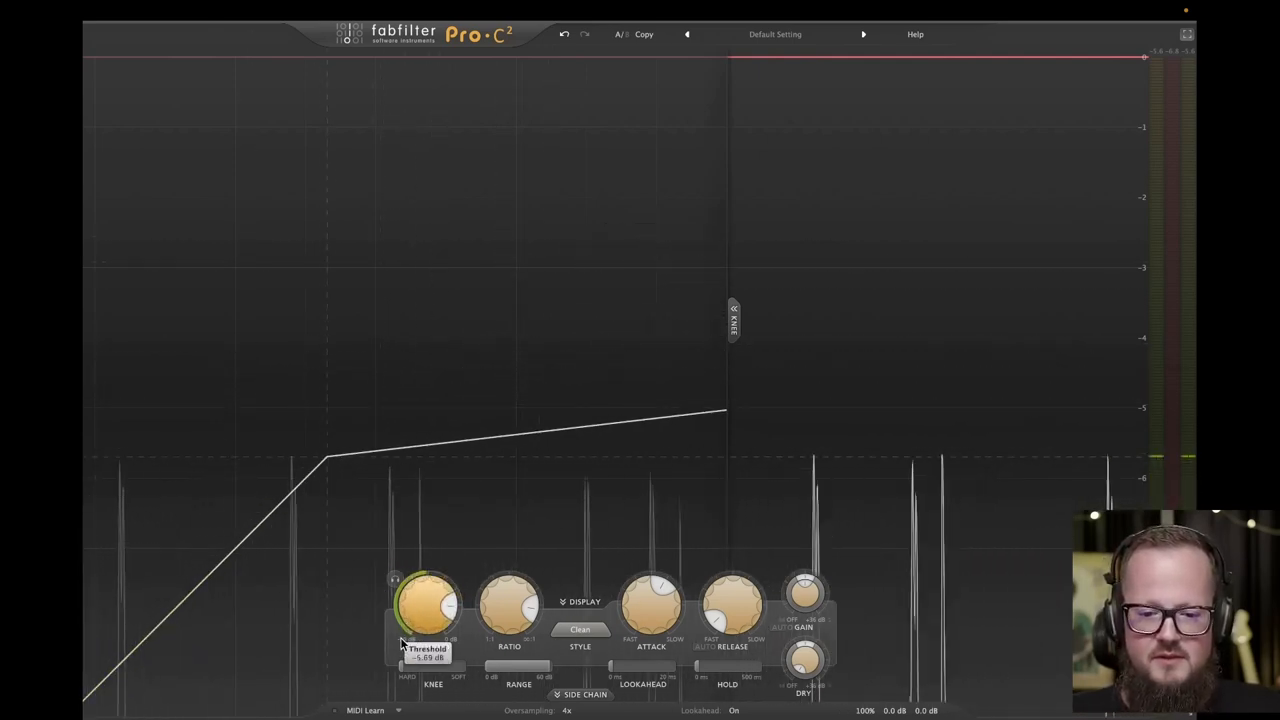
left_click_drag(430, 600, 428, 608)
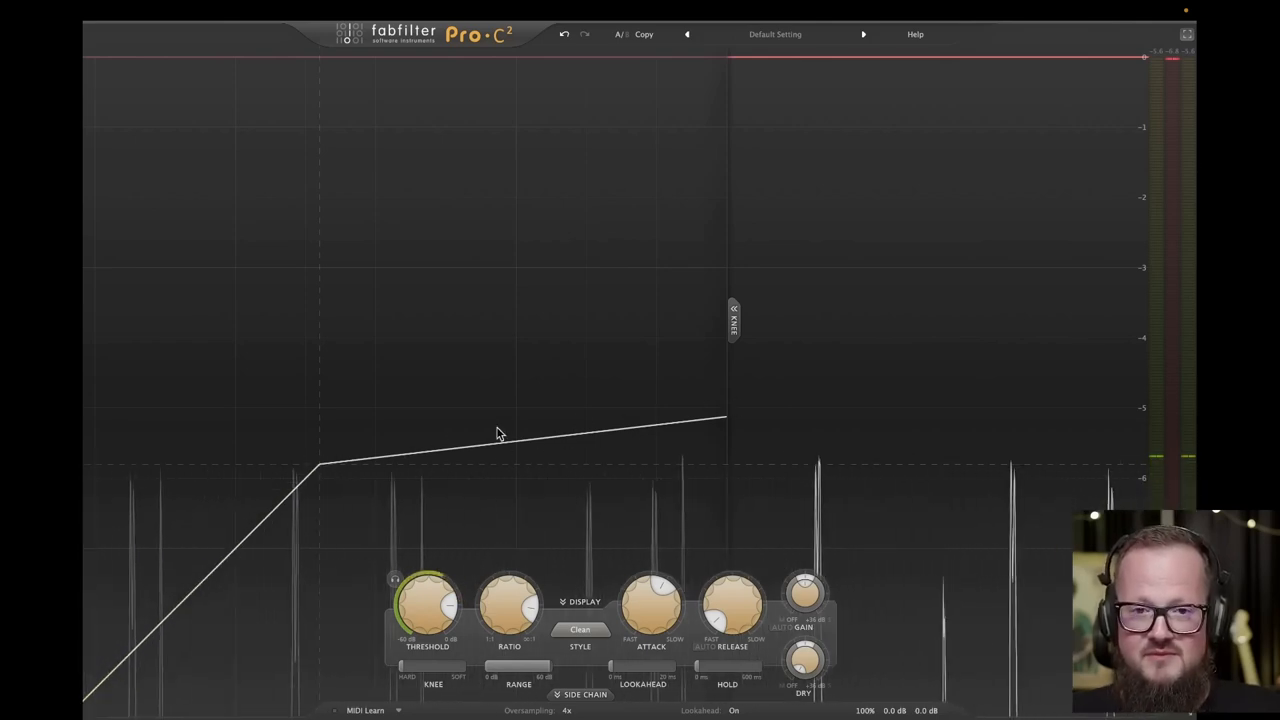
mouse_move(564, 430)
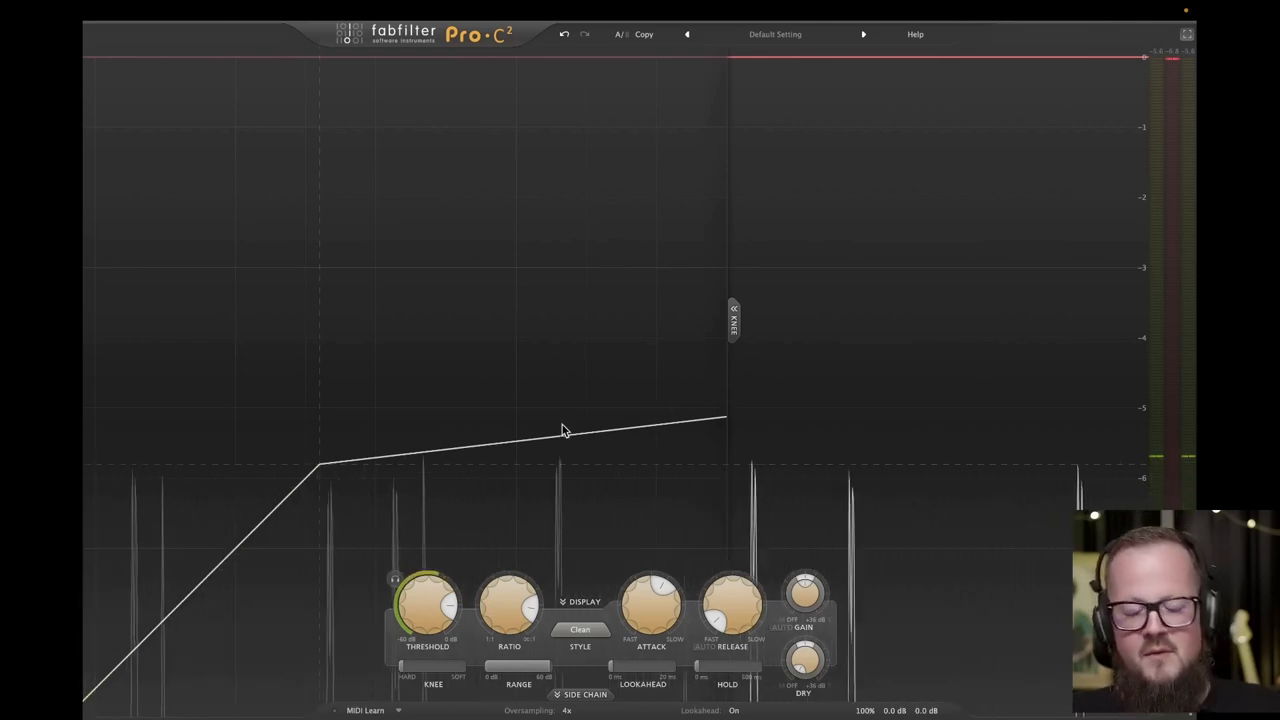
Ease the ratio down then back to a moderate slope, then nudge the threshold slightly
left_click_drag(508, 600, 508, 590)
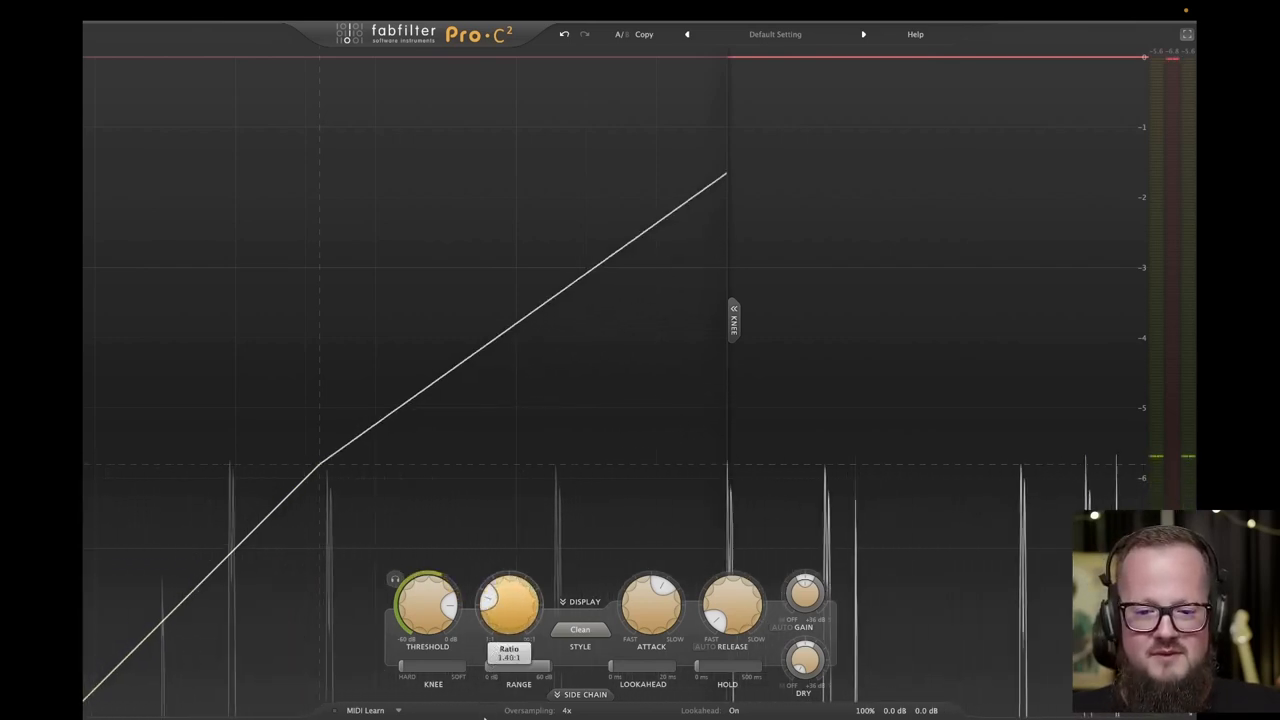
left_click_drag(510, 600, 504, 620)
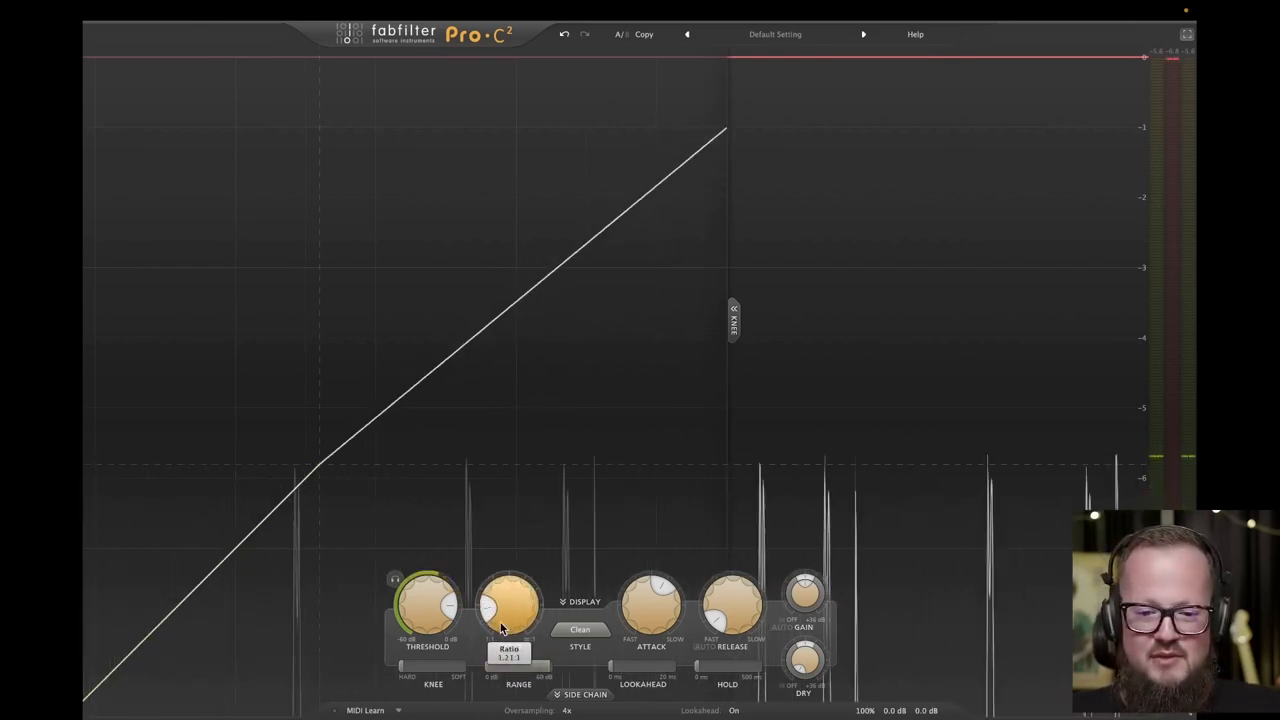
left_click_drag(508, 600, 508, 620)
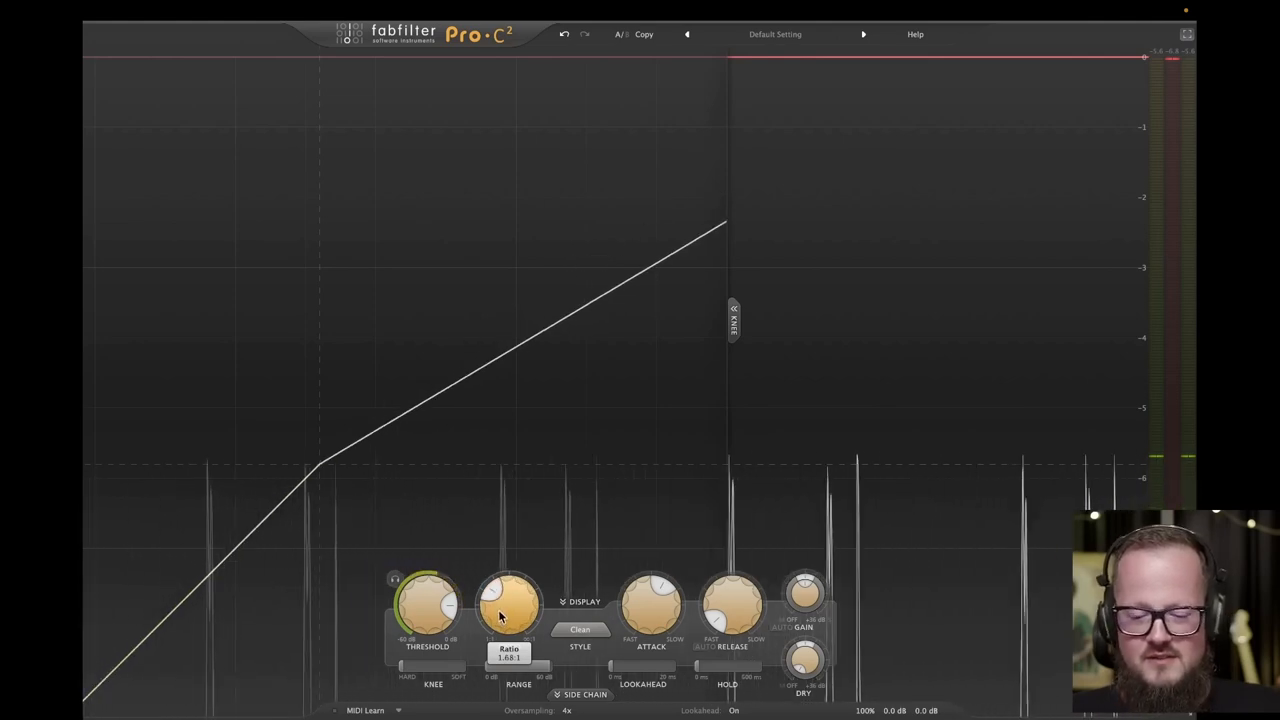
left_click_drag(508, 604, 520, 596)
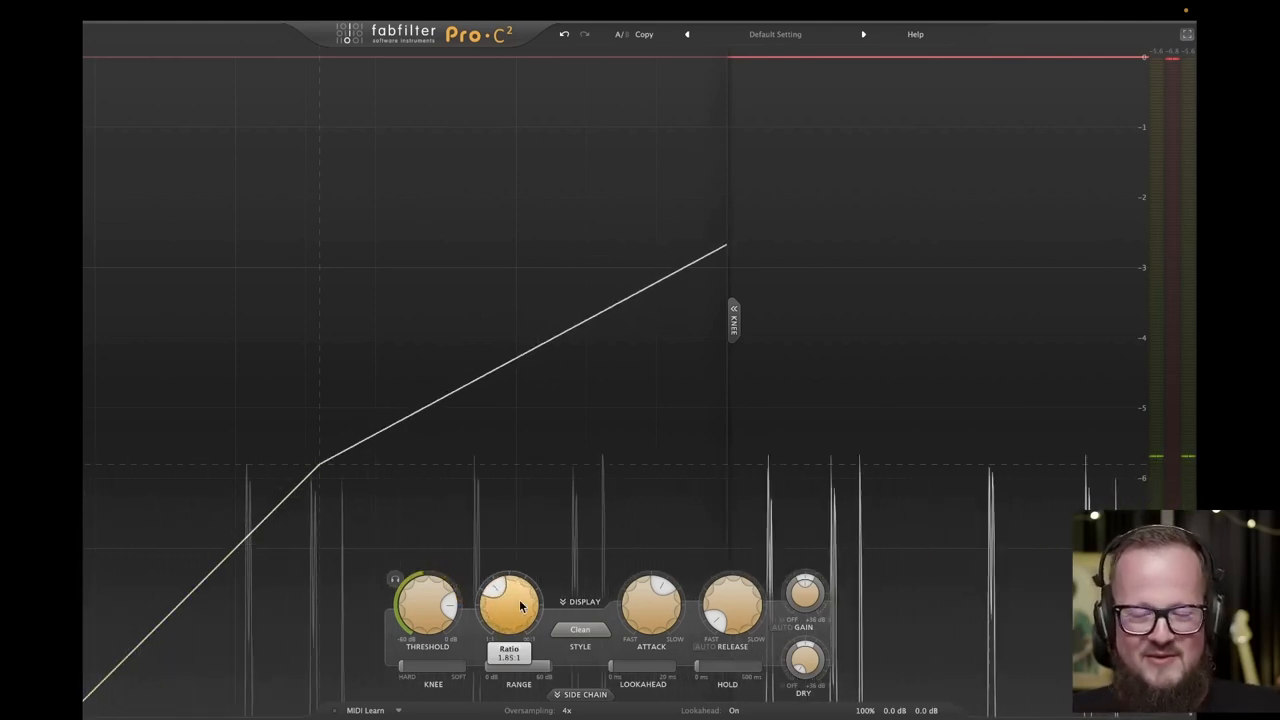
left_click_drag(510, 600, 512, 590)
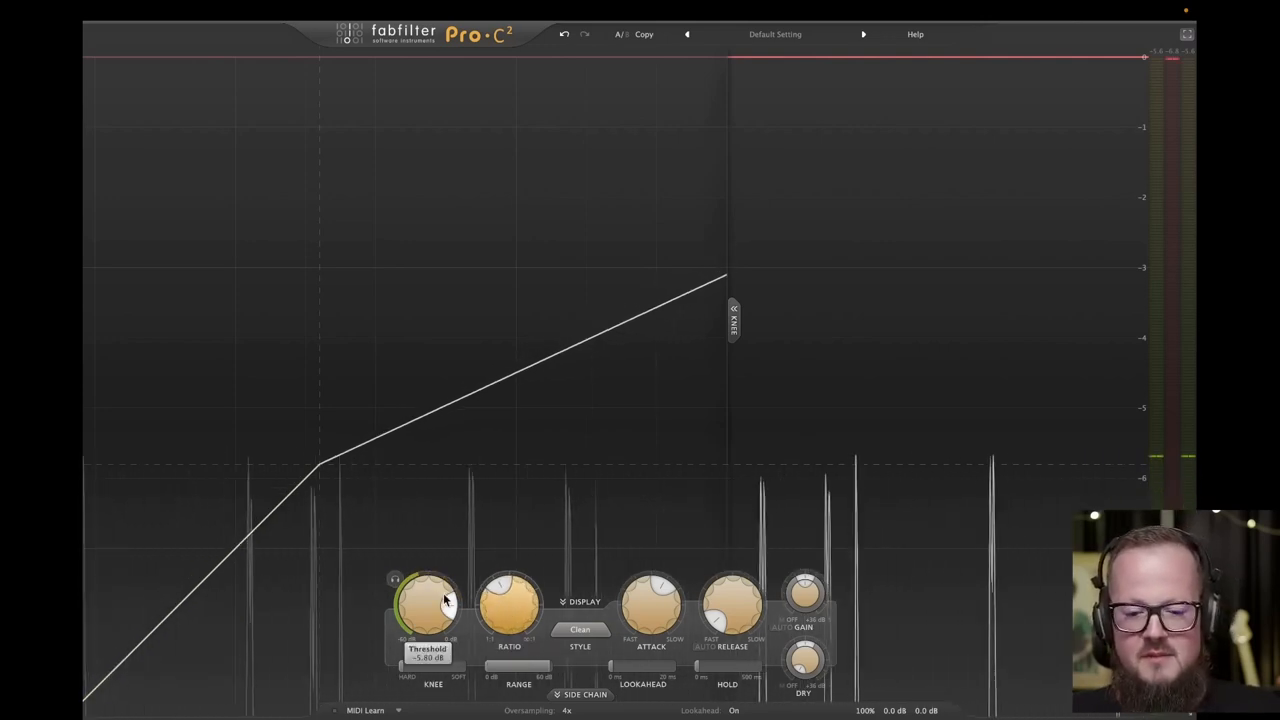
mouse_move(428, 604)
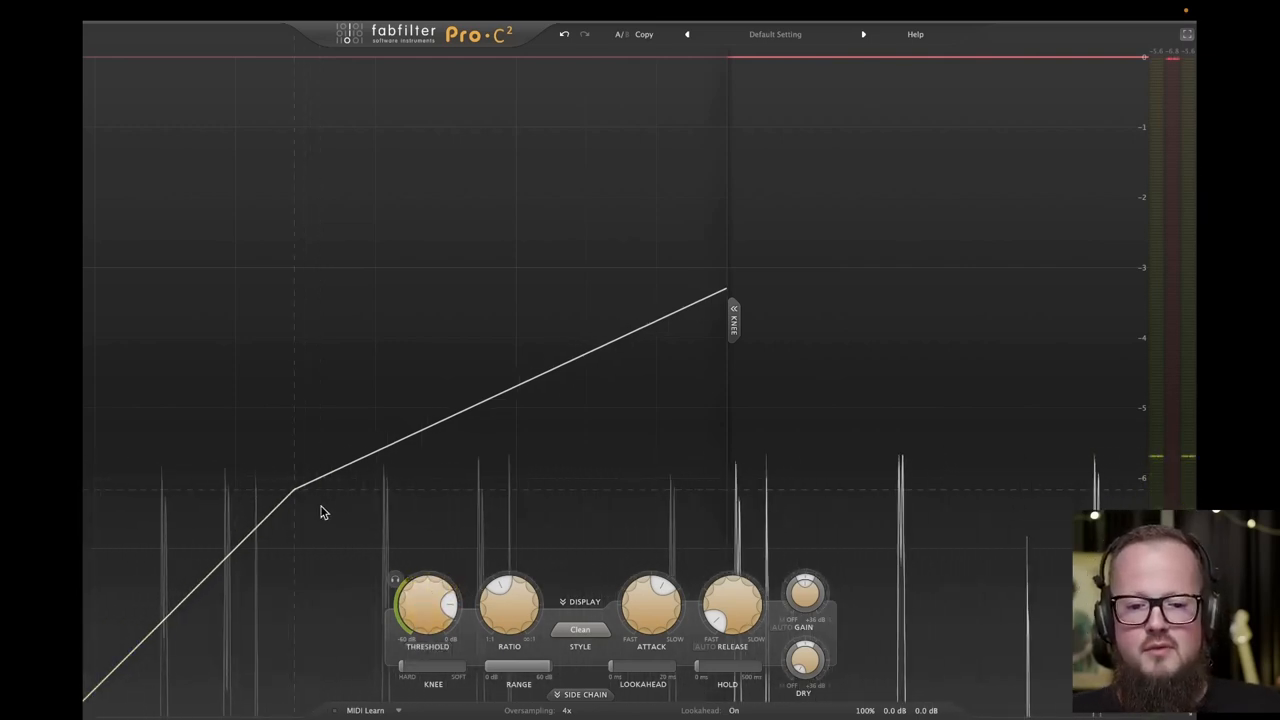
mouse_move(322, 564)
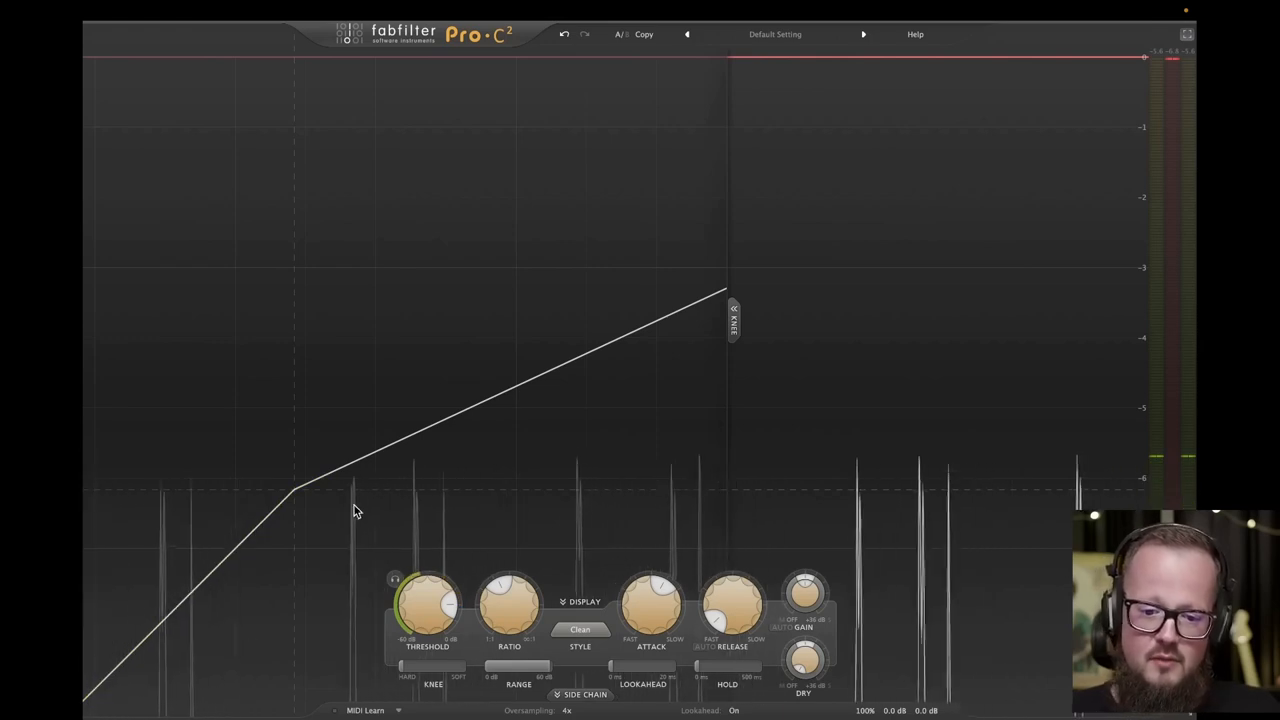
mouse_move(412, 544)
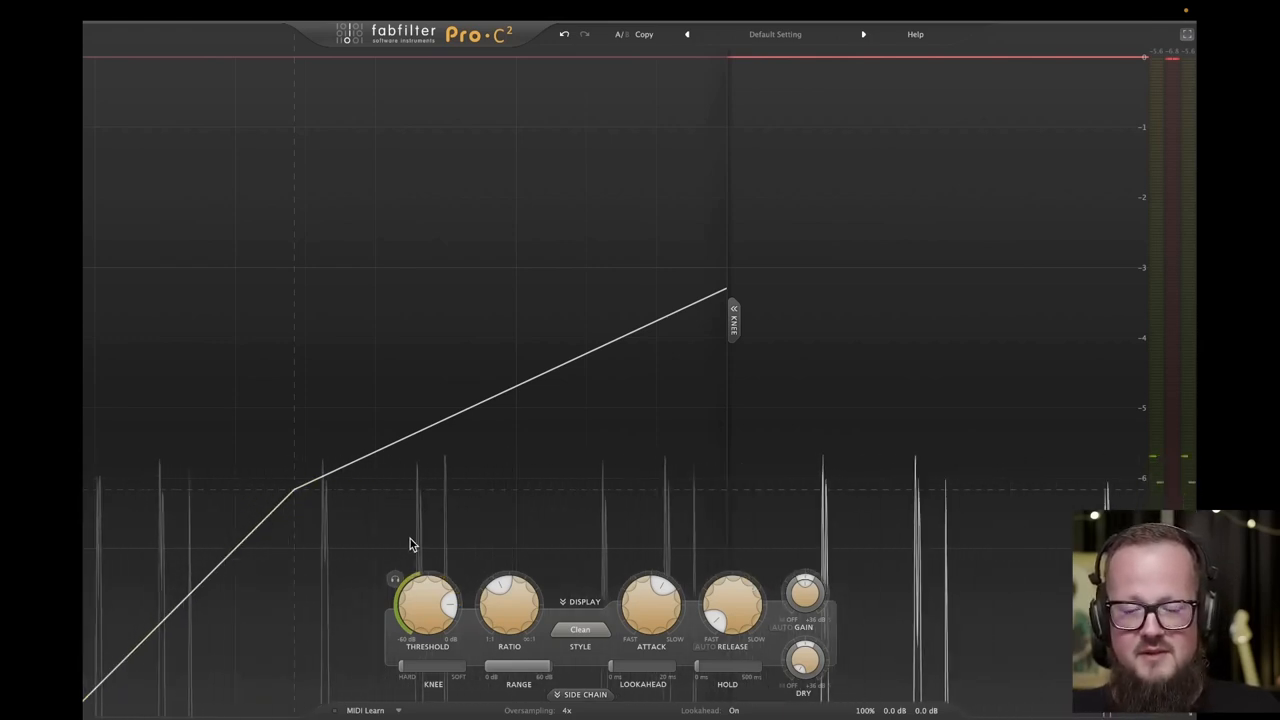
mouse_move(444, 530)
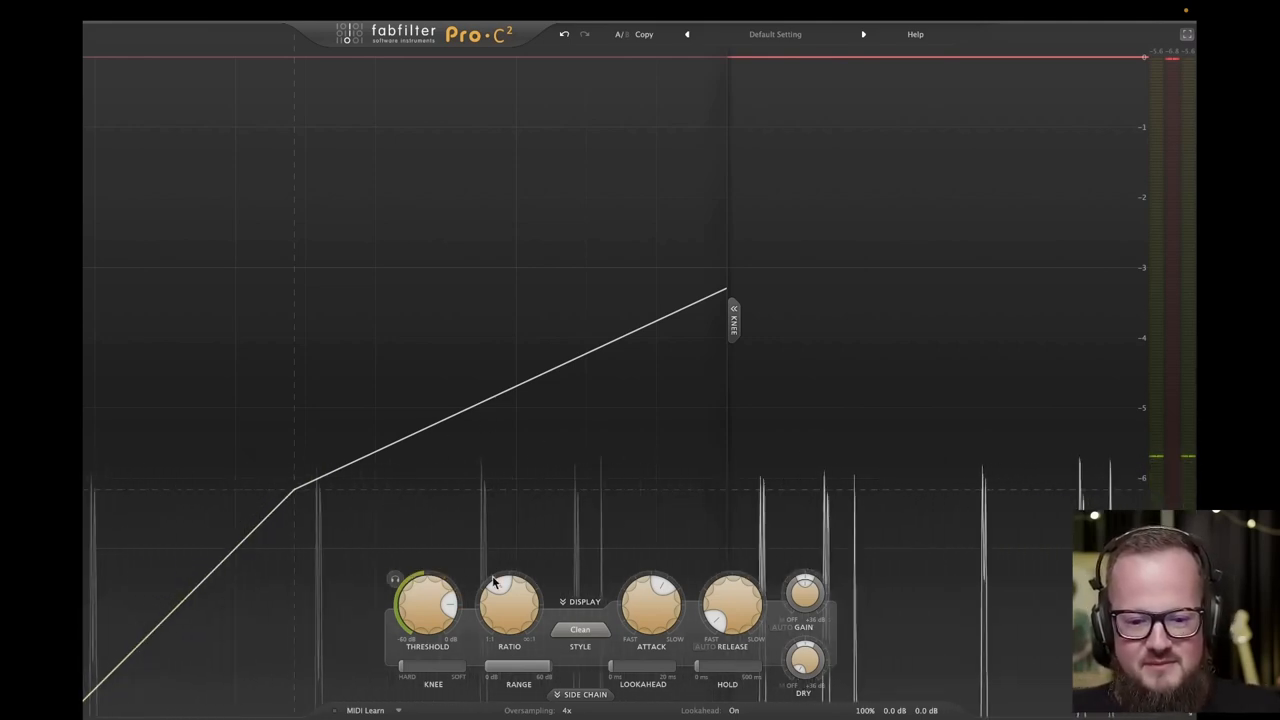
Tweak the ratio and raise the threshold back to a moderate level
left_click_drag(508, 600, 508, 590)
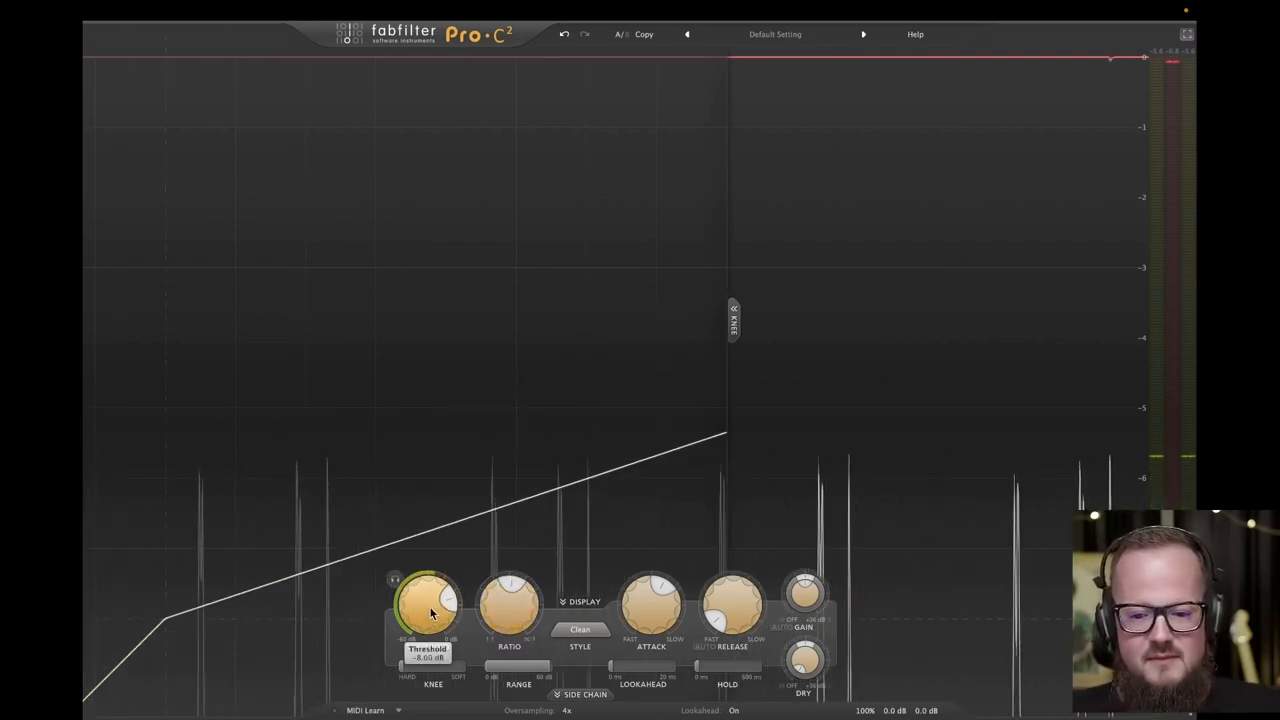
left_click_drag(428, 604, 460, 596)
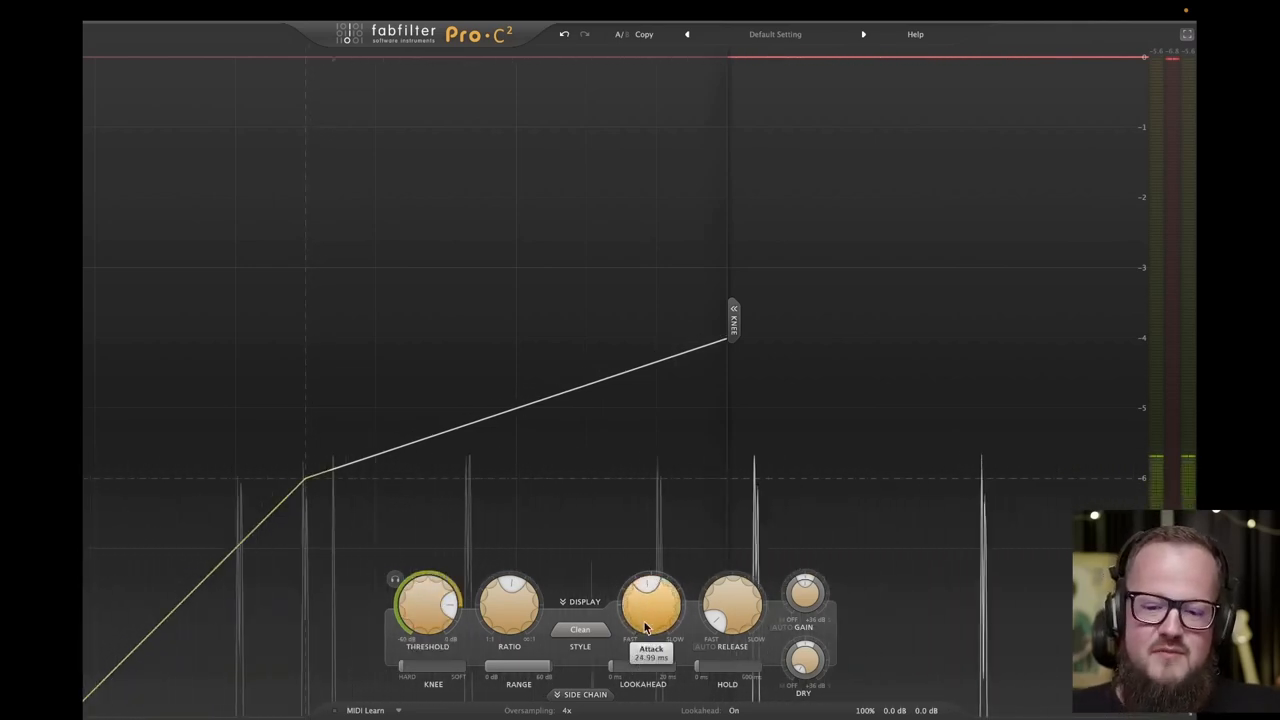
Shorten the attack to a few milliseconds, then drop the threshold slightly
left_click_drag(652, 604, 652, 616)
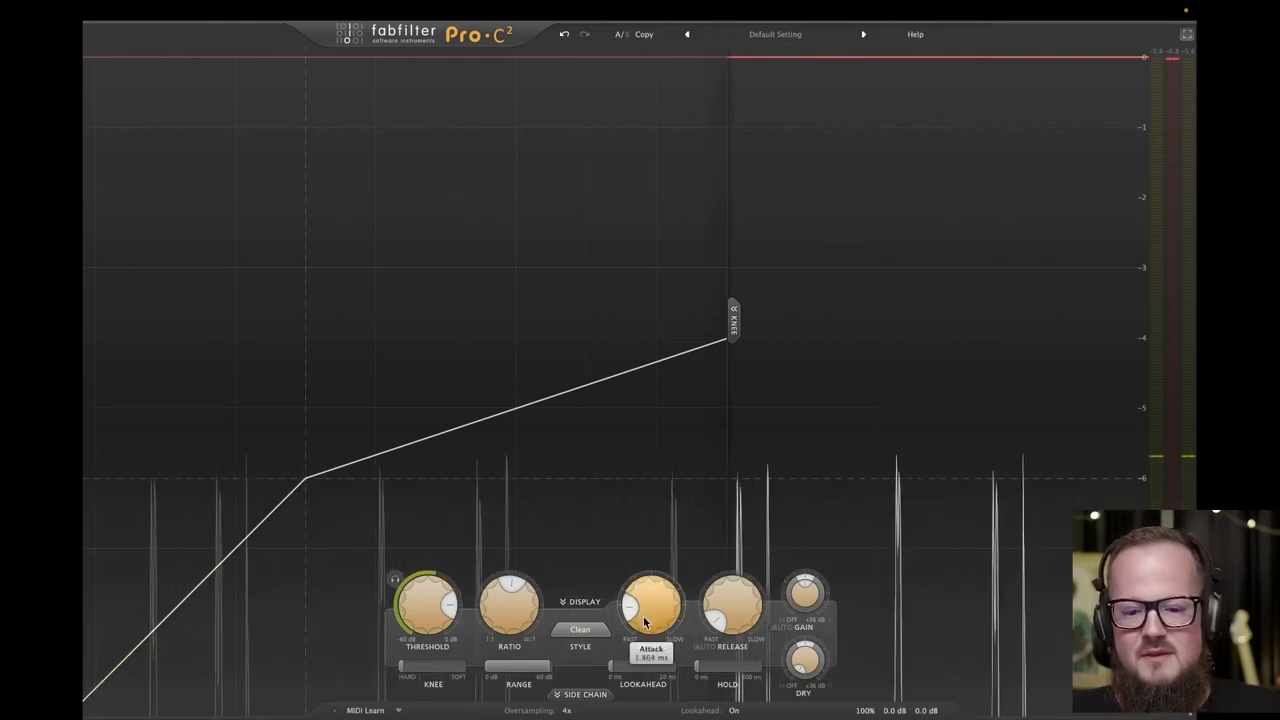
left_click_drag(652, 600, 640, 620)
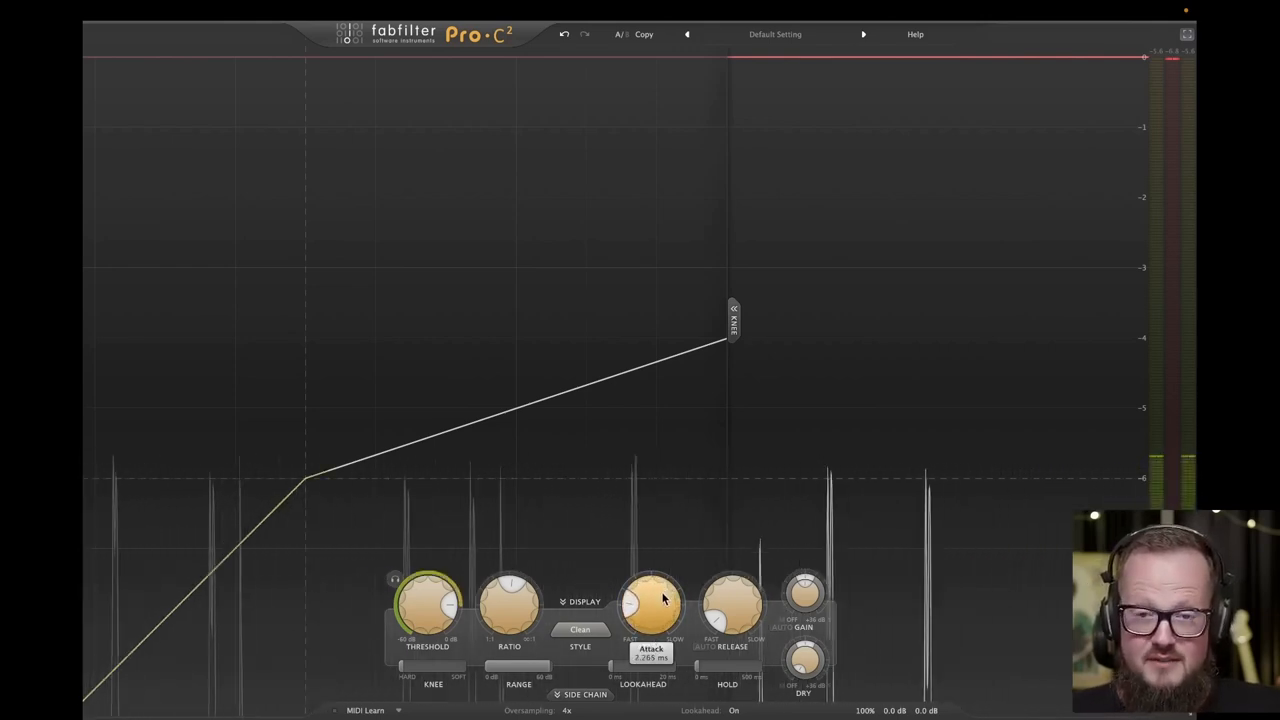
left_click_drag(652, 600, 652, 620)
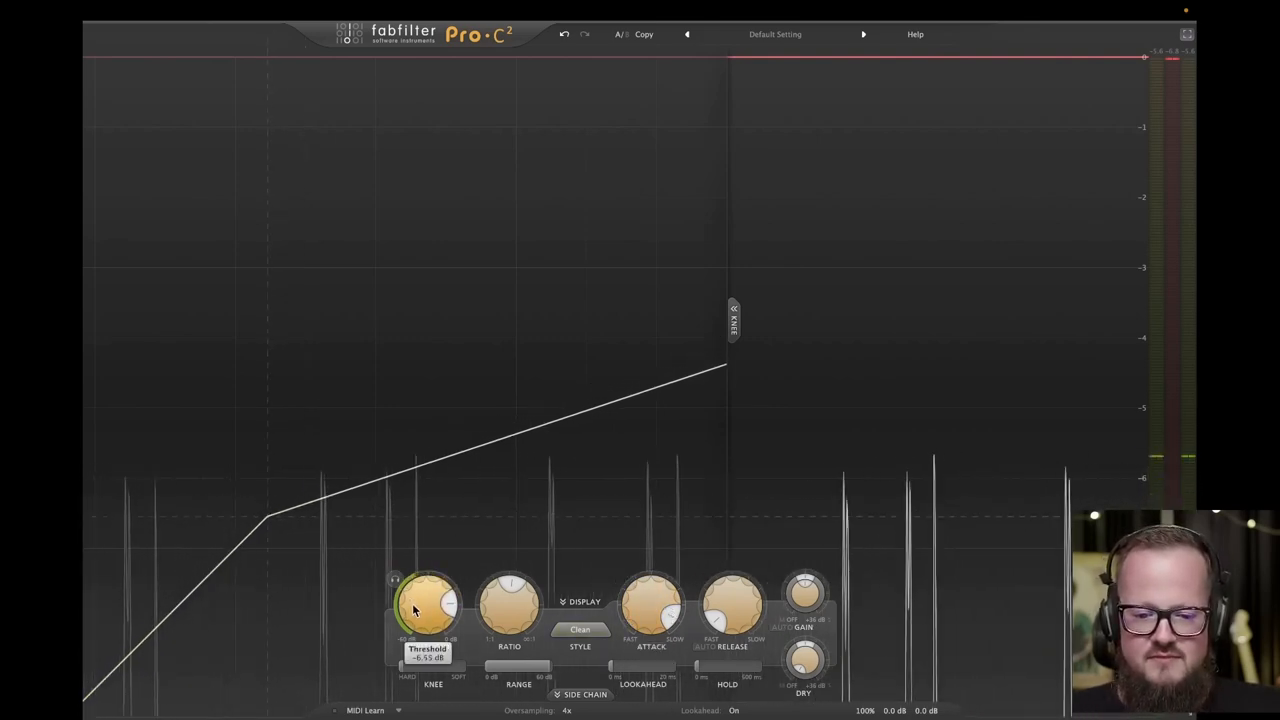
left_click_drag(428, 600, 428, 616)
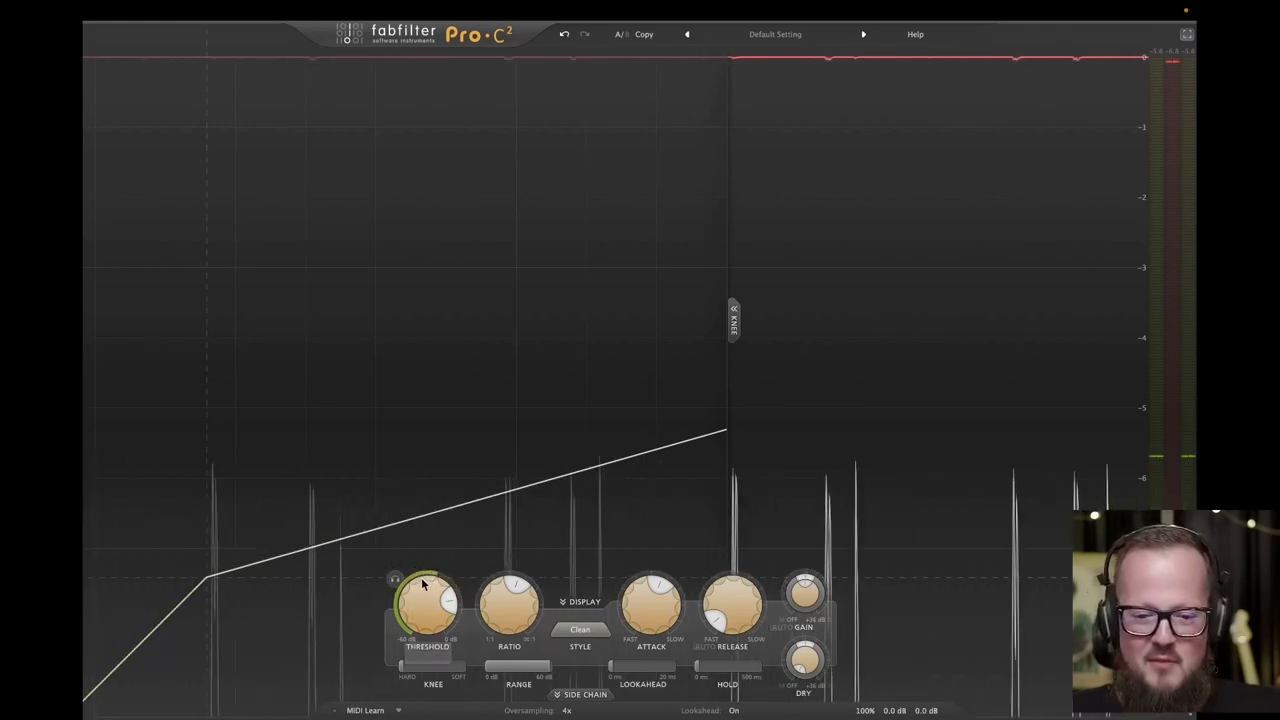
Lower and fine-tune the threshold, then adjust the ratio for gentler drum compression
left_click_drag(424, 584, 424, 608)
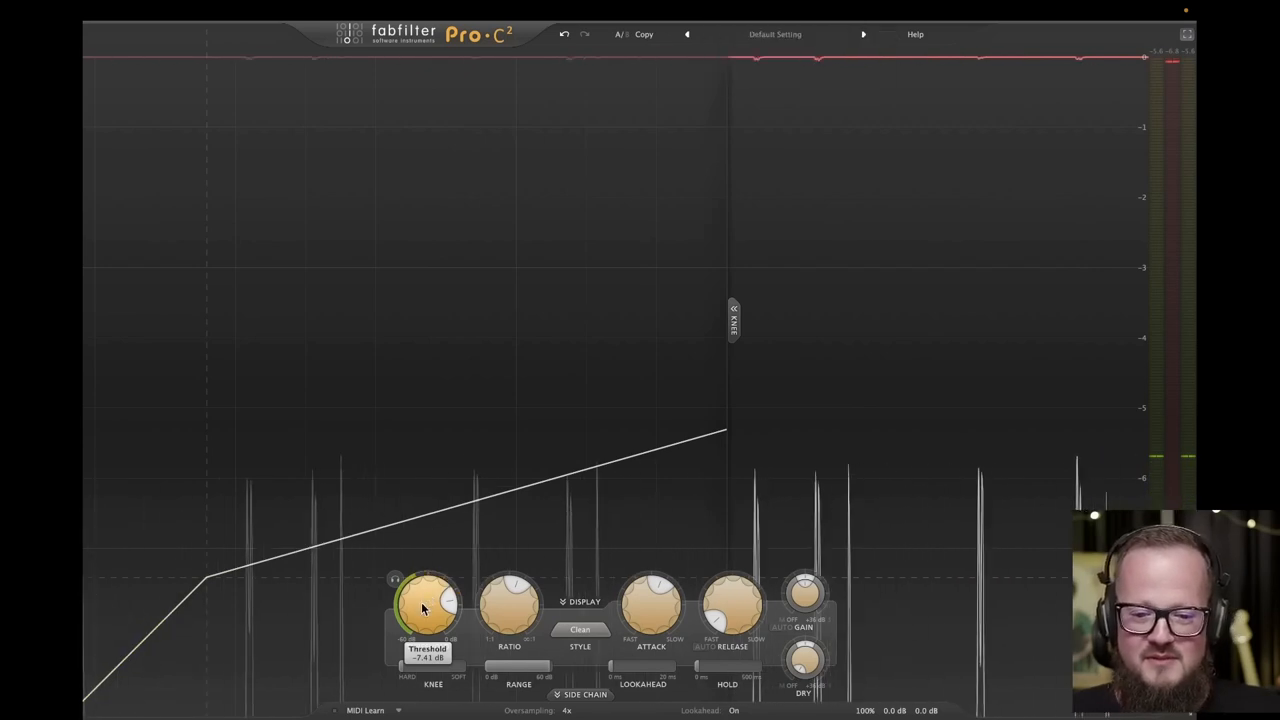
left_click_drag(428, 600, 428, 590)
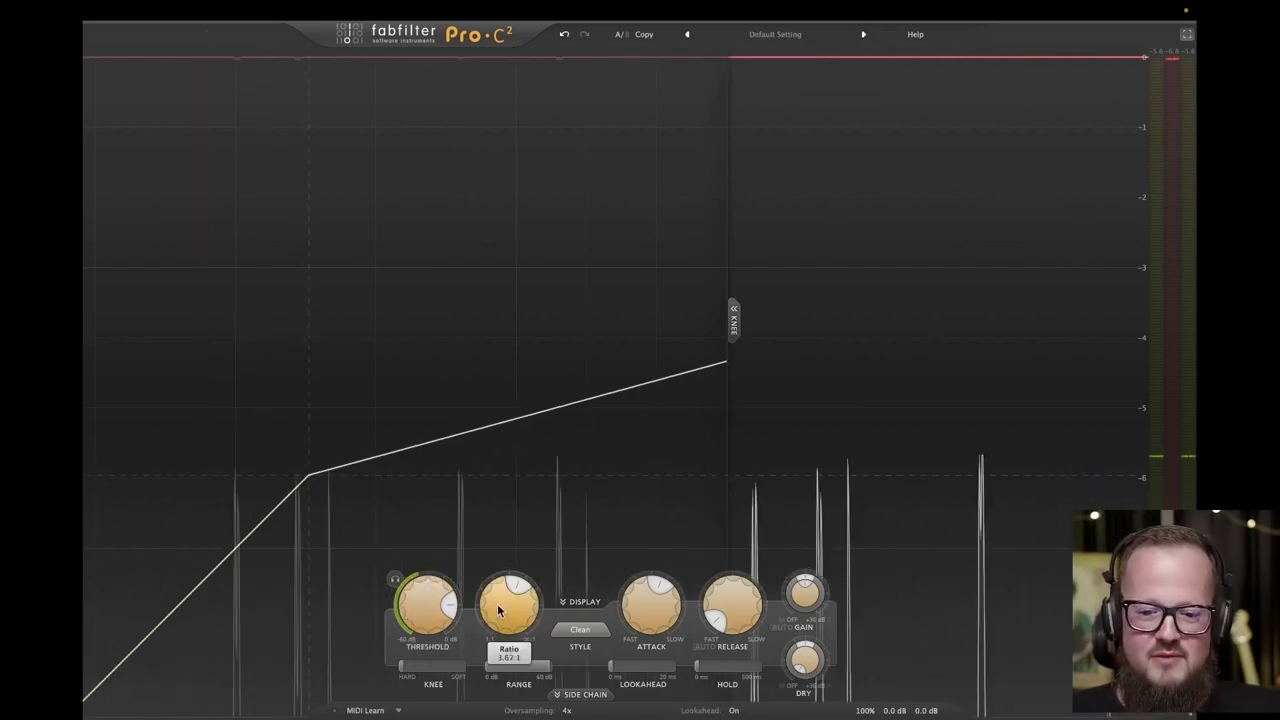
left_click_drag(500, 604, 450, 608)
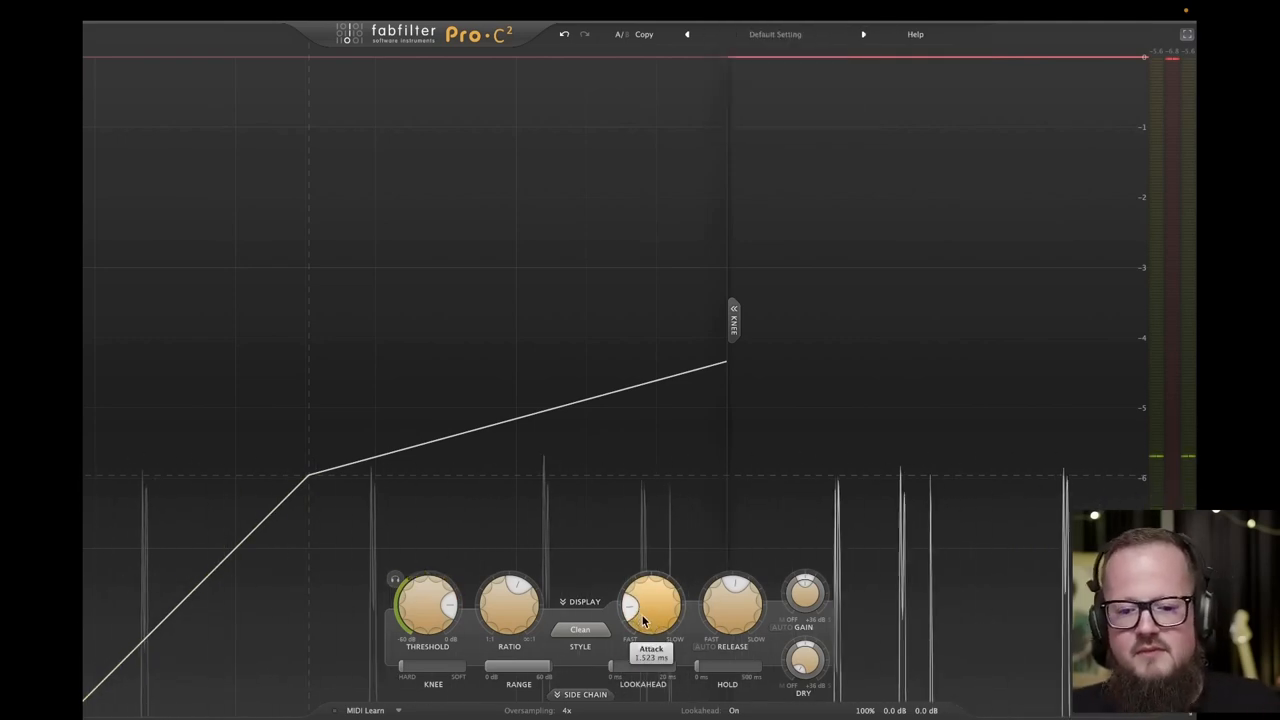
Lengthen the attack time and adjust the release for a smoother glue response
left_click_drag(650, 604, 650, 620)
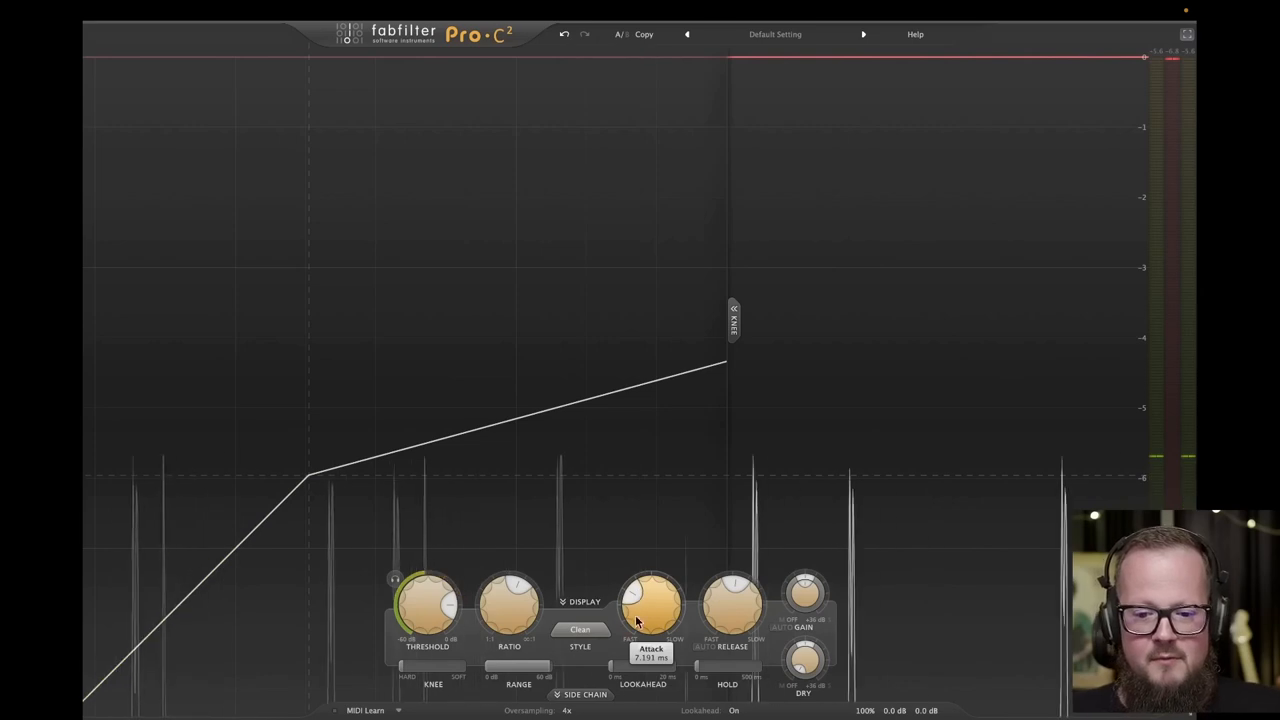
mouse_move(650, 604)
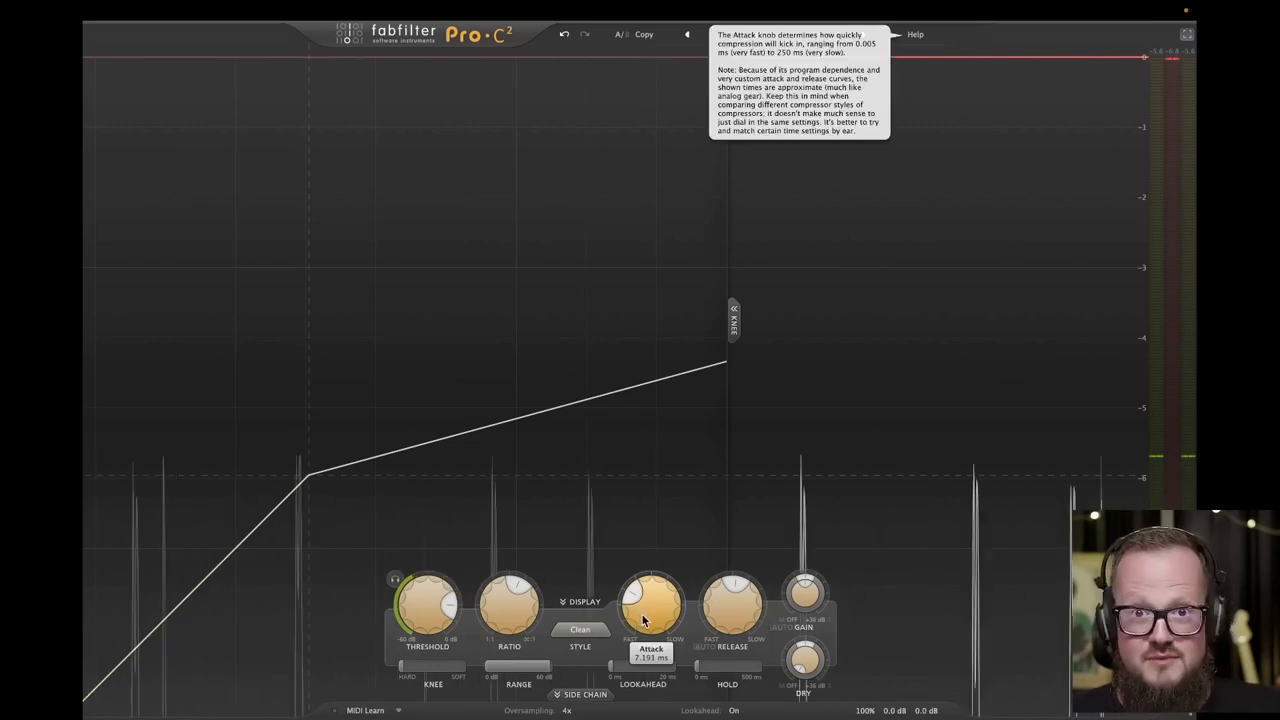
left_click_drag(652, 620, 652, 564)
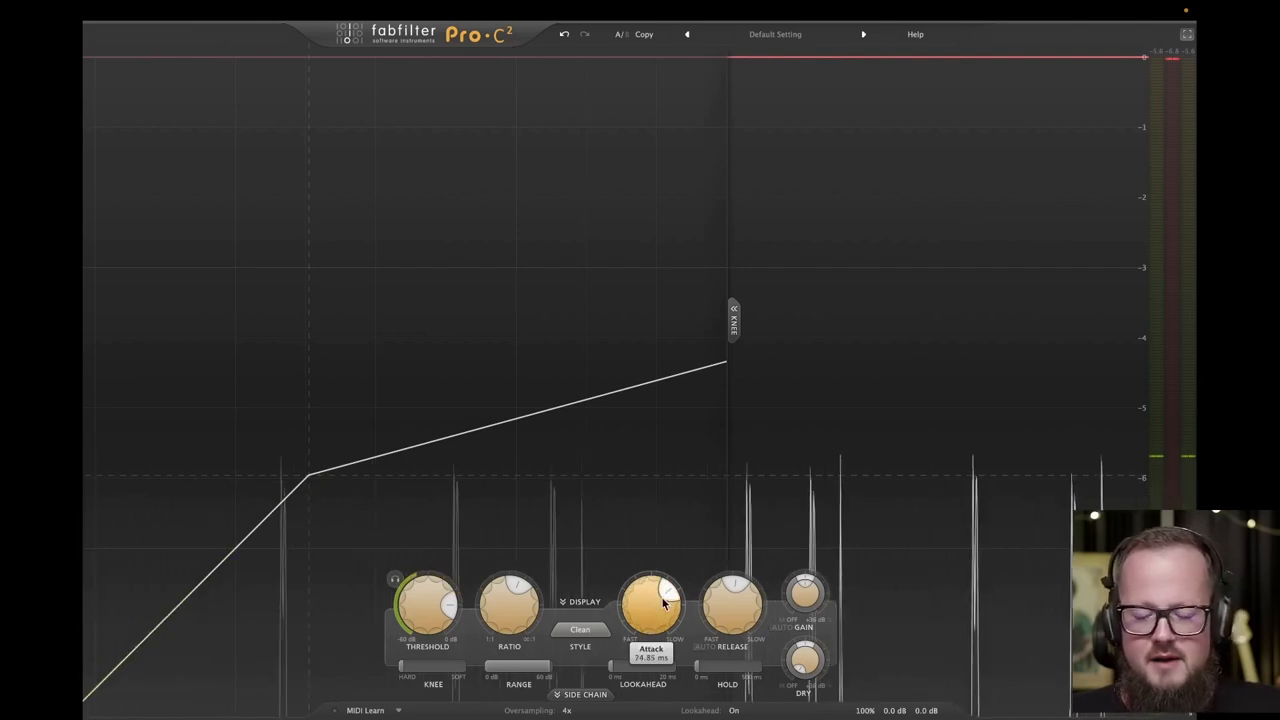
left_click_drag(650, 600, 644, 616)
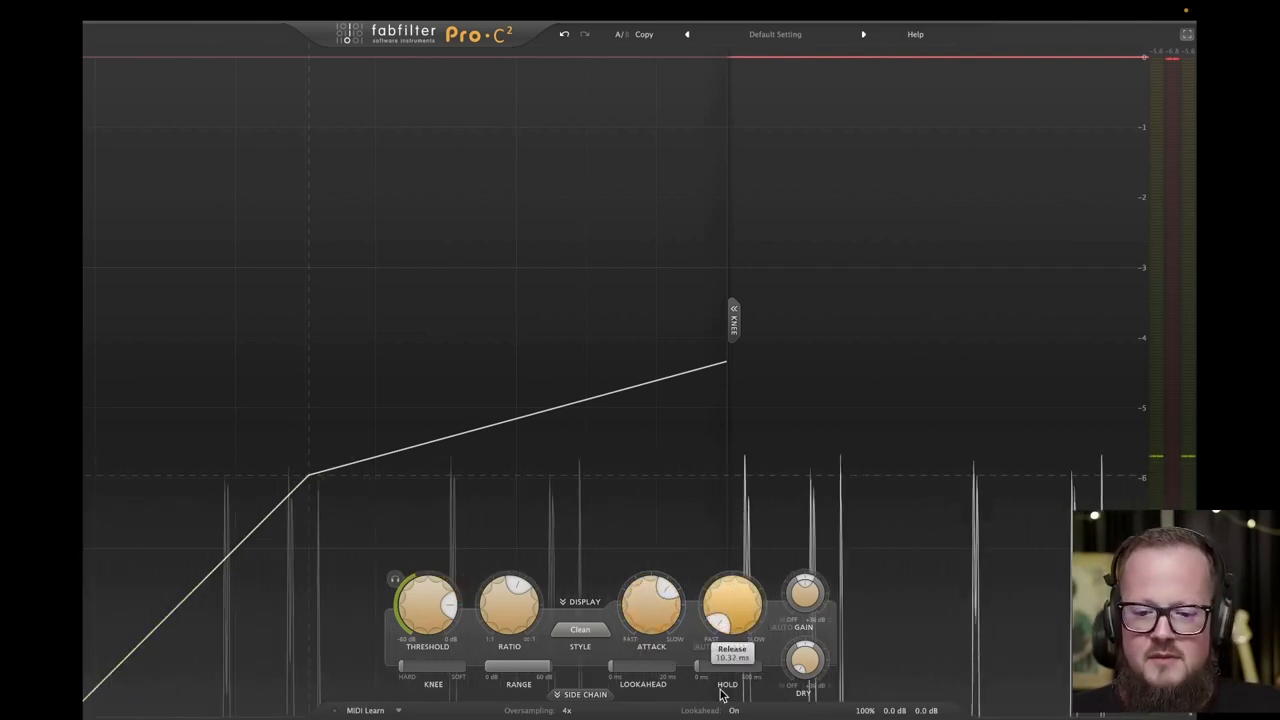
left_click_drag(732, 600, 732, 578)
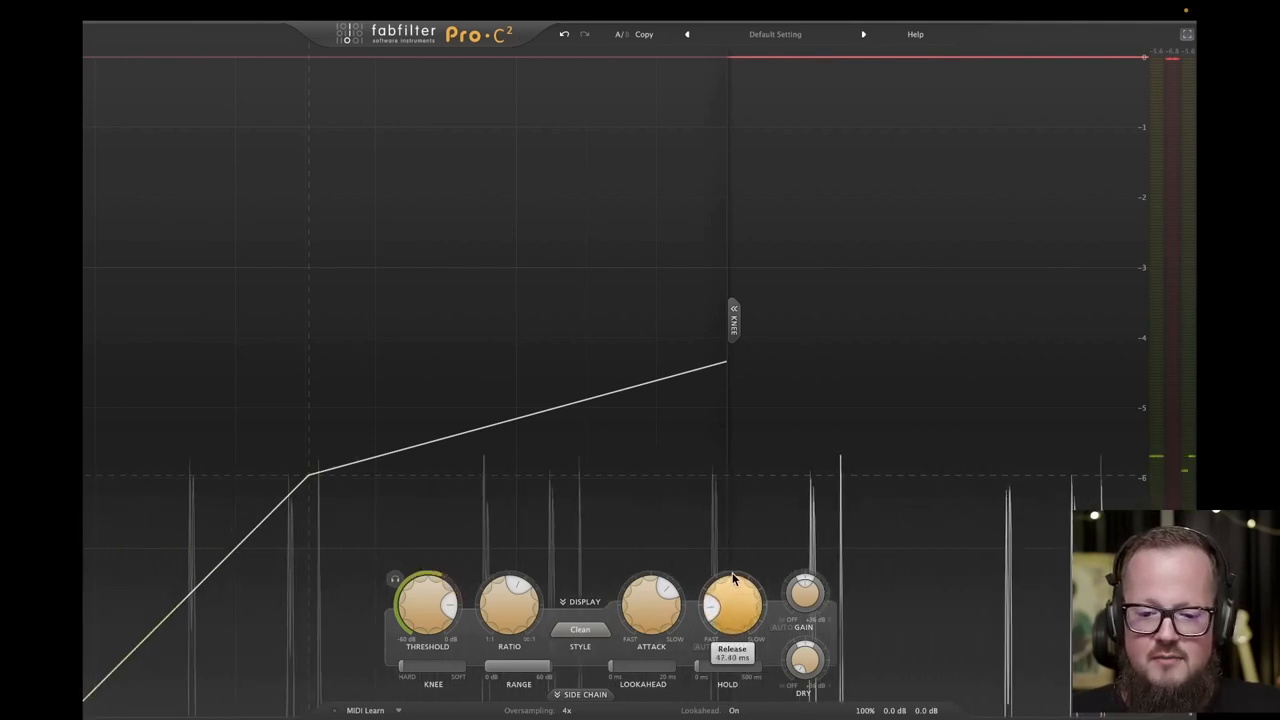
left_click_drag(732, 600, 740, 558)
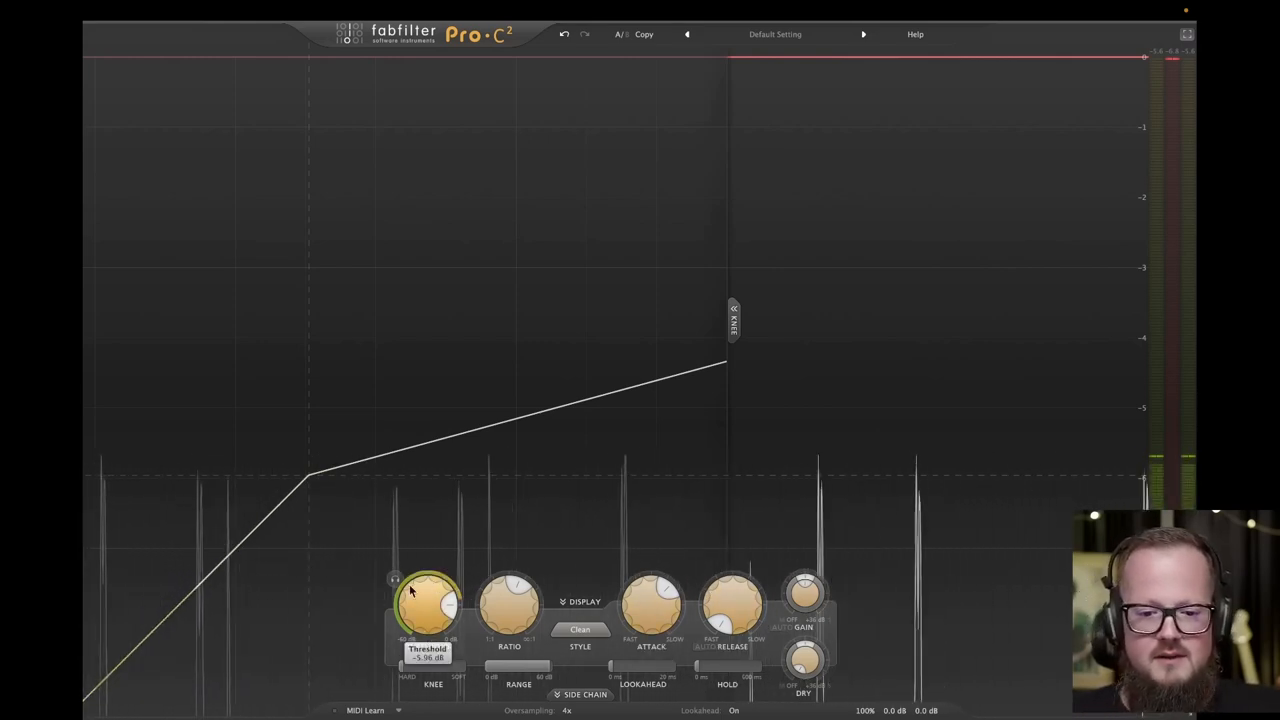
Lower the threshold for clear gain reduction and bypass the plugin to compare
left_click_drag(428, 600, 428, 616)
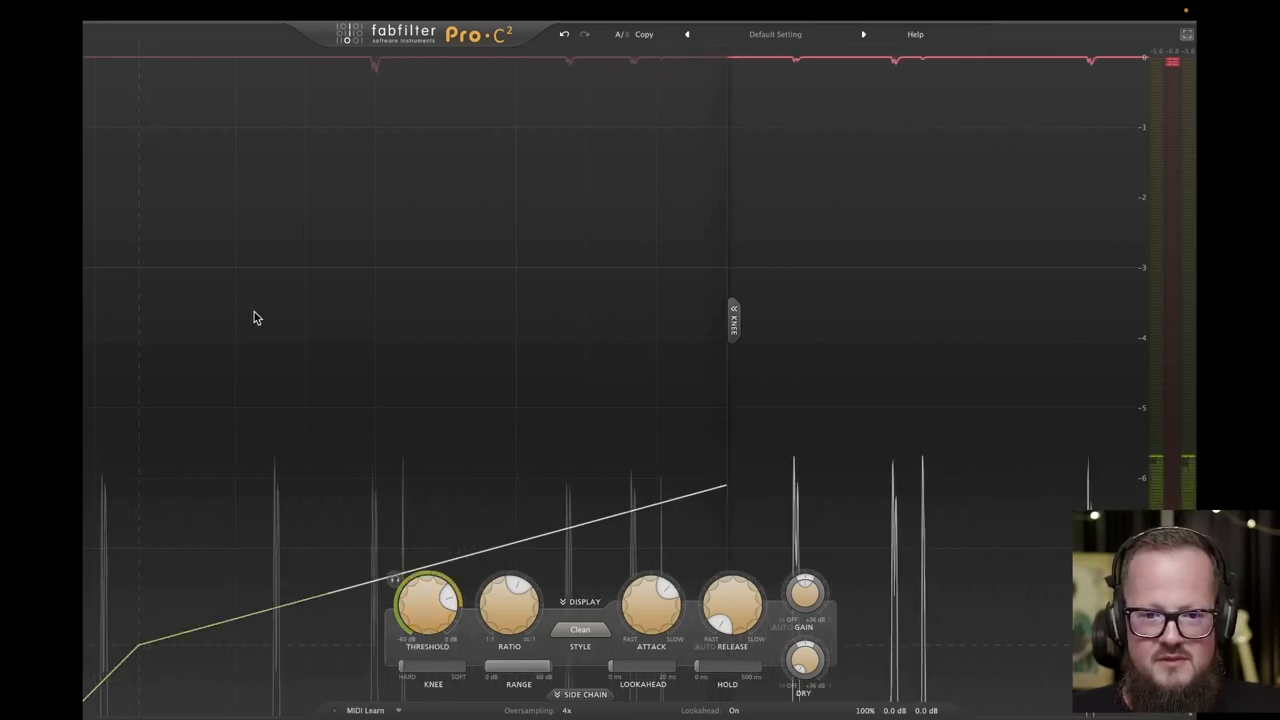
mouse_move(922, 80)
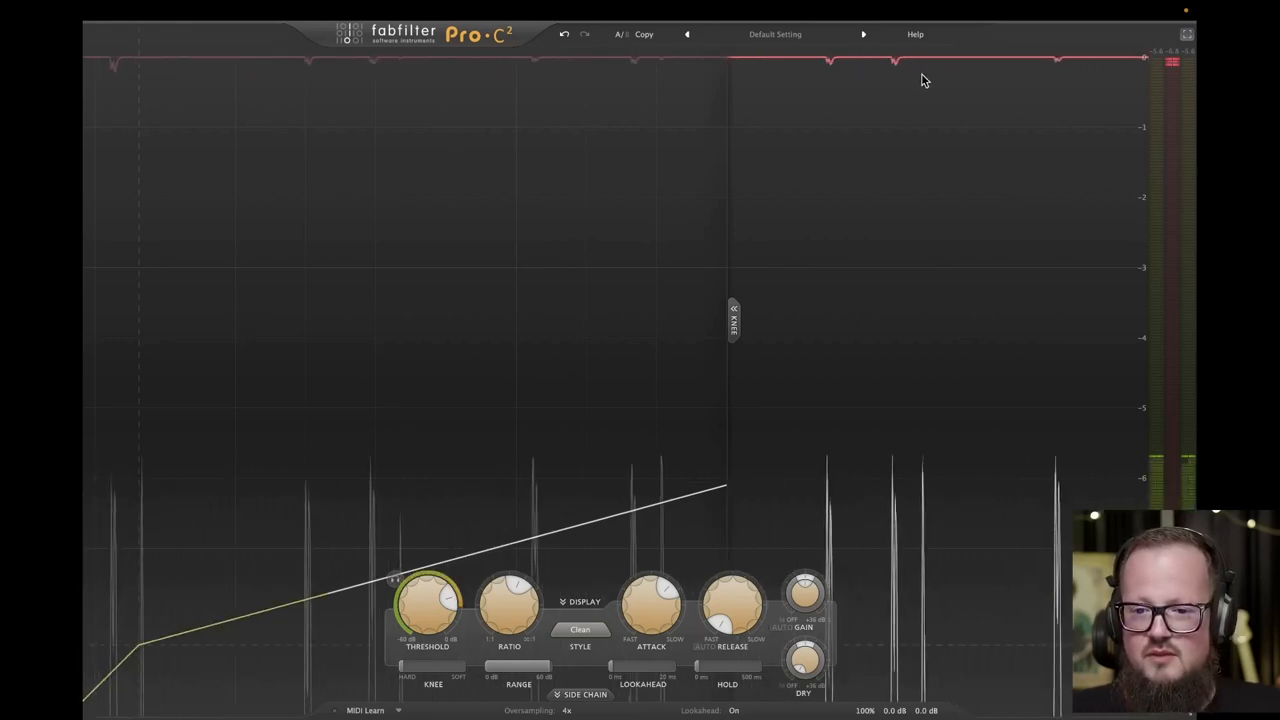
mouse_move(572, 316)
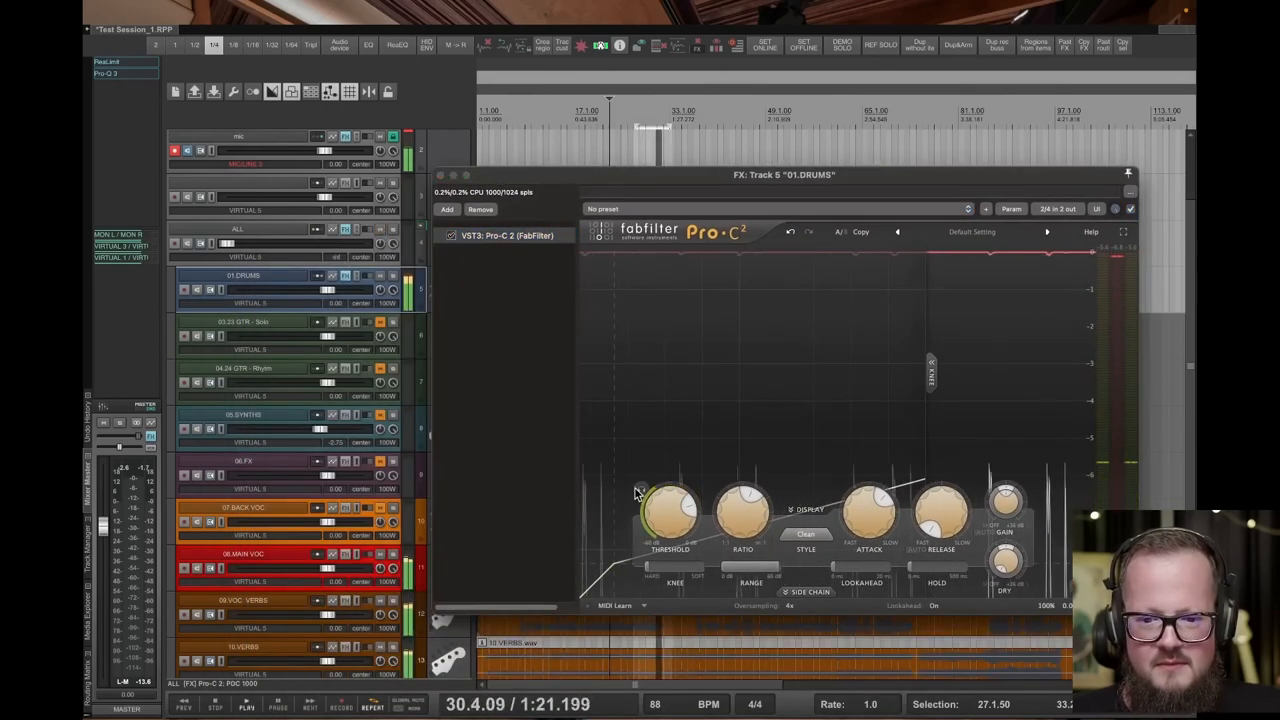
left_click_drag(670, 504, 664, 516)
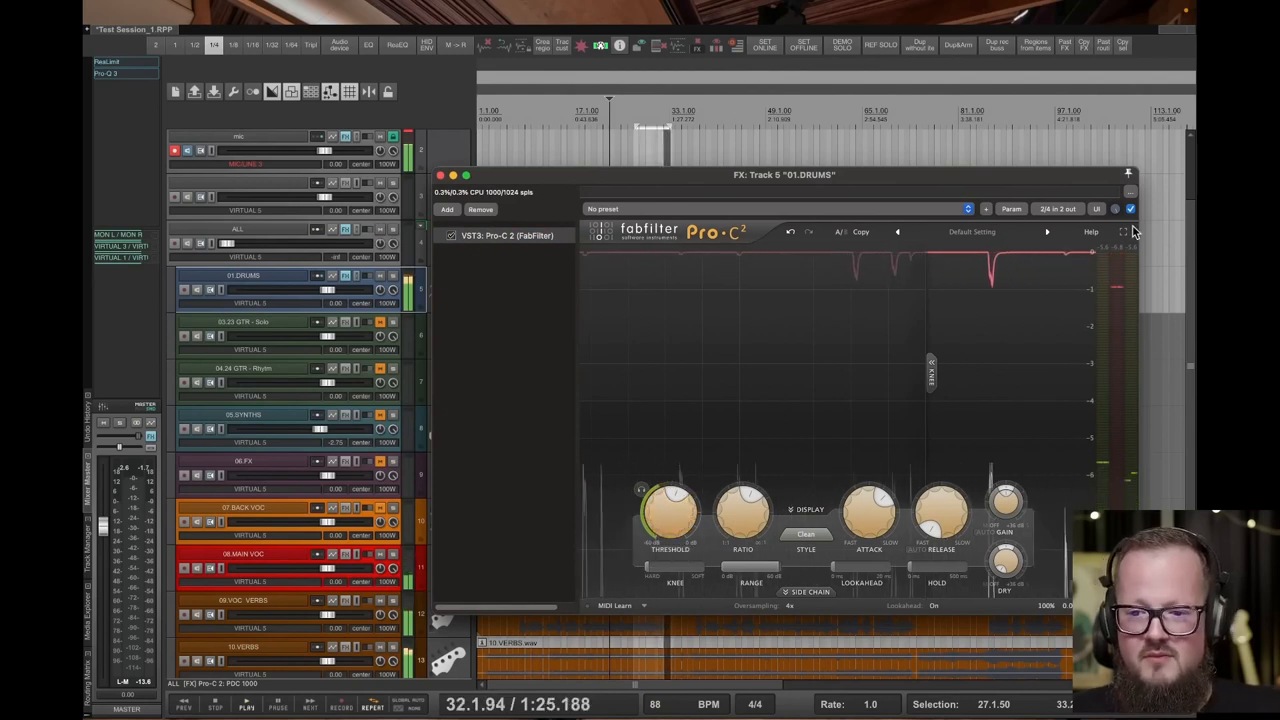
left_click(1124, 232)
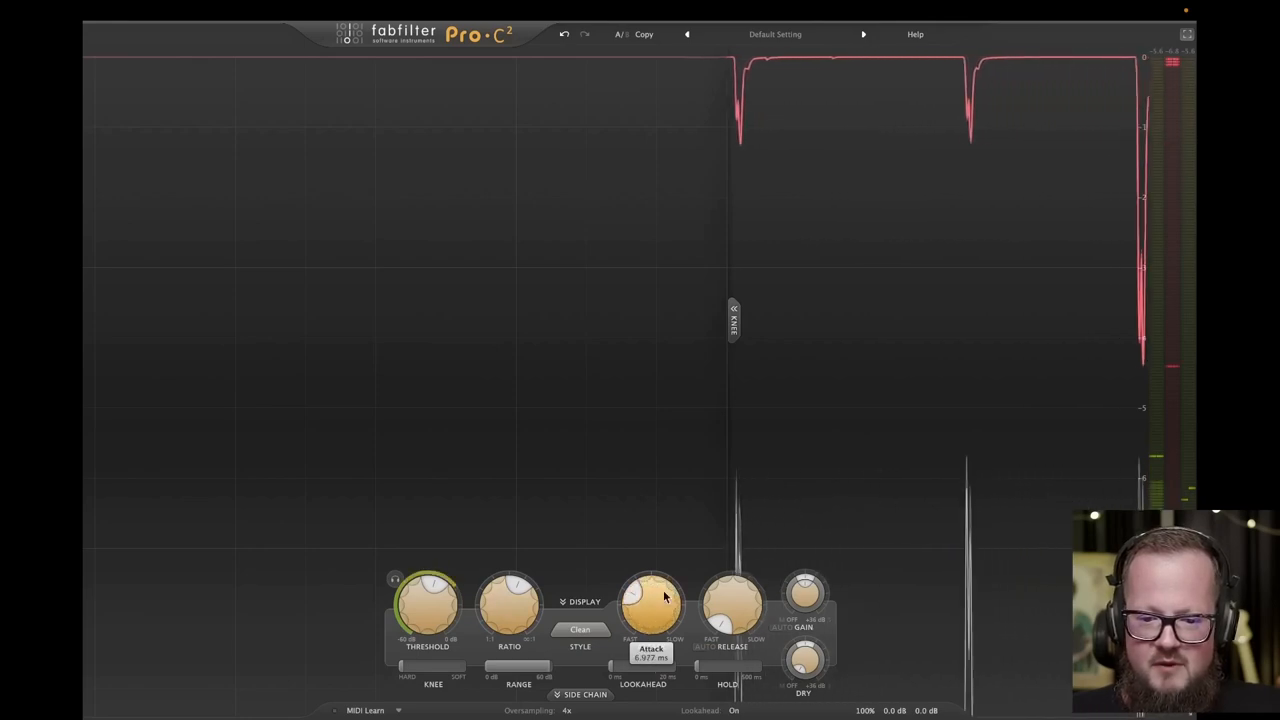
Make the attack nearly instant, add some hold time, and adjust the range
left_click_drag(652, 598, 632, 616)
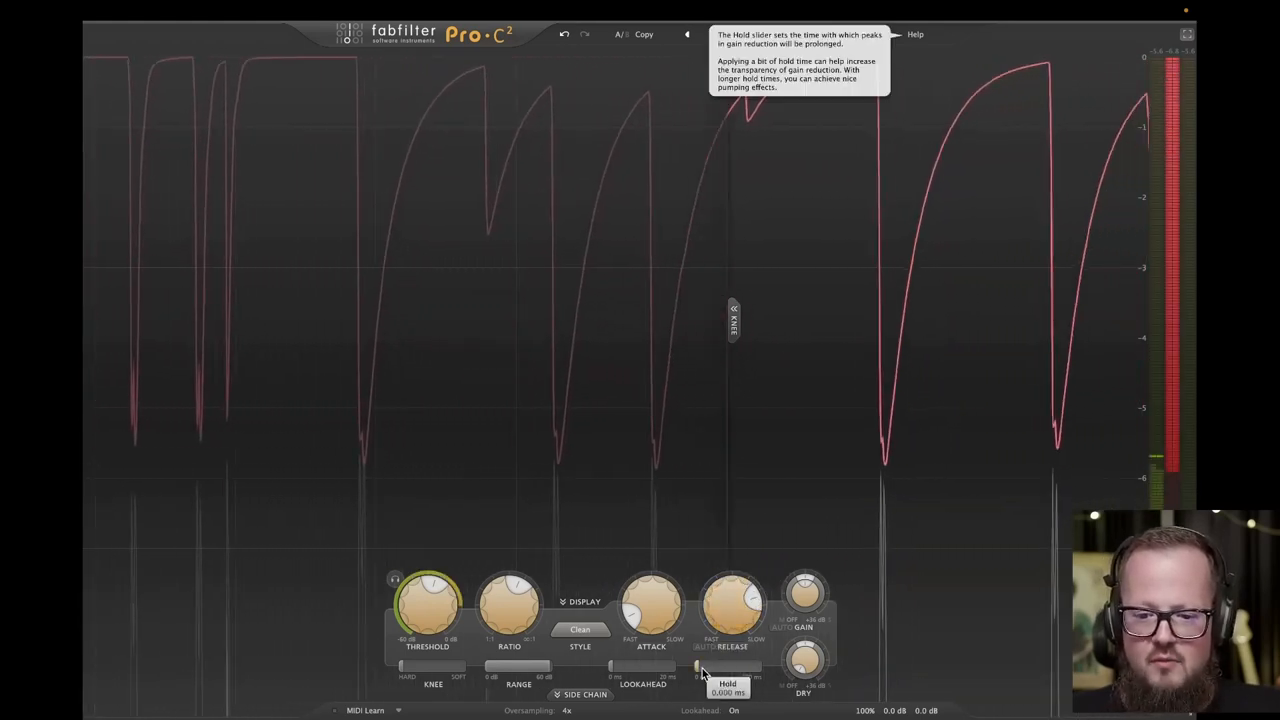
left_click_drag(700, 666, 710, 666)
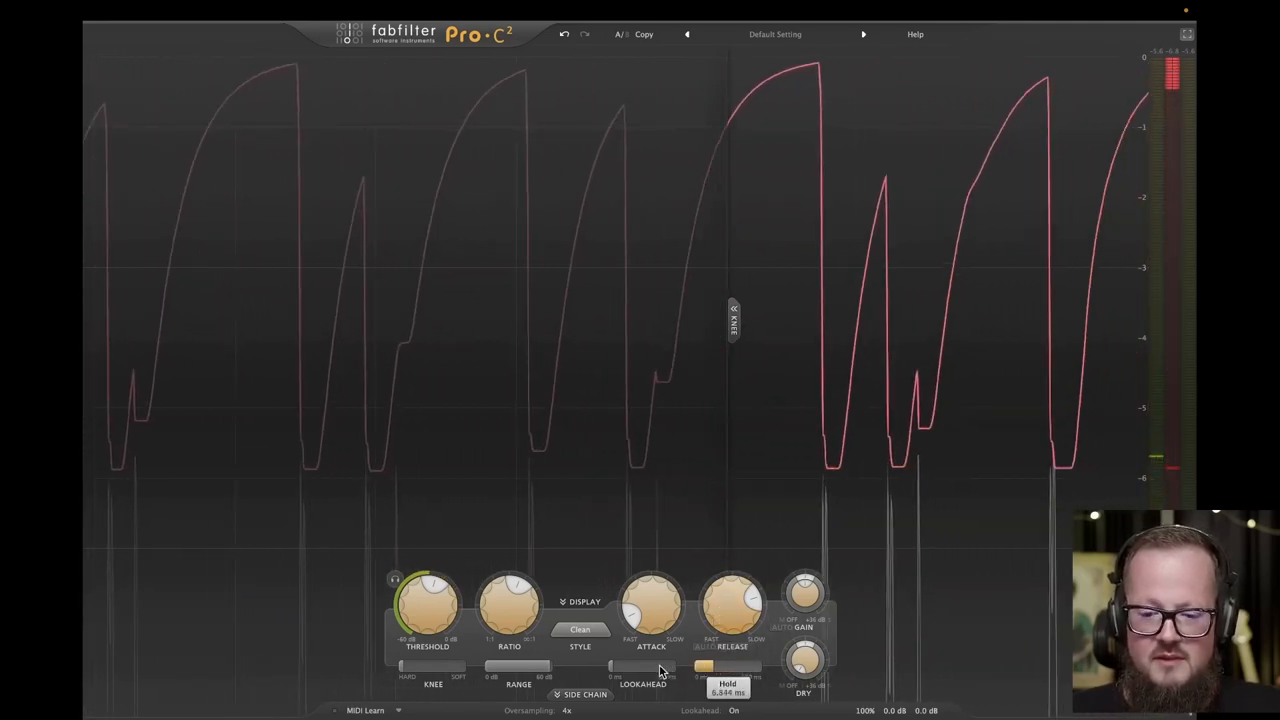
left_click_drag(702, 666, 710, 666)
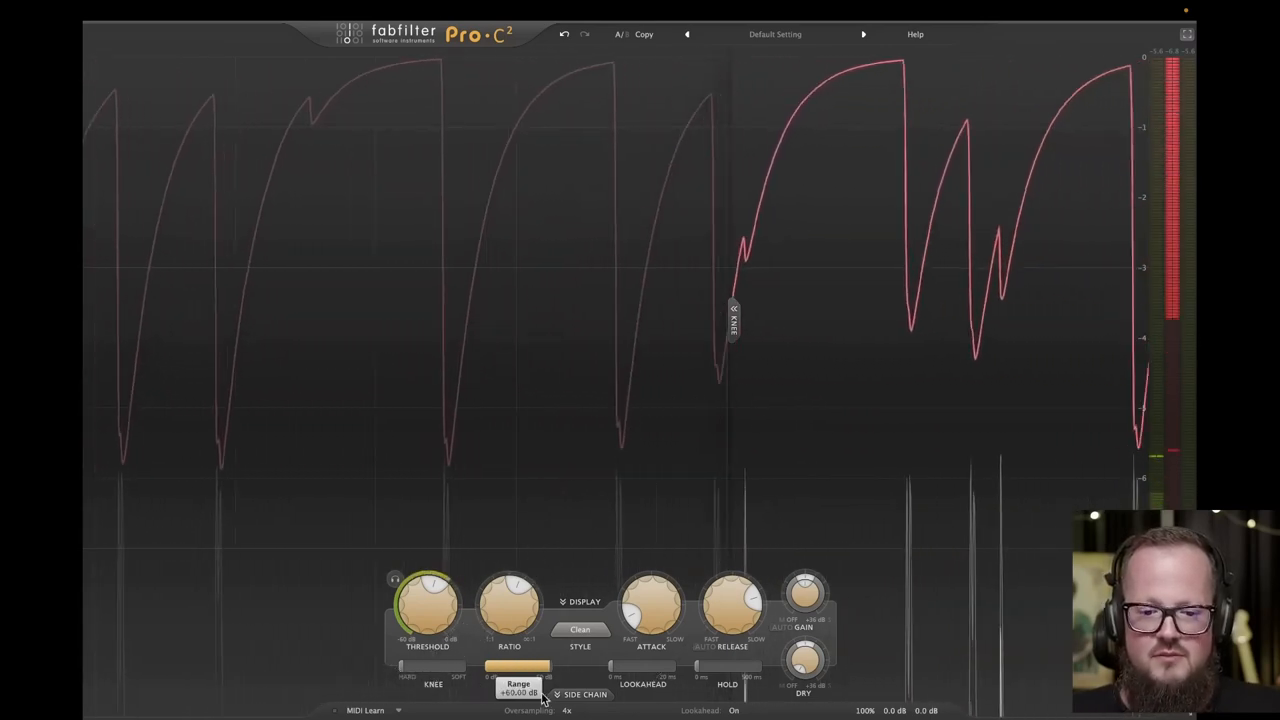
left_click_drag(428, 604, 428, 604)
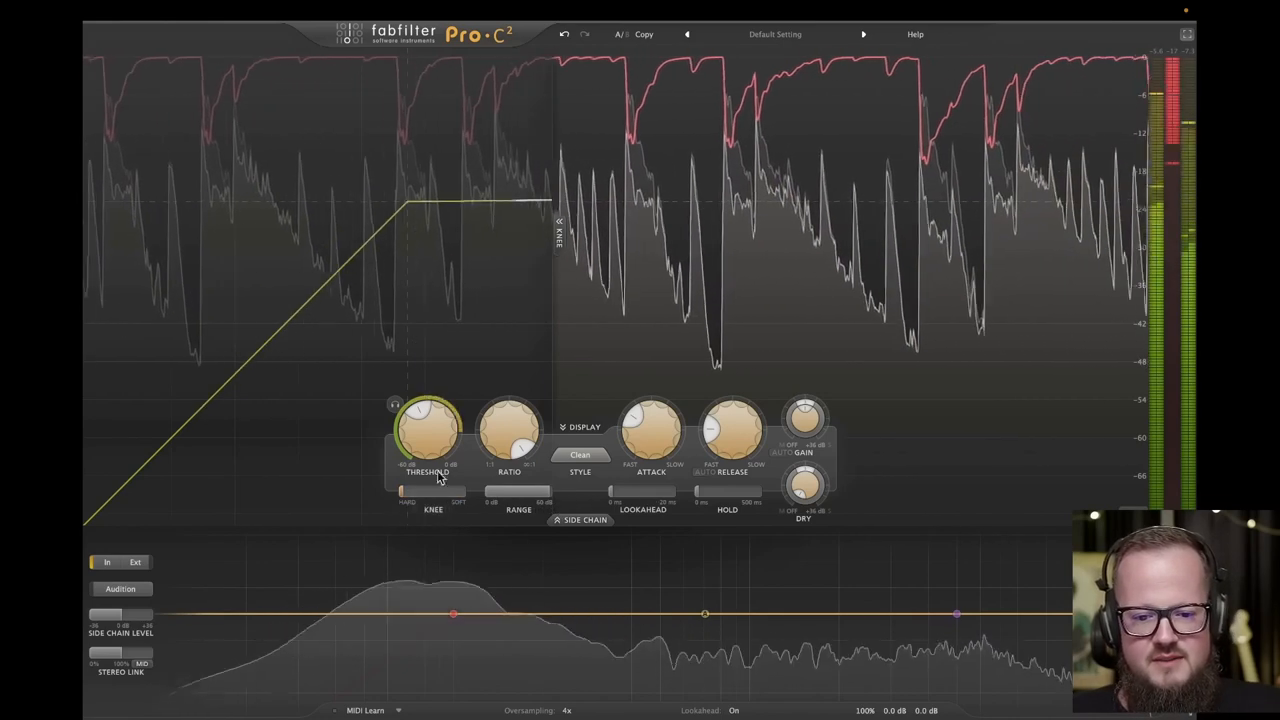
Widen the Knee slider to its maximum for a rounder, softer compression curve on the drum bus
left_click_drag(404, 492, 436, 492)
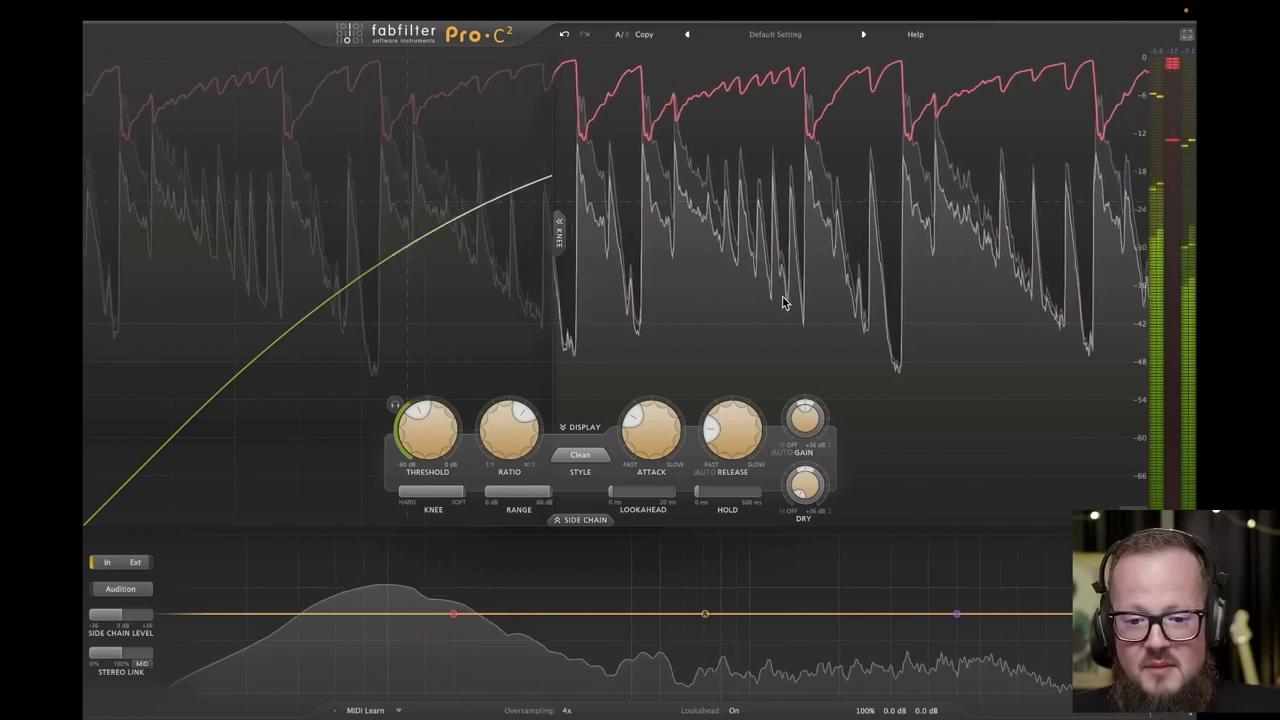
left_click(584, 520)
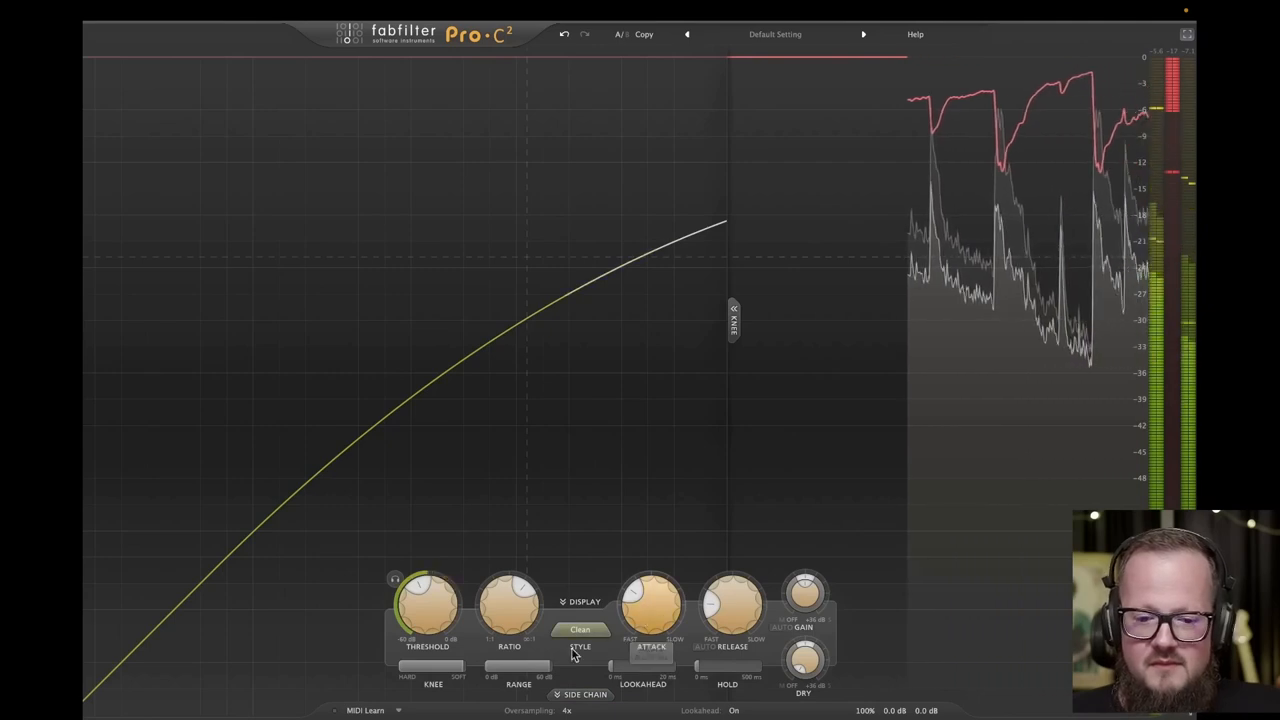
left_click(584, 694)
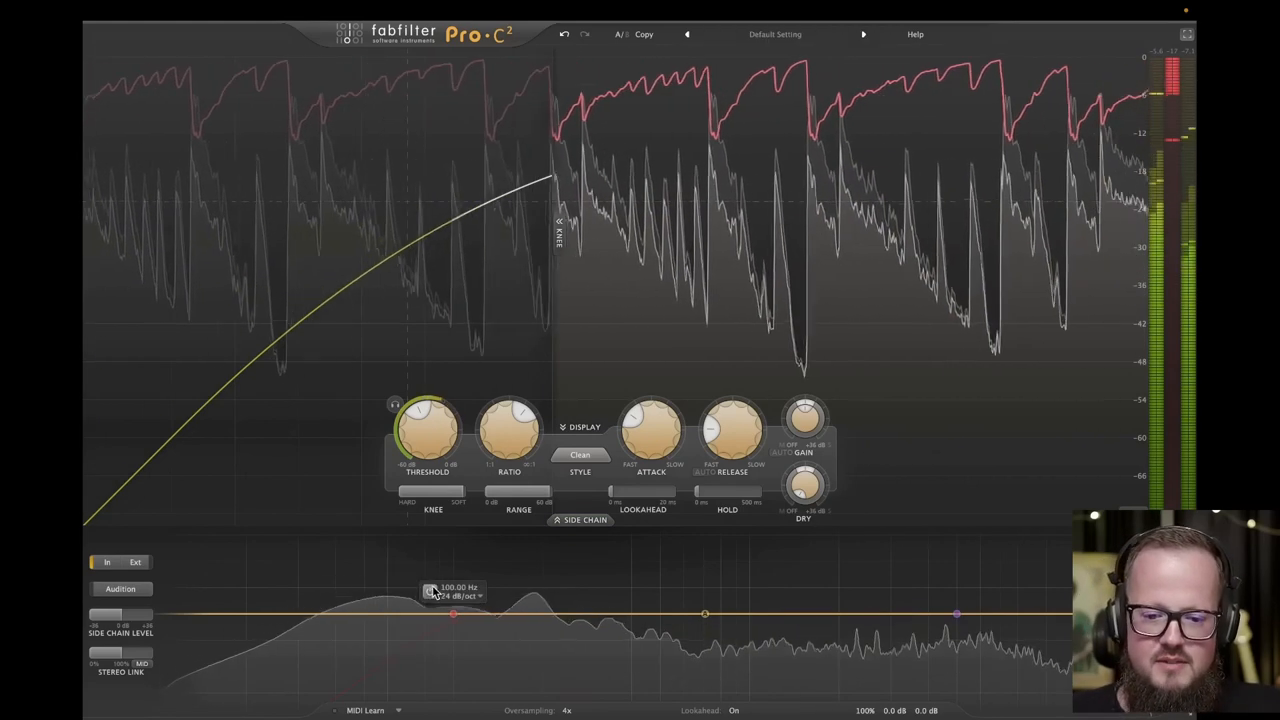
Raise the side-chain high-pass node from about 100 Hz to roughly 150 Hz
left_click(456, 596)
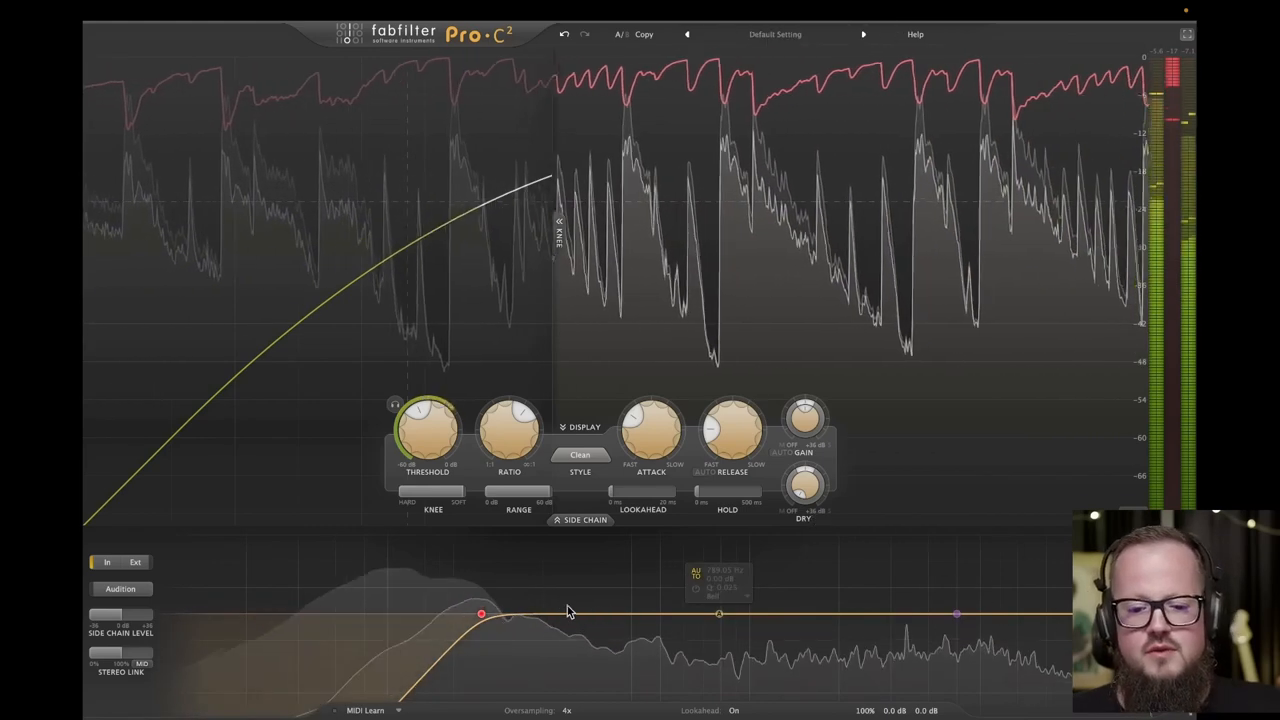
left_click_drag(480, 612, 504, 614)
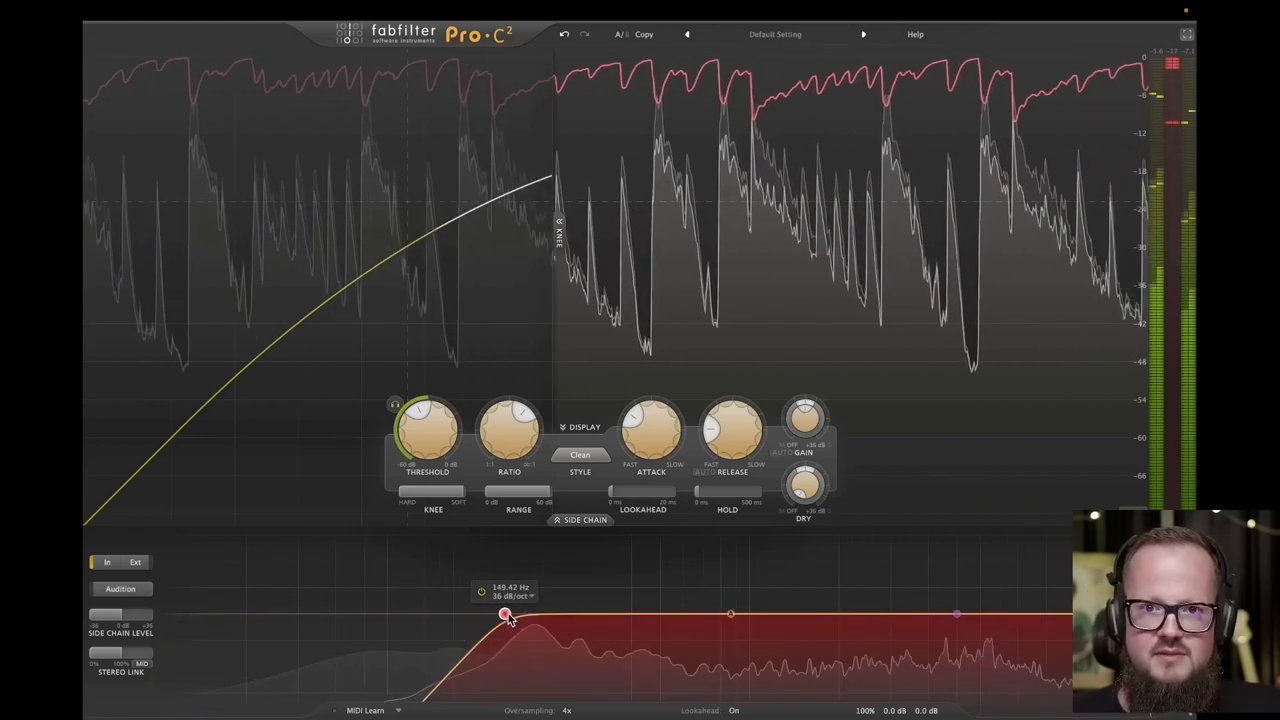
left_click_drag(504, 612, 510, 612)
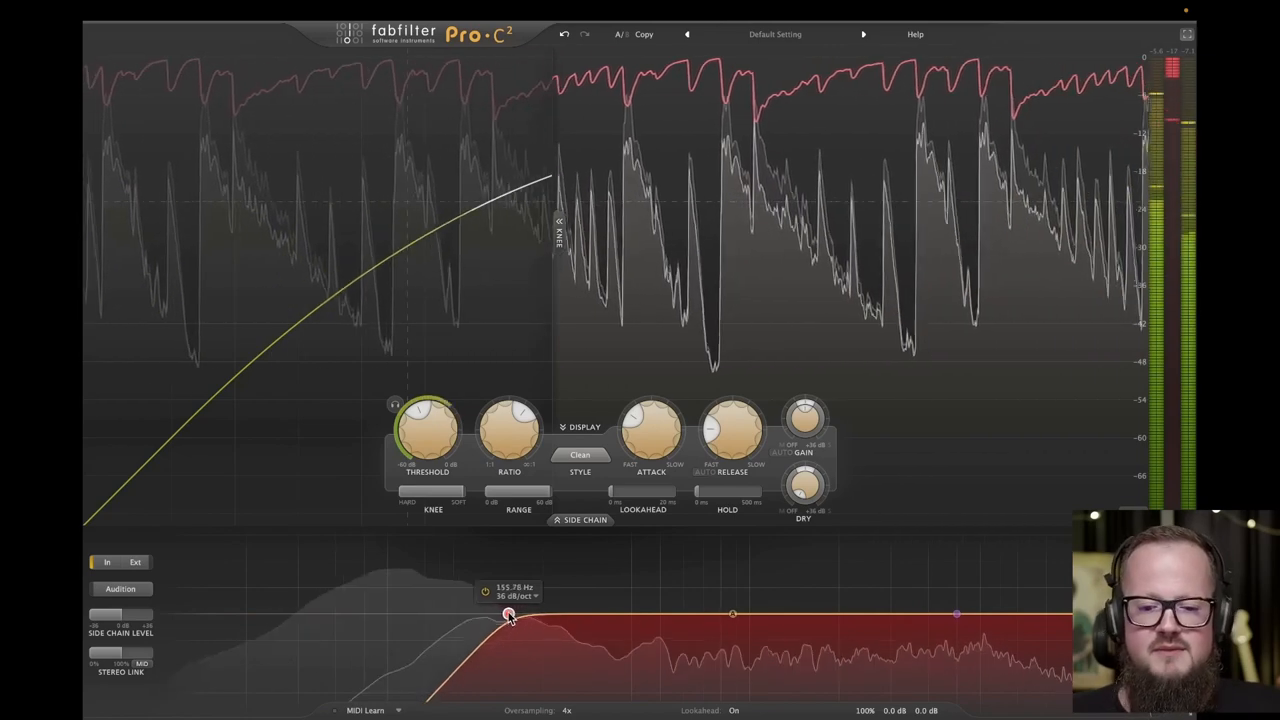
left_click_drag(508, 614, 520, 612)
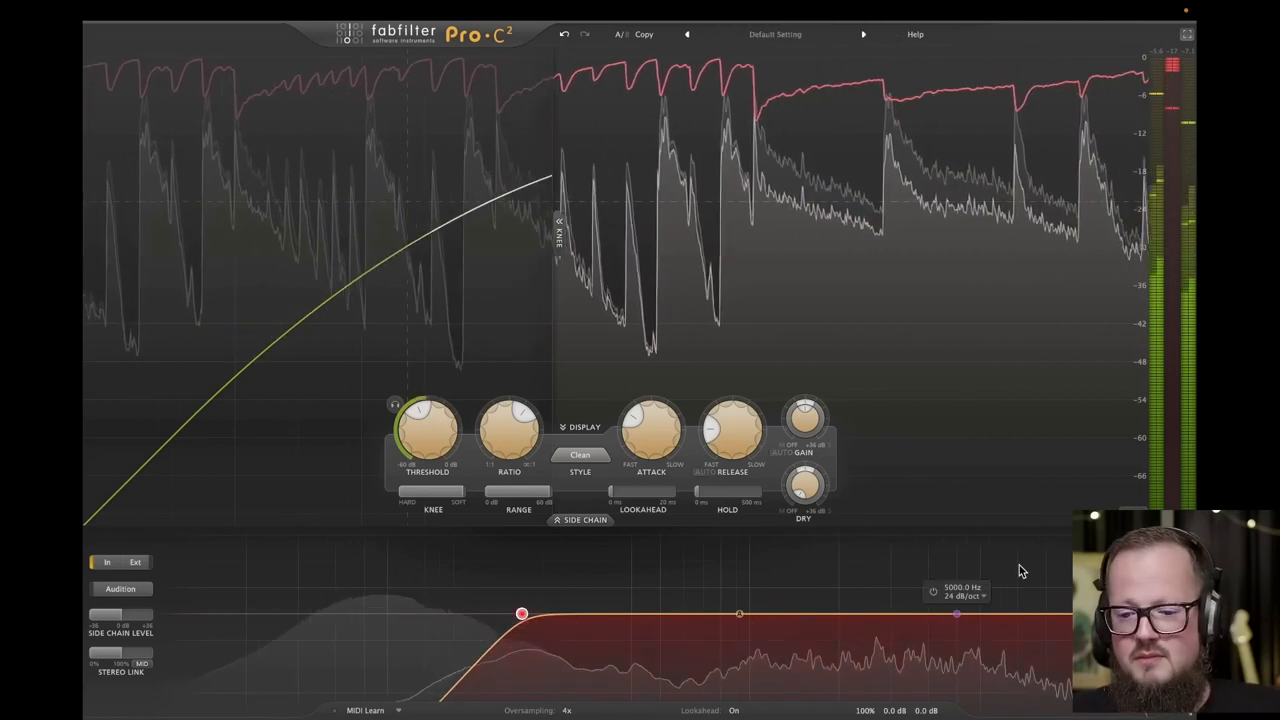
Pull a side-chain low-pass node in from the right so extreme highs stop triggering compression
left_click_drag(956, 612, 930, 616)
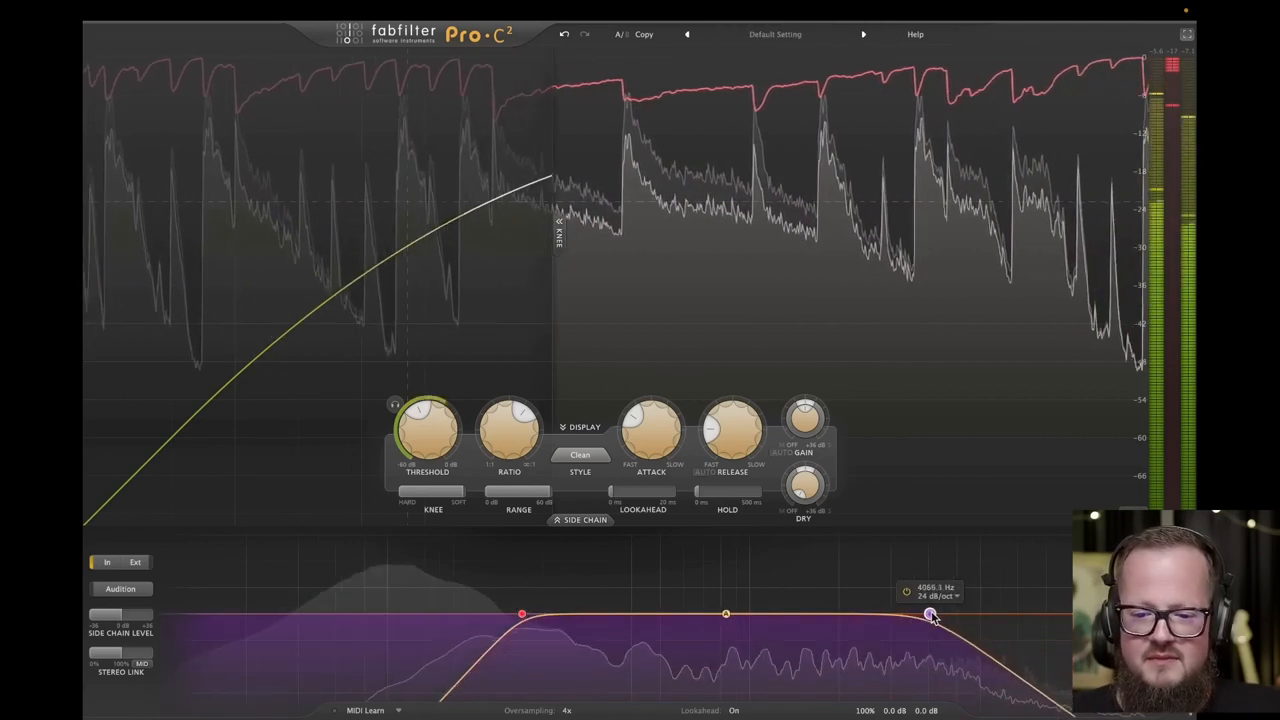
left_click_drag(930, 616, 876, 614)
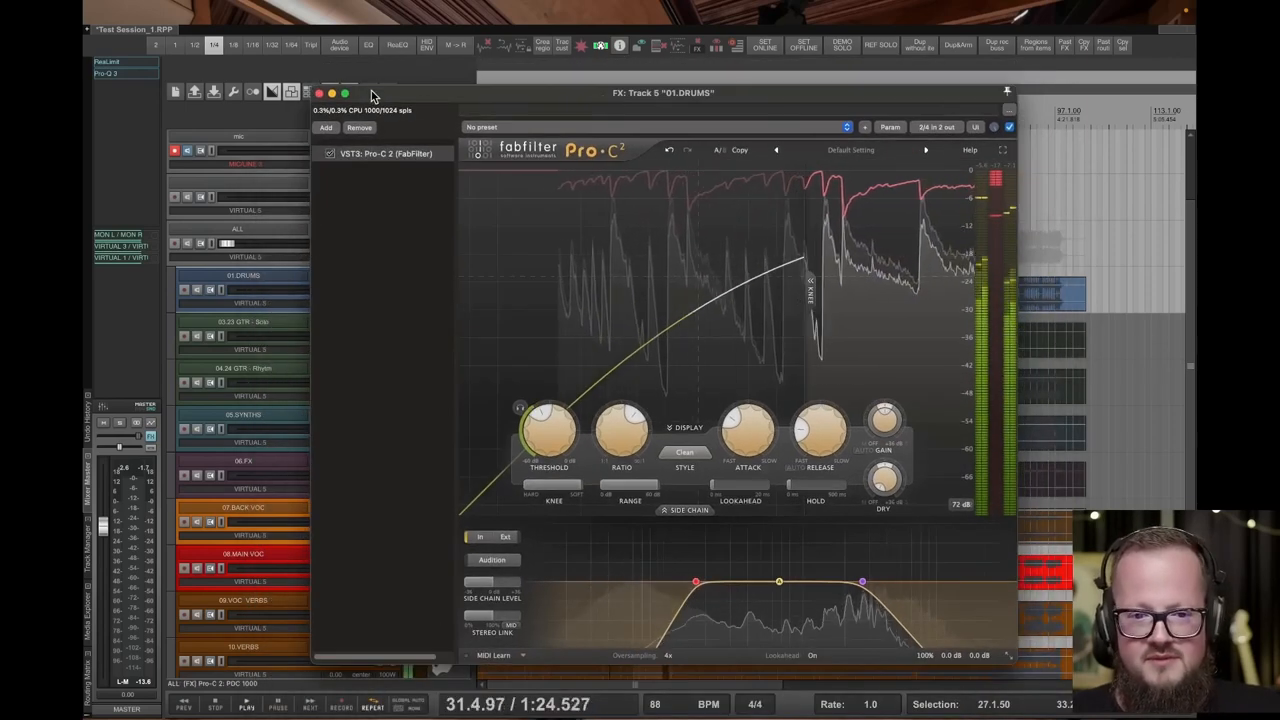
Close the 01:DRUMS Pro-C 2 window and scroll the arrange view to the ALL folder track
left_click(318, 94)
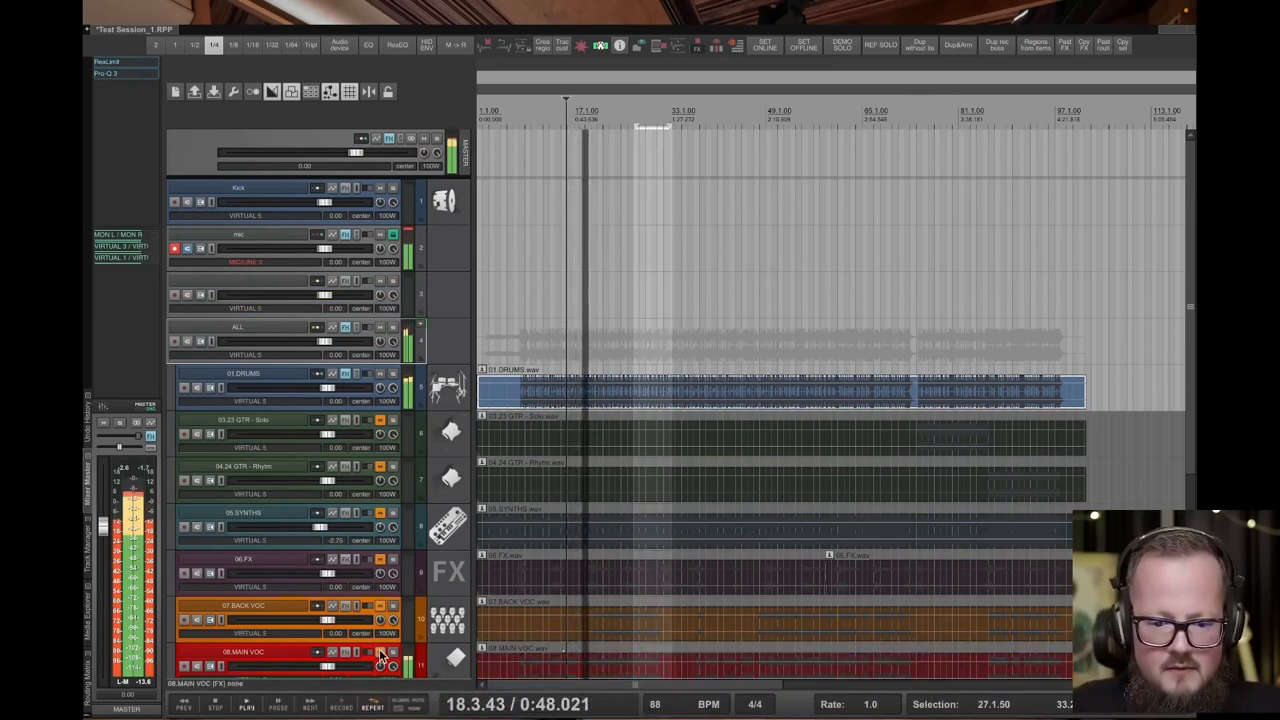
scroll("down", 3)
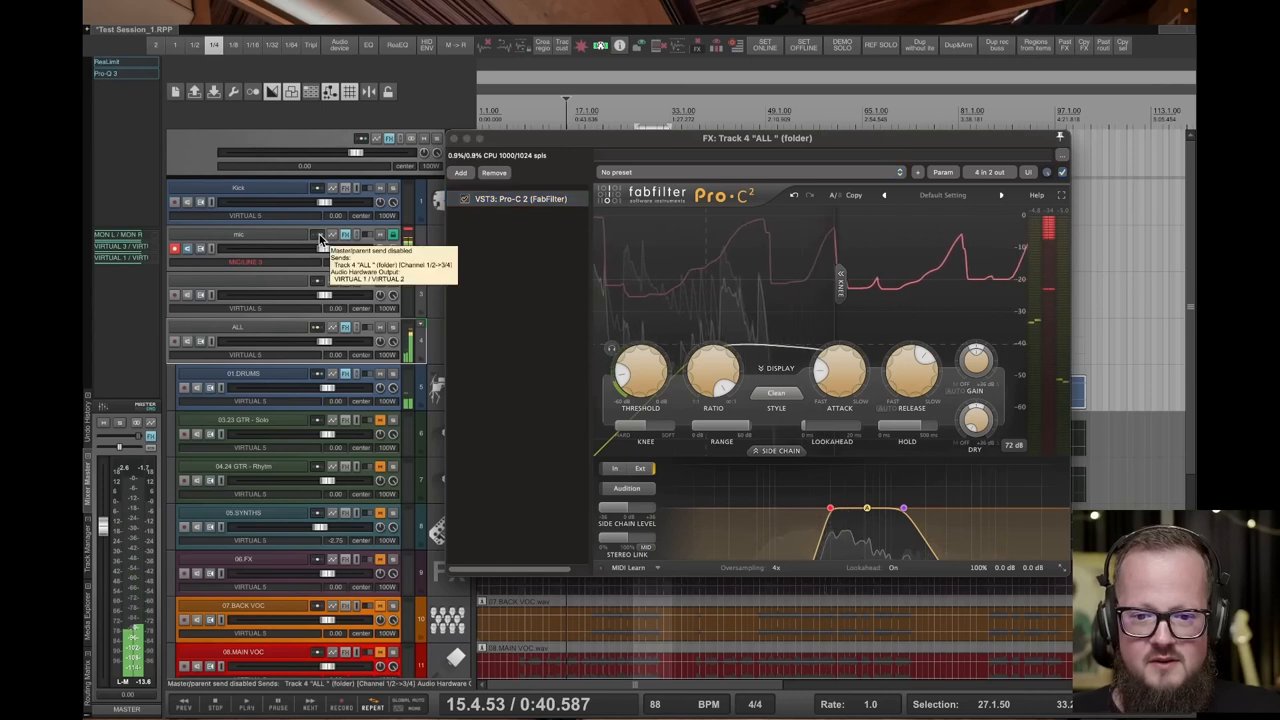
Bring up the ALL folder bus Pro-C 2 and check its 2 in 2 out channel routing
left_click(320, 234)
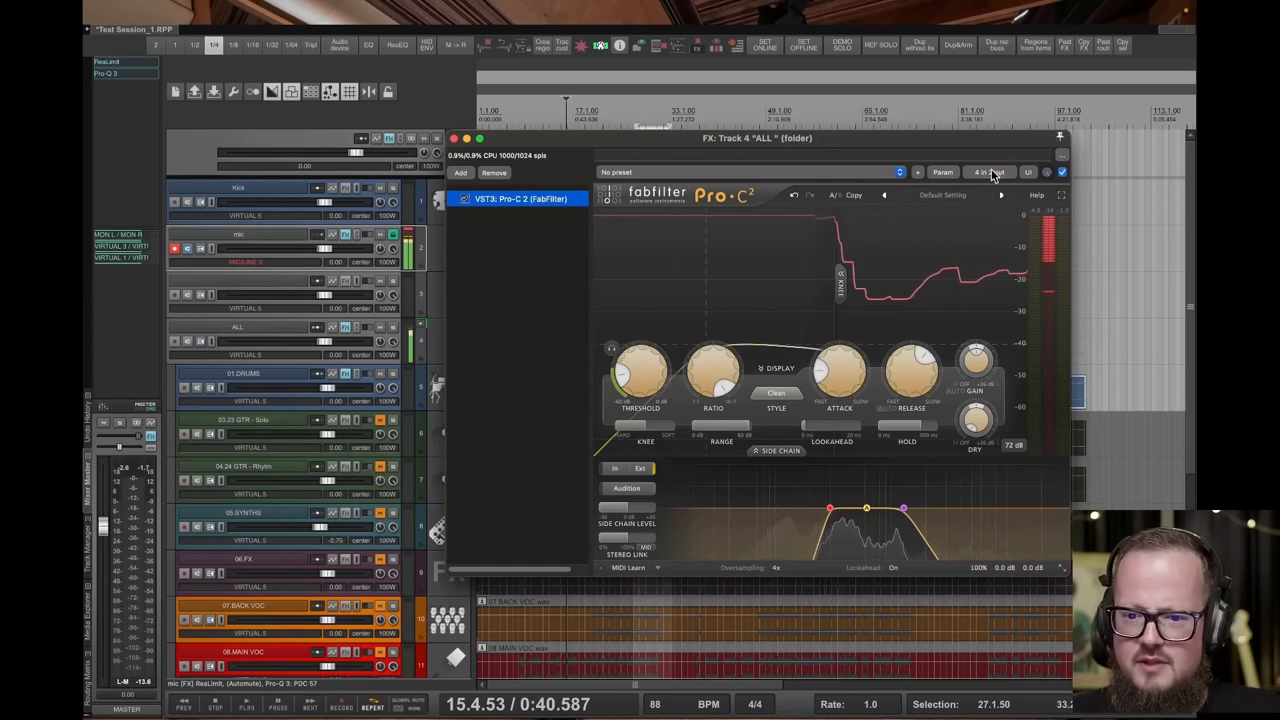
left_click(984, 172)
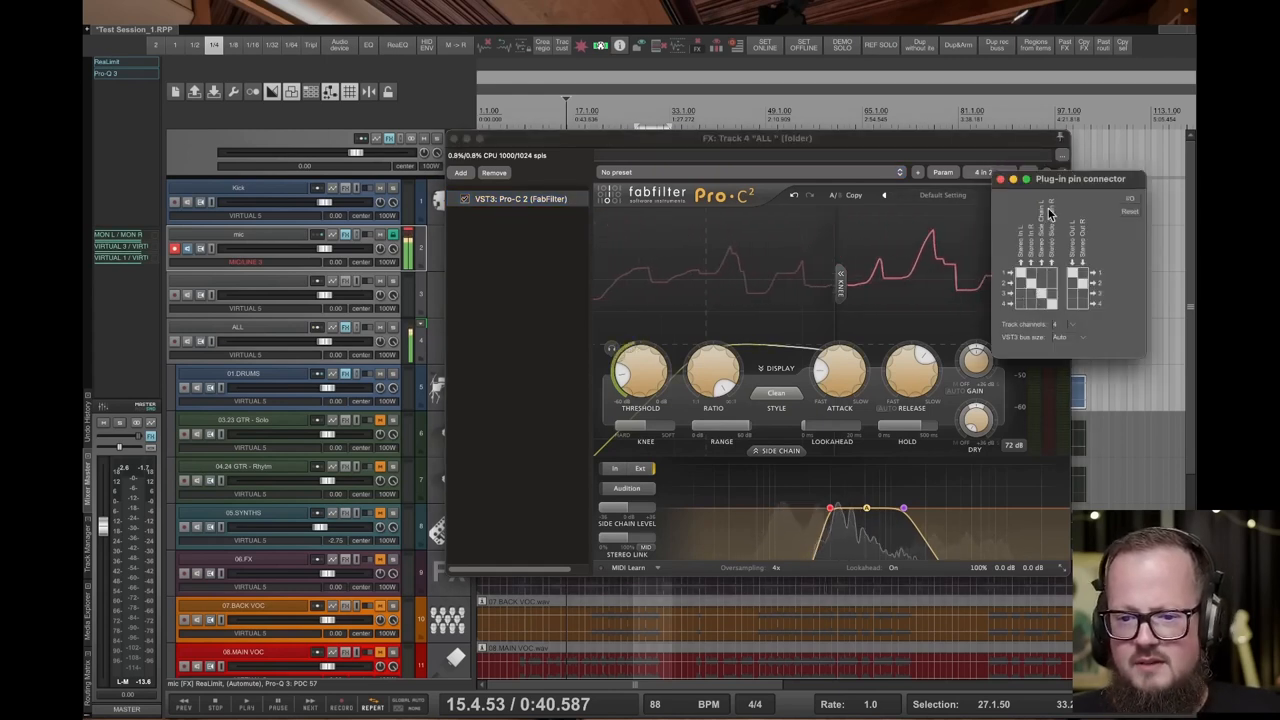
left_click(1056, 324)
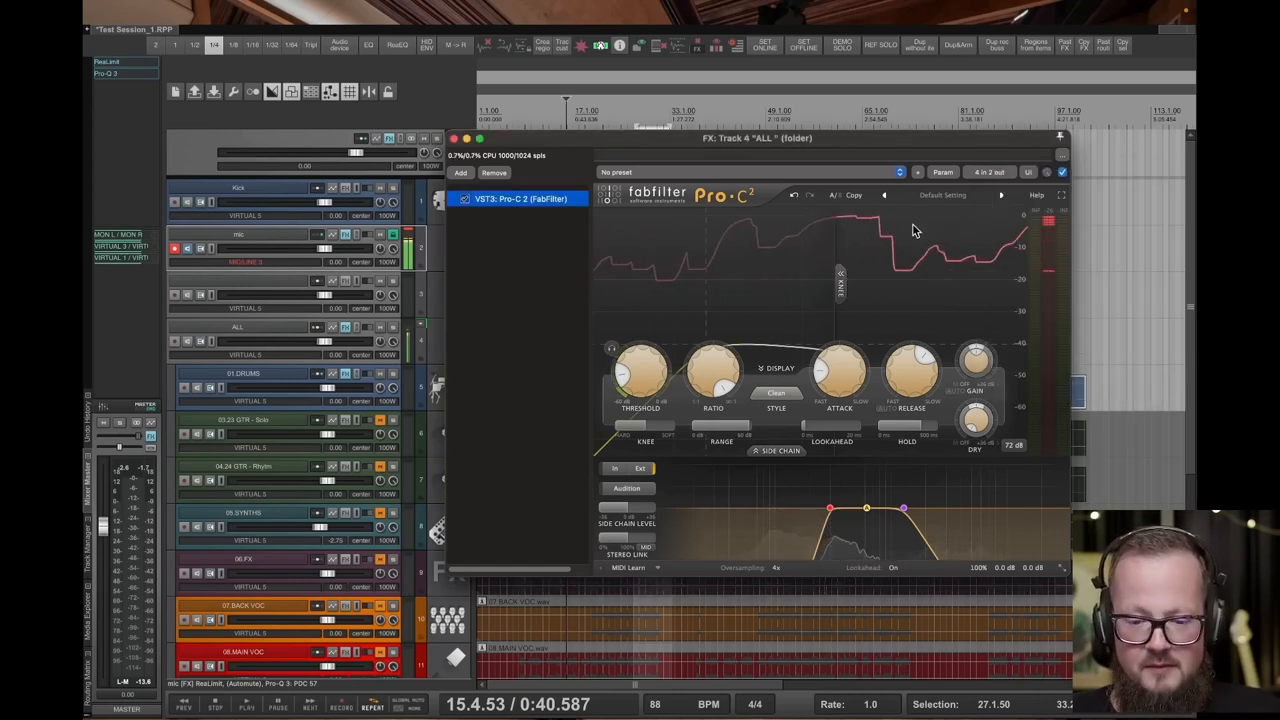
Reposition the ALL bus plugin window and move its side-chain low-cut point higher
left_click_drag(756, 138, 684, 98)
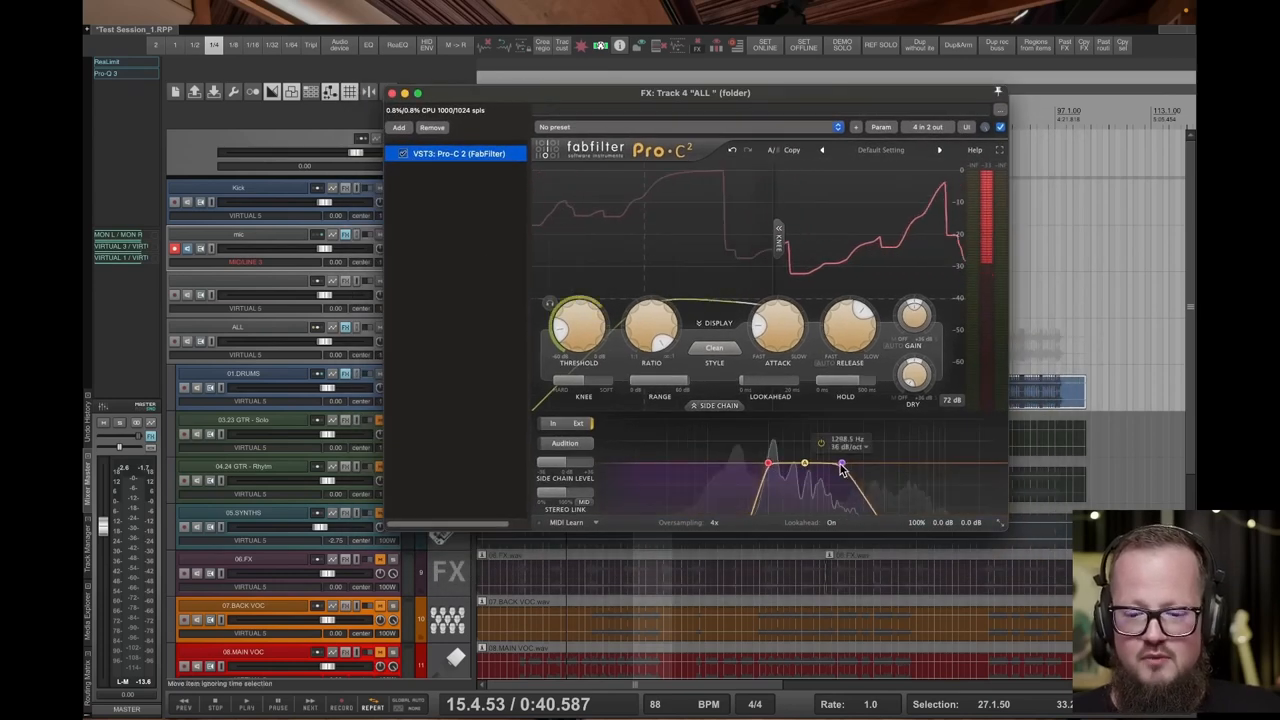
left_click_drag(804, 462, 768, 464)
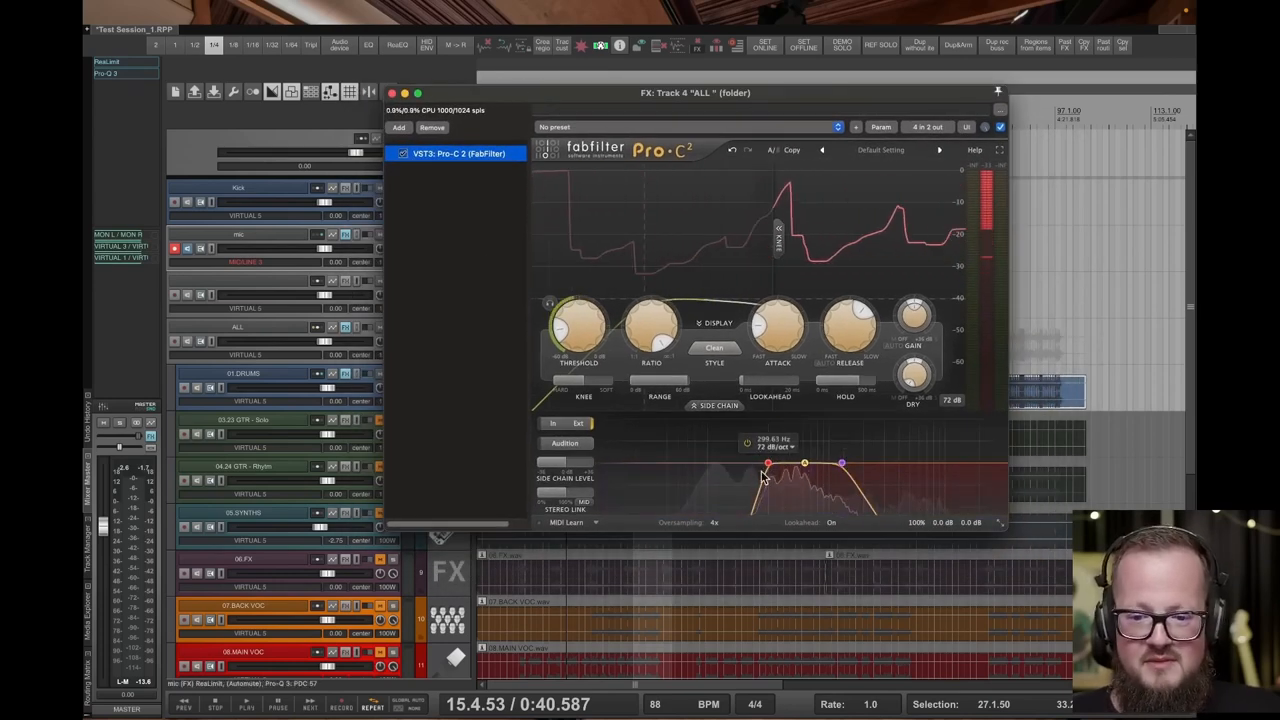
left_click_drag(768, 464, 840, 464)
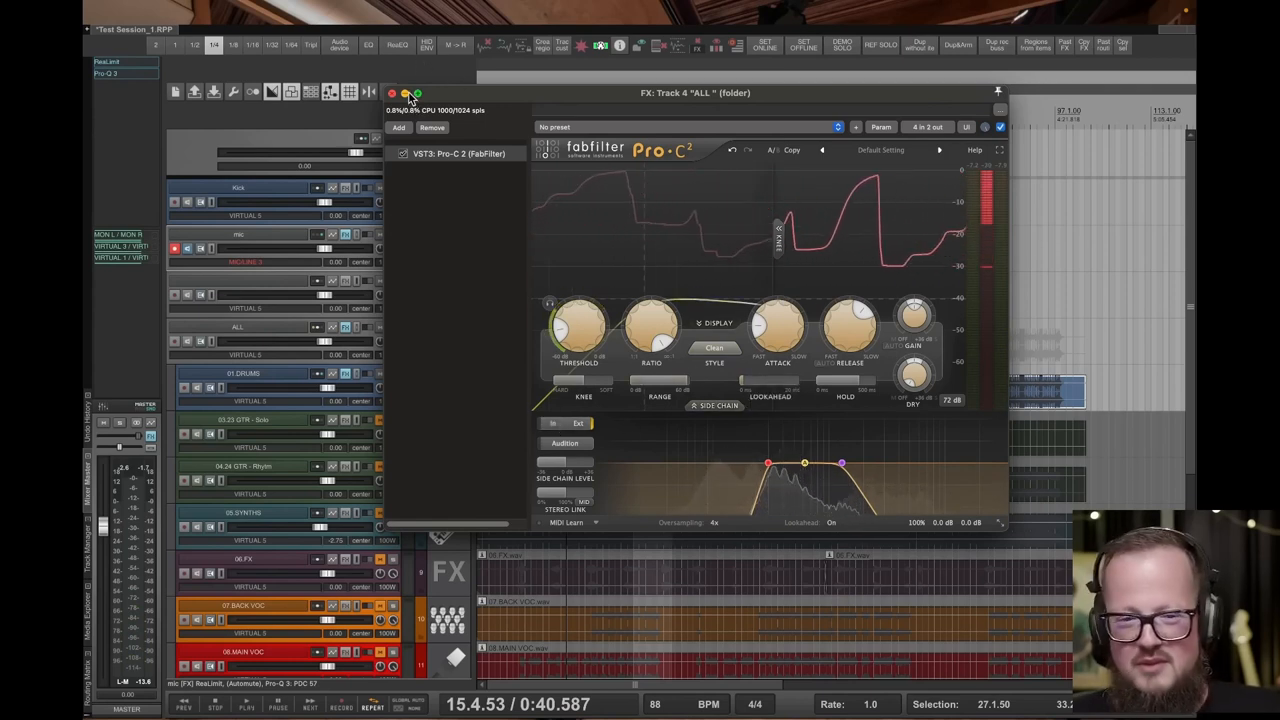
Swap back to the 01:DRUMS Pro-C 2, lowering its threshold and raising its ratio so the curve flattens
left_click(392, 94)
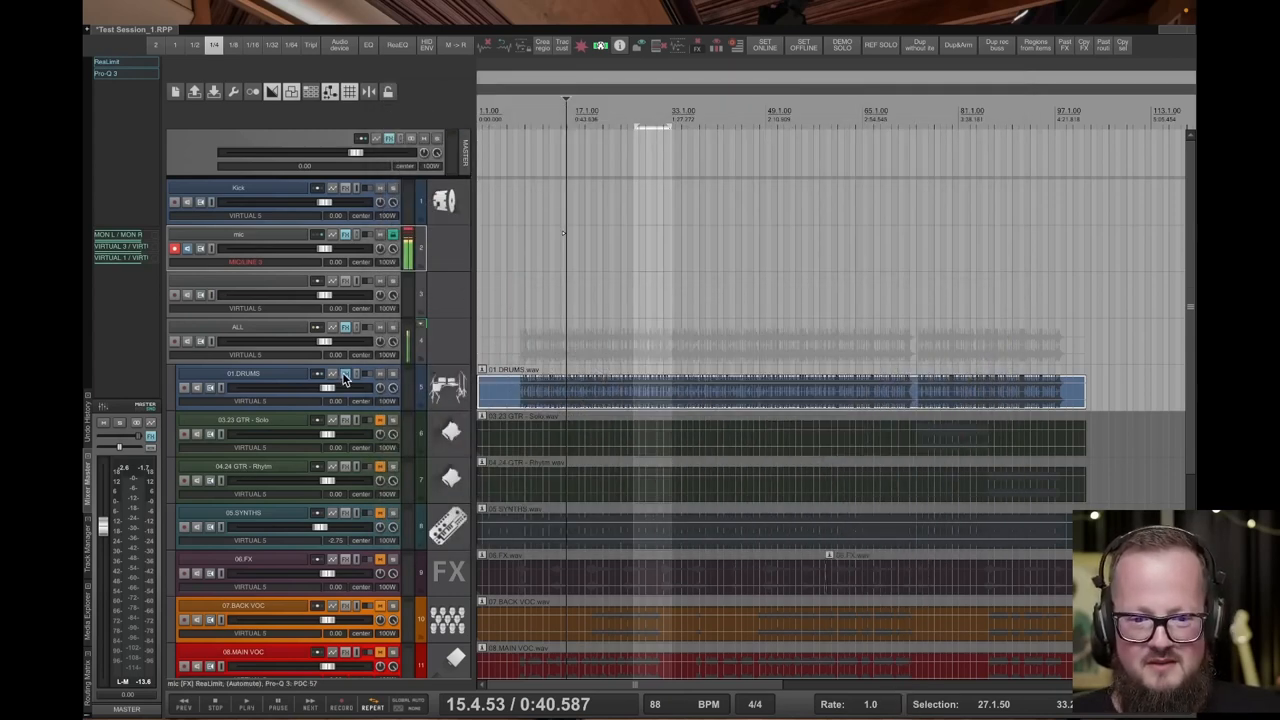
left_click(318, 388)
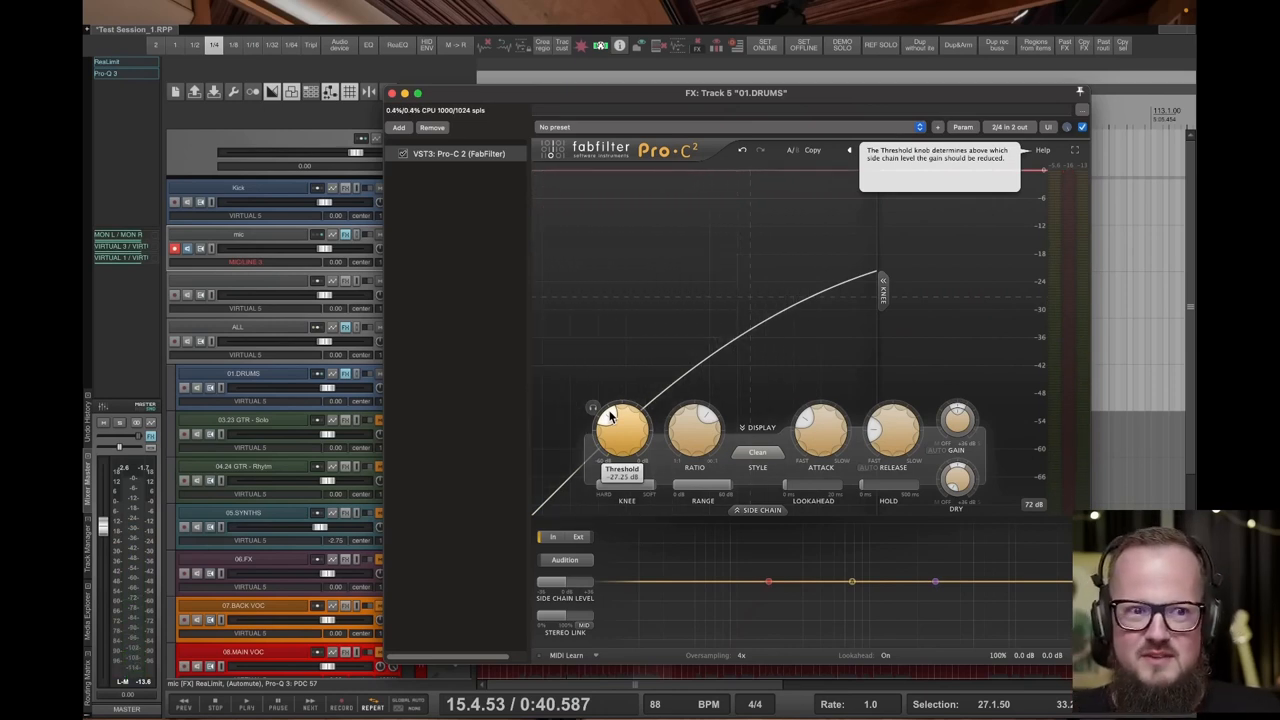
left_click_drag(622, 436, 622, 430)
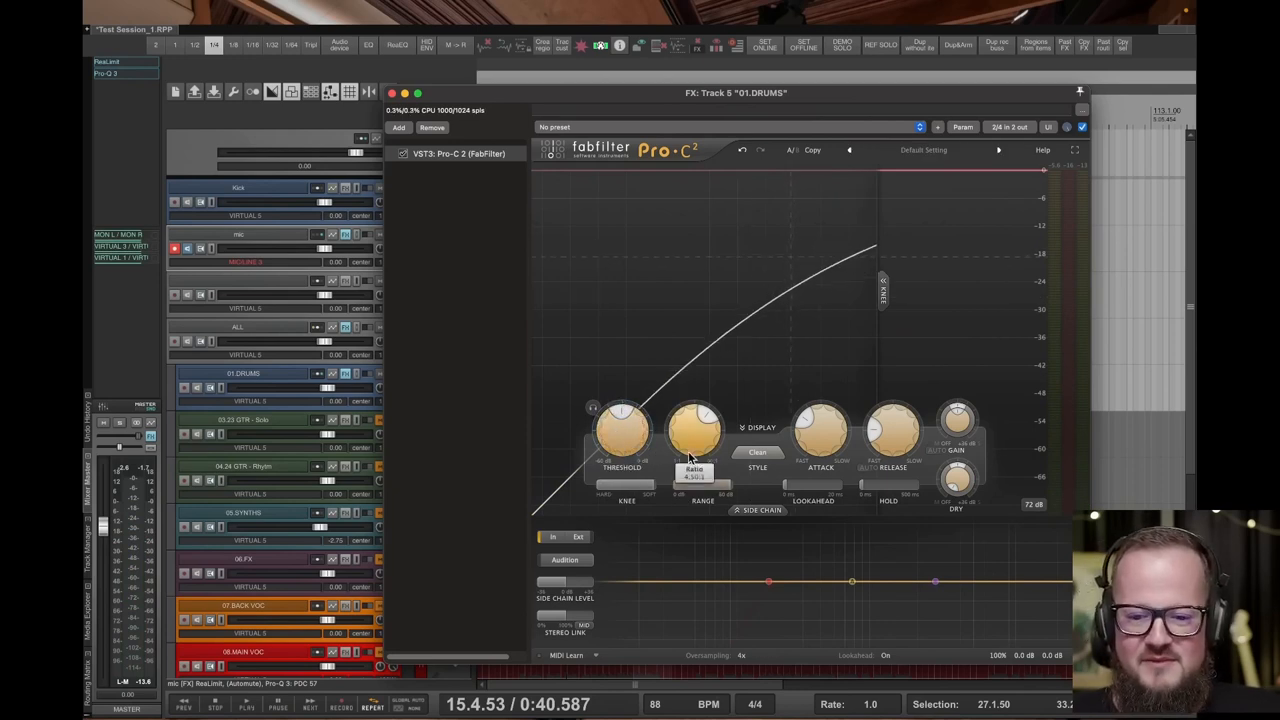
left_click_drag(694, 424, 694, 414)
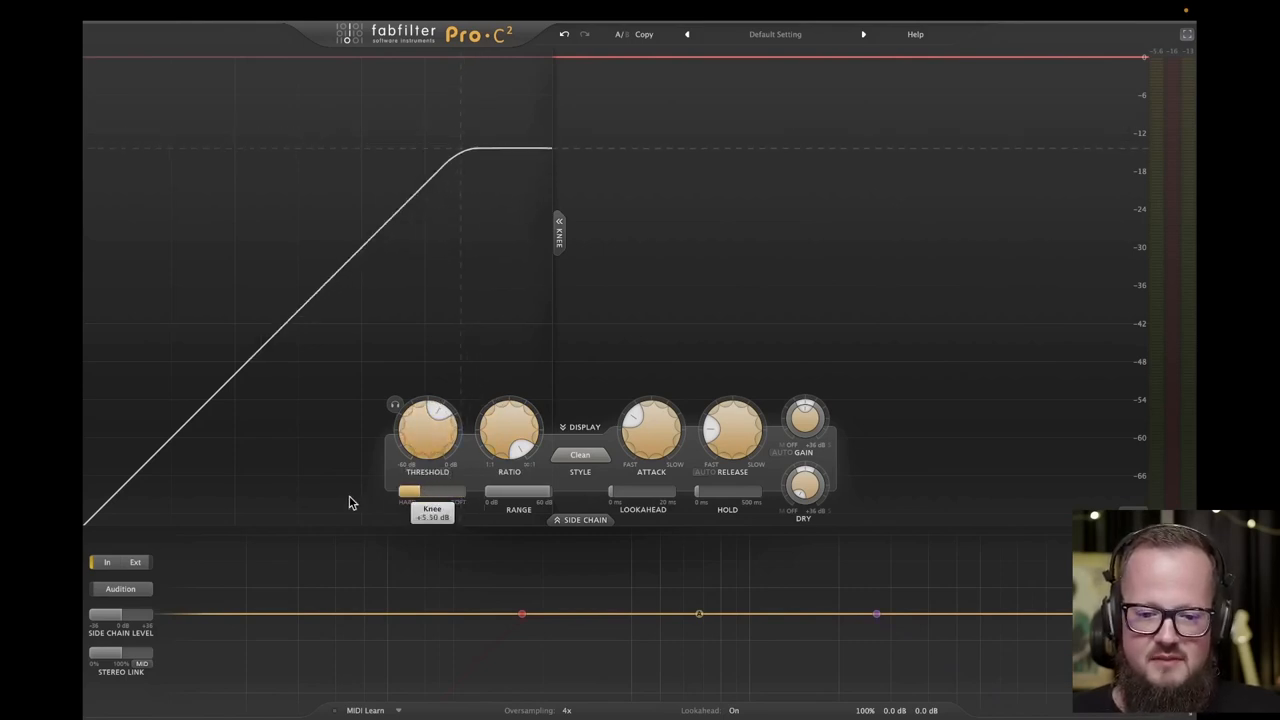
Soften the drum compressor's knee, try a couple of attack times and nudge the ratio
left_click_drag(428, 430, 428, 444)
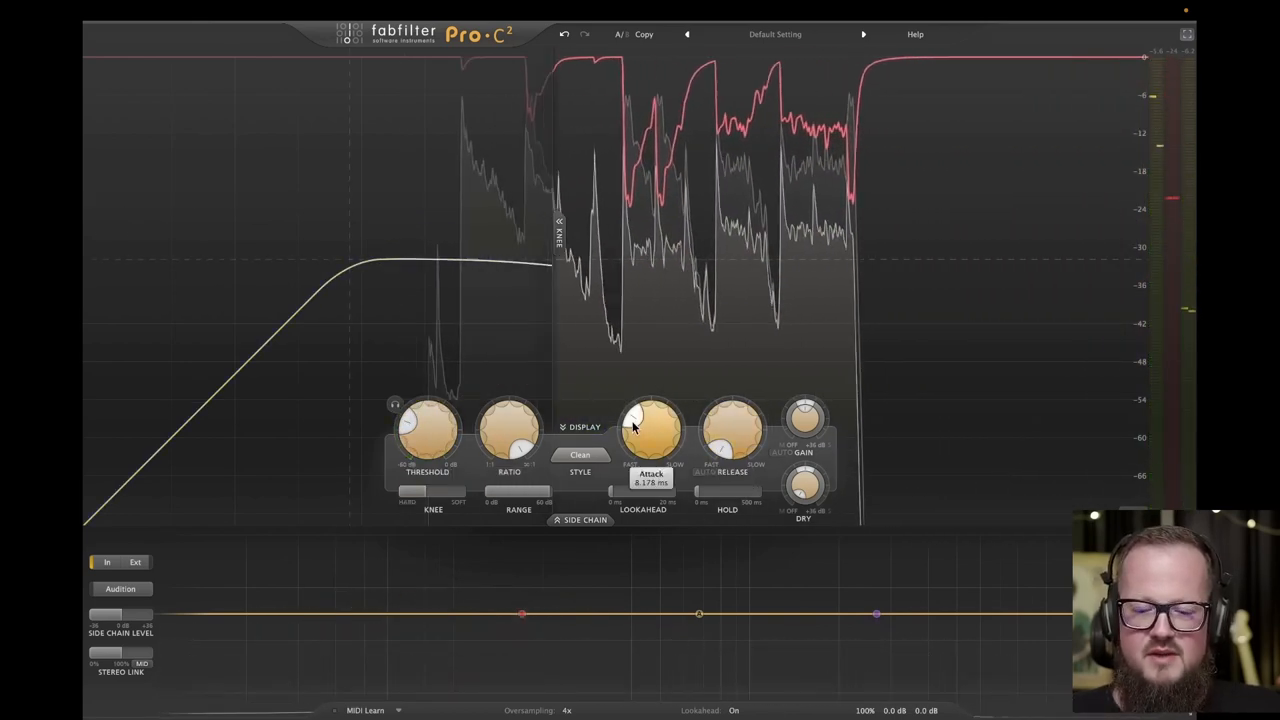
mouse_move(652, 430)
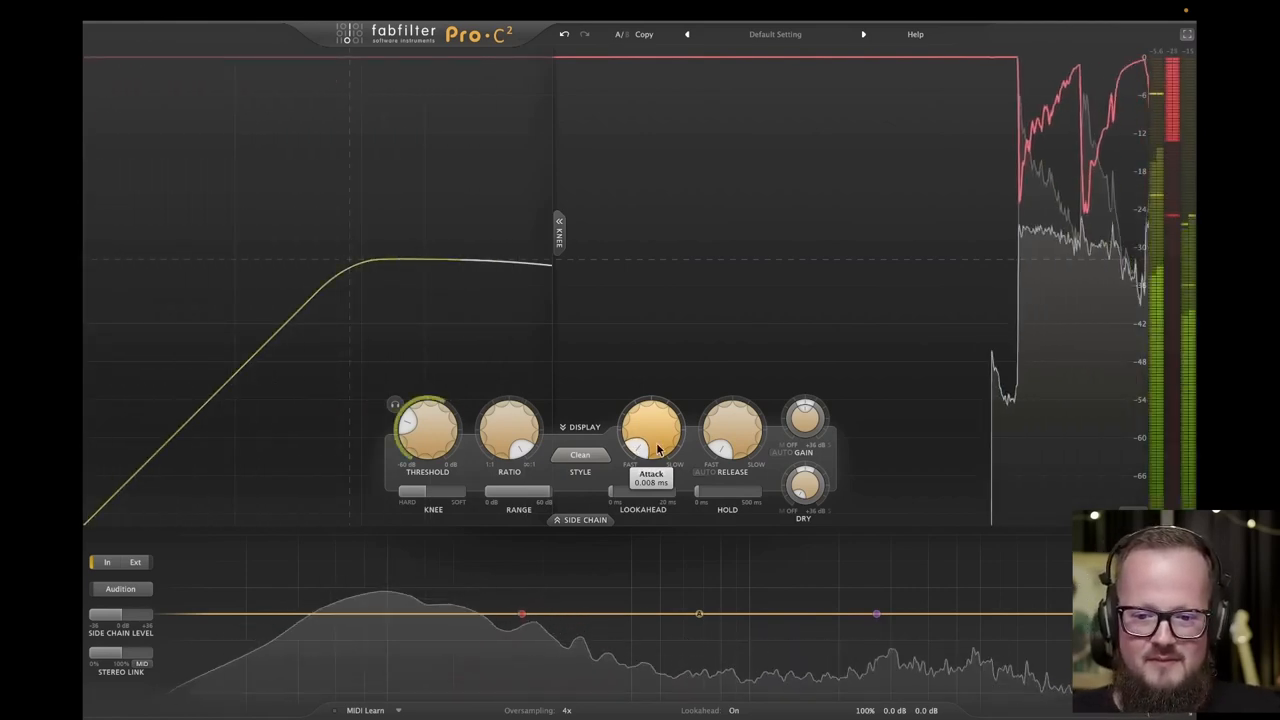
left_click_drag(652, 440, 652, 414)
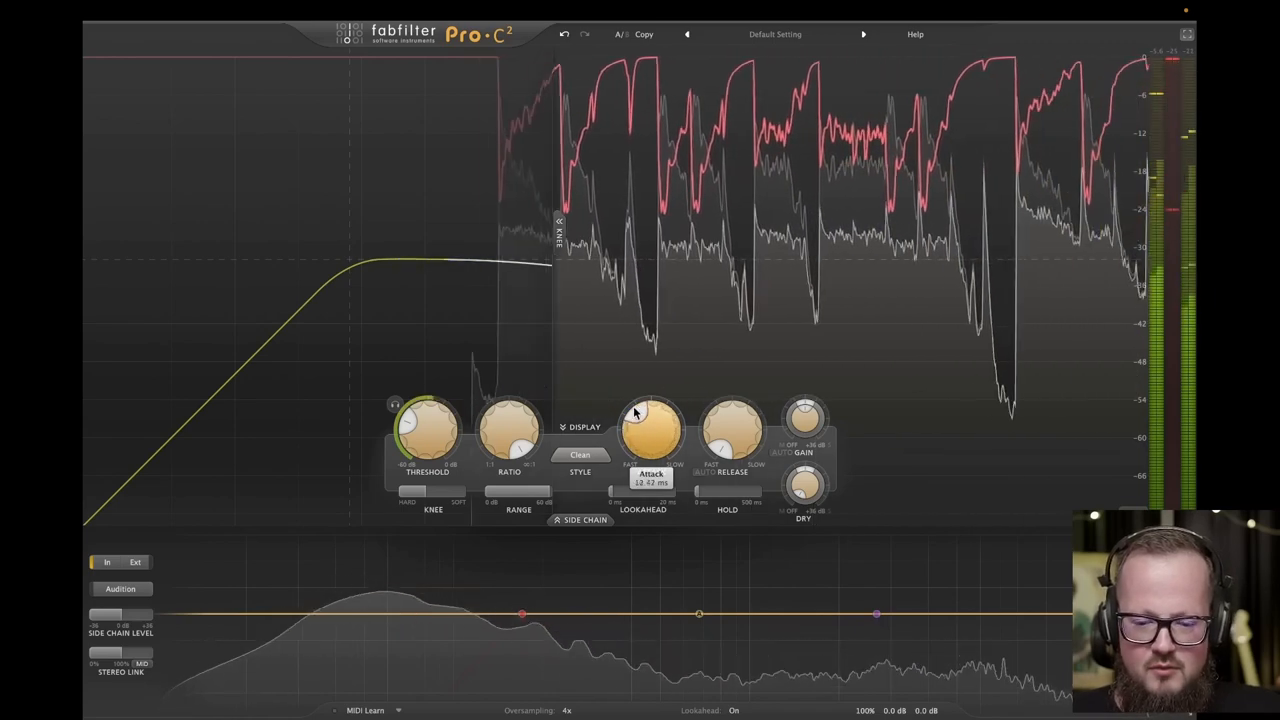
left_click_drag(652, 424, 644, 444)
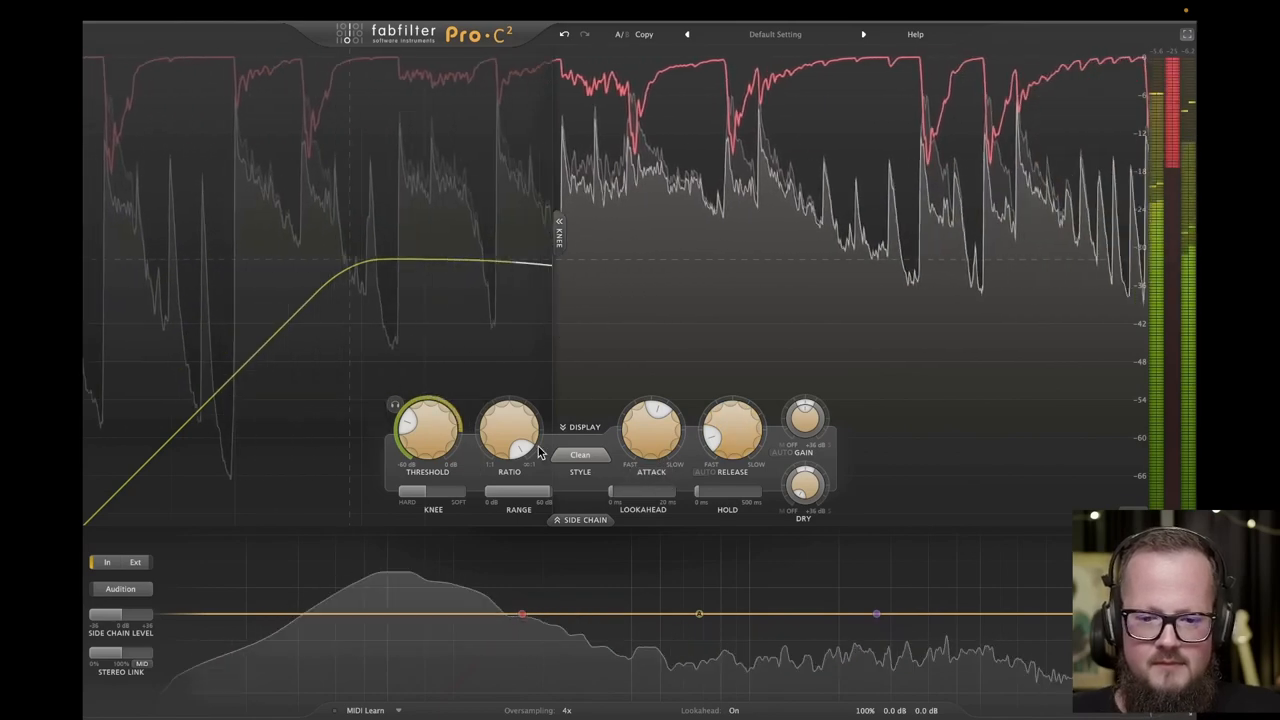
left_click_drag(428, 420, 410, 440)
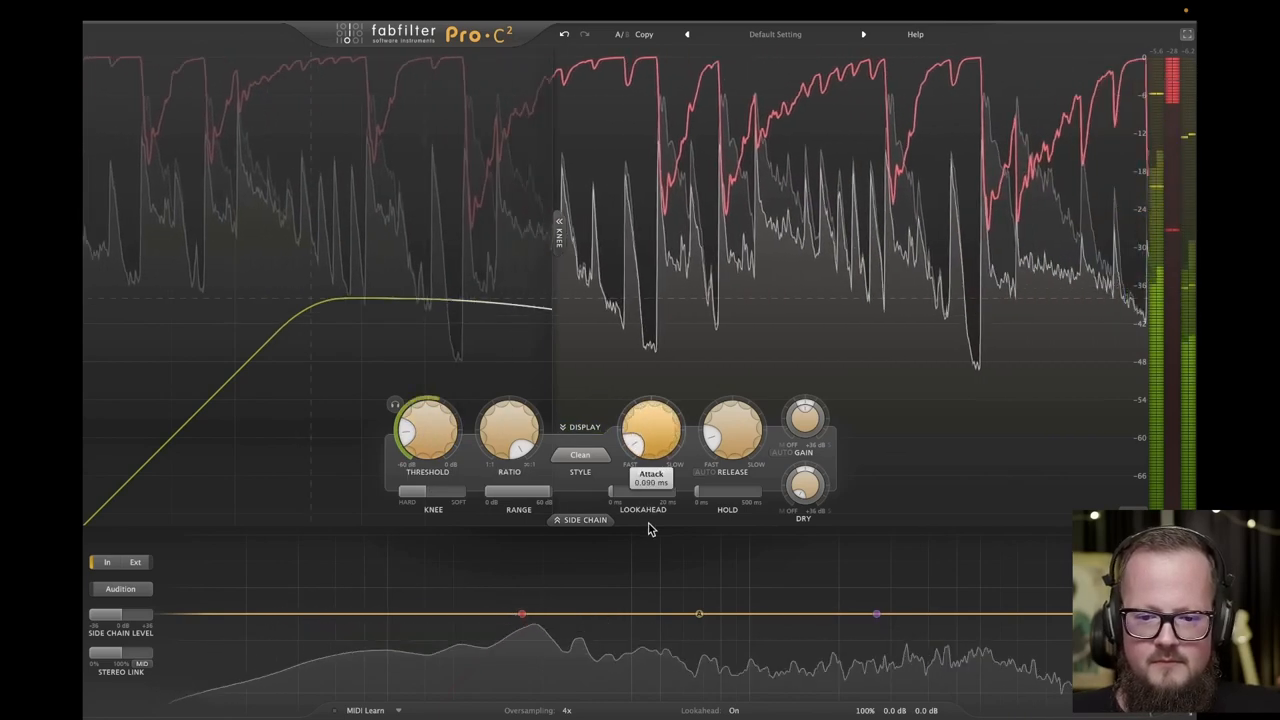
Sweep the Attack knob through faster and much slower settings to compare transient response
left_click_drag(652, 430, 652, 410)
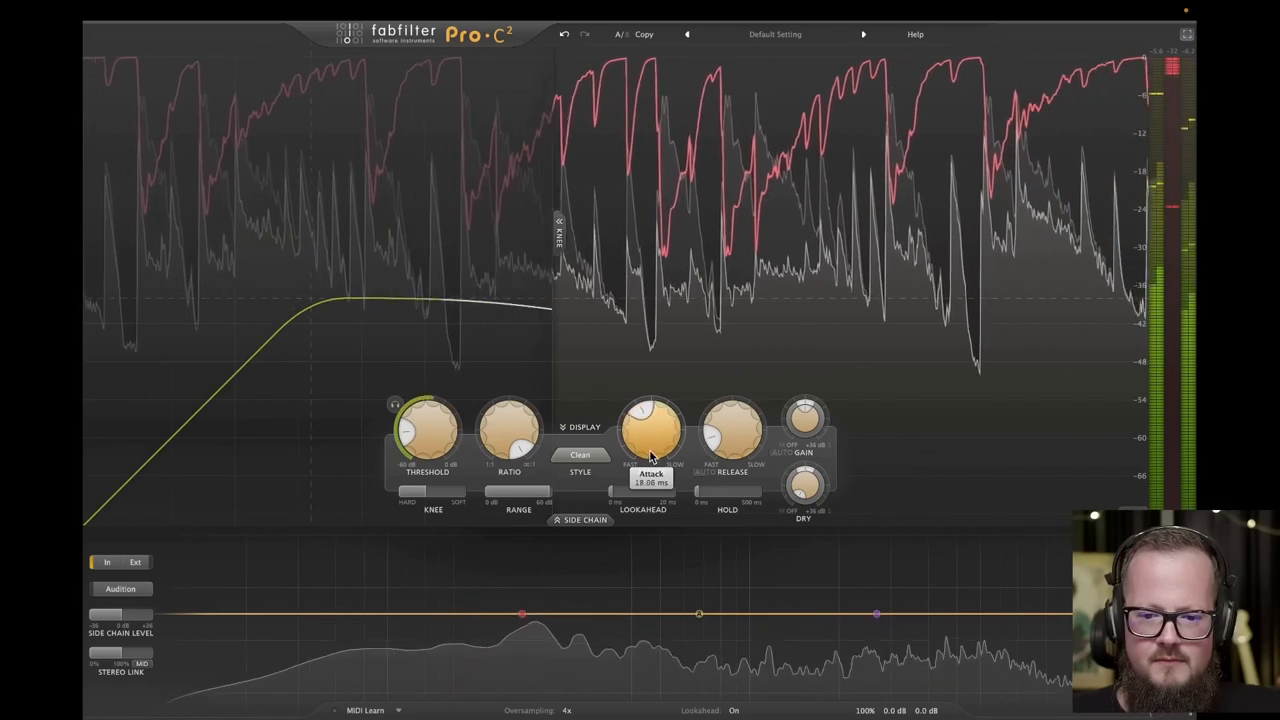
left_click_drag(652, 430, 652, 444)
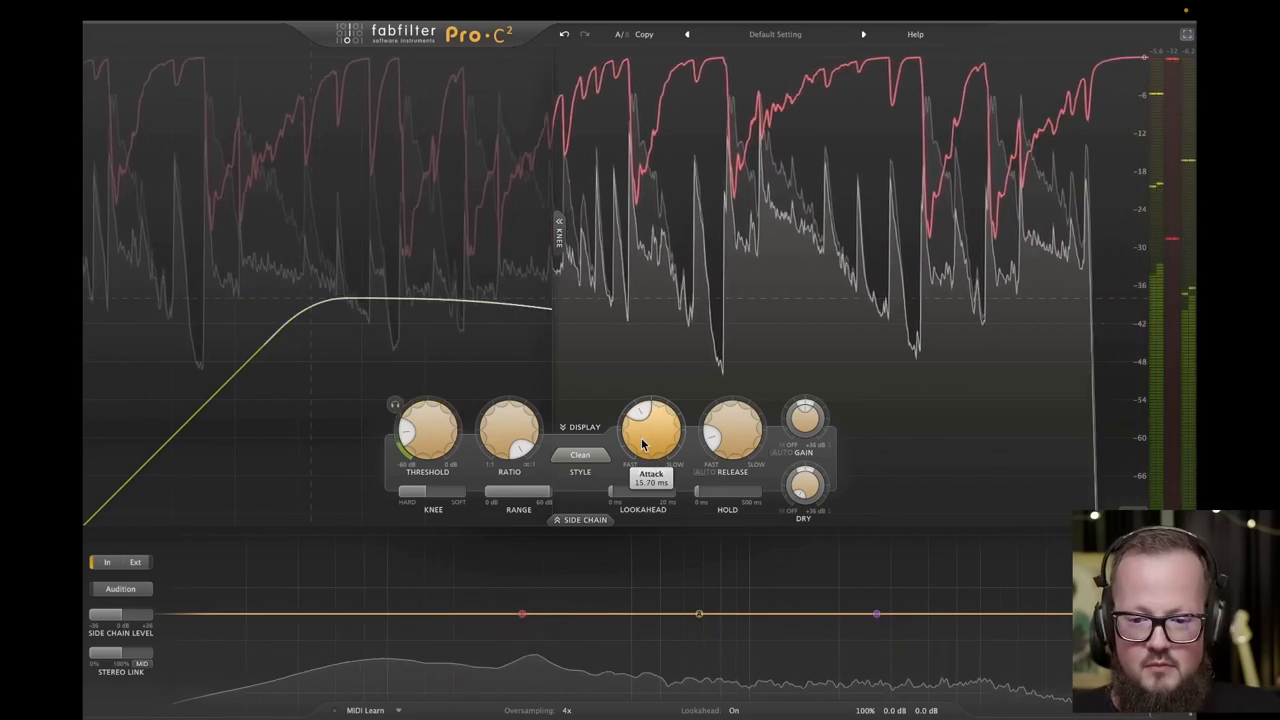
left_click_drag(652, 430, 656, 414)
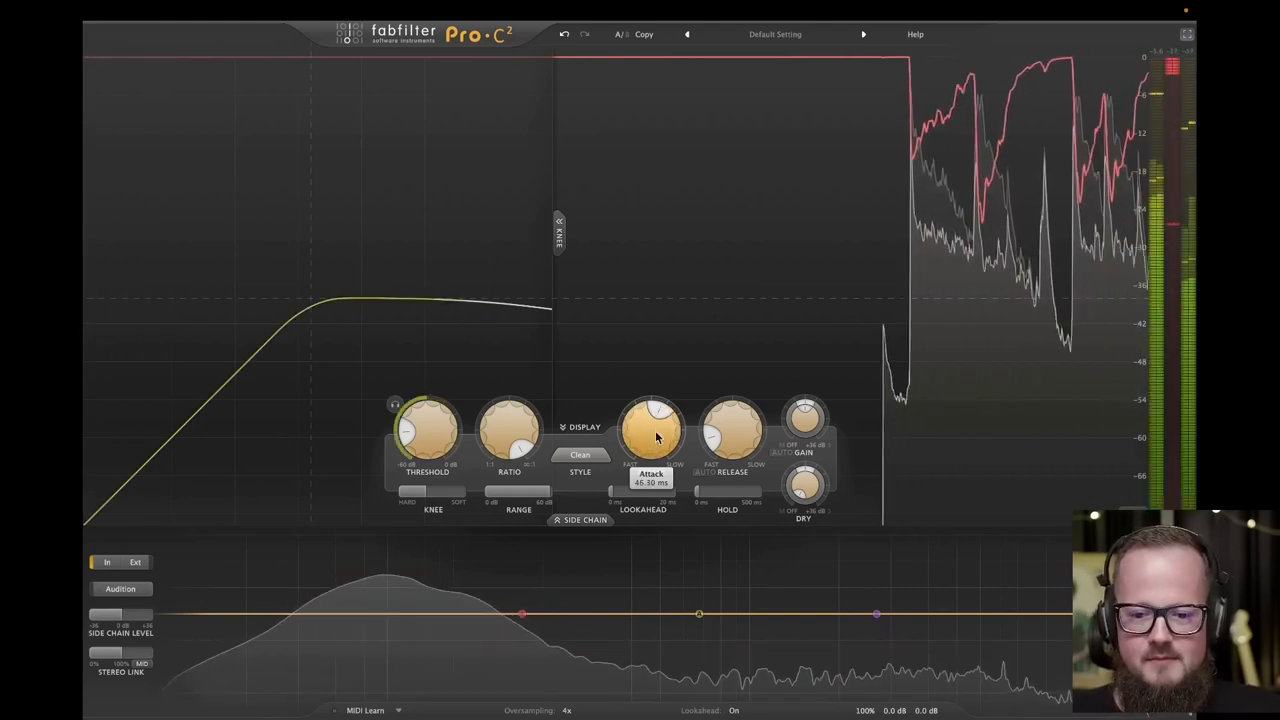
left_click_drag(652, 424, 660, 414)
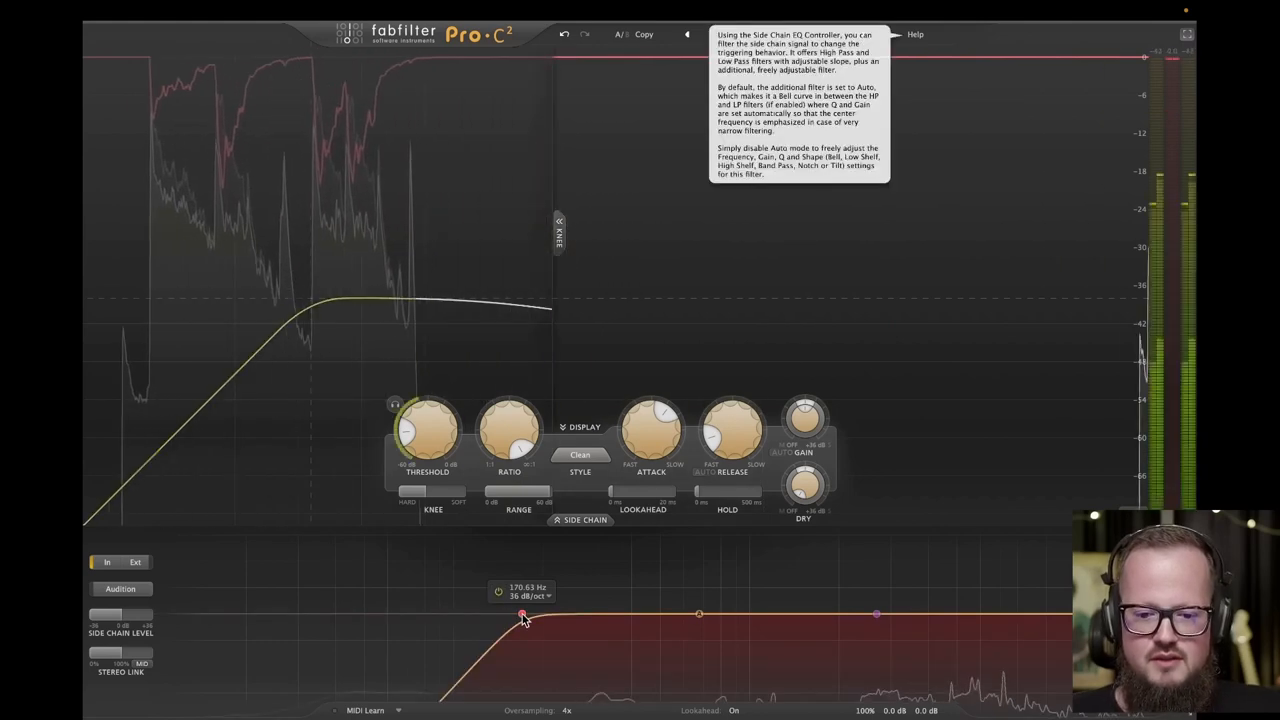
Move the drum side-chain low cut down to around 80 Hz
left_click_drag(522, 616, 428, 616)
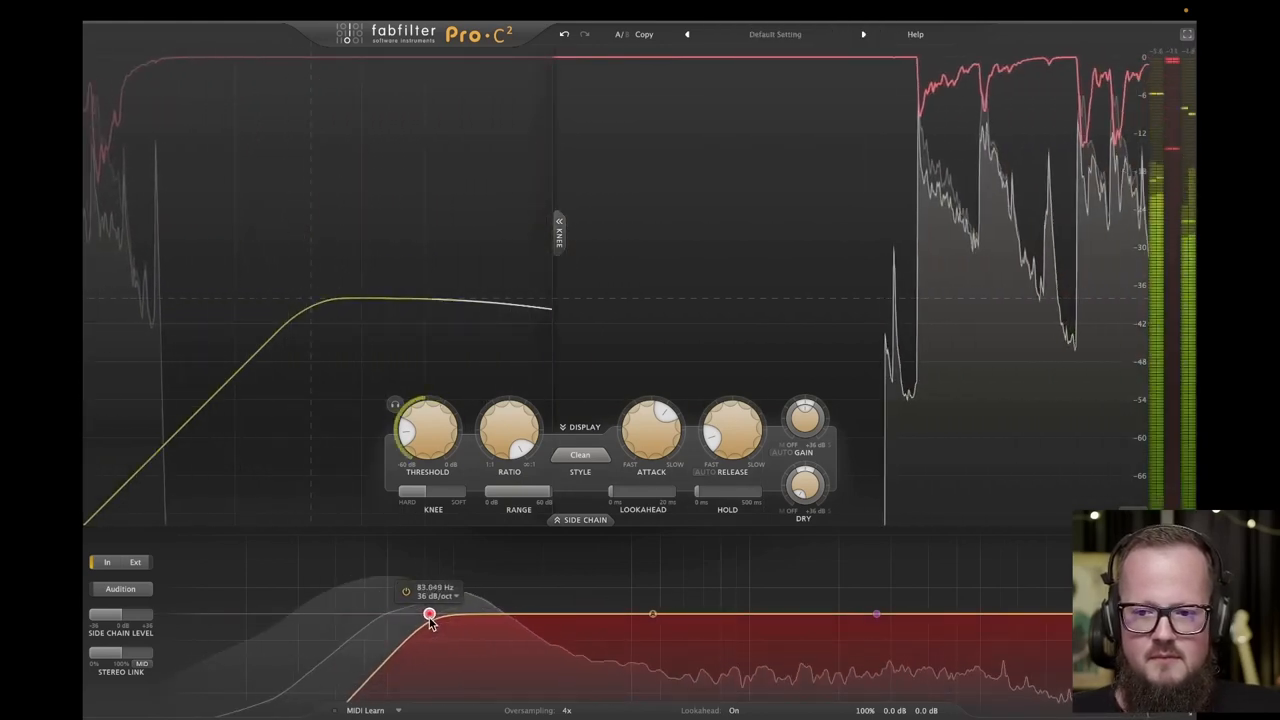
left_click_drag(732, 430, 732, 420)
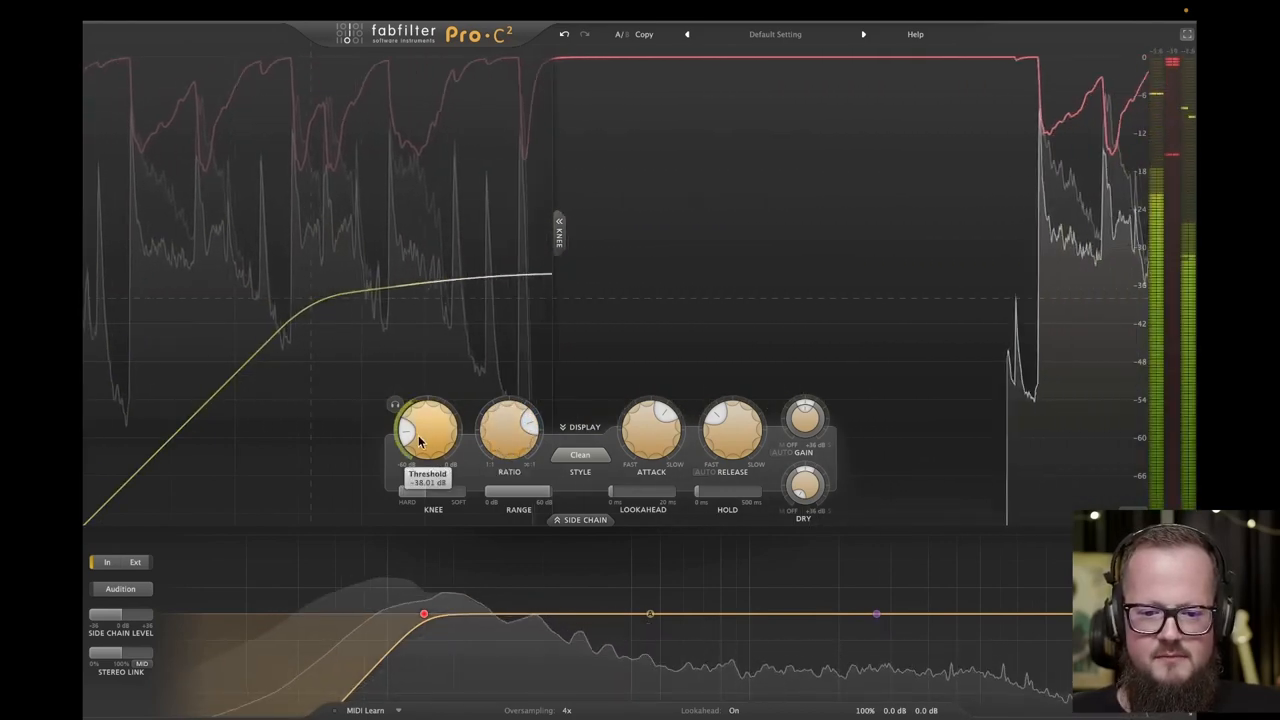
Lower the threshold and stretch the release progressively longer, fine-tuning the long setting
left_click_drag(424, 430, 420, 414)
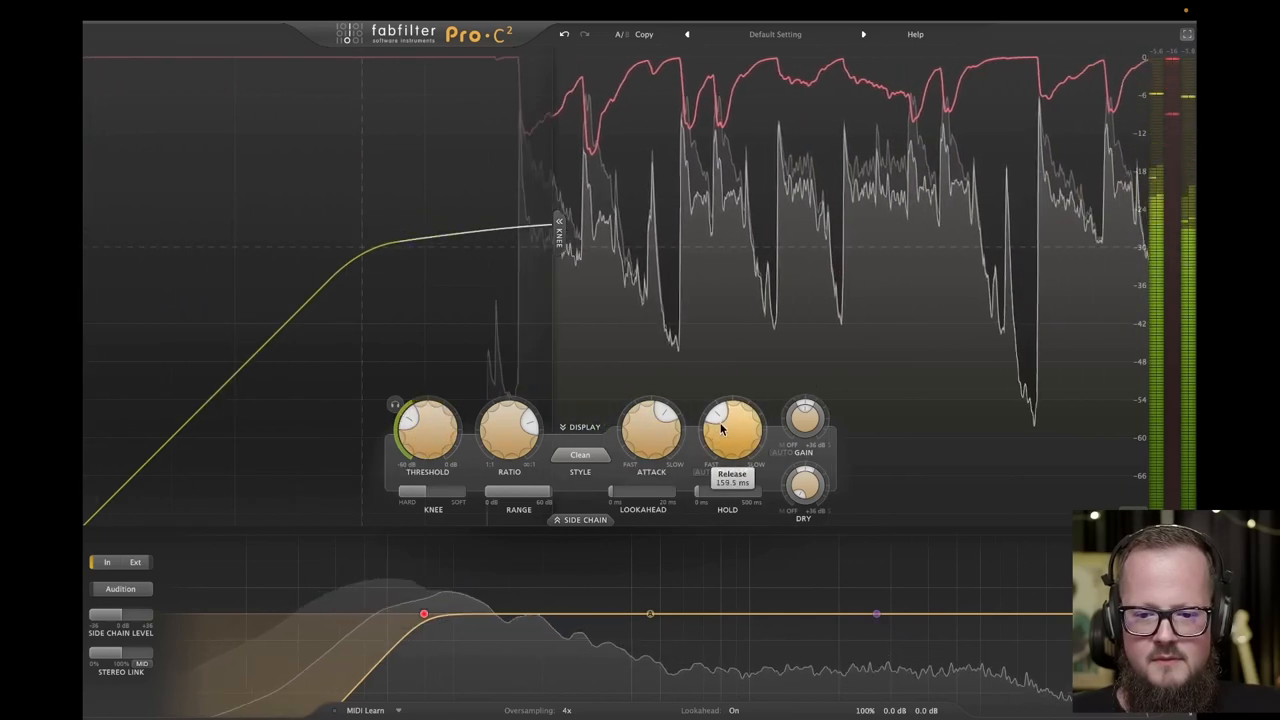
left_click_drag(732, 430, 732, 414)
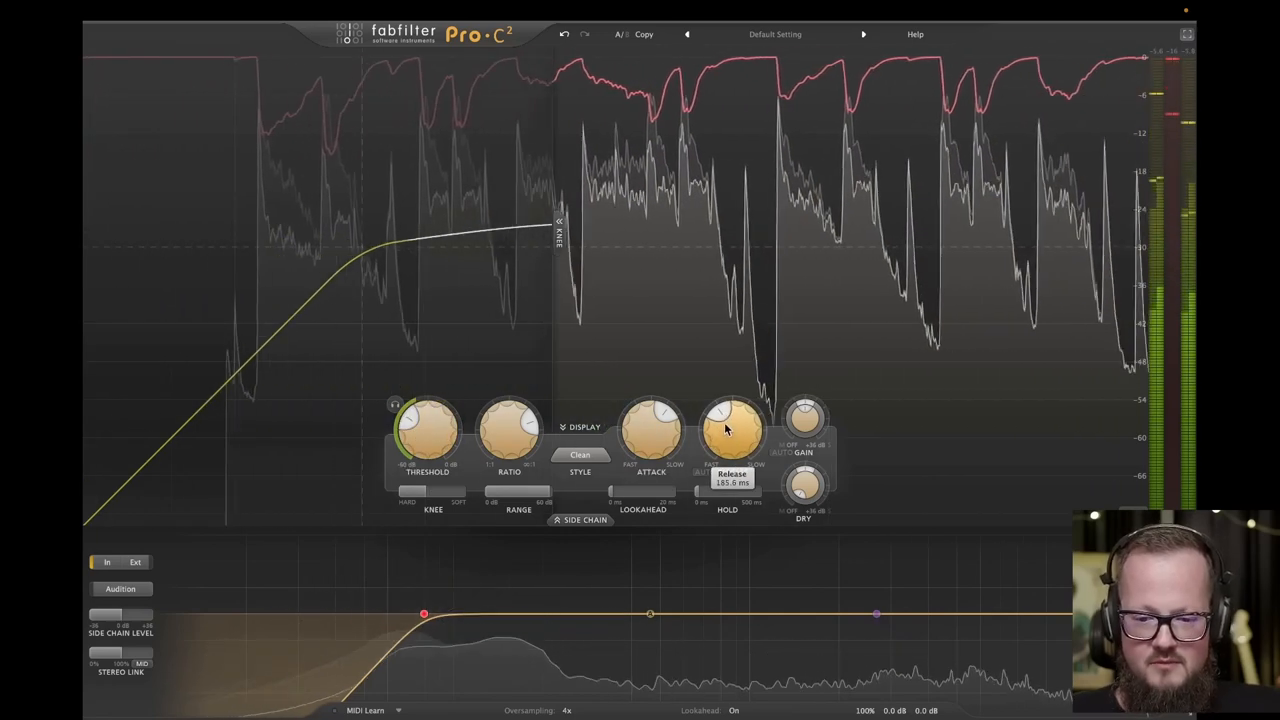
left_click_drag(732, 430, 732, 414)
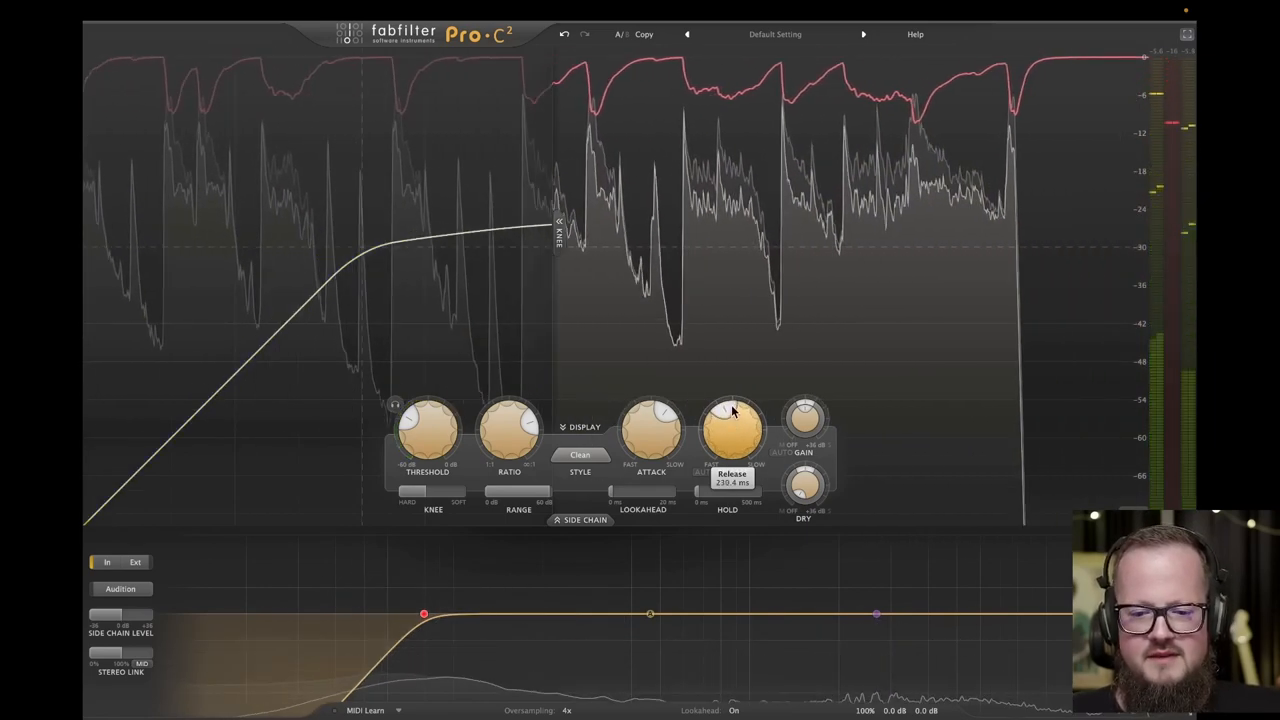
left_click_drag(732, 424, 734, 420)
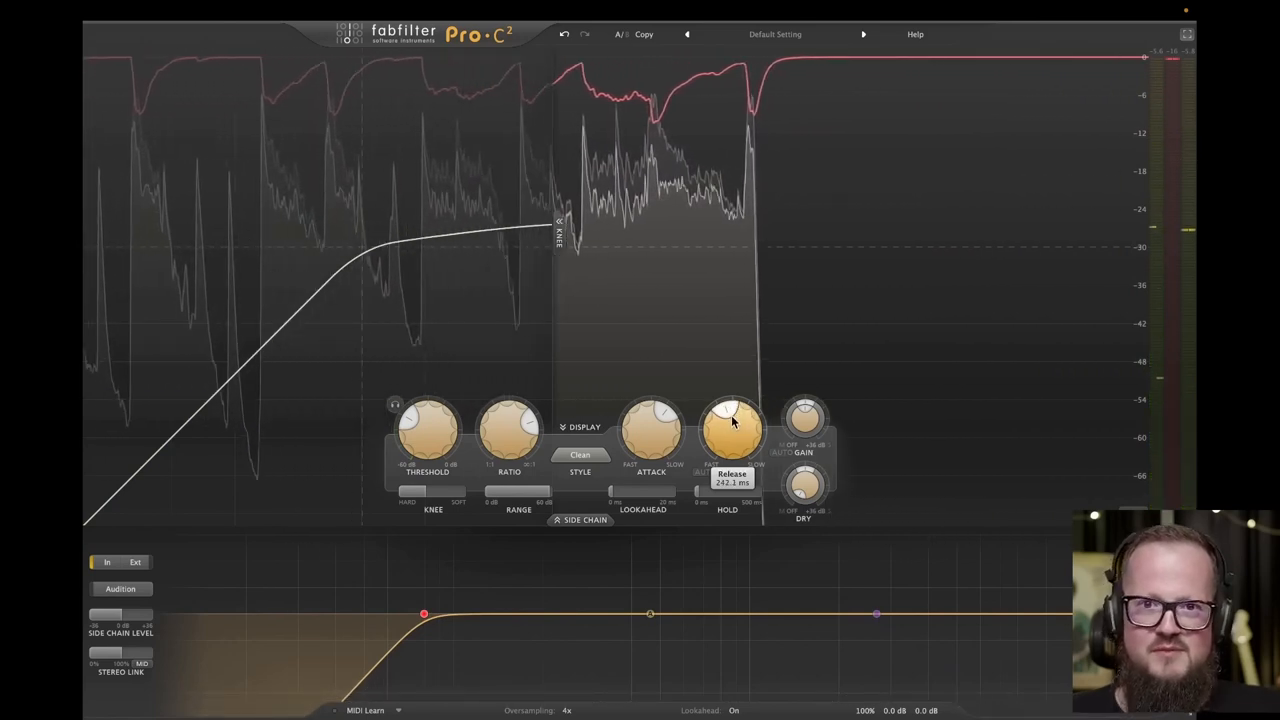
left_click_drag(732, 420, 720, 440)
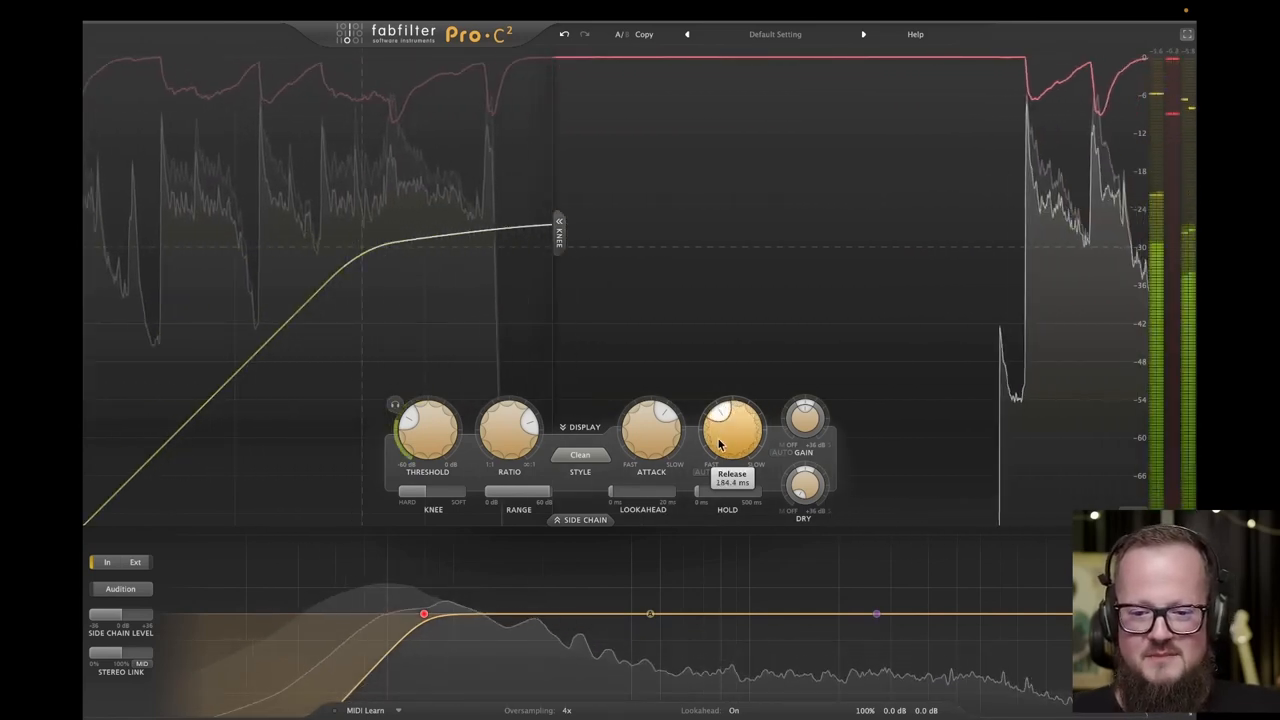
left_click_drag(732, 420, 732, 444)
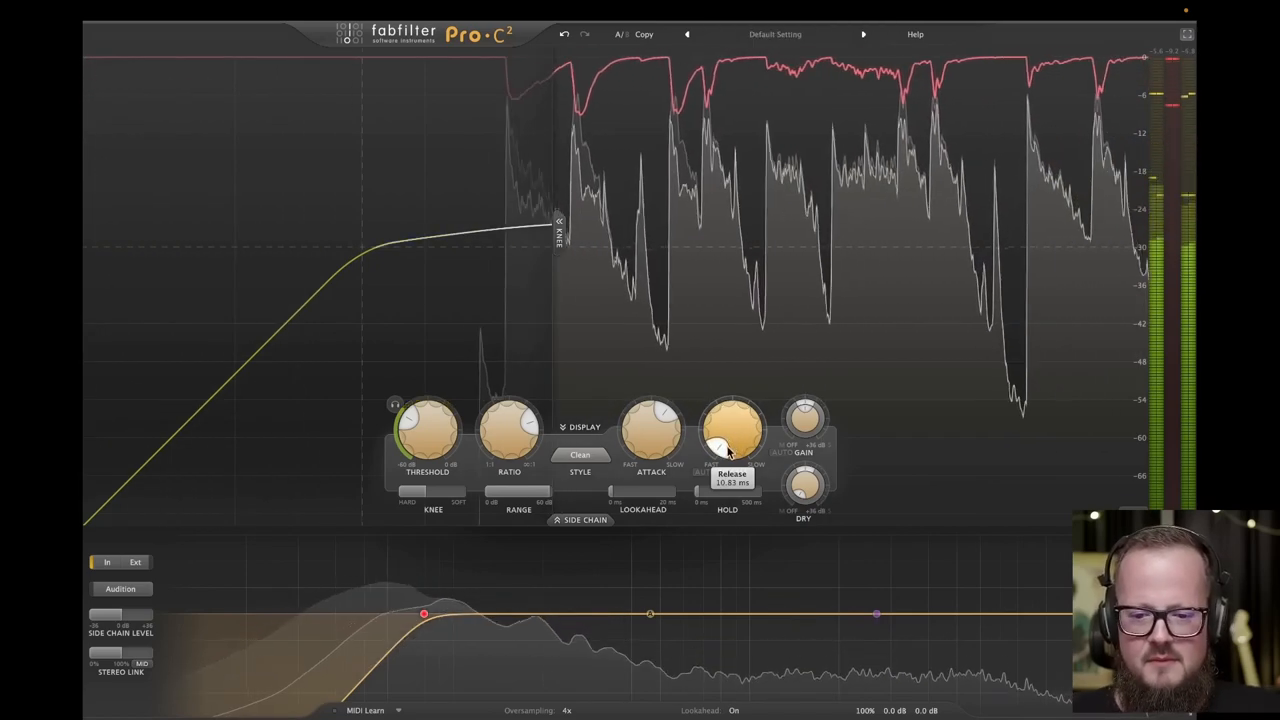
Cut the release drastically short, then back it off slightly for comparison
left_click_drag(730, 430, 730, 384)
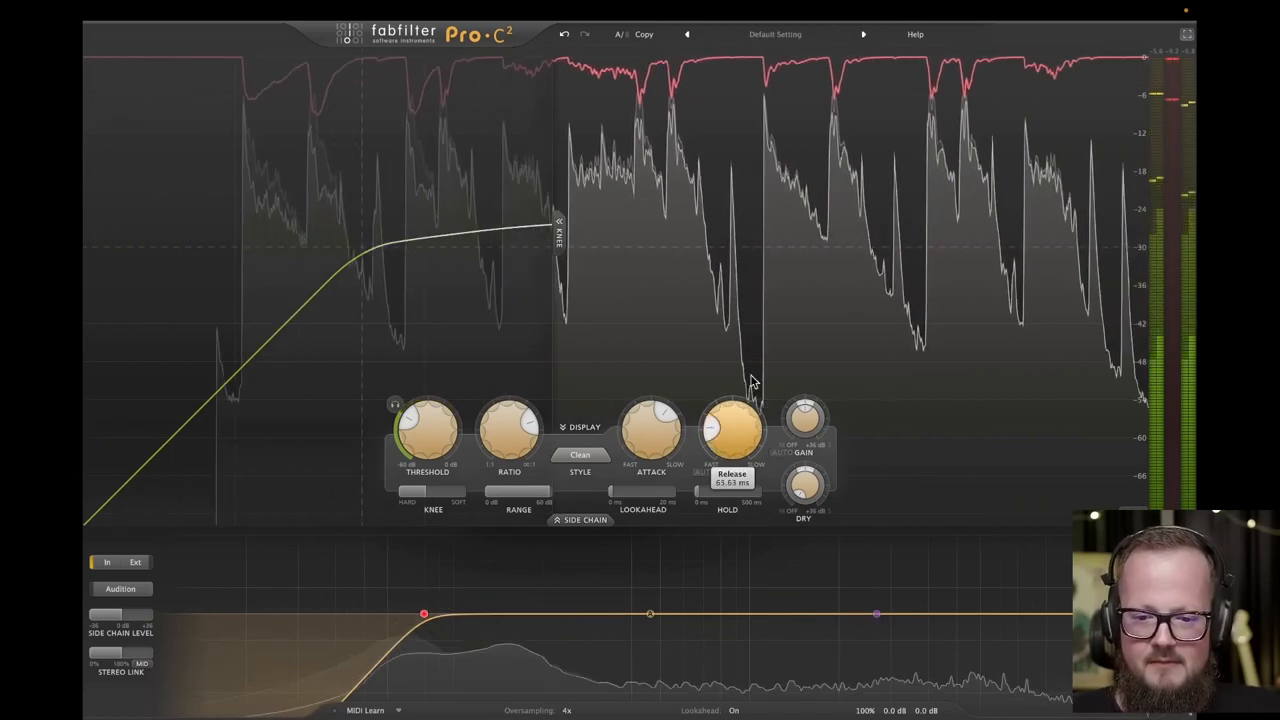
left_click_drag(732, 424, 732, 404)
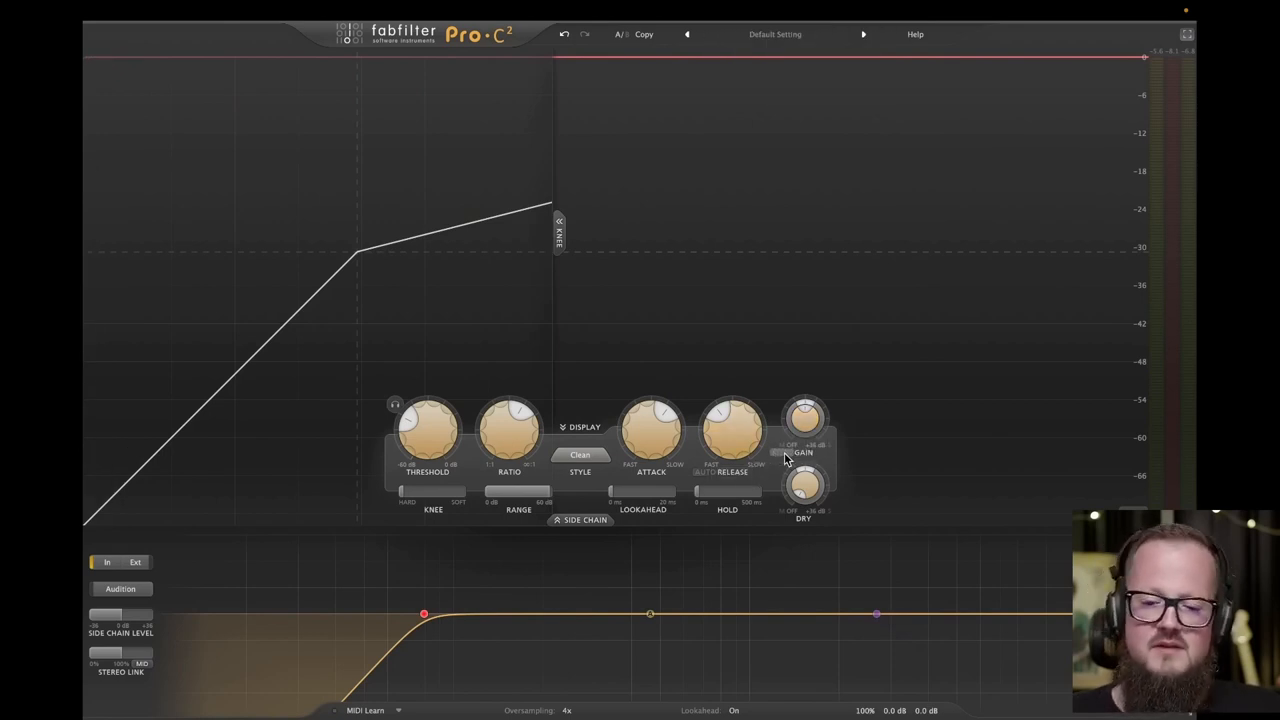
mouse_move(804, 452)
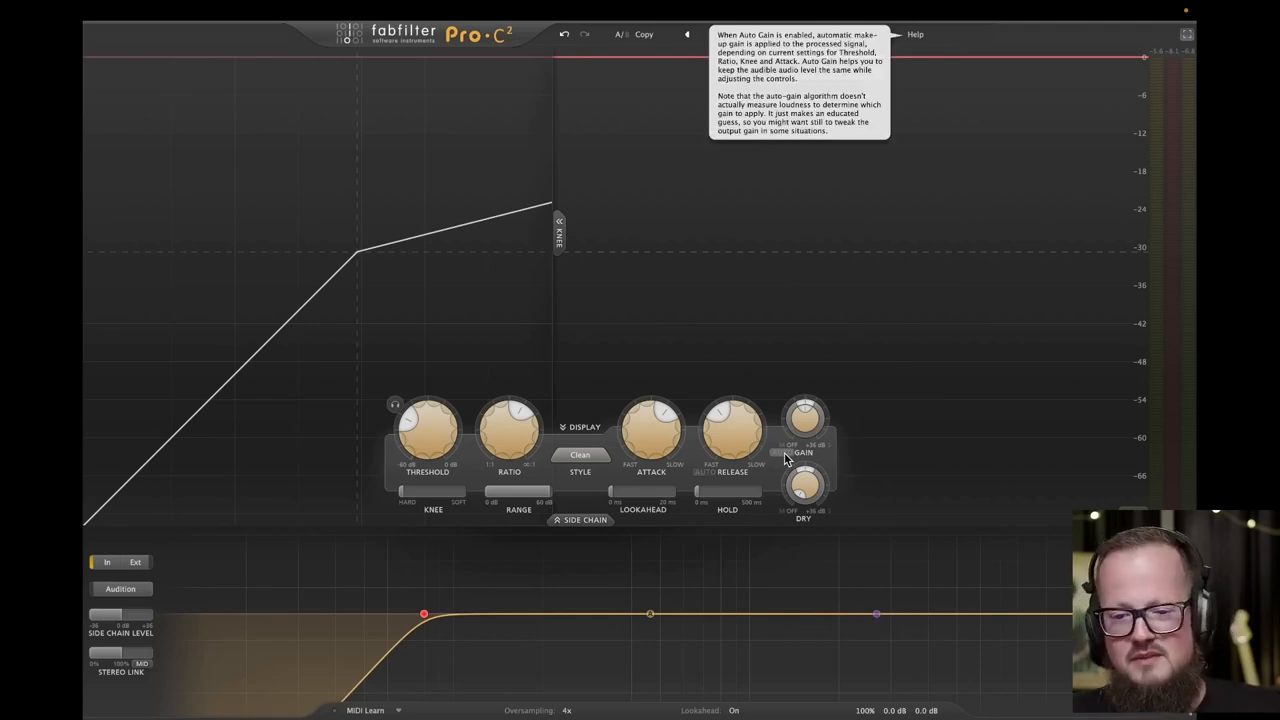
mouse_move(798, 456)
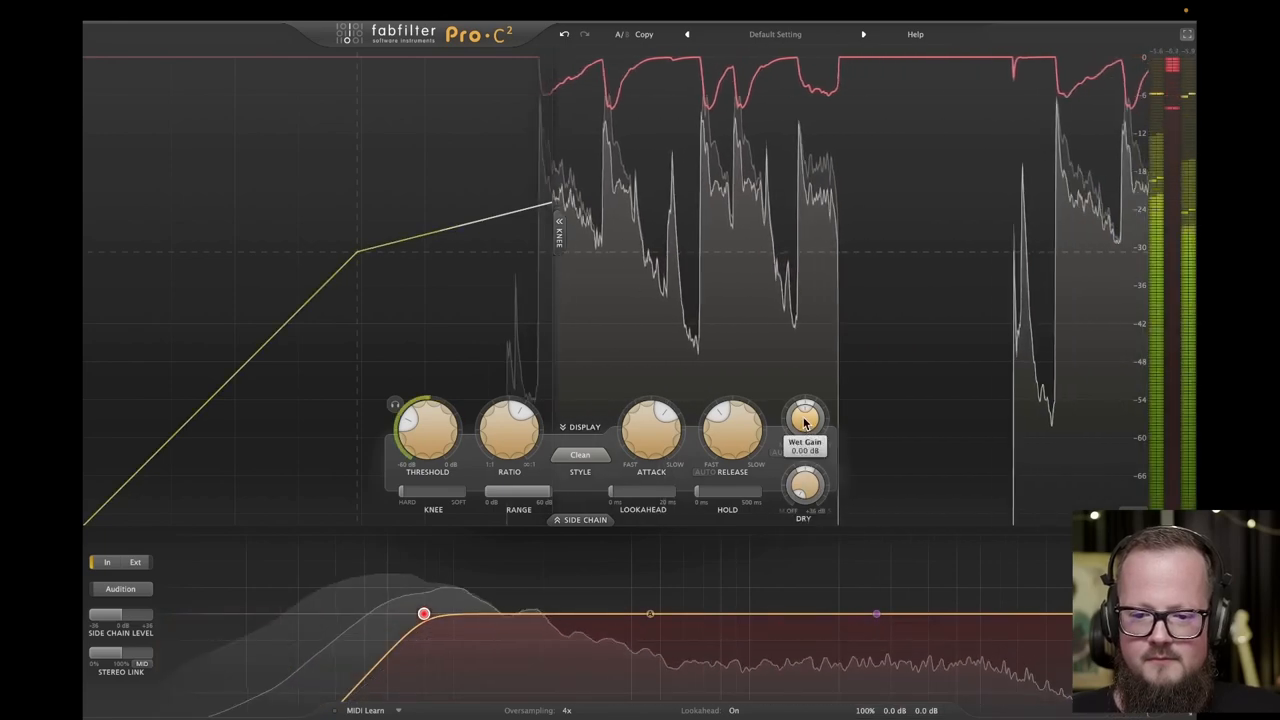
Raise the Gain knob to add output make-up gain on the drum compressor
left_click_drag(804, 420, 808, 388)
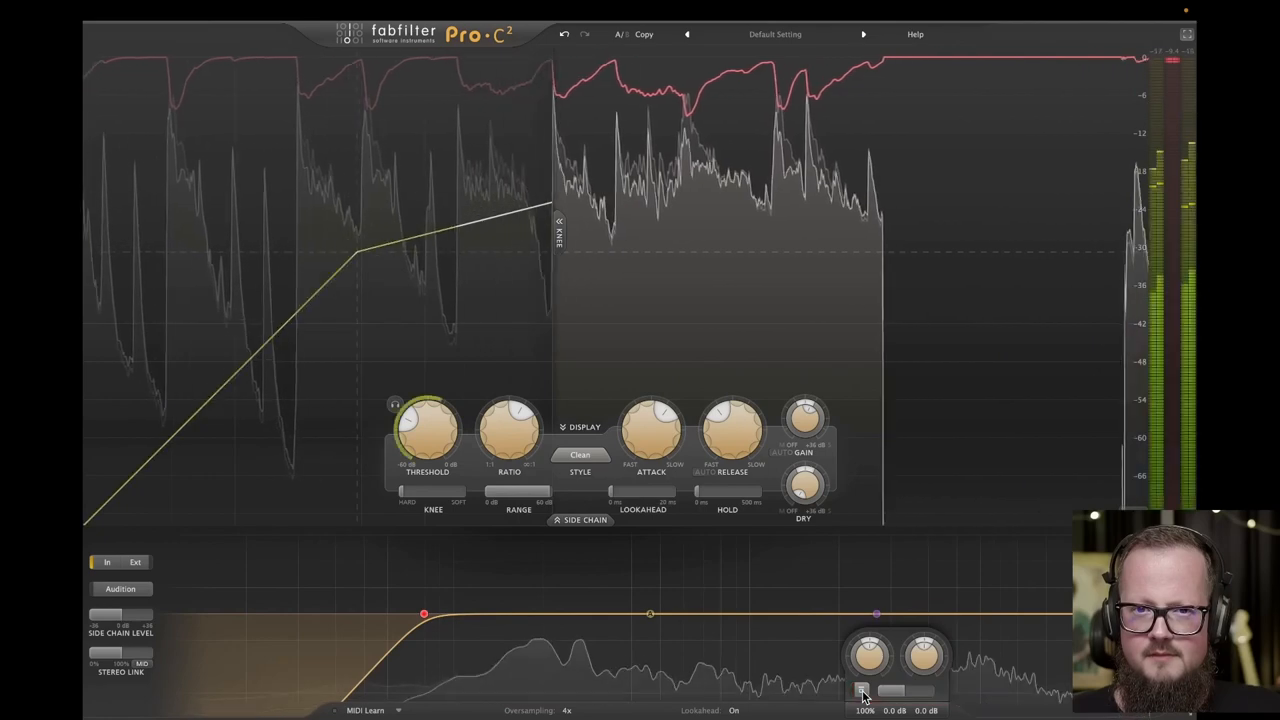
Engage a steep side-chain high cut and sweep it down to roughly 1.2 kHz
left_click_drag(424, 420, 430, 436)
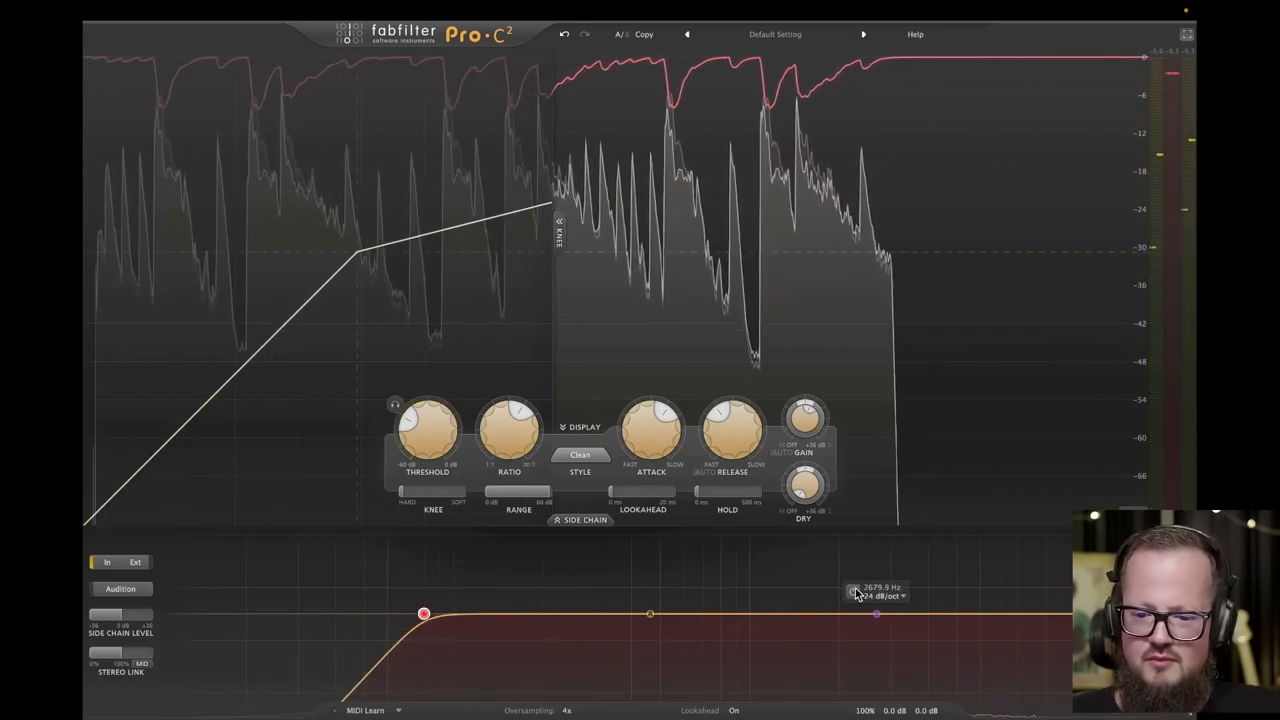
left_click_drag(876, 612, 1048, 612)
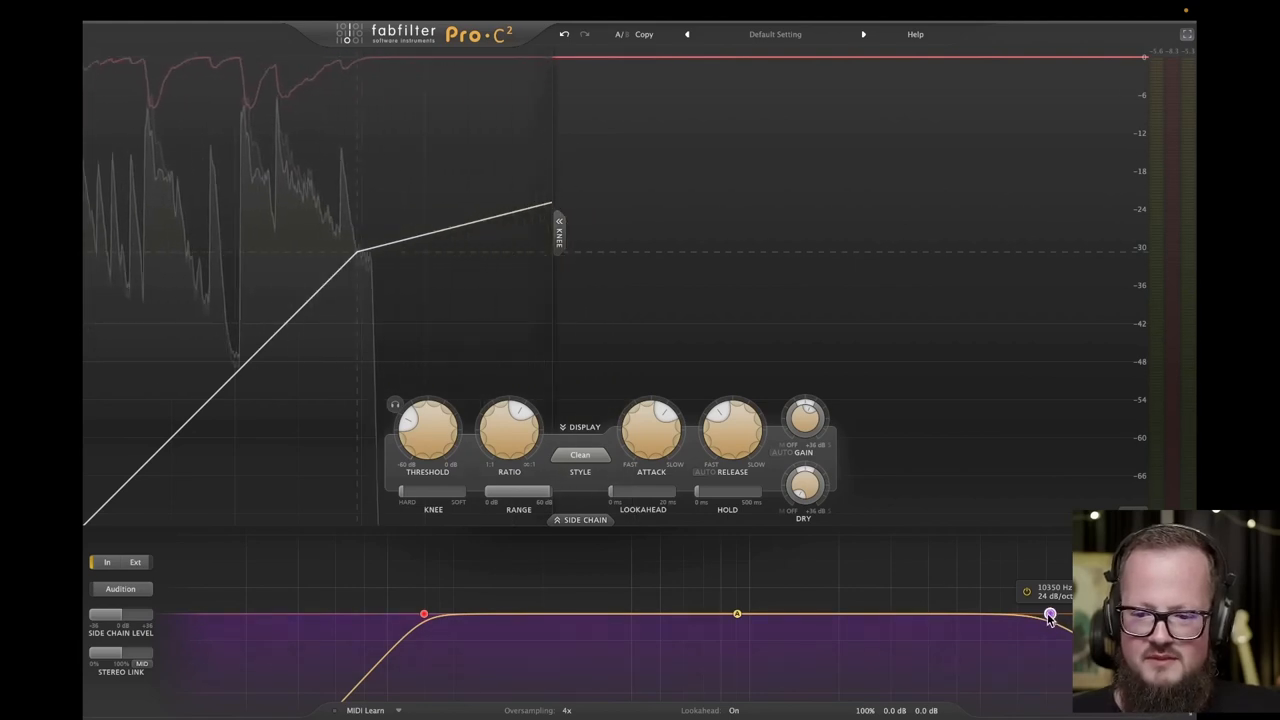
left_click_drag(1050, 614, 820, 614)
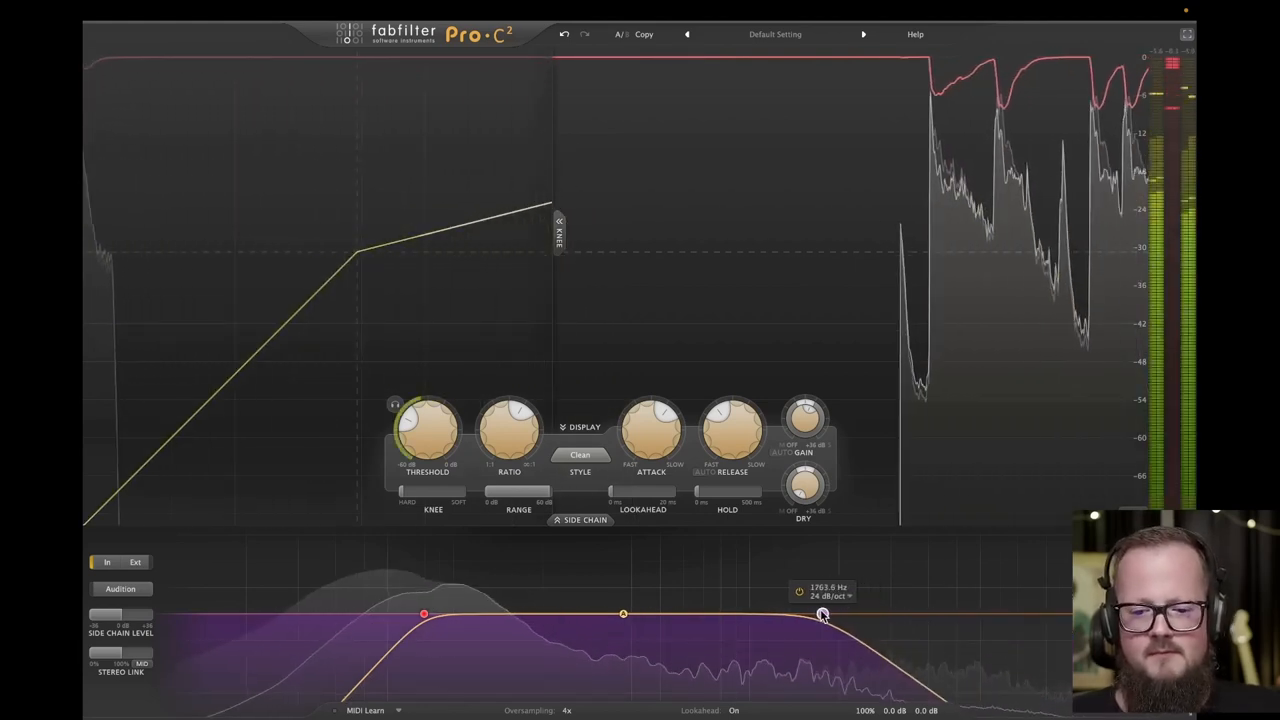
left_click_drag(820, 614, 792, 616)
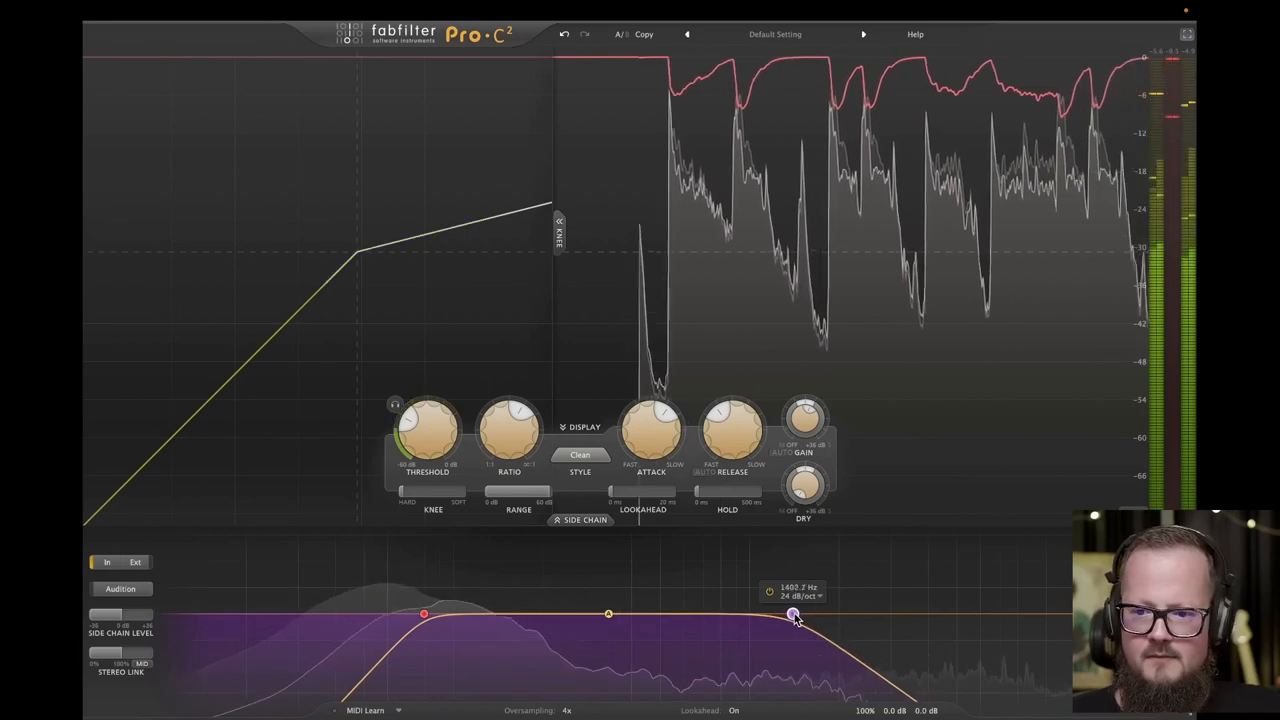
left_click_drag(792, 614, 778, 614)
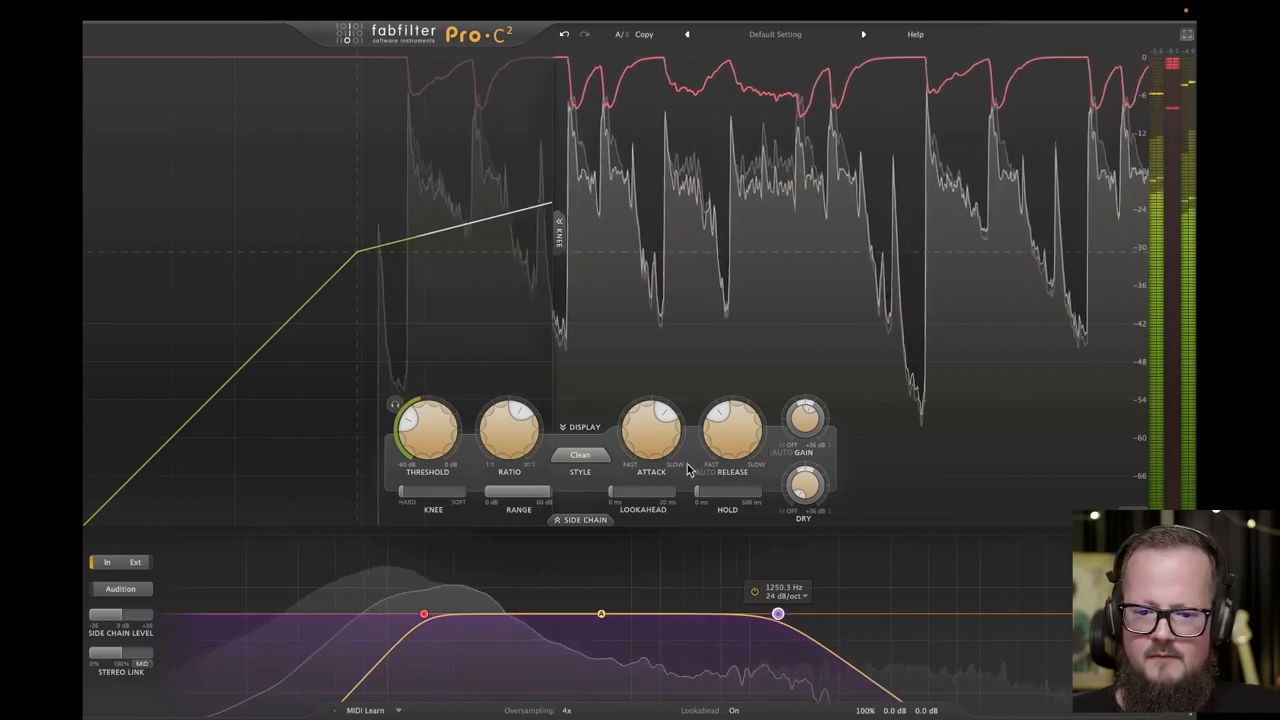
left_click_drag(778, 614, 764, 614)
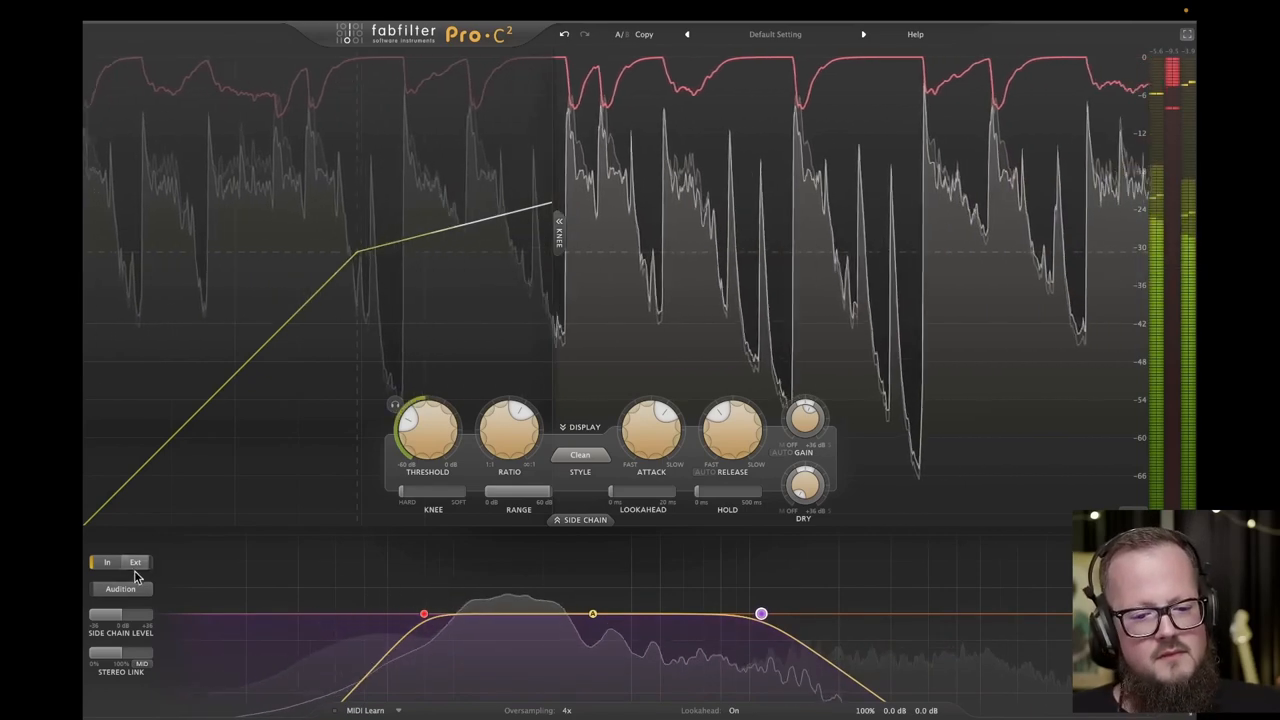
Audition the filtered side chain on the drum bus, then lower the threshold and retune the ratio
left_click(120, 588)
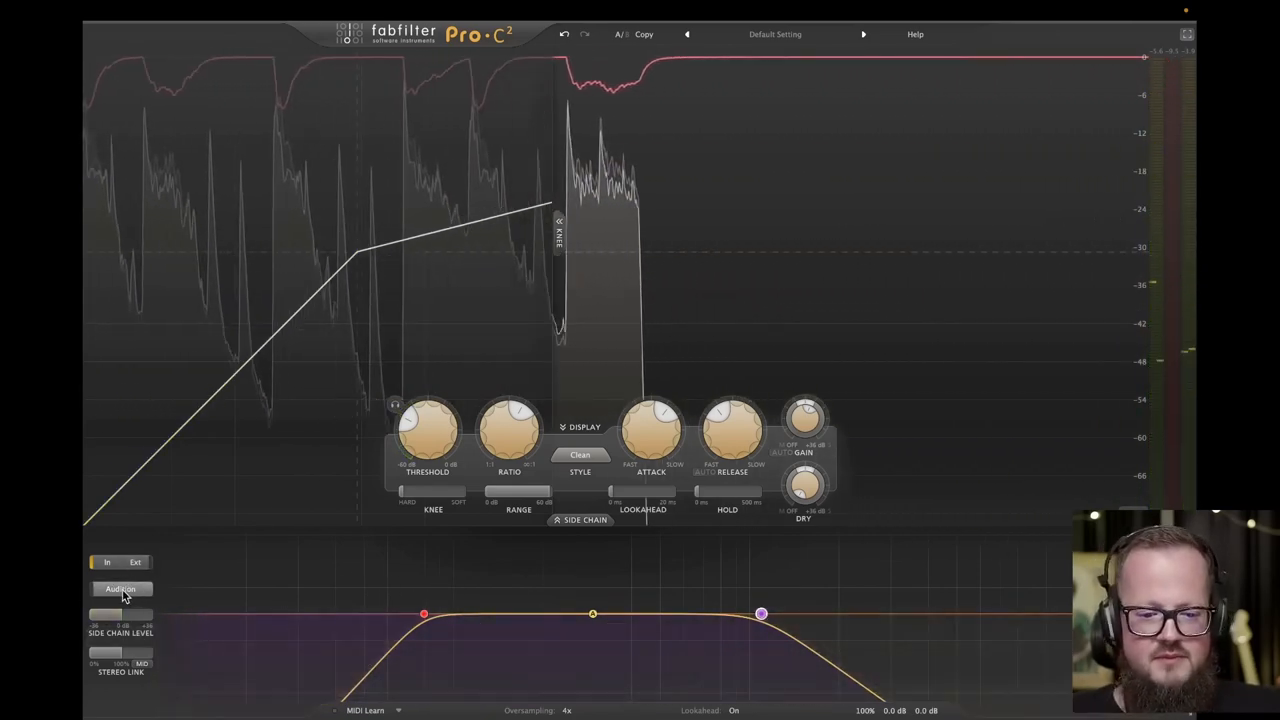
left_click(120, 588)
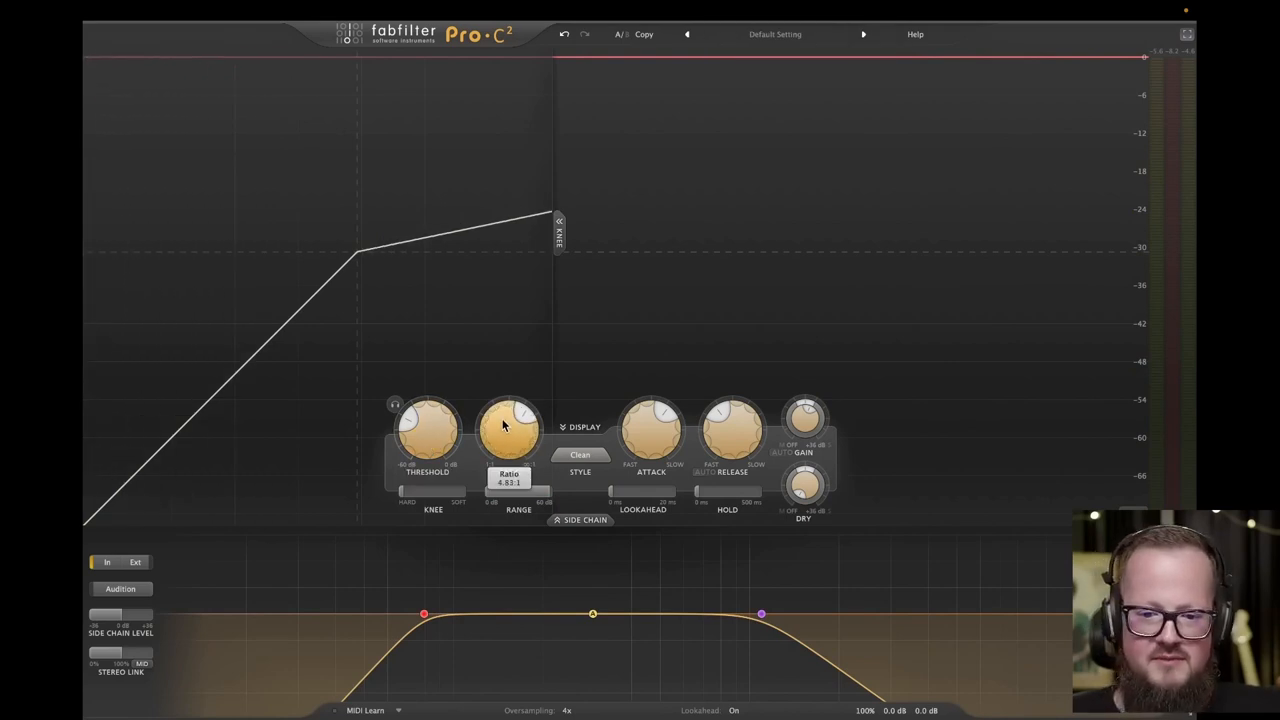
left_click_drag(508, 424, 508, 414)
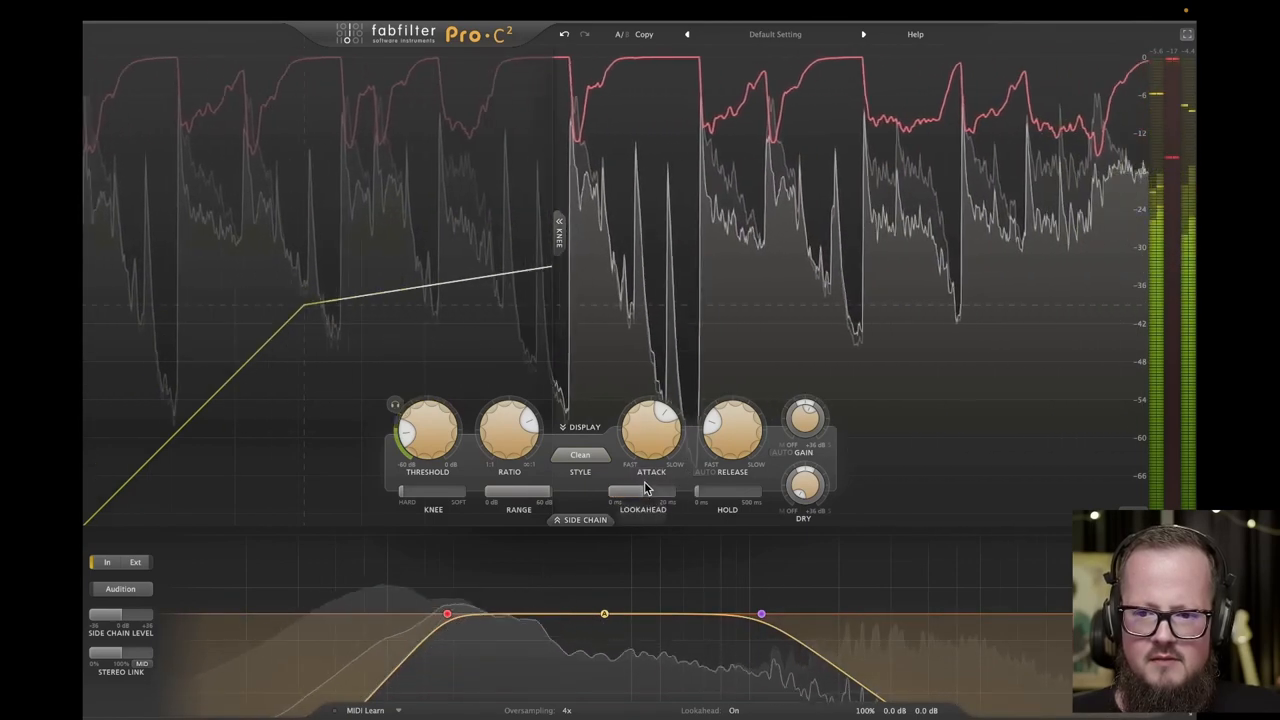
left_click_drag(428, 428, 412, 432)
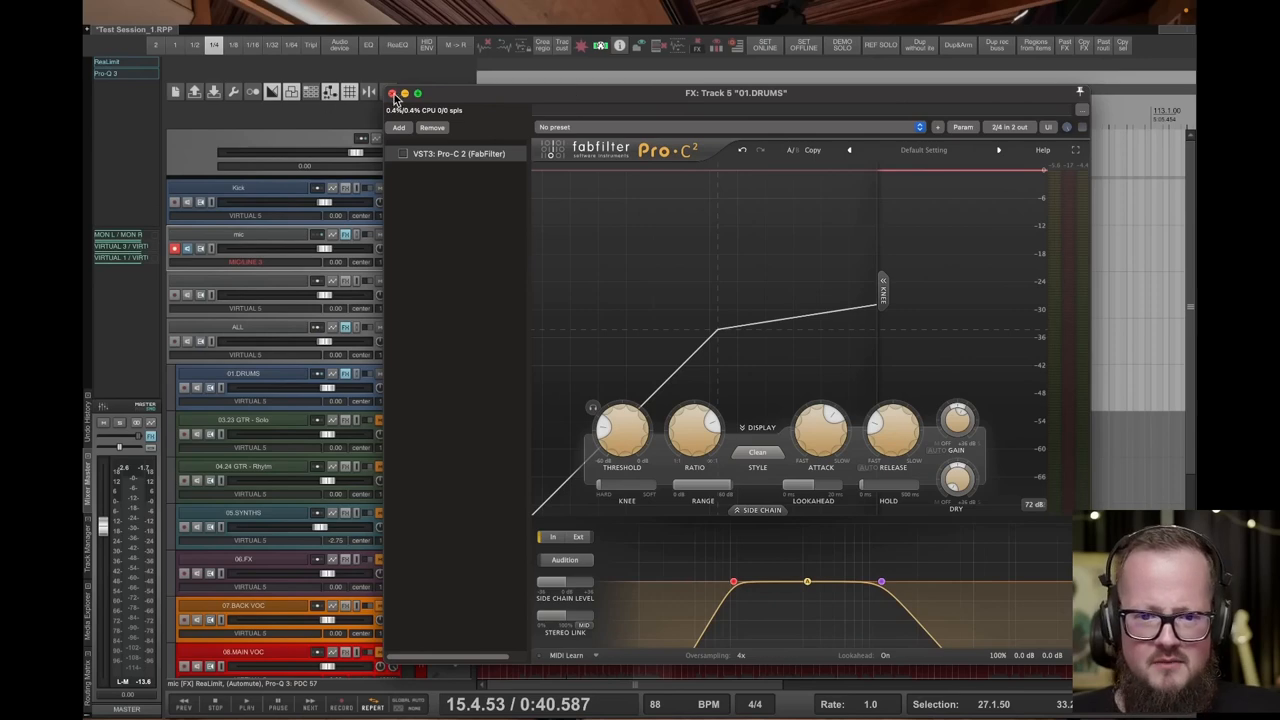
Close the drum bus FX window and move 02 BASS up directly beneath 01 DRUMS
left_click(392, 94)
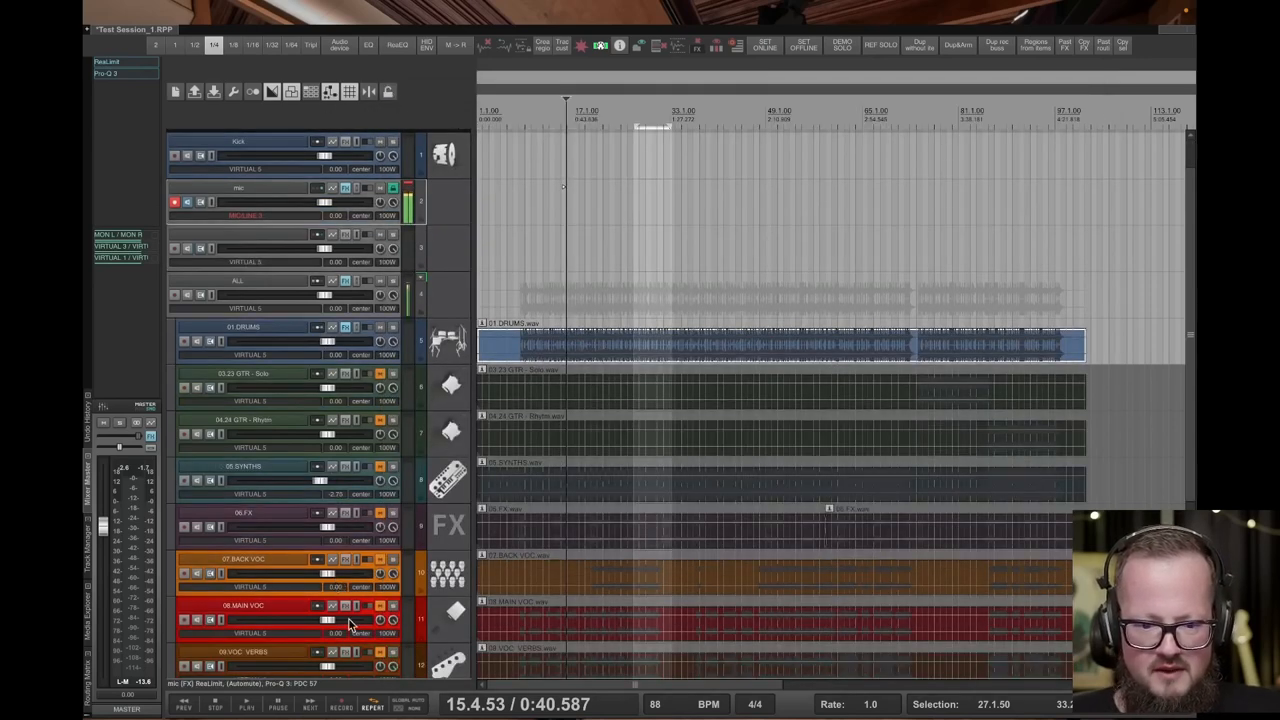
scroll("down", 3)
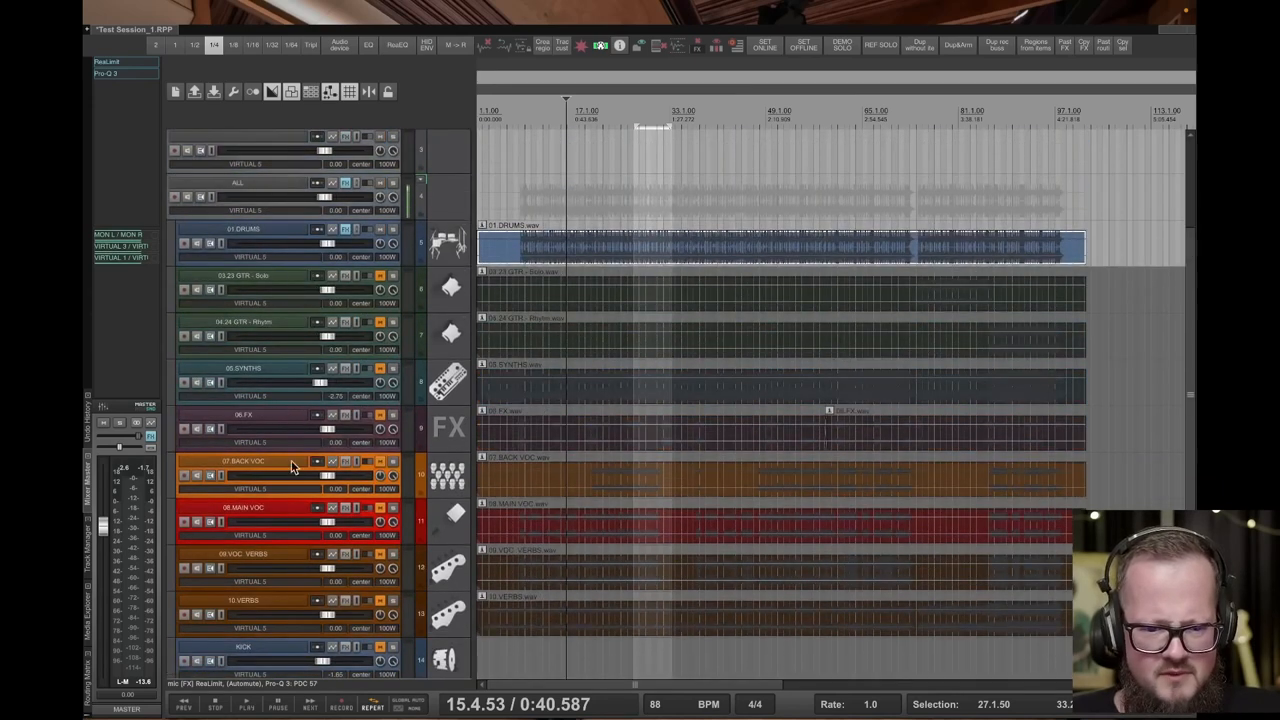
scroll("down", 3)
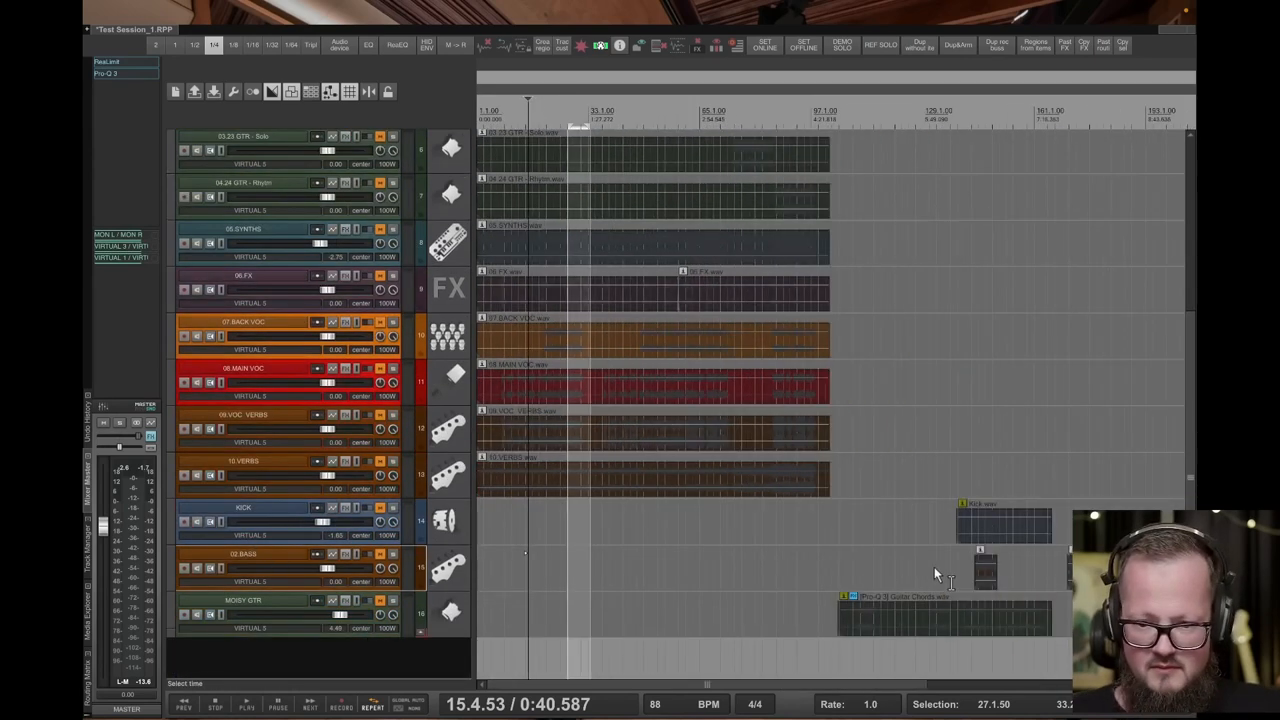
left_click_drag(984, 570, 916, 564)
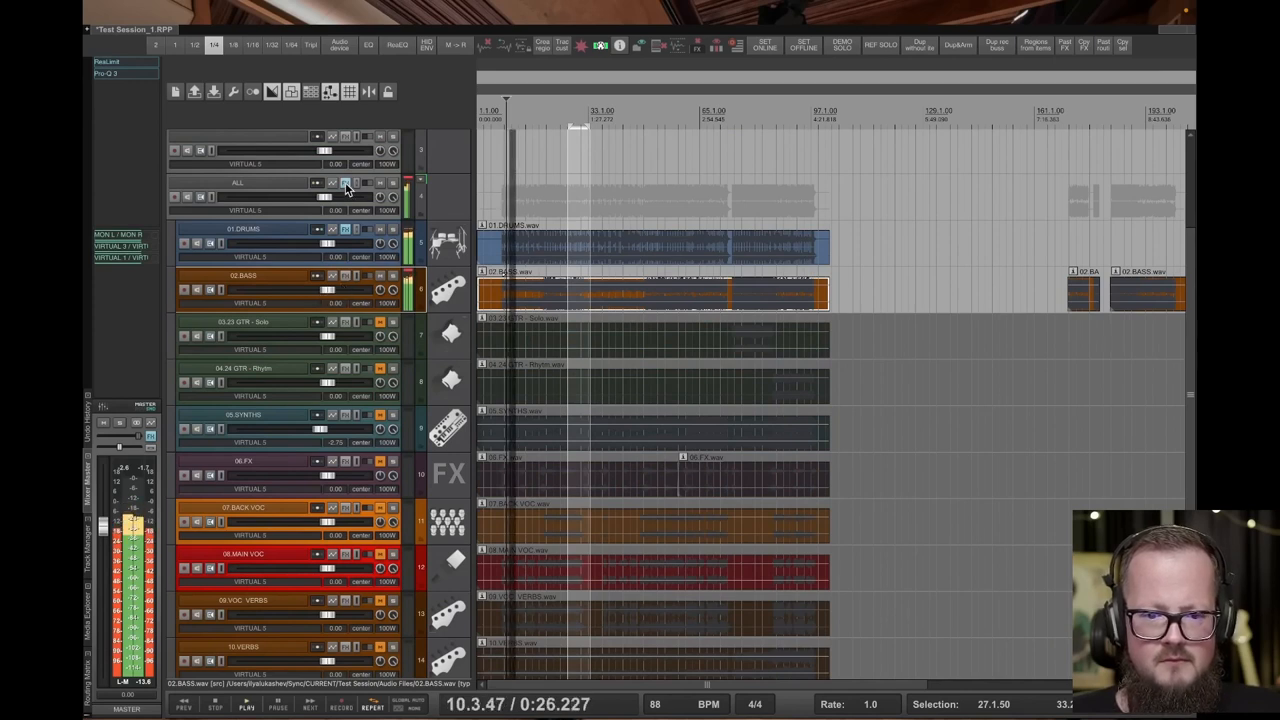
Delete both 01.DRUMS receives from the 02.BASS routing and close the routing window
left_click(316, 284)
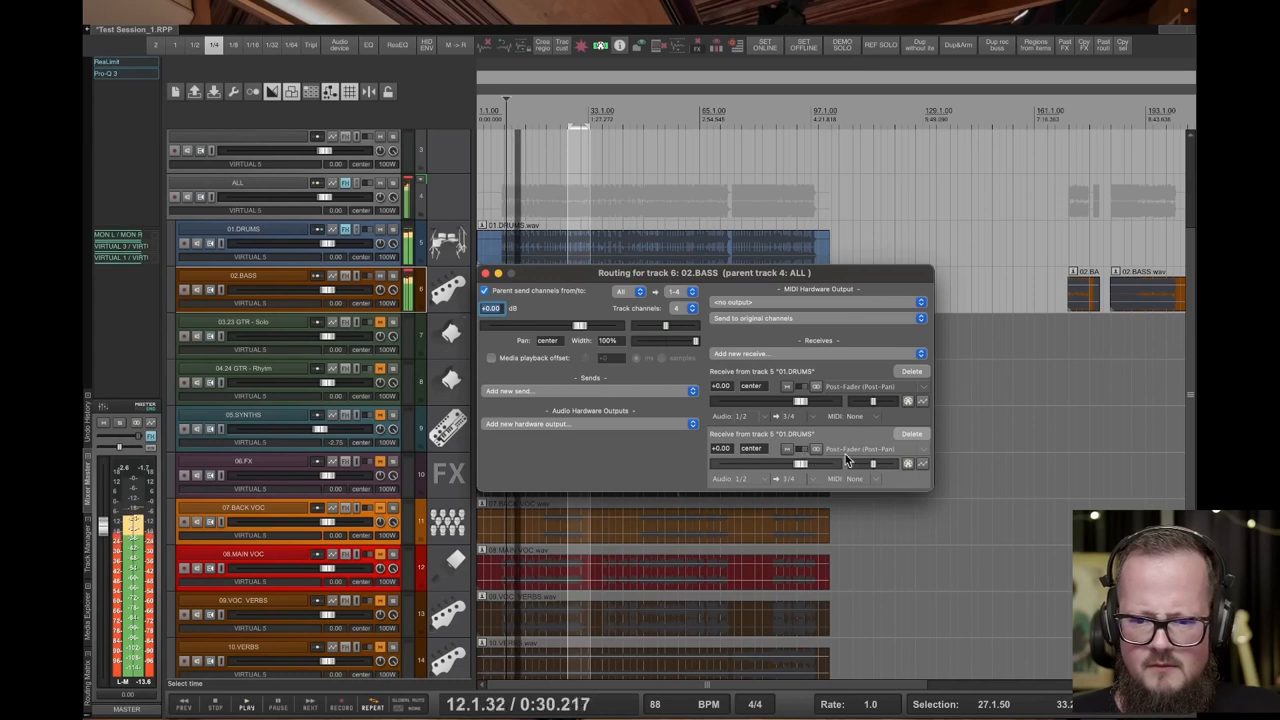
left_click(912, 448)
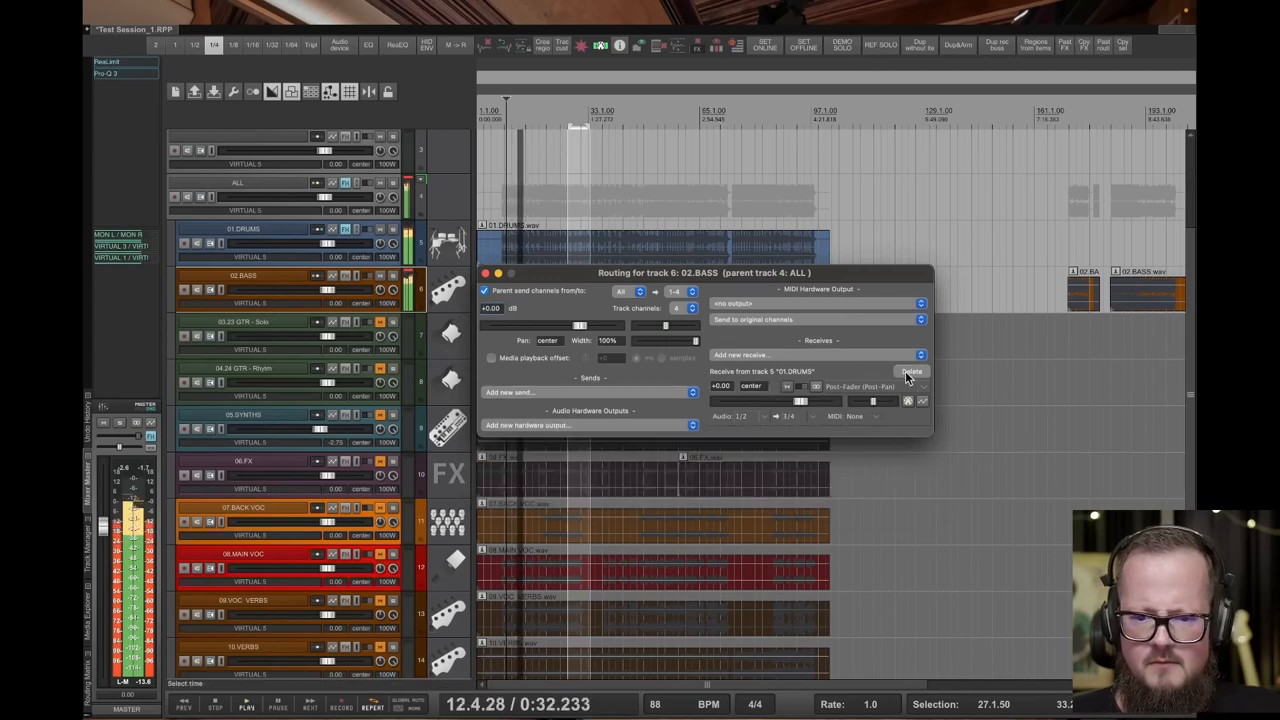
left_click(912, 370)
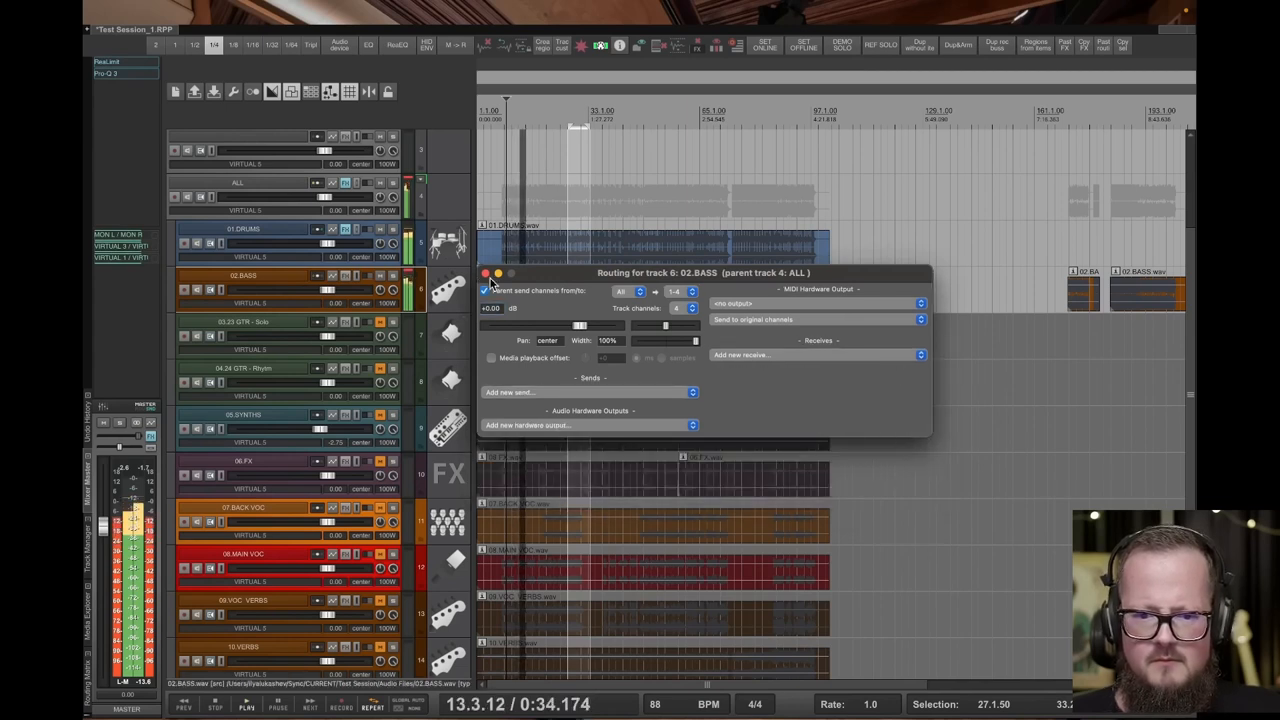
left_click(484, 272)
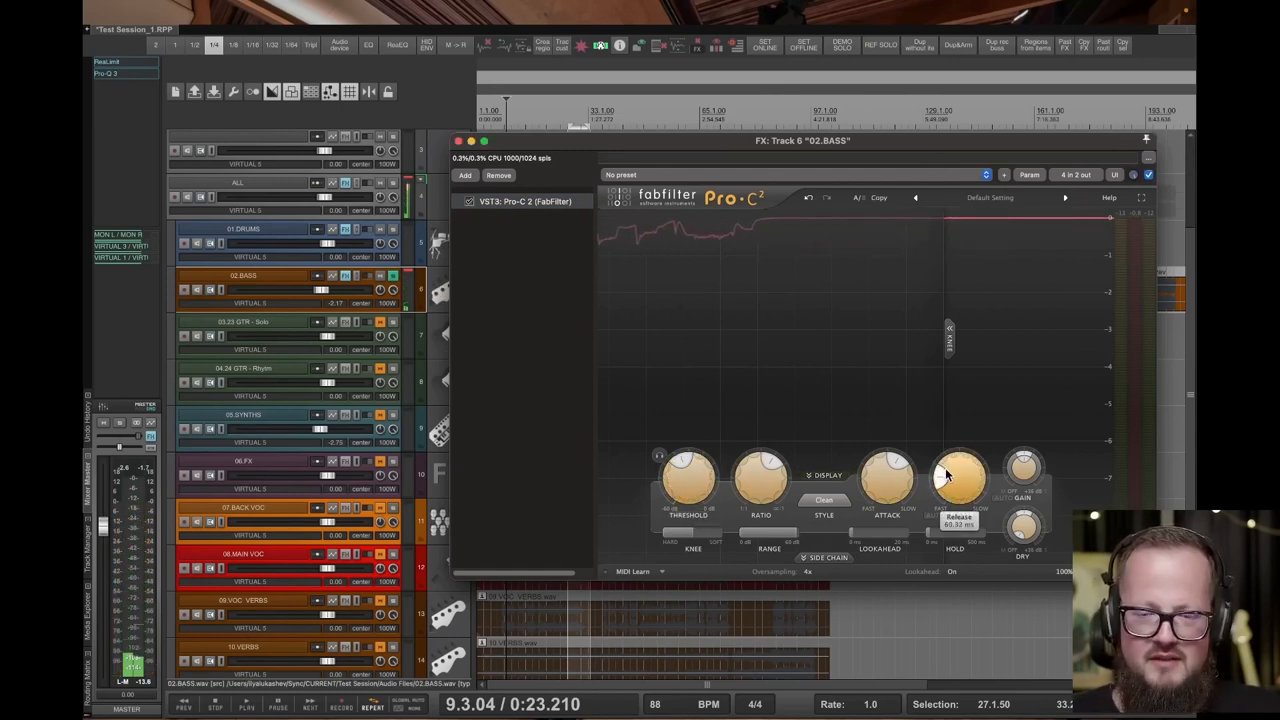
High-pass the bass compressor's side chain at a raised frequency and adjust its output gain
left_click(824, 556)
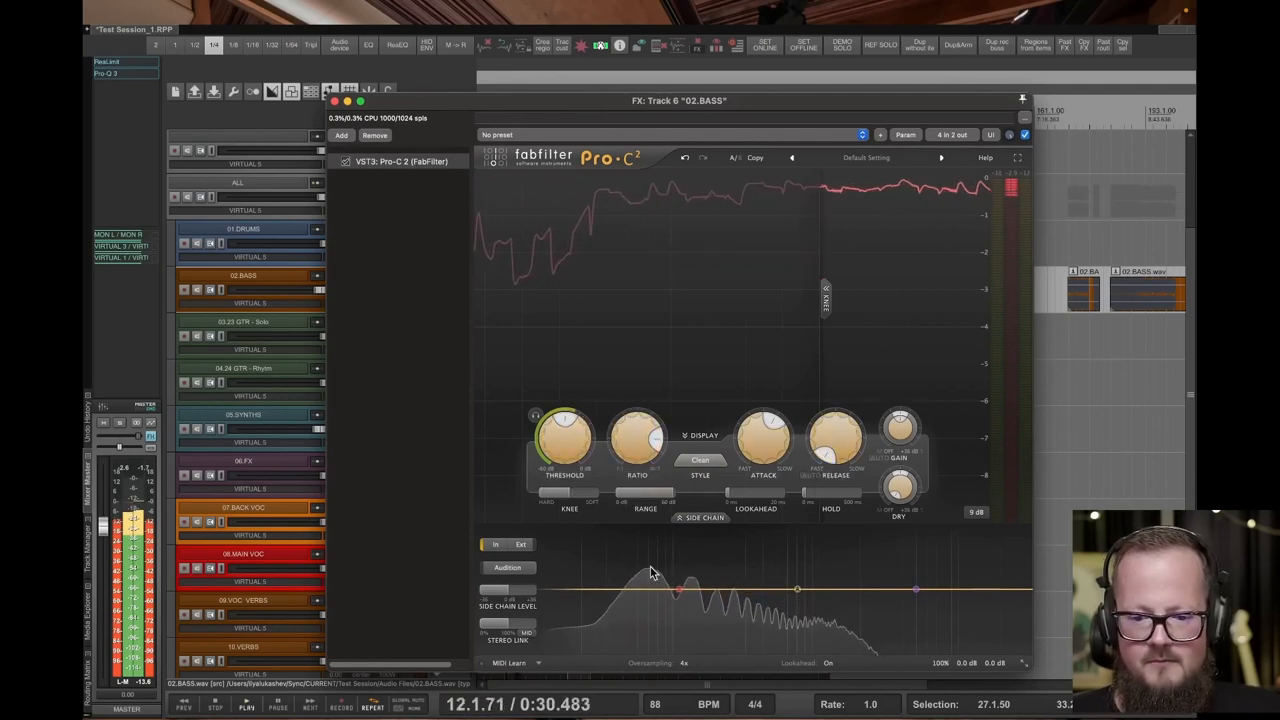
left_click_drag(678, 588, 664, 592)
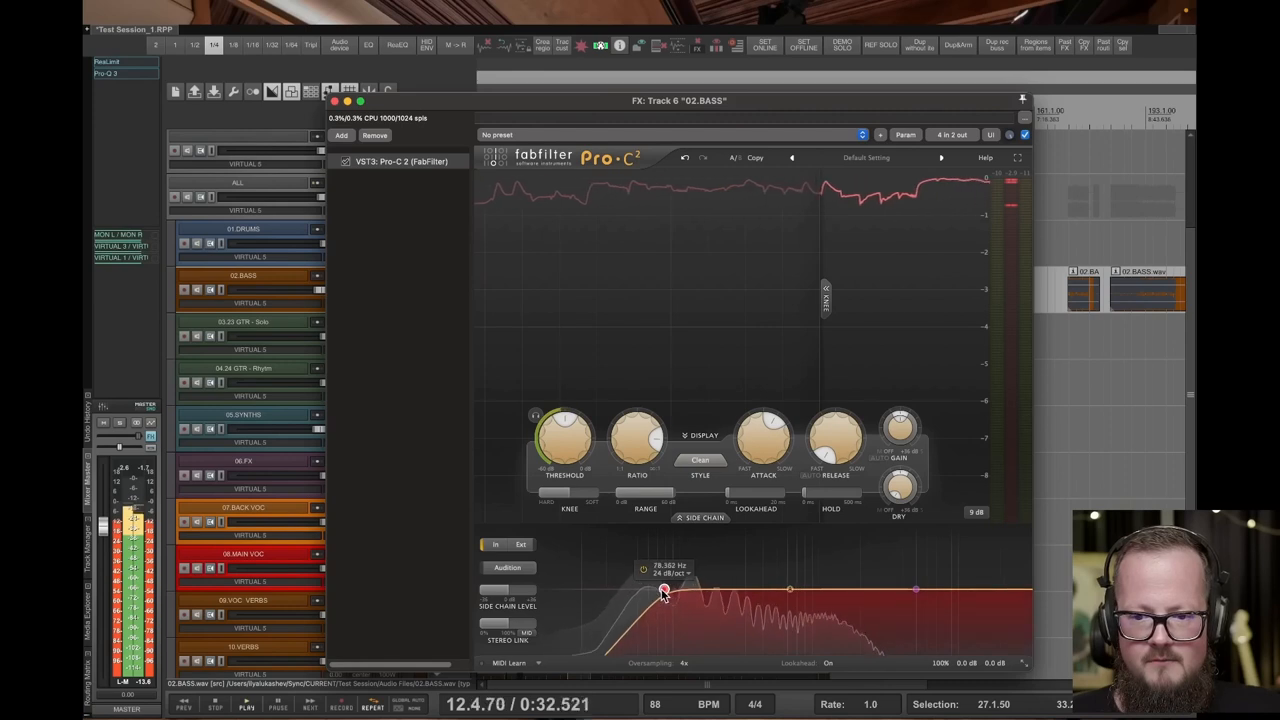
left_click_drag(564, 424, 544, 456)
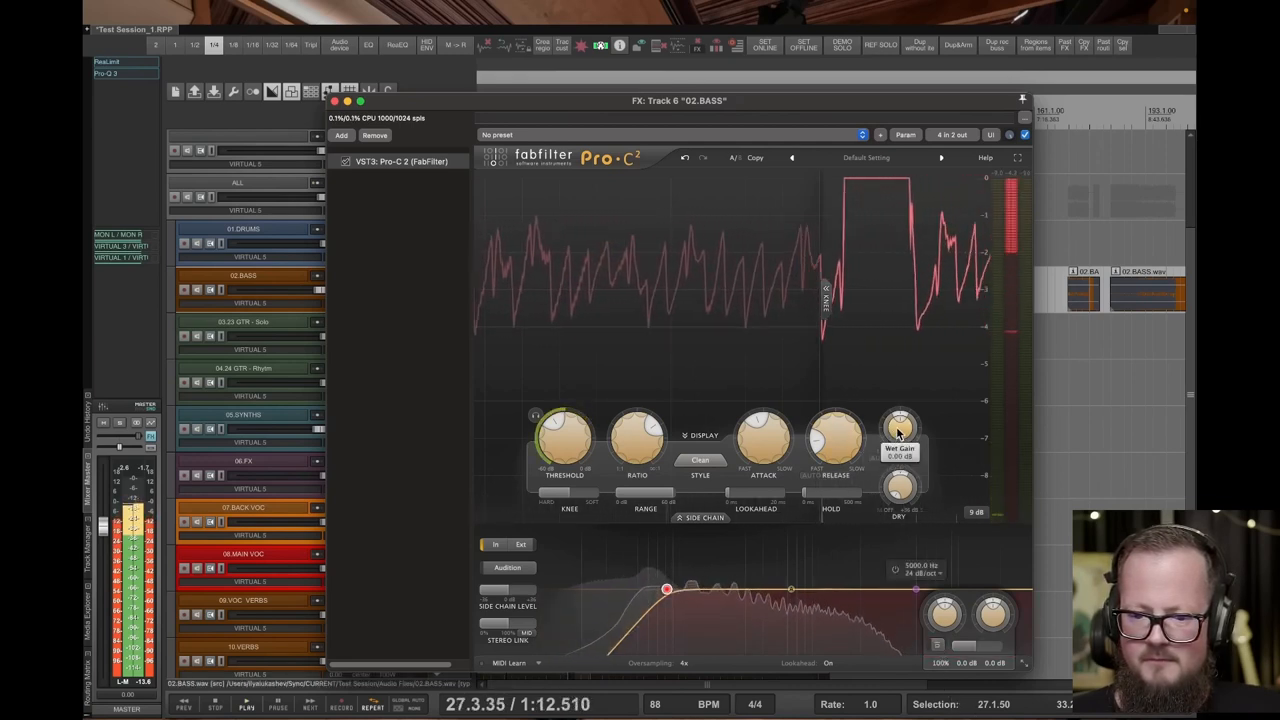
left_click_drag(898, 430, 898, 420)
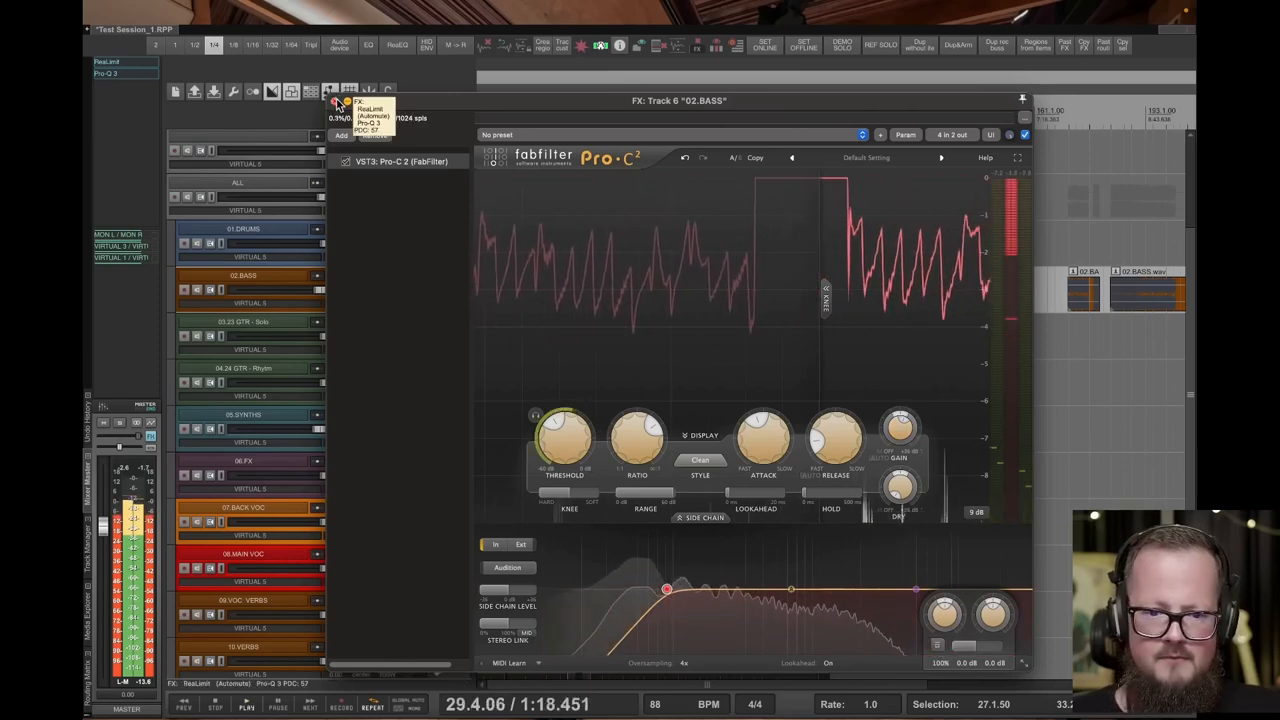
Reopen Pro-C 2 on 01.DRUMS and pull its threshold lower for gentle glue
left_click(1022, 100)
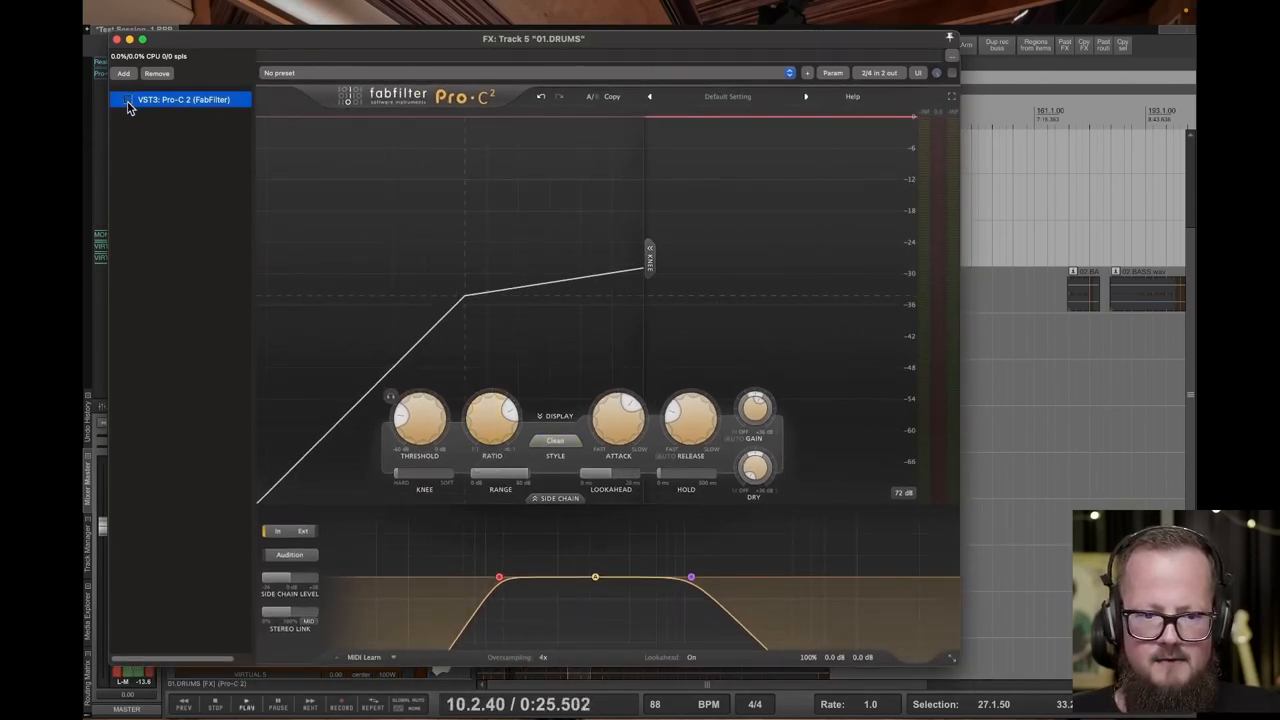
left_click_drag(418, 410, 400, 430)
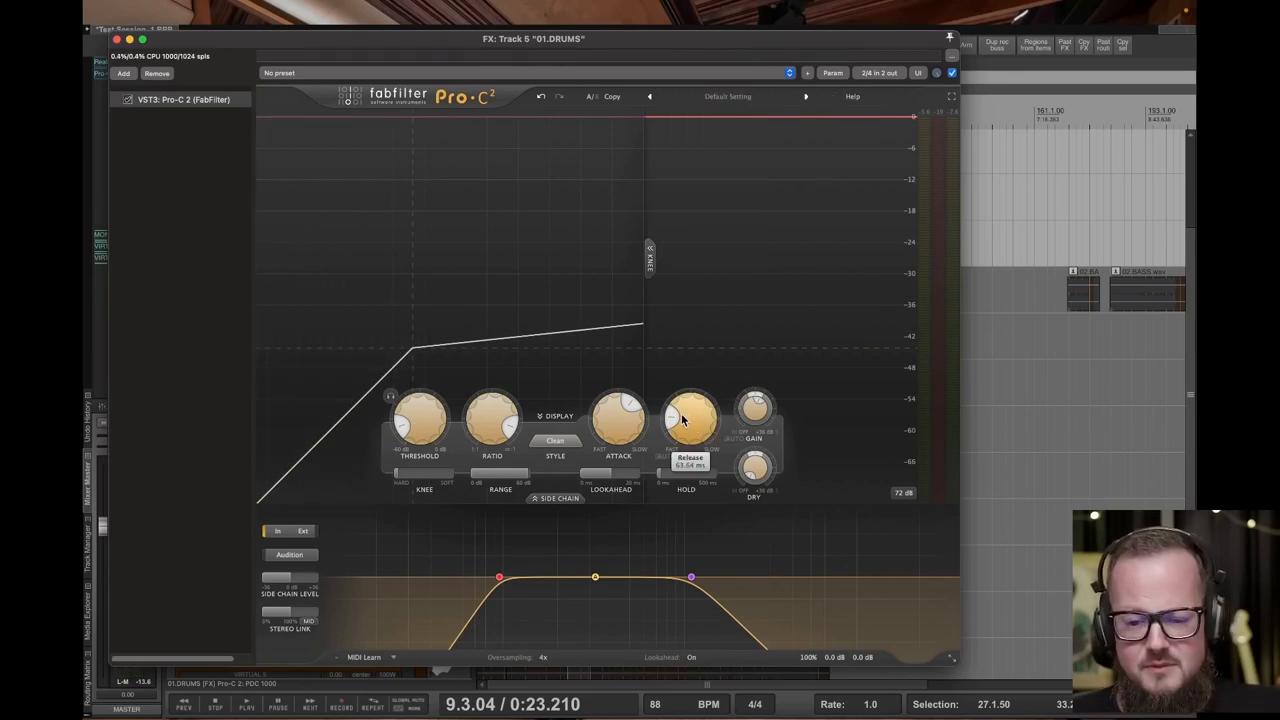
mouse_move(688, 410)
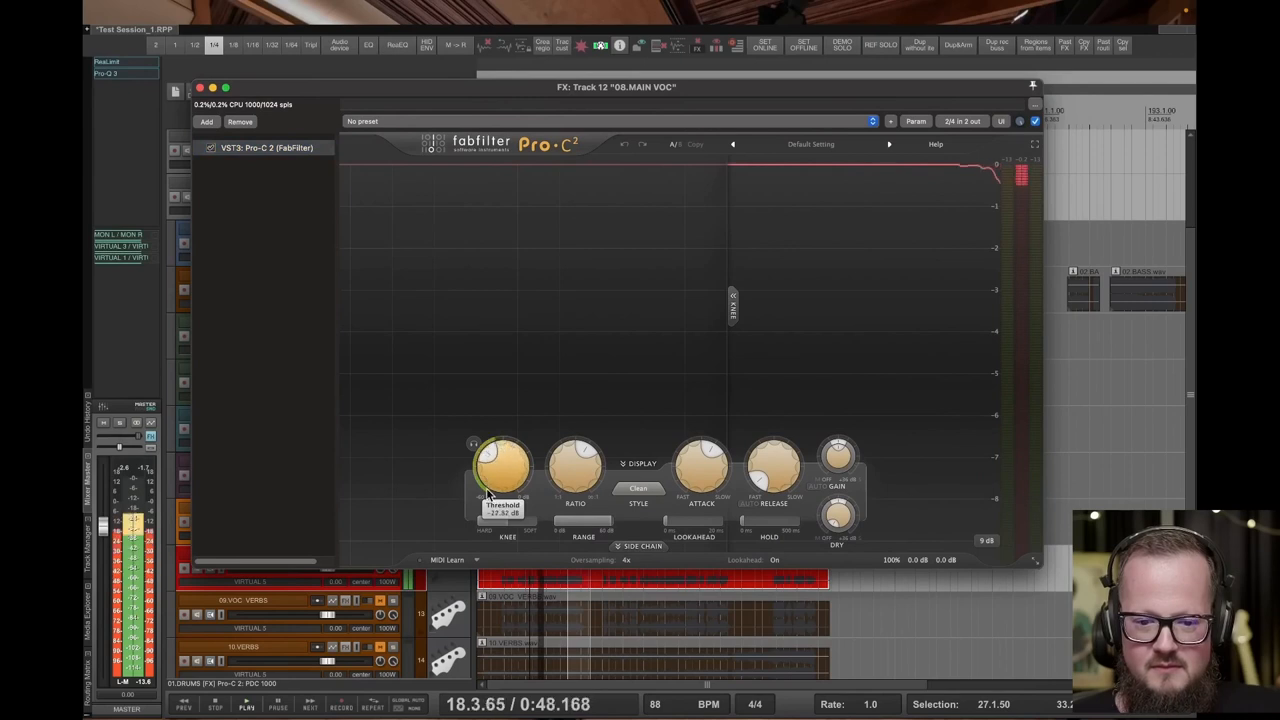
Lower the threshold on the 08.MAIN VOC compressor
left_click_drag(500, 464, 500, 490)
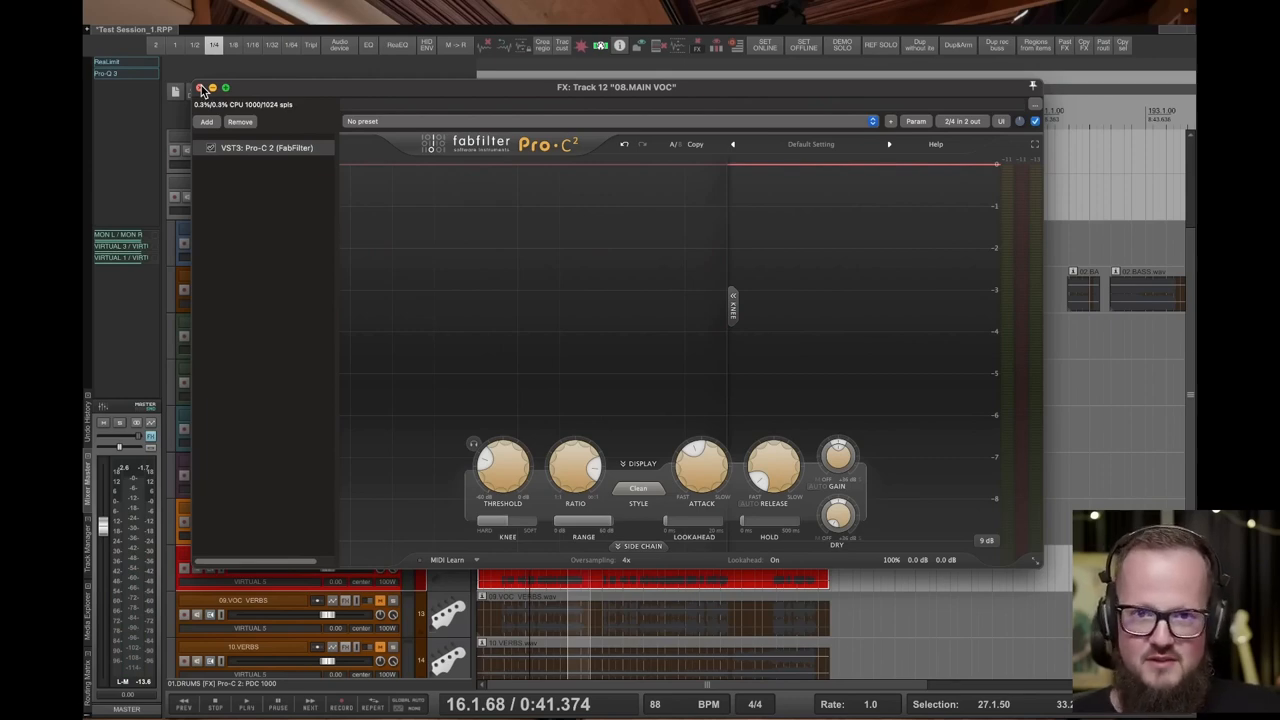
Close and reopen the Pro-C 2 window on 08.MAIN VOC to show its side chain filtering
left_click(200, 88)
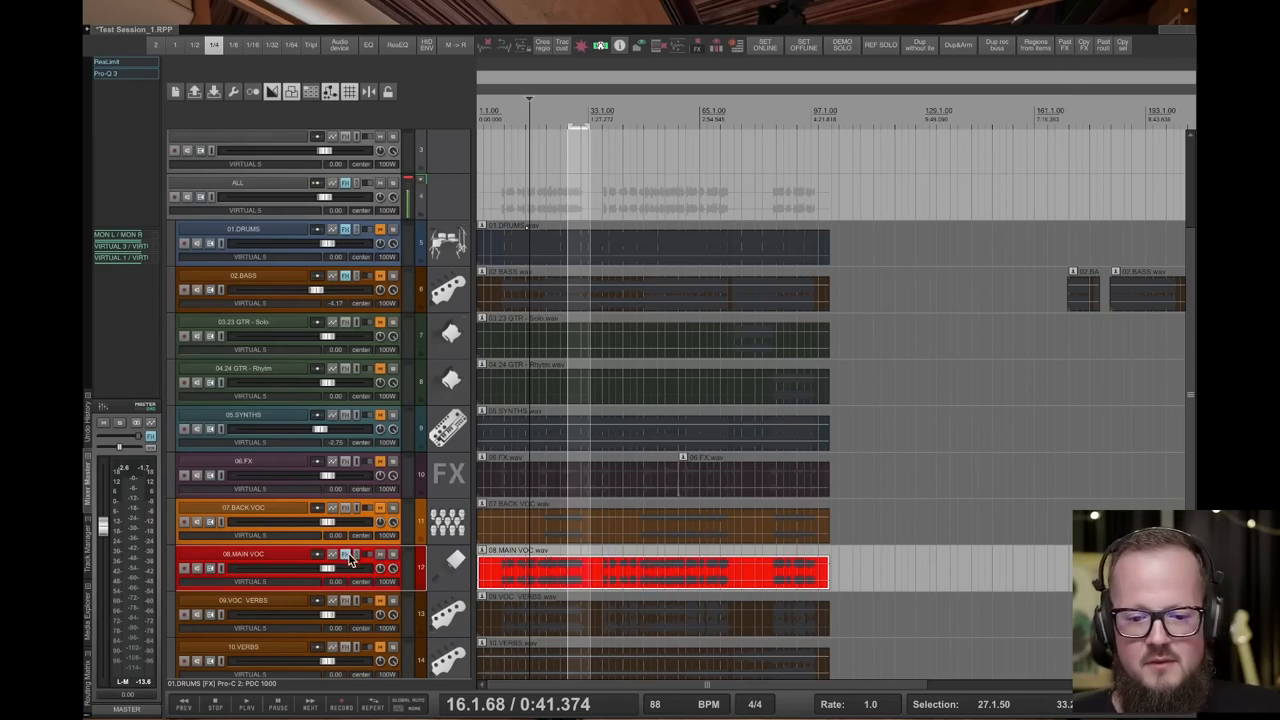
left_click(344, 554)
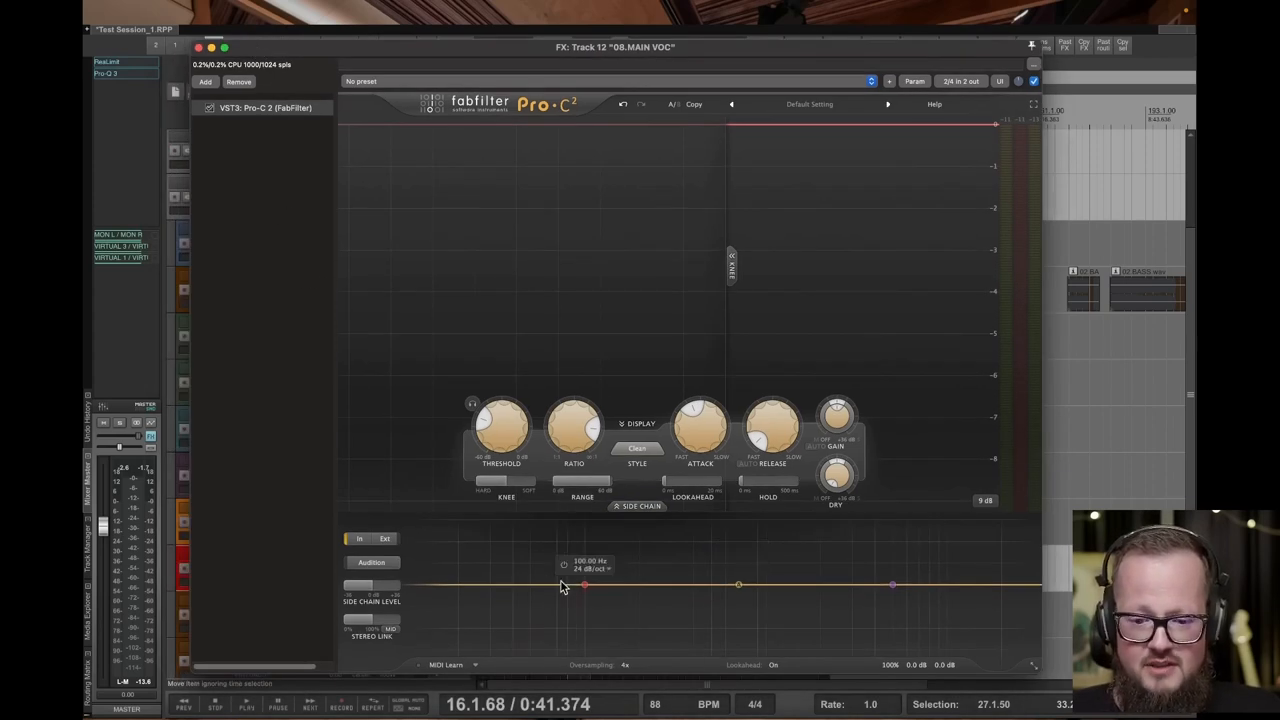
Raise the vocal side-chain low cut and set its slope to 48 dB/oct
left_click_drag(584, 584, 738, 584)
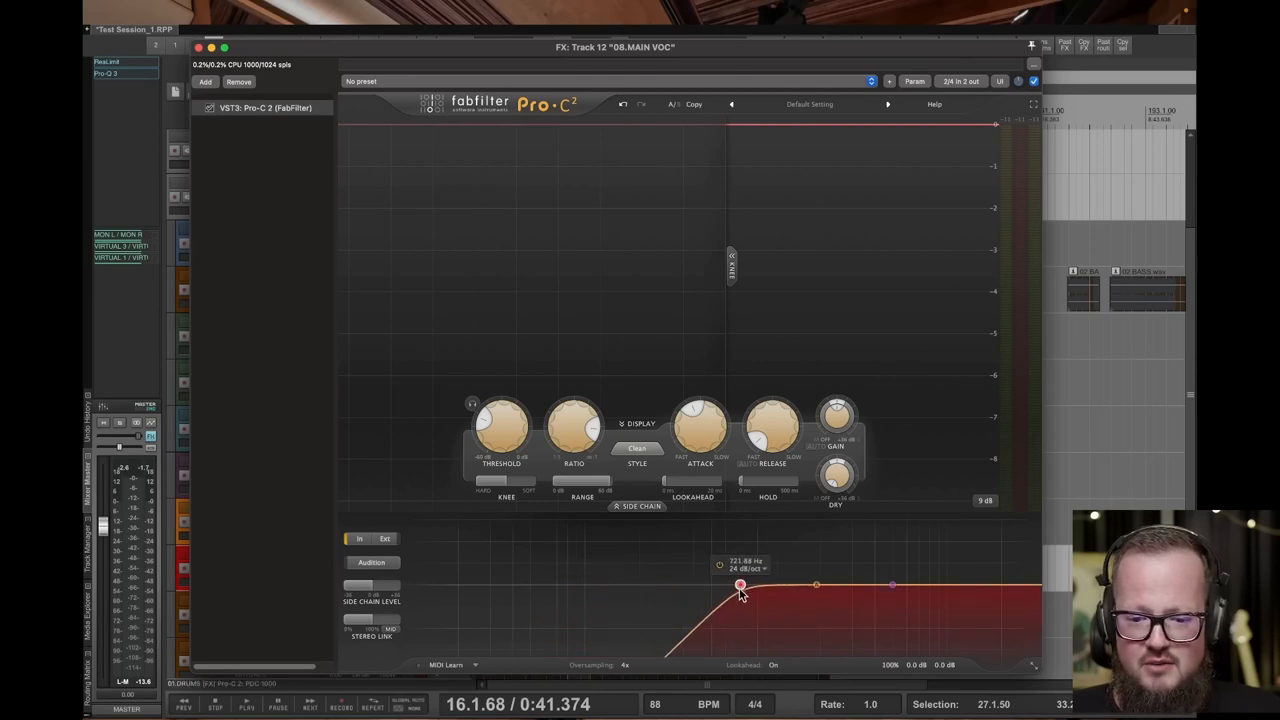
left_click(770, 568)
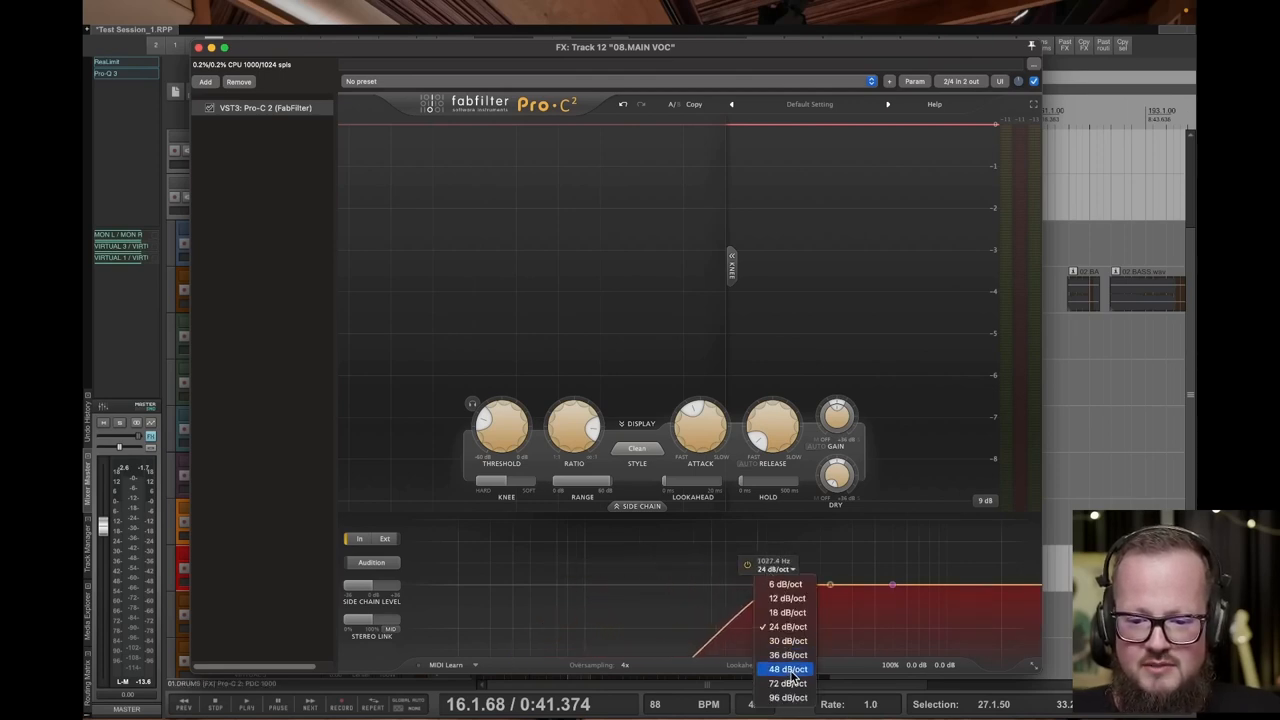
left_click(788, 668)
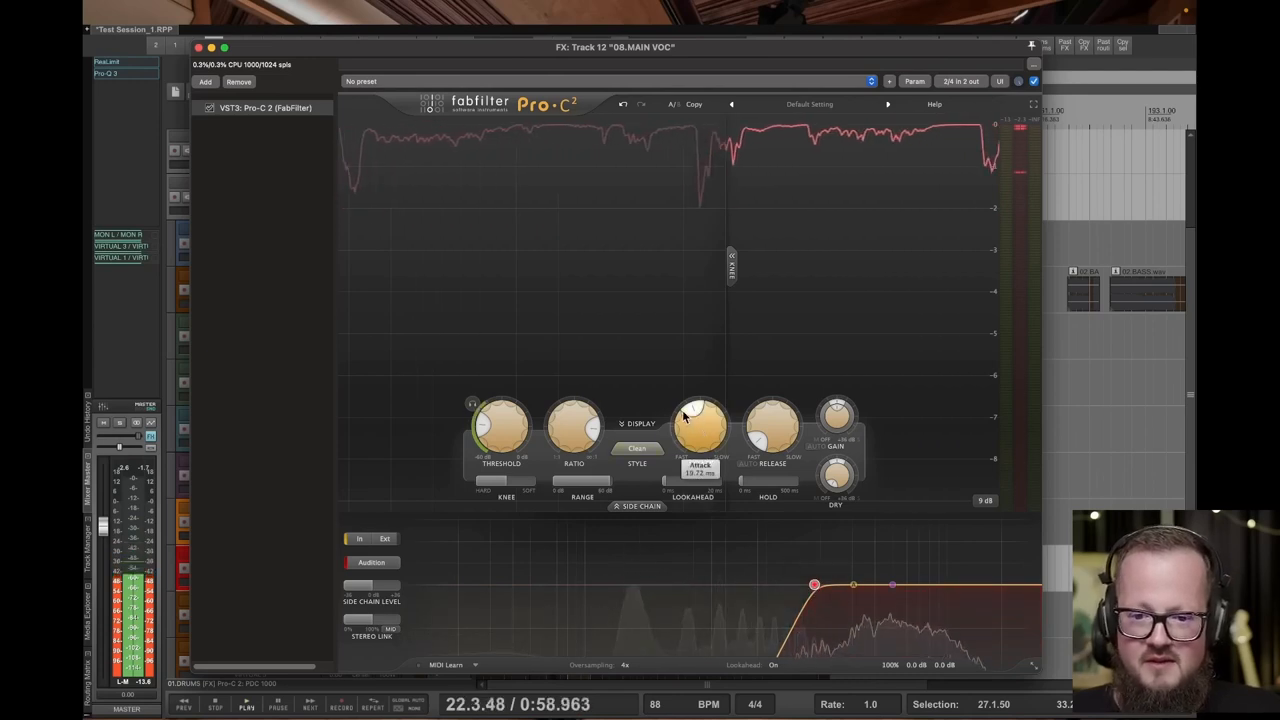
Shorten the vocal compressor's attack and nudge its threshold
left_click_drag(700, 424, 694, 414)
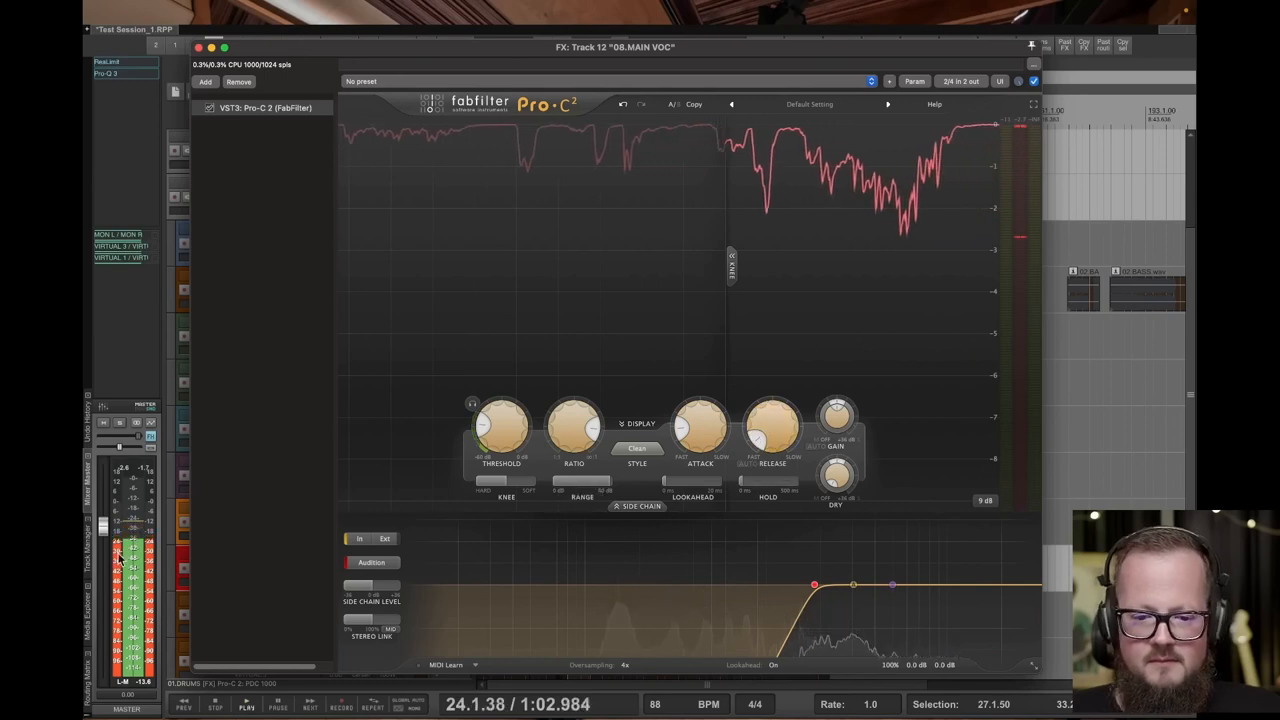
left_click(372, 562)
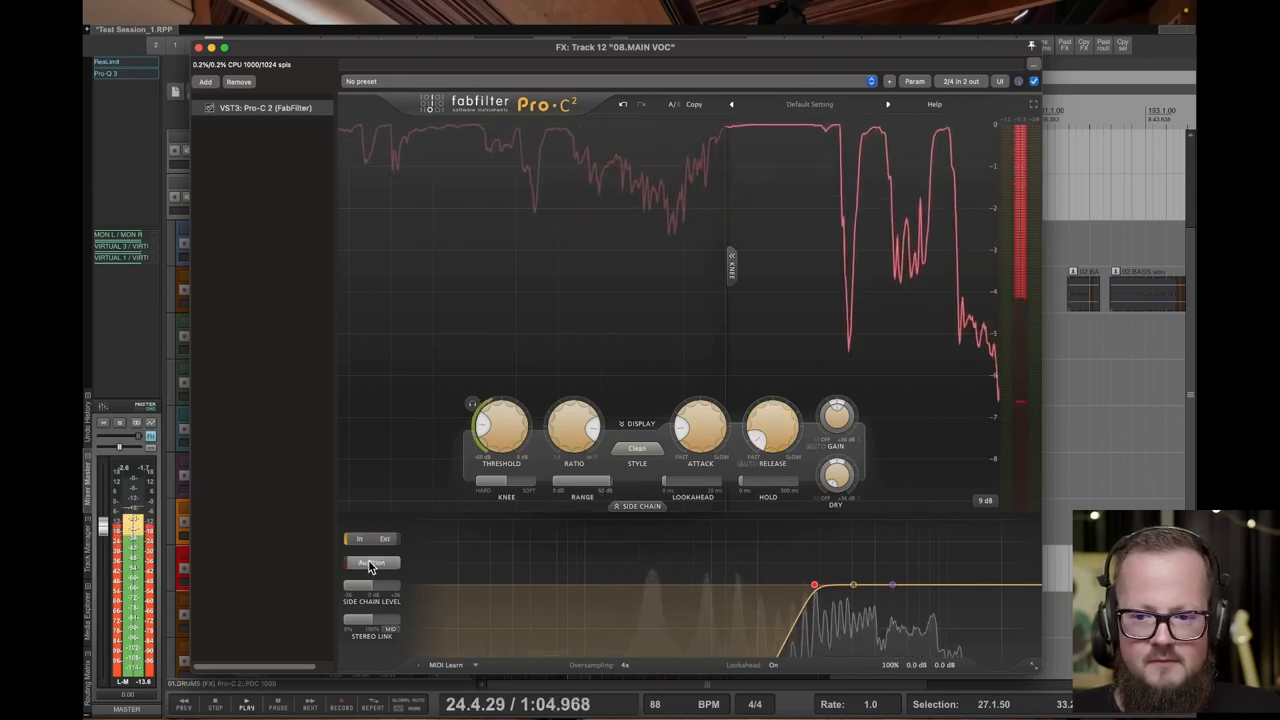
left_click_drag(500, 424, 500, 430)
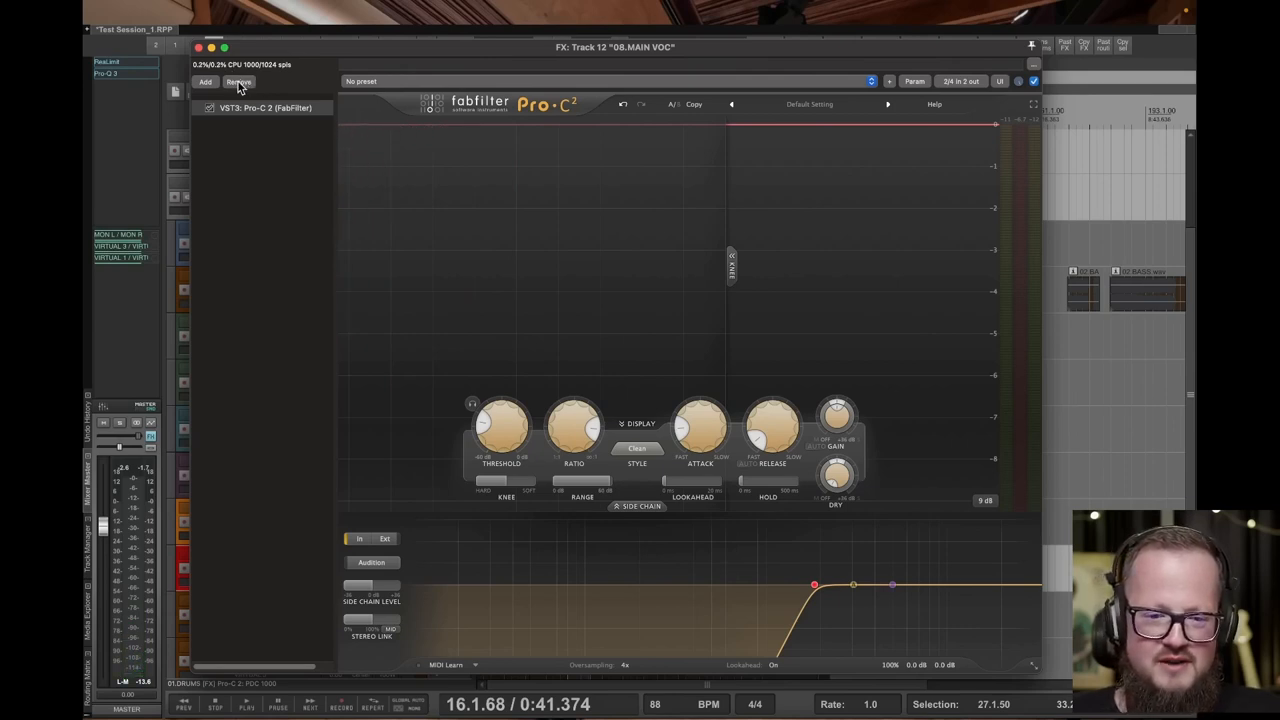
mouse_move(258, 88)
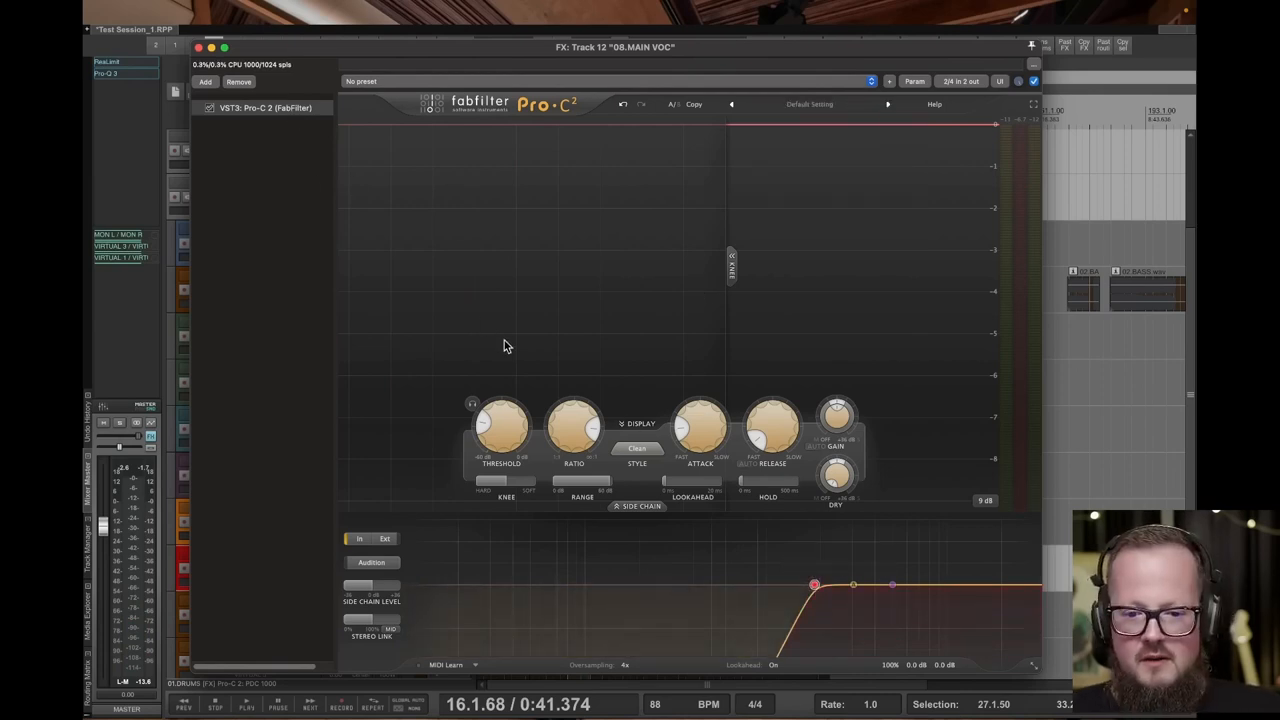
Lower the compression ratio on the main vocal compressor
left_click_drag(572, 424, 572, 448)
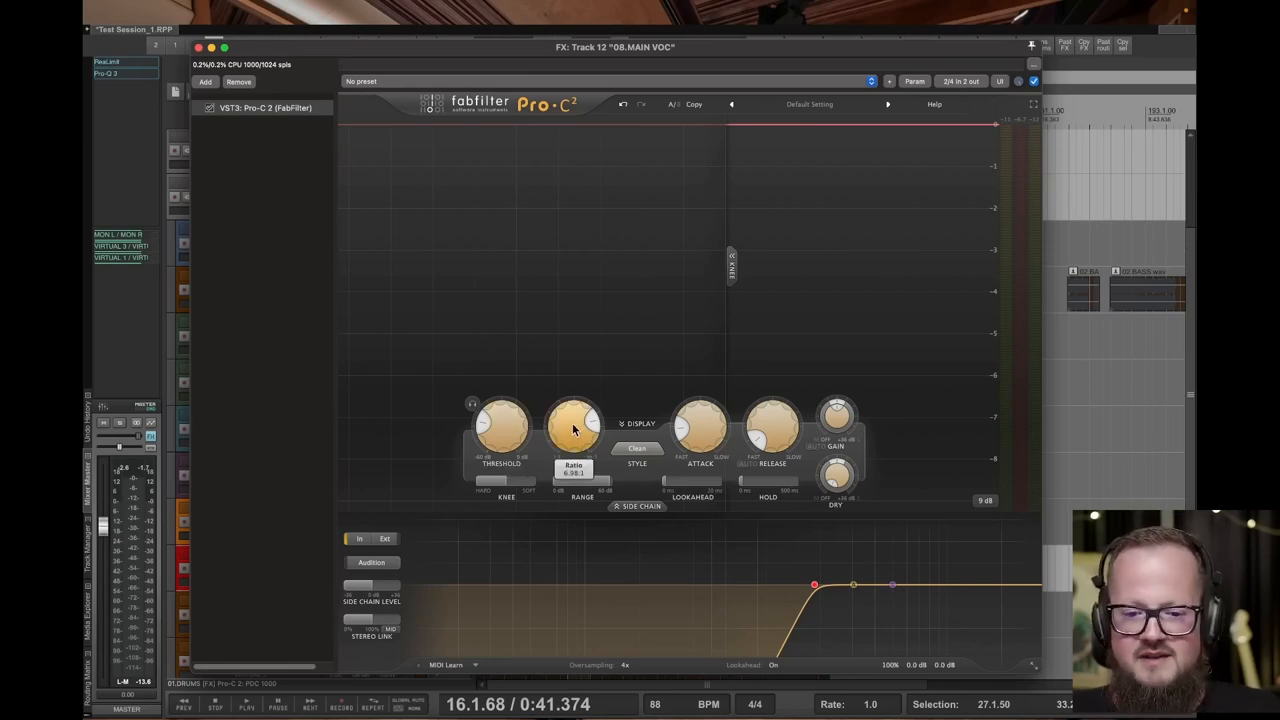
left_click_drag(572, 424, 572, 460)
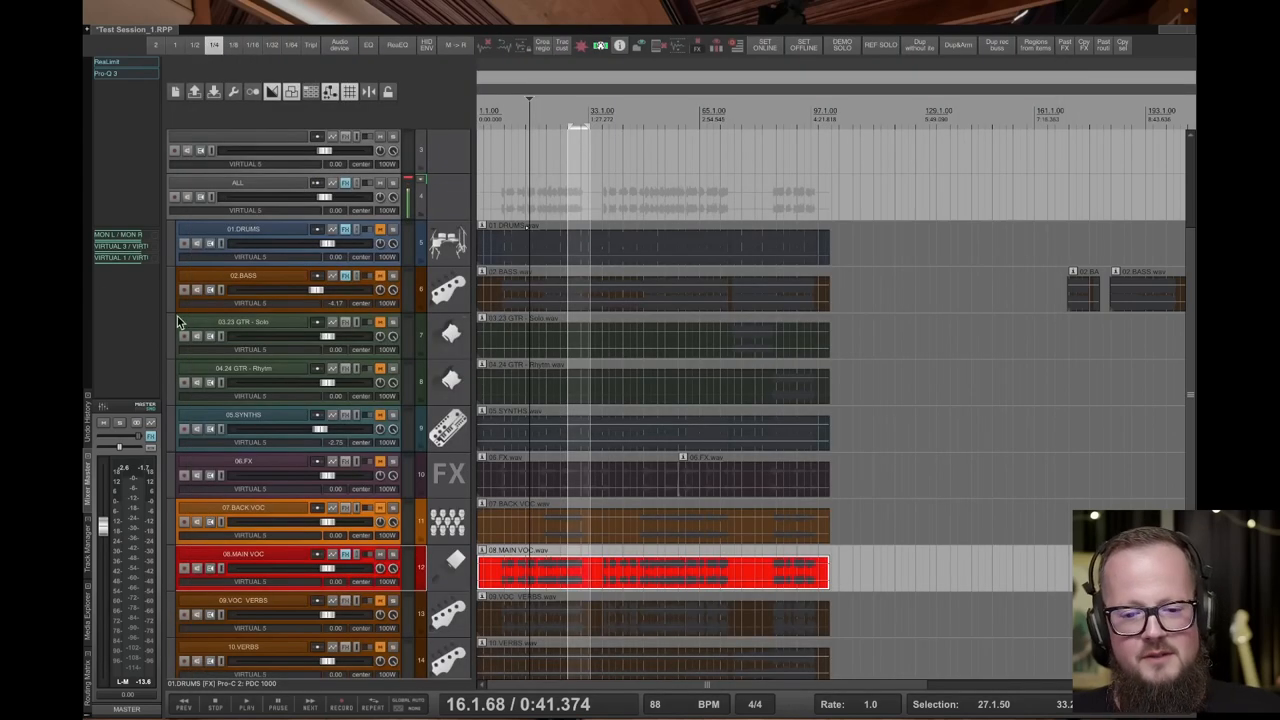
Bypass and re-enable Pro-C 2 on 08.MAIN VOC to compare the vocal with and without compression
left_click(378, 230)
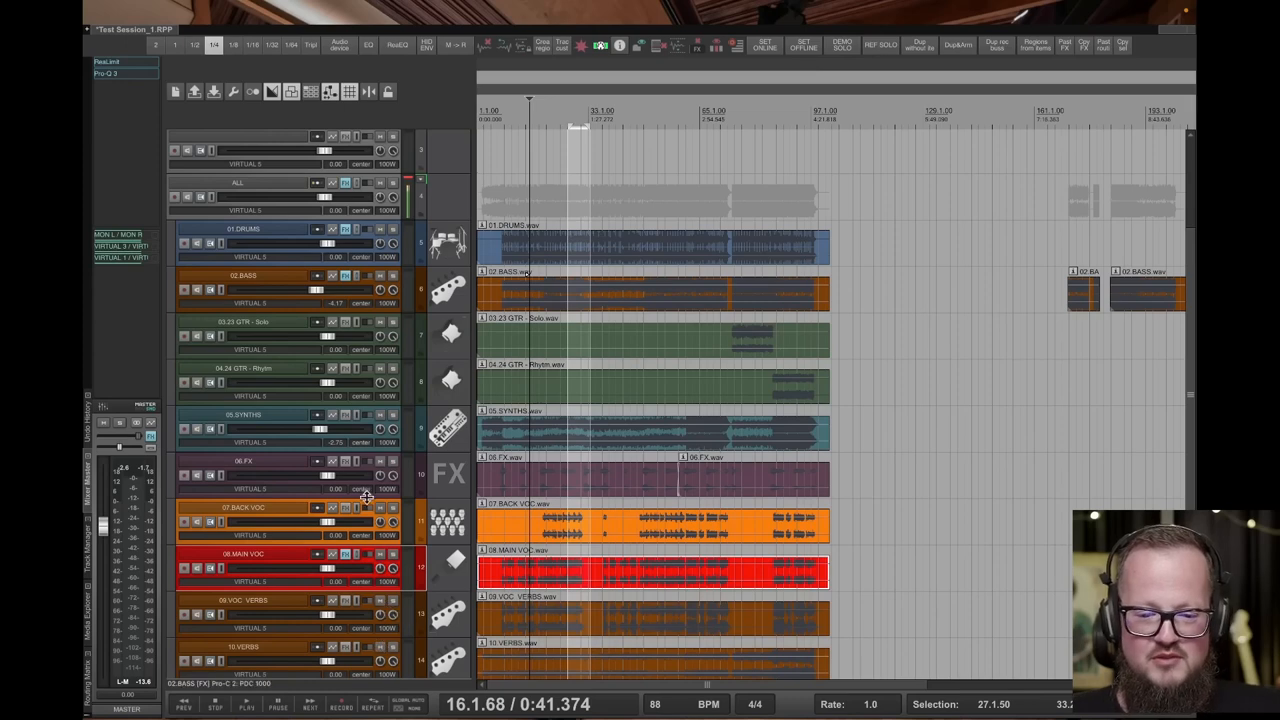
left_click(344, 554)
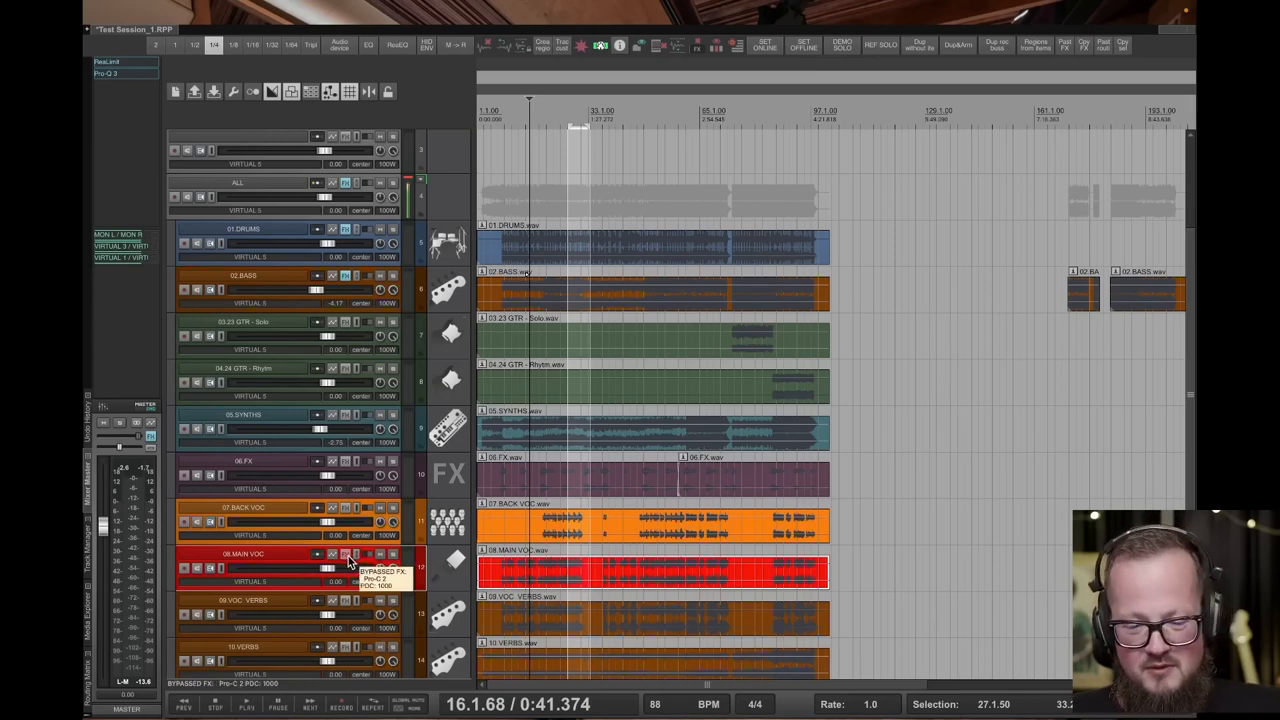
left_click(344, 554)
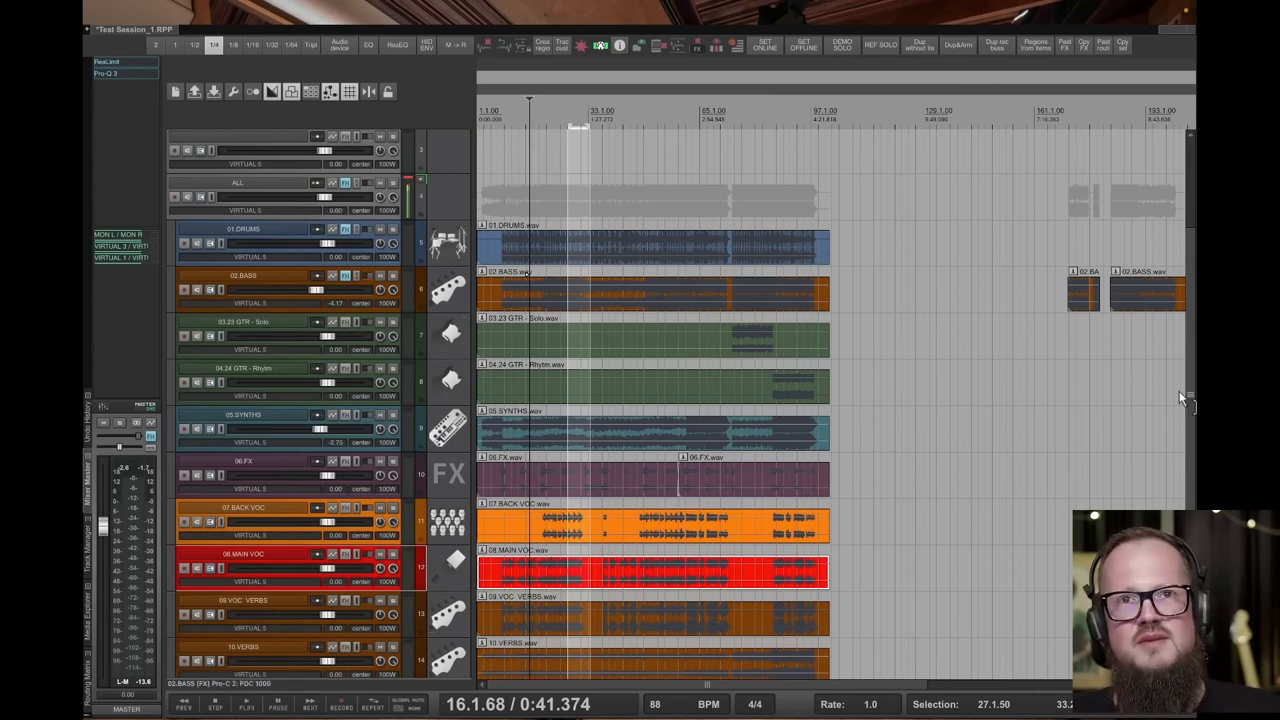
mouse_move(360, 268)
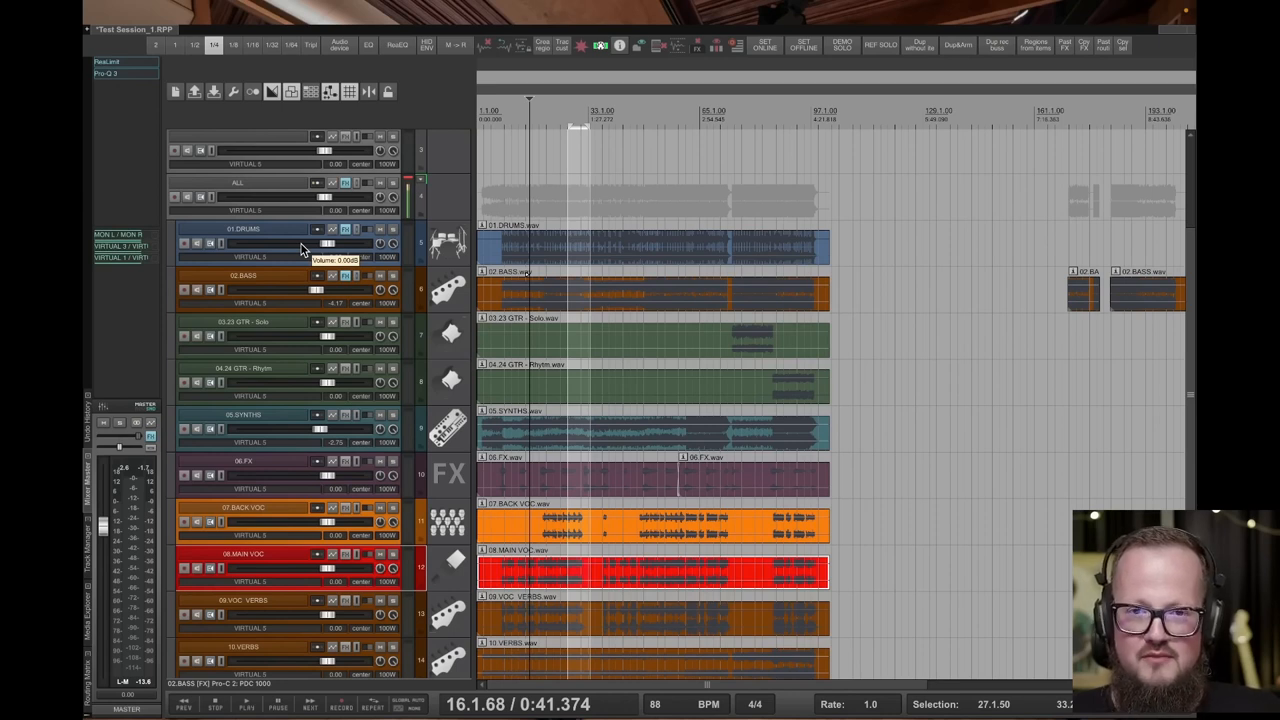
mouse_move(562, 404)
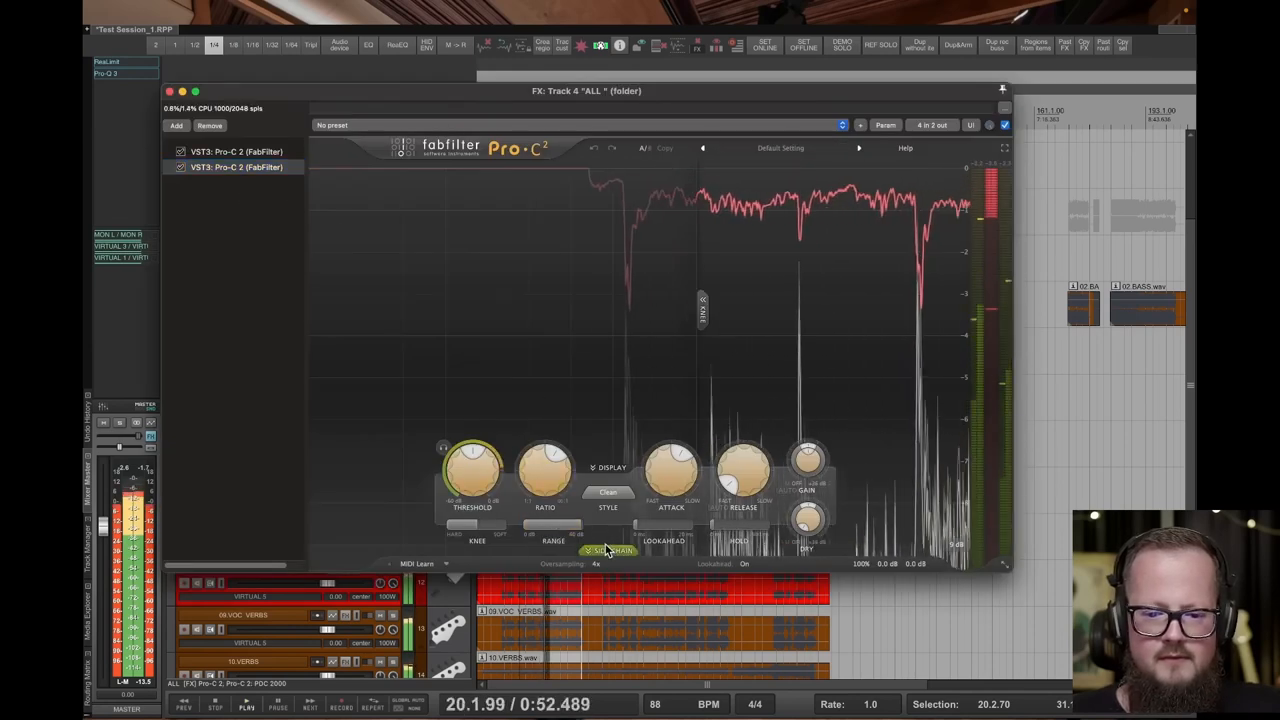
Show the side-chain filter controls and adjust the attack time during playback
left_click(608, 550)
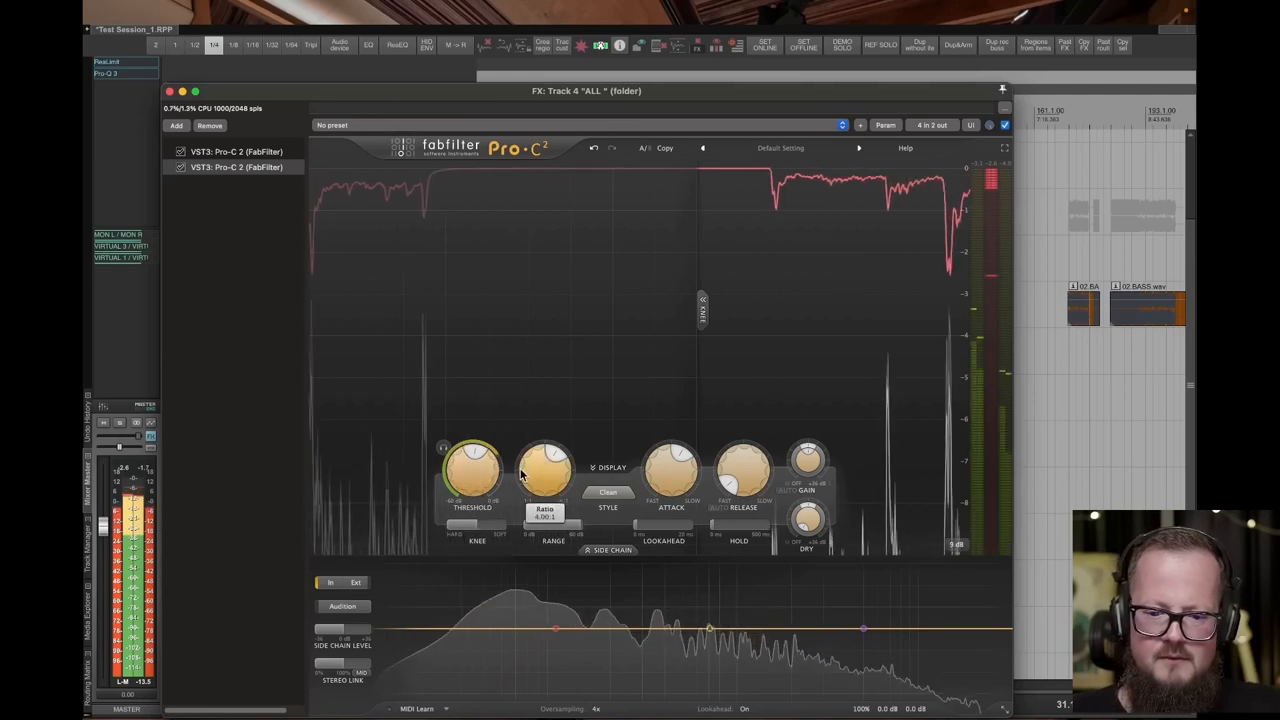
mouse_move(544, 470)
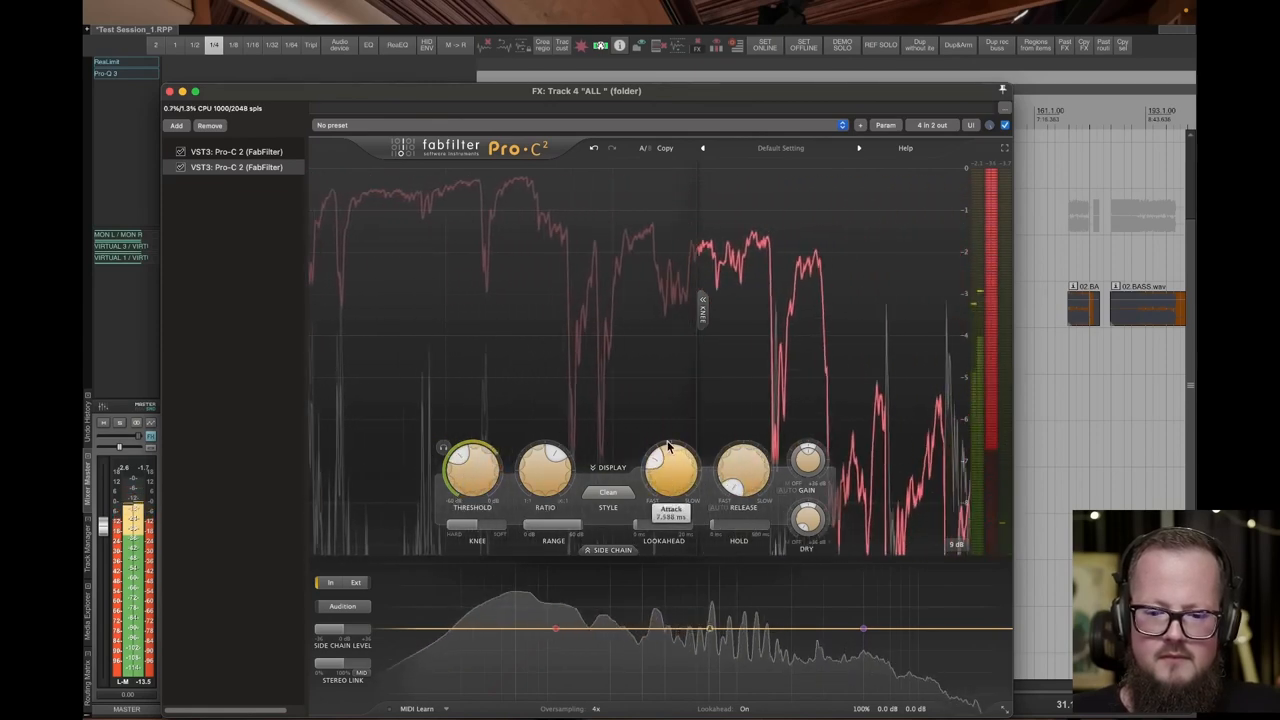
left_click_drag(670, 464, 670, 470)
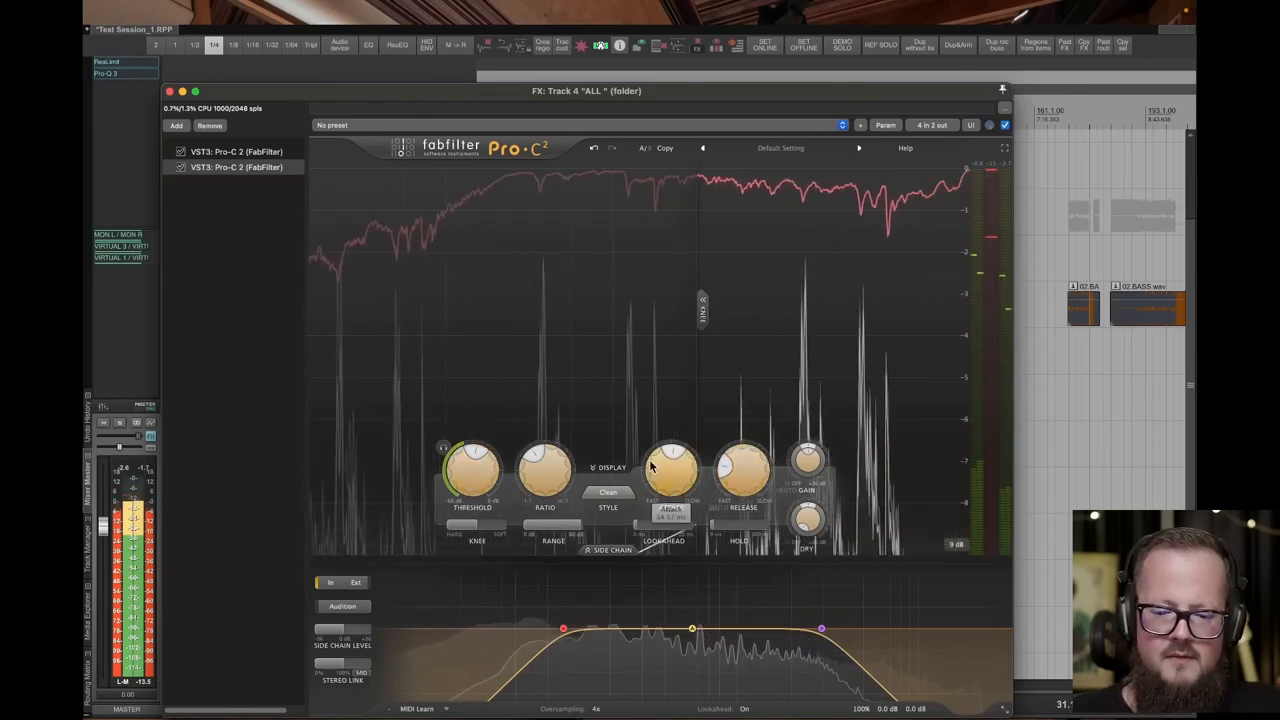
Audition the Classic style with a lower threshold, then the Opto style
left_click(608, 492)
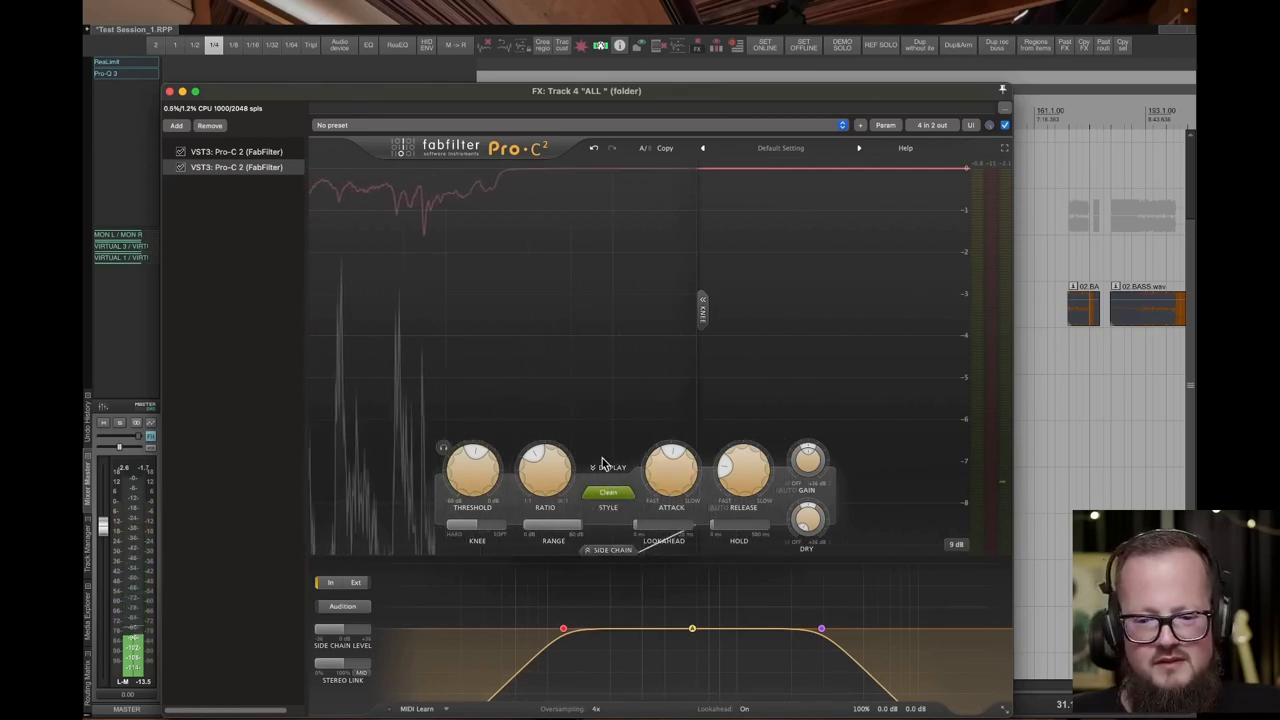
left_click(608, 492)
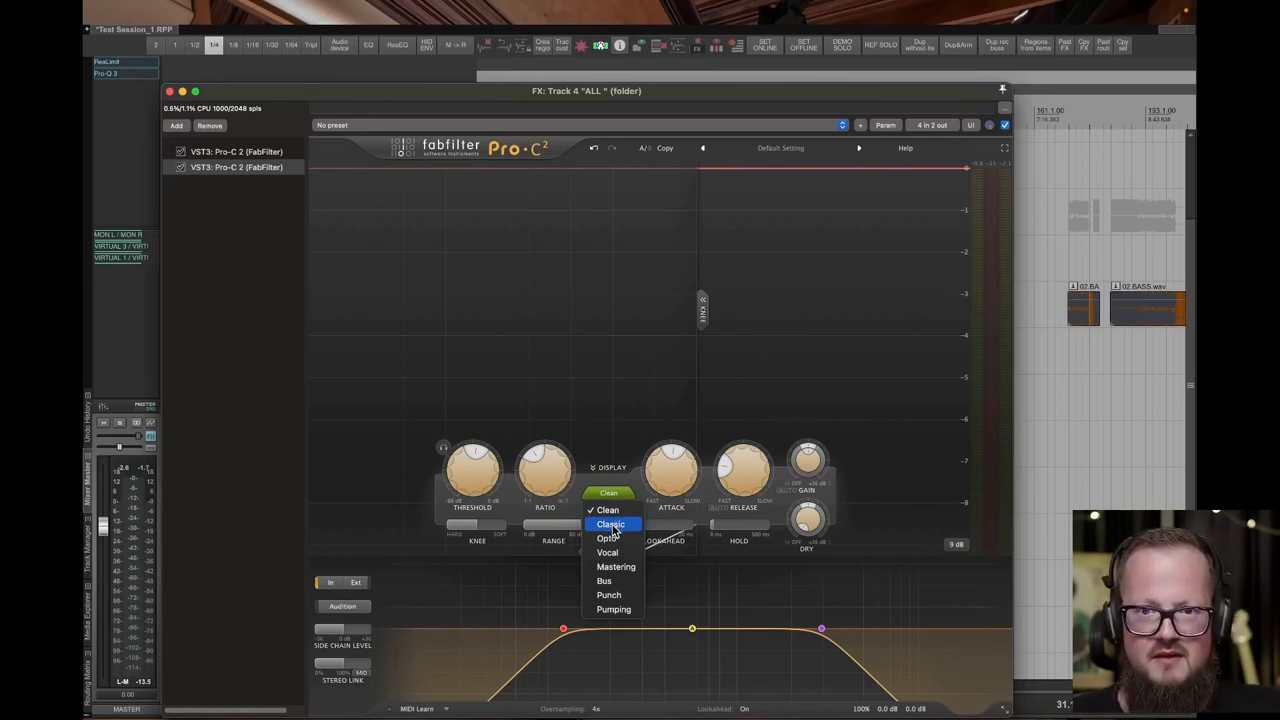
left_click(612, 524)
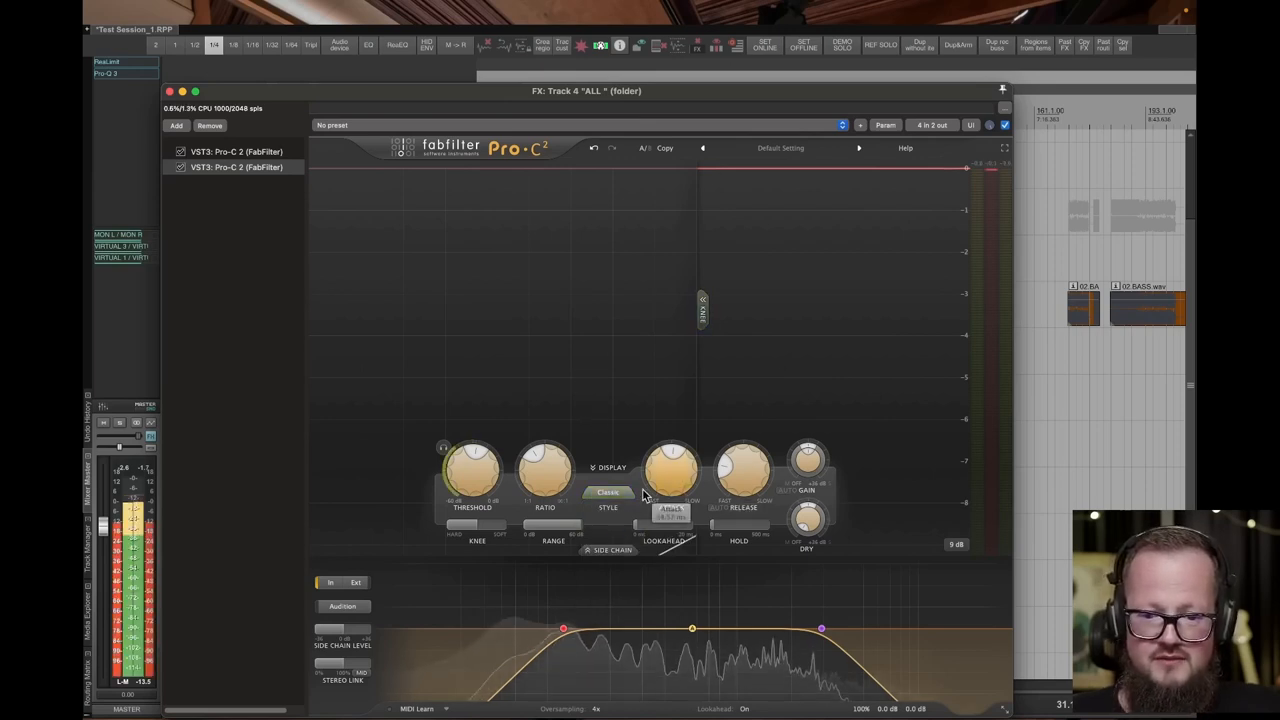
left_click_drag(472, 470, 472, 480)
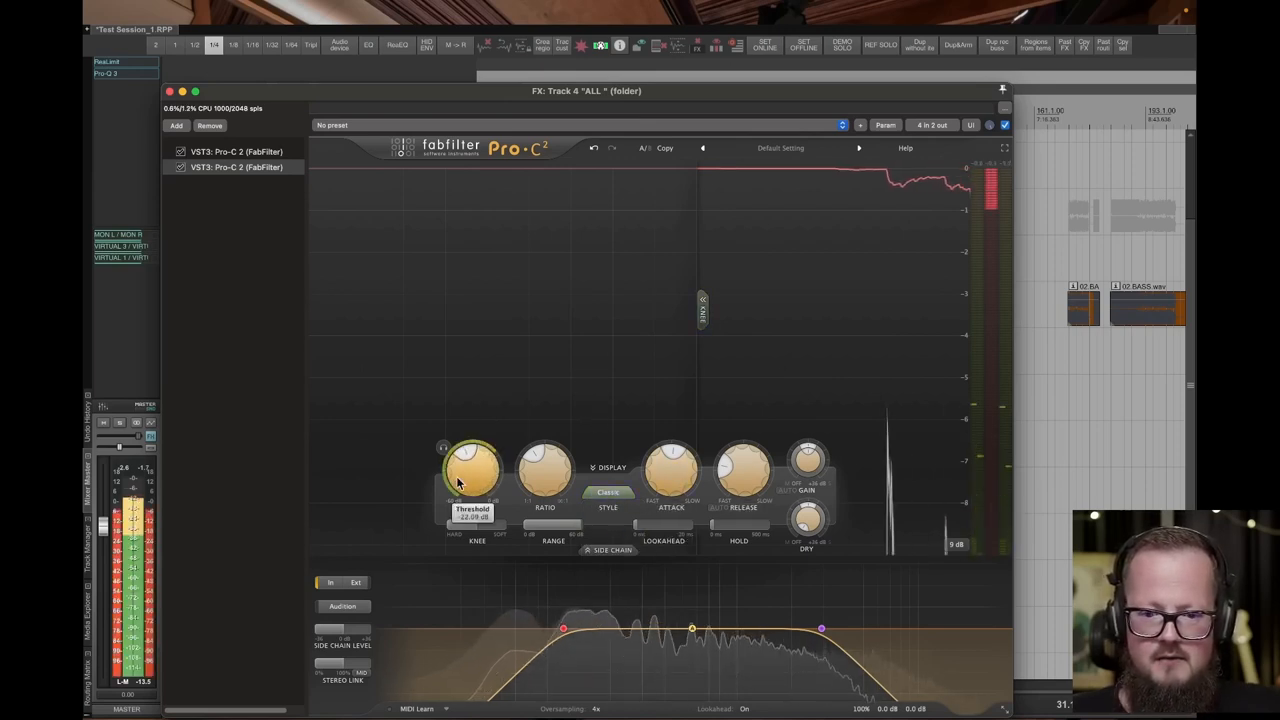
left_click(608, 492)
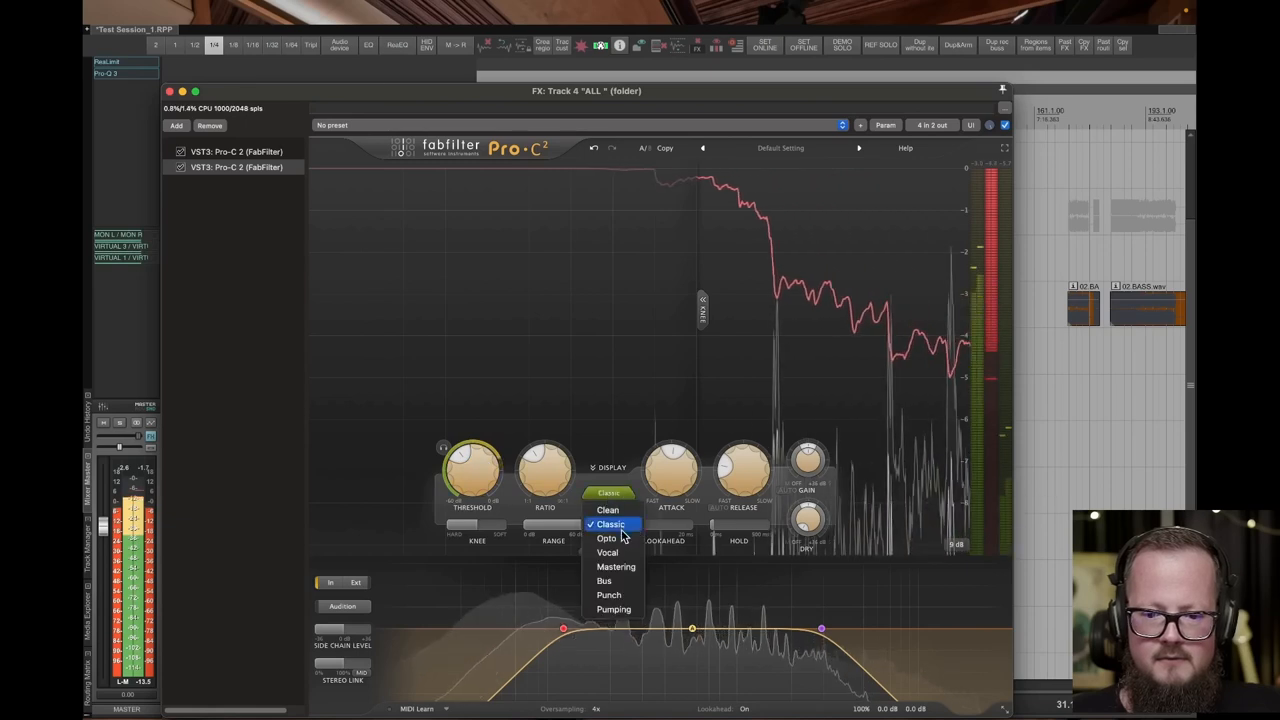
left_click(610, 524)
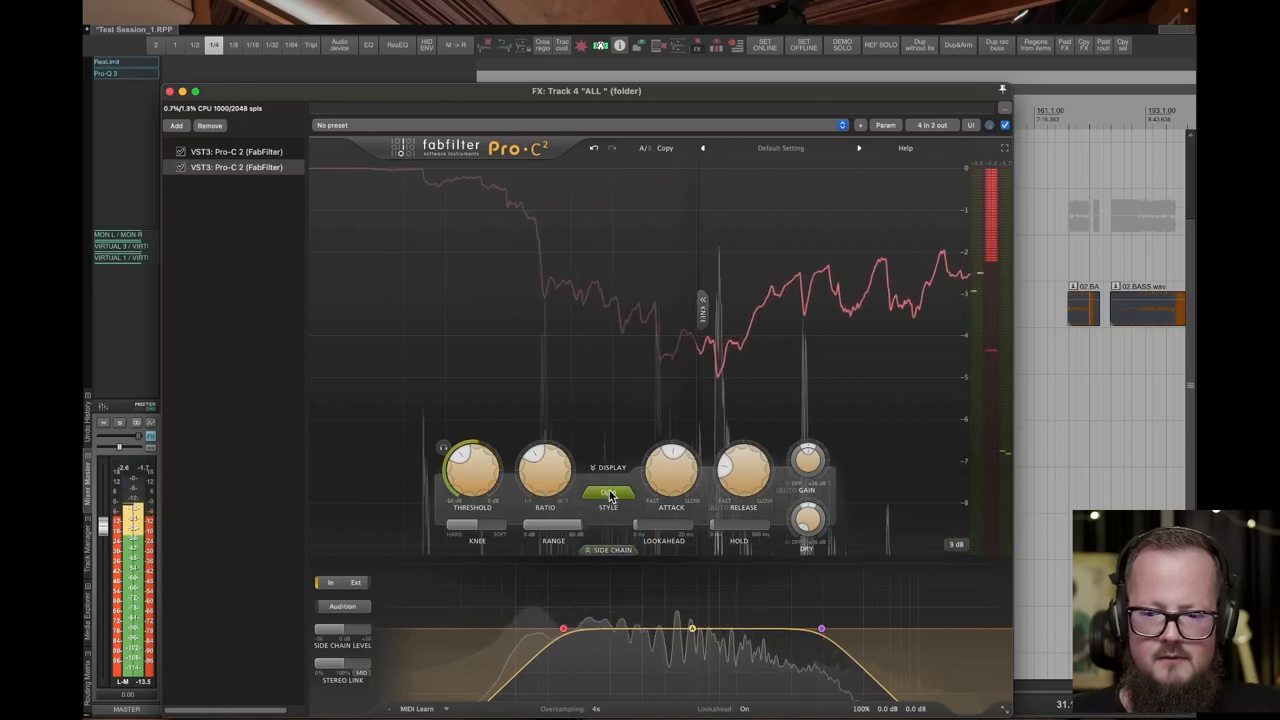
Audition the Vocal and Mastering styles, adjust threshold, then return to Clean
left_click(608, 496)
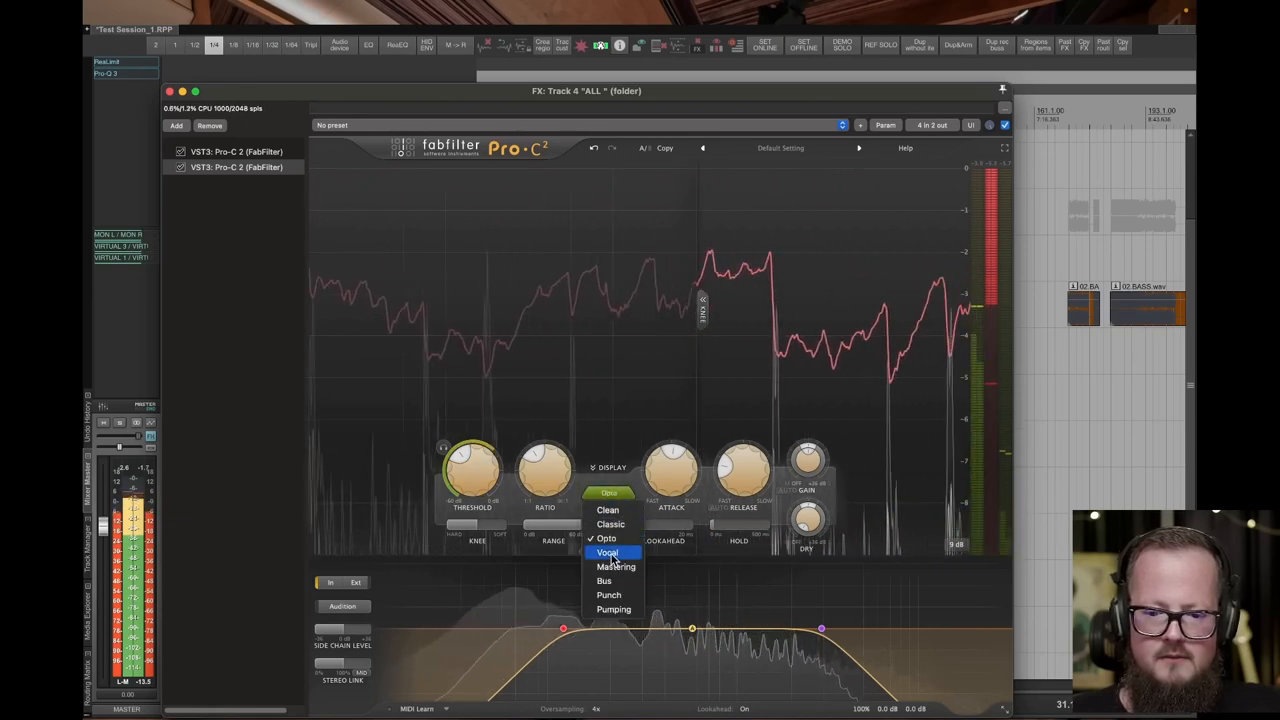
left_click(608, 552)
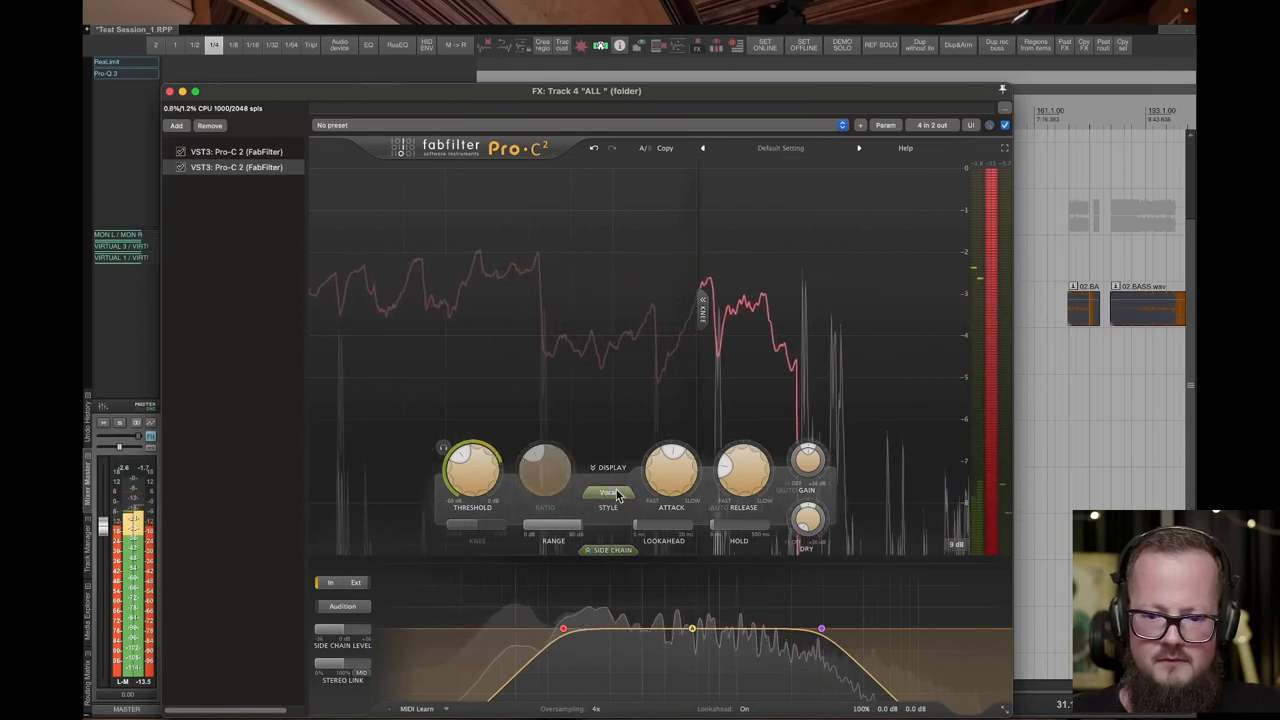
left_click(608, 492)
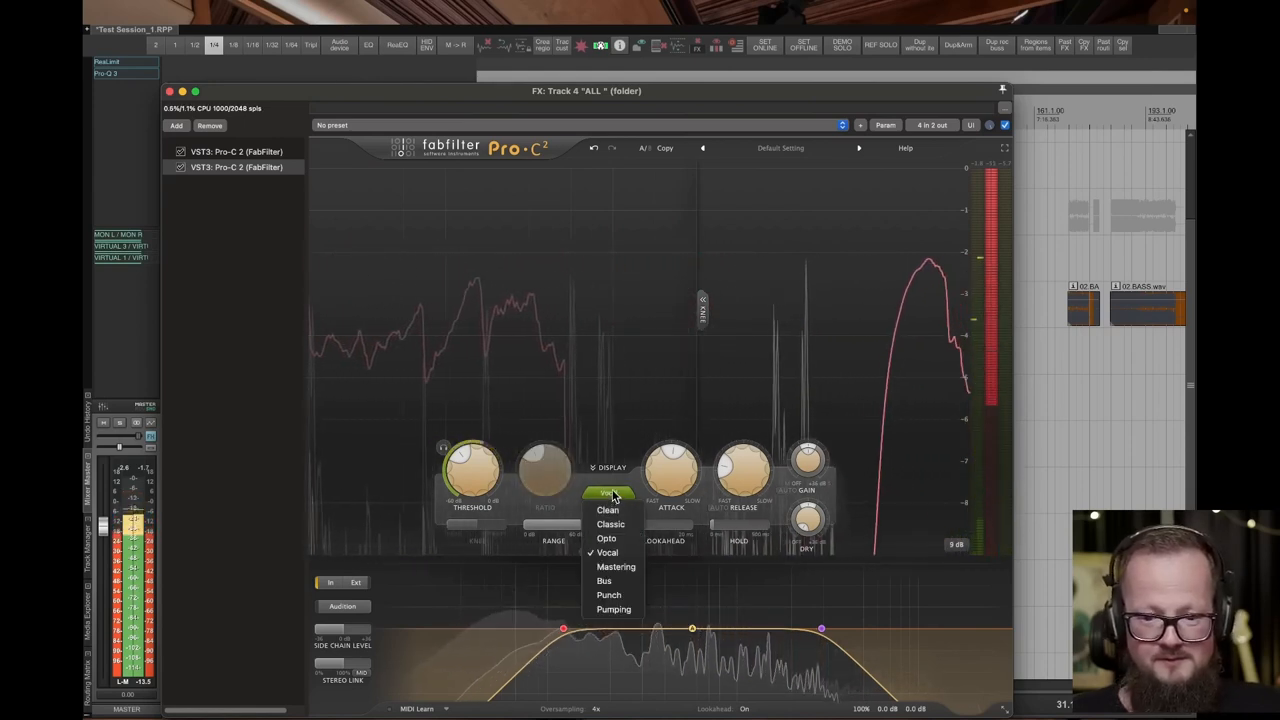
left_click(616, 568)
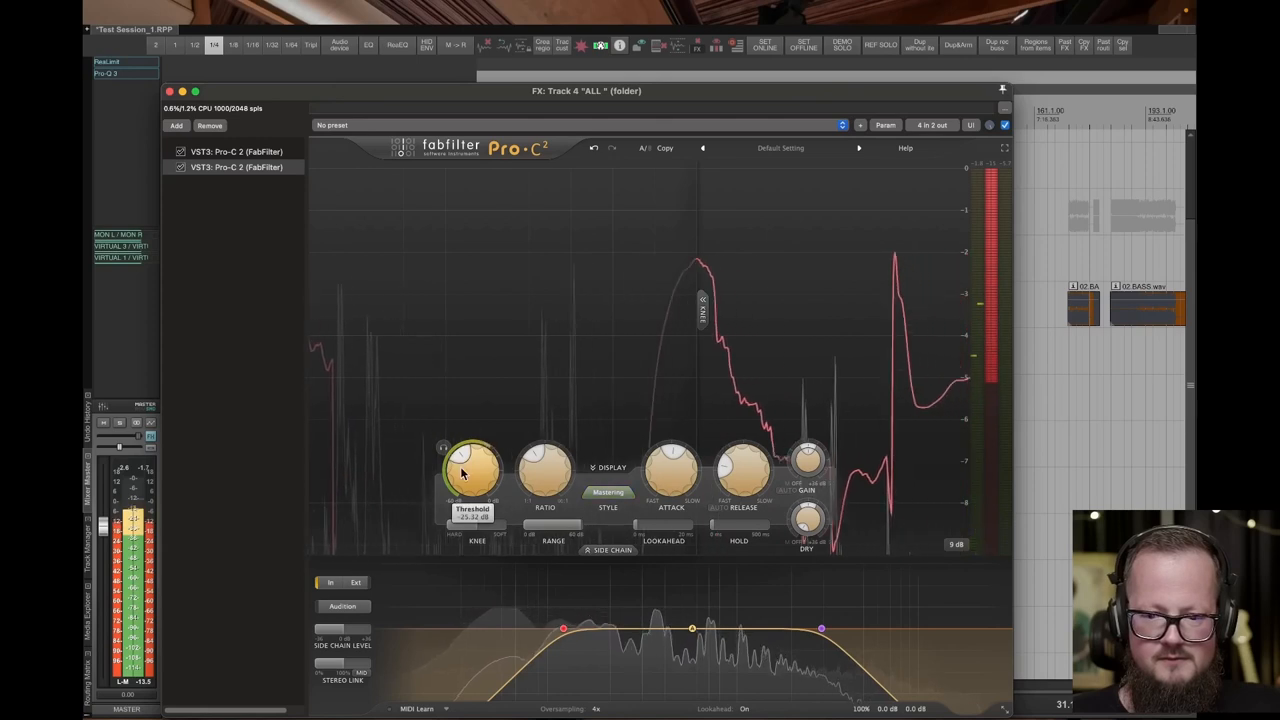
left_click_drag(464, 476, 464, 456)
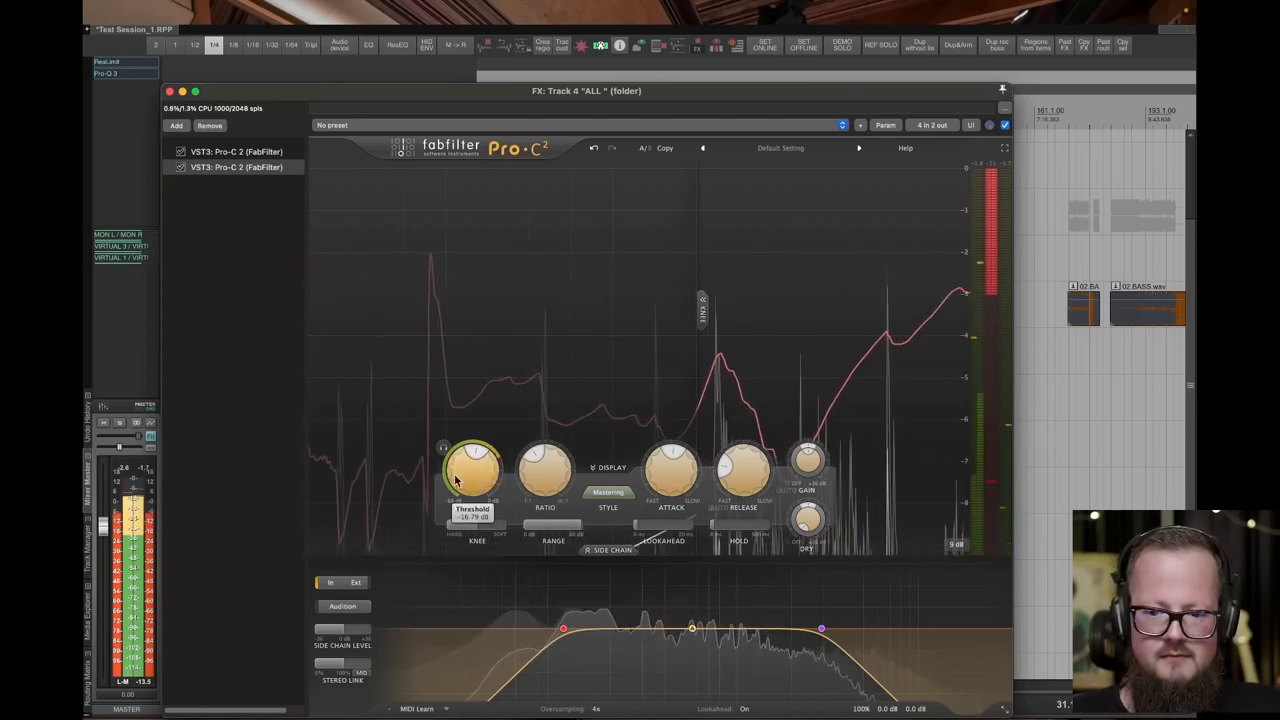
left_click(608, 492)
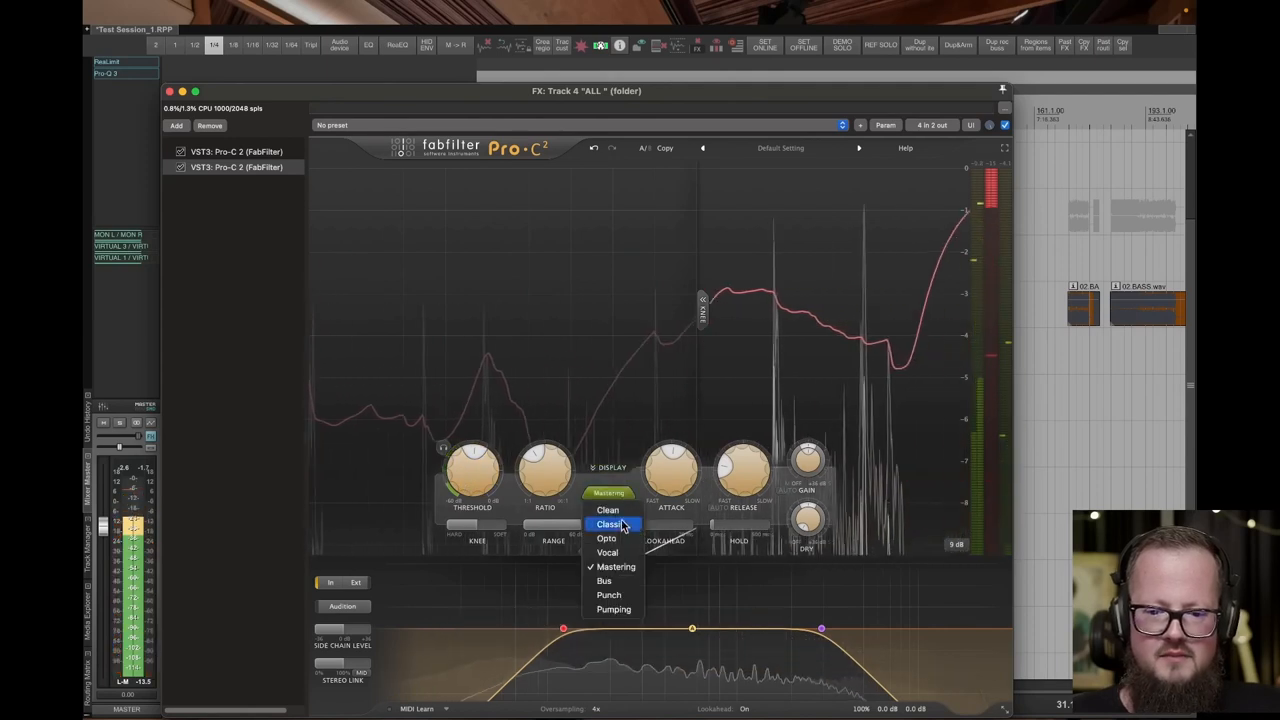
left_click(608, 524)
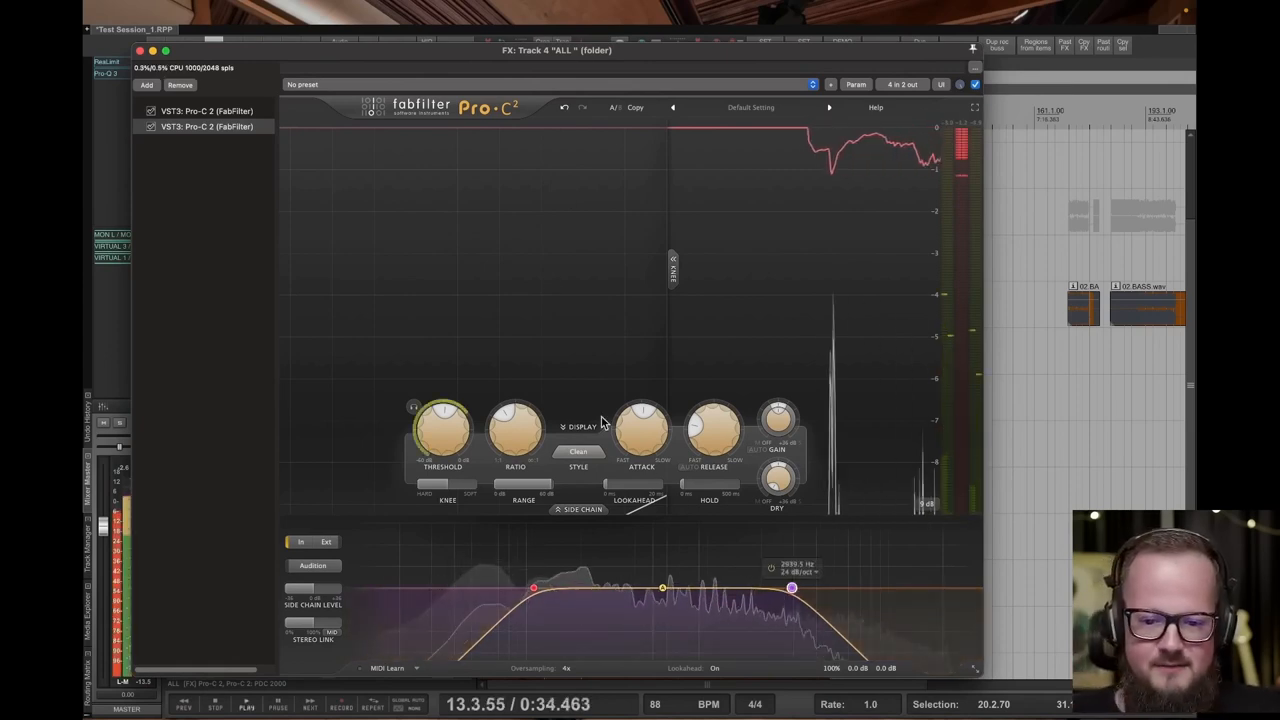
Select the Mastering style and retune the release time while the song plays
left_click(578, 452)
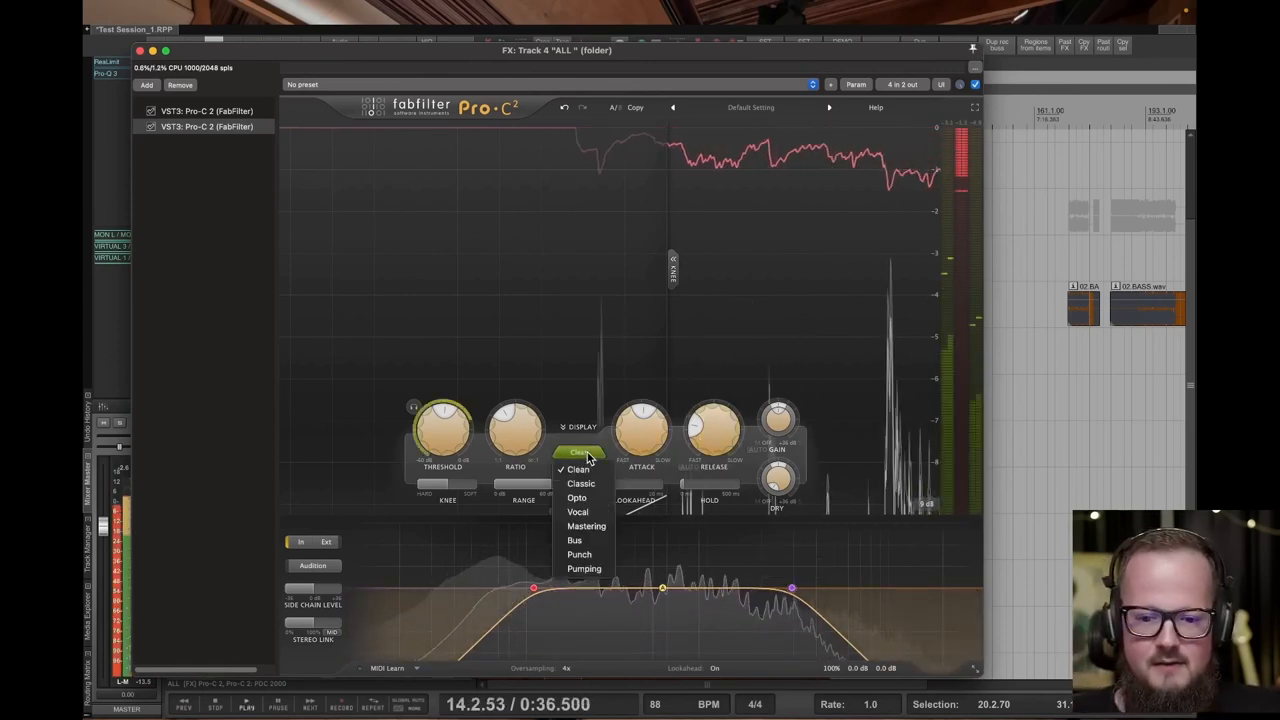
left_click(586, 526)
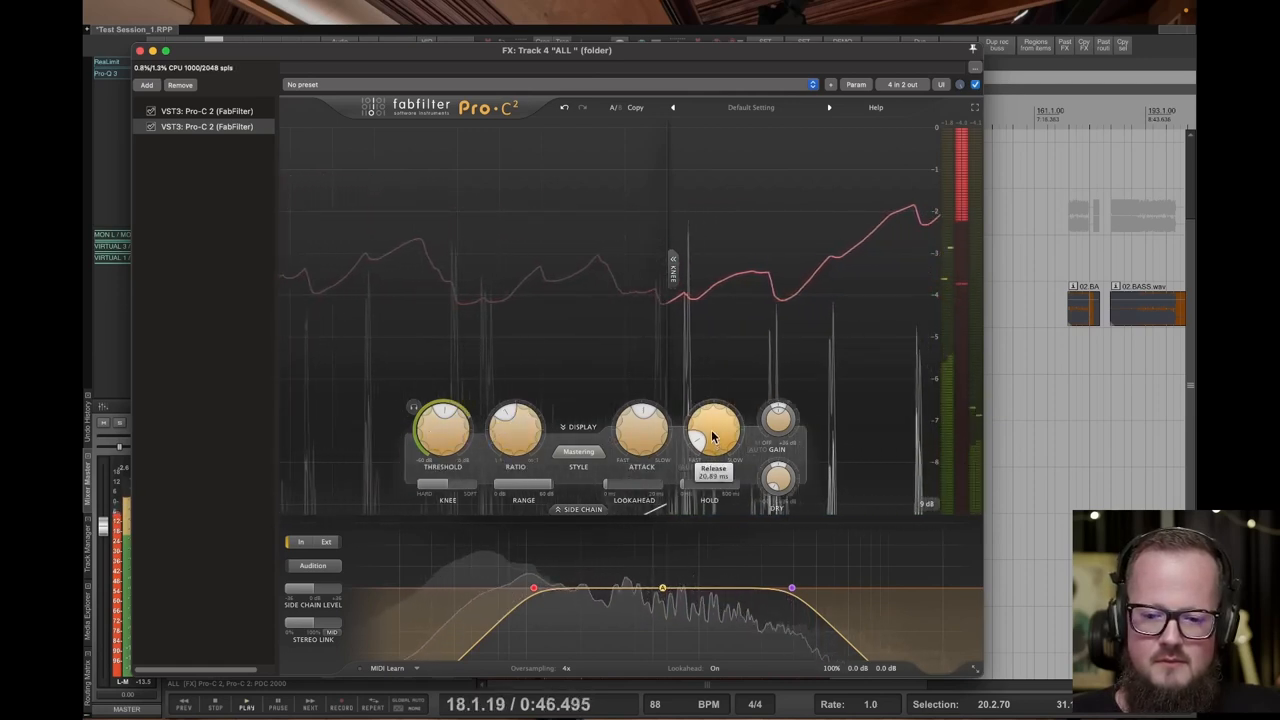
left_click_drag(712, 430, 712, 410)
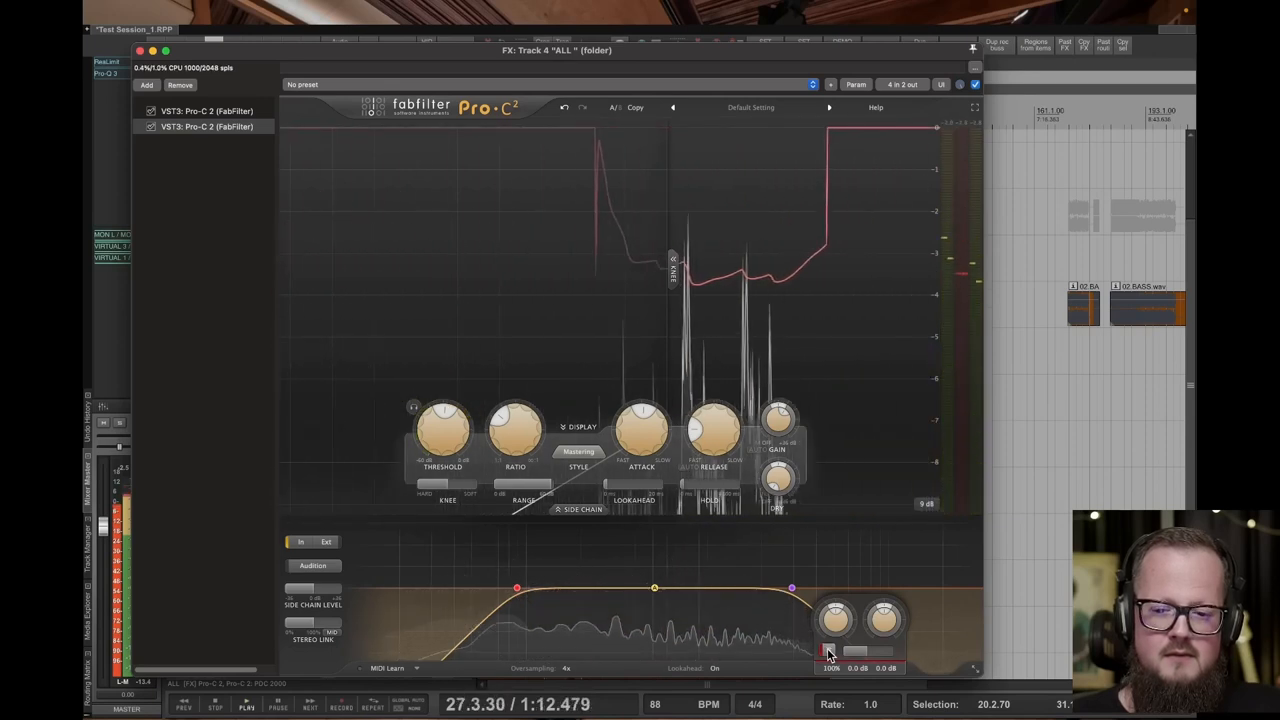
left_click_drag(516, 430, 516, 420)
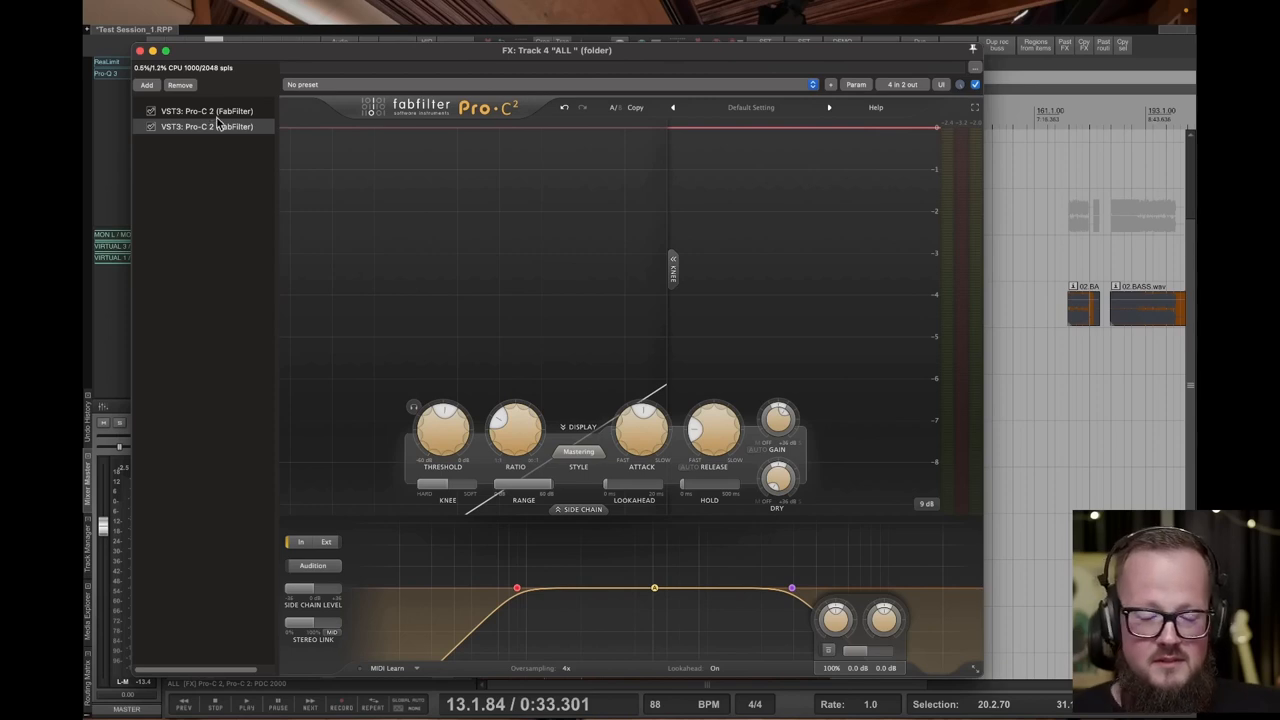
mouse_move(350, 118)
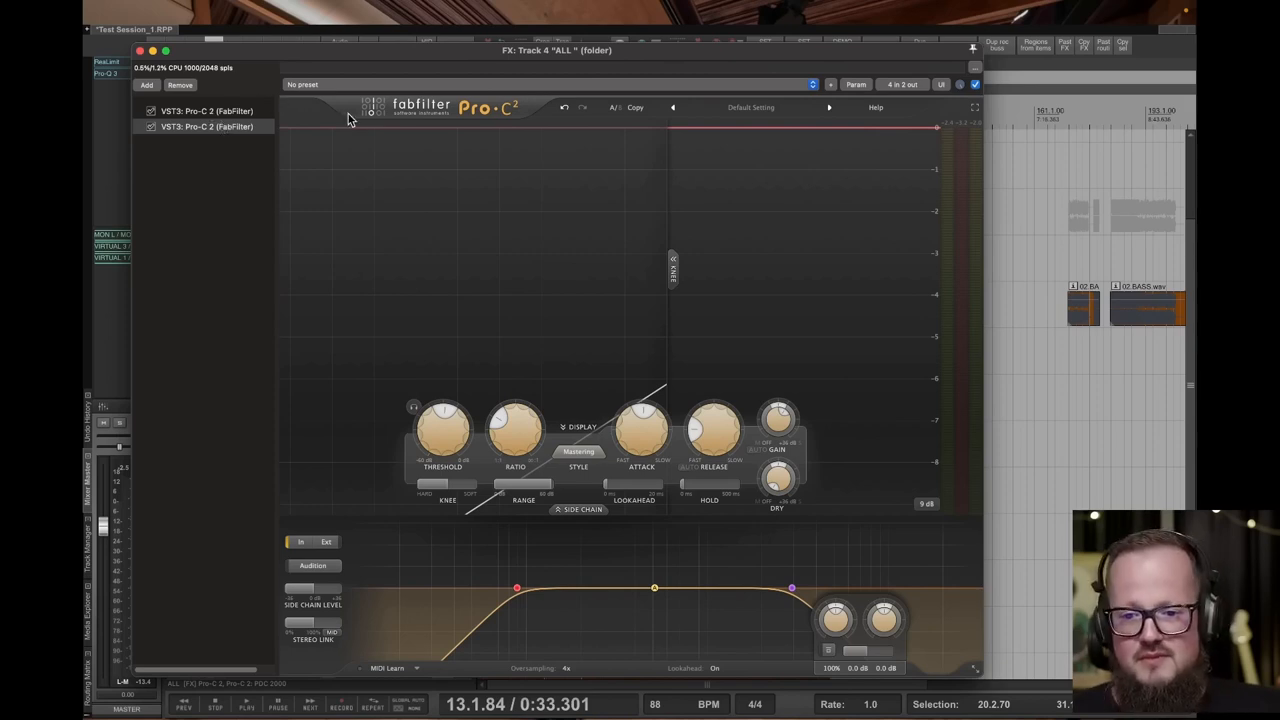
mouse_move(372, 128)
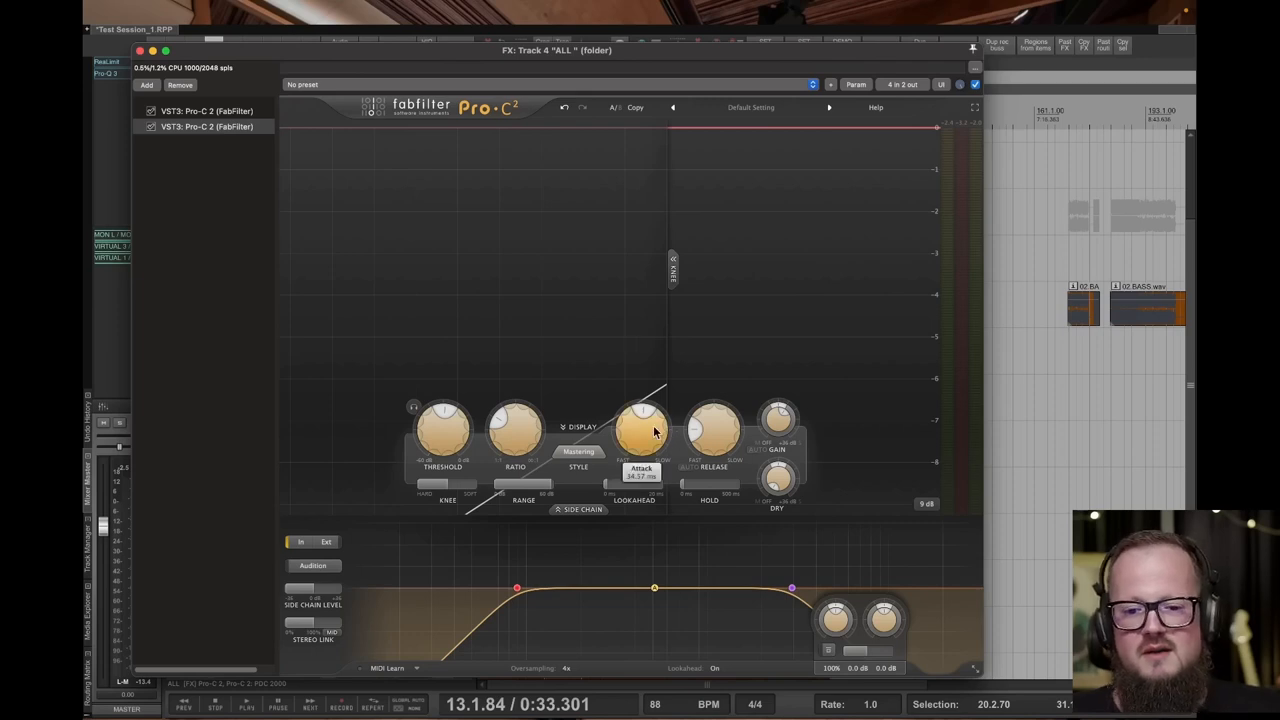
mouse_move(644, 428)
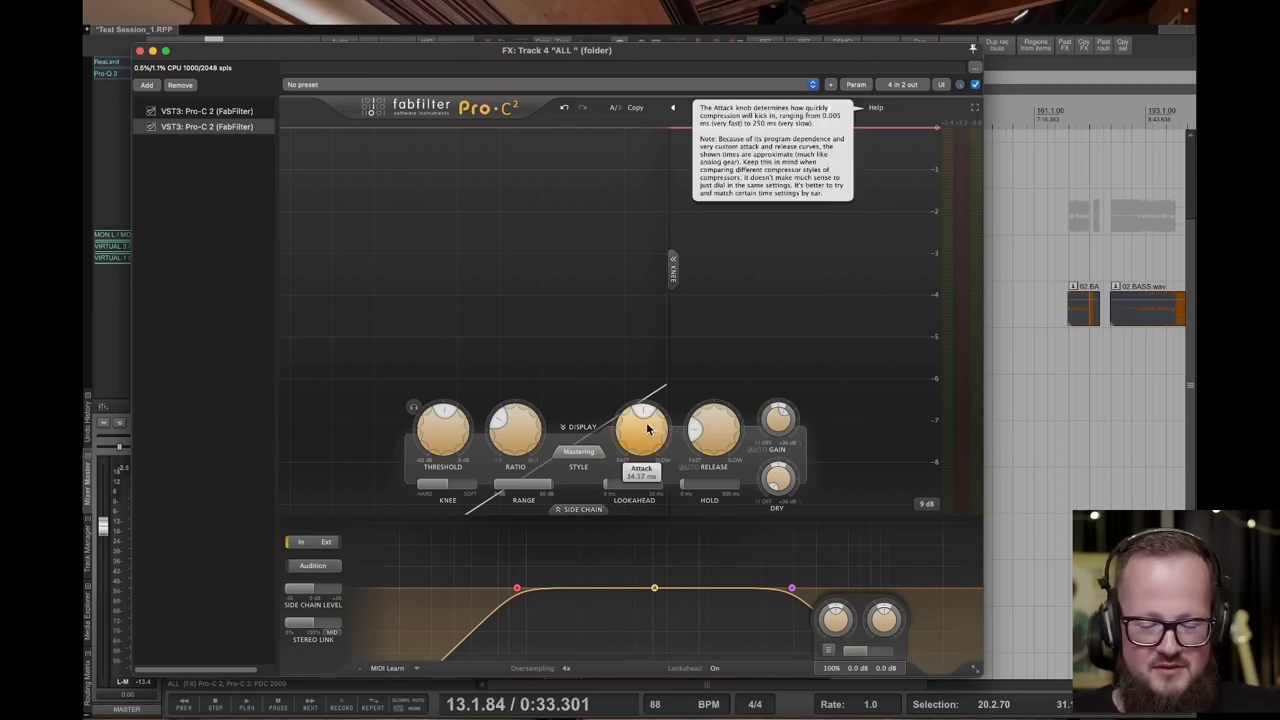